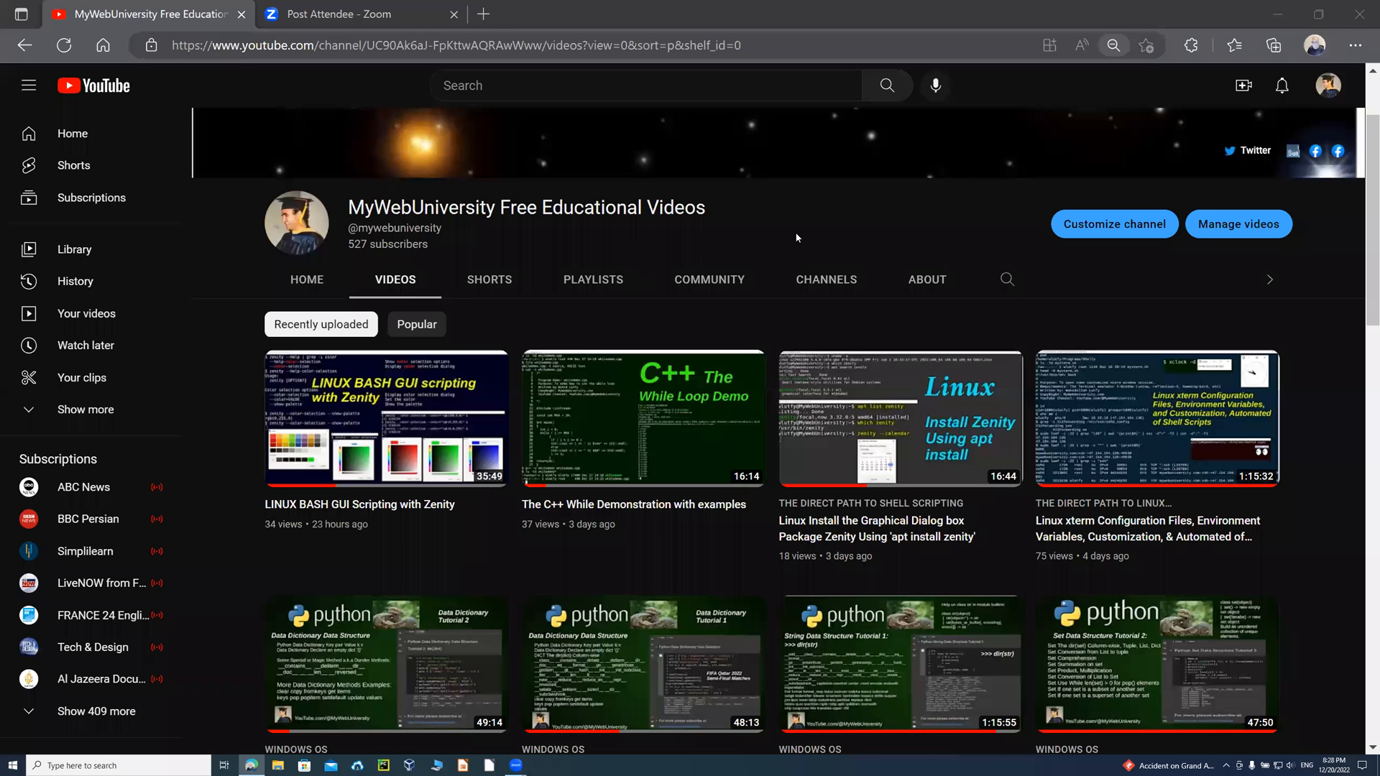
pyautogui.moveTo(775, 221)
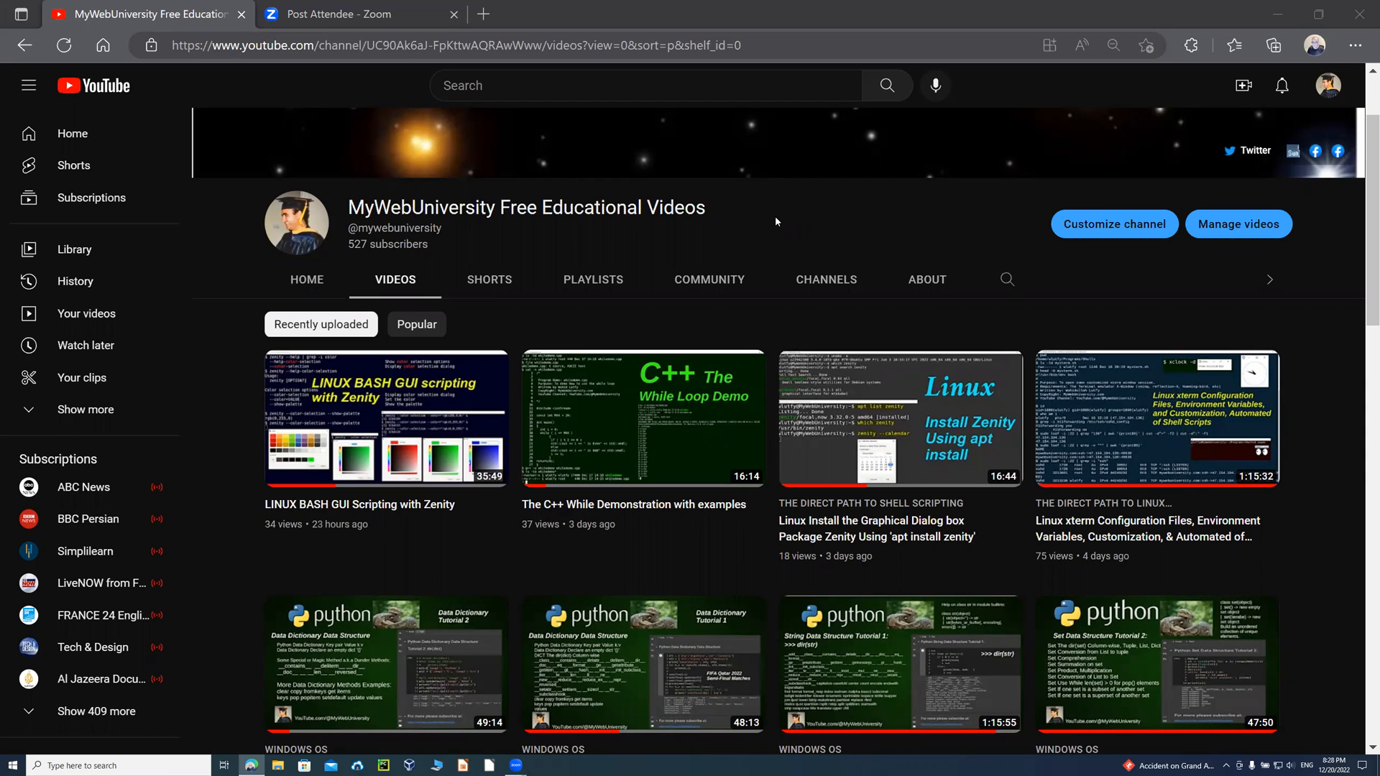
pyautogui.moveTo(348, 464)
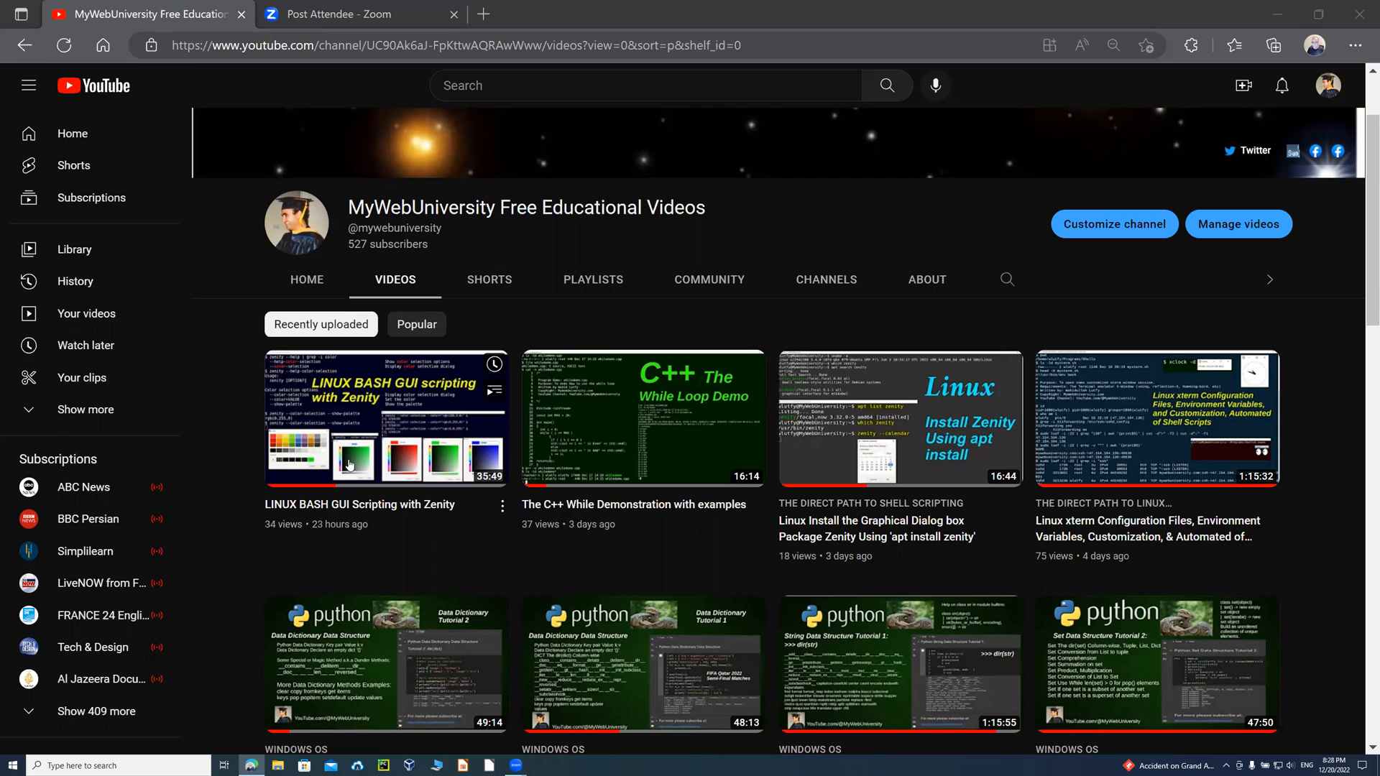
pyautogui.moveTo(421, 531)
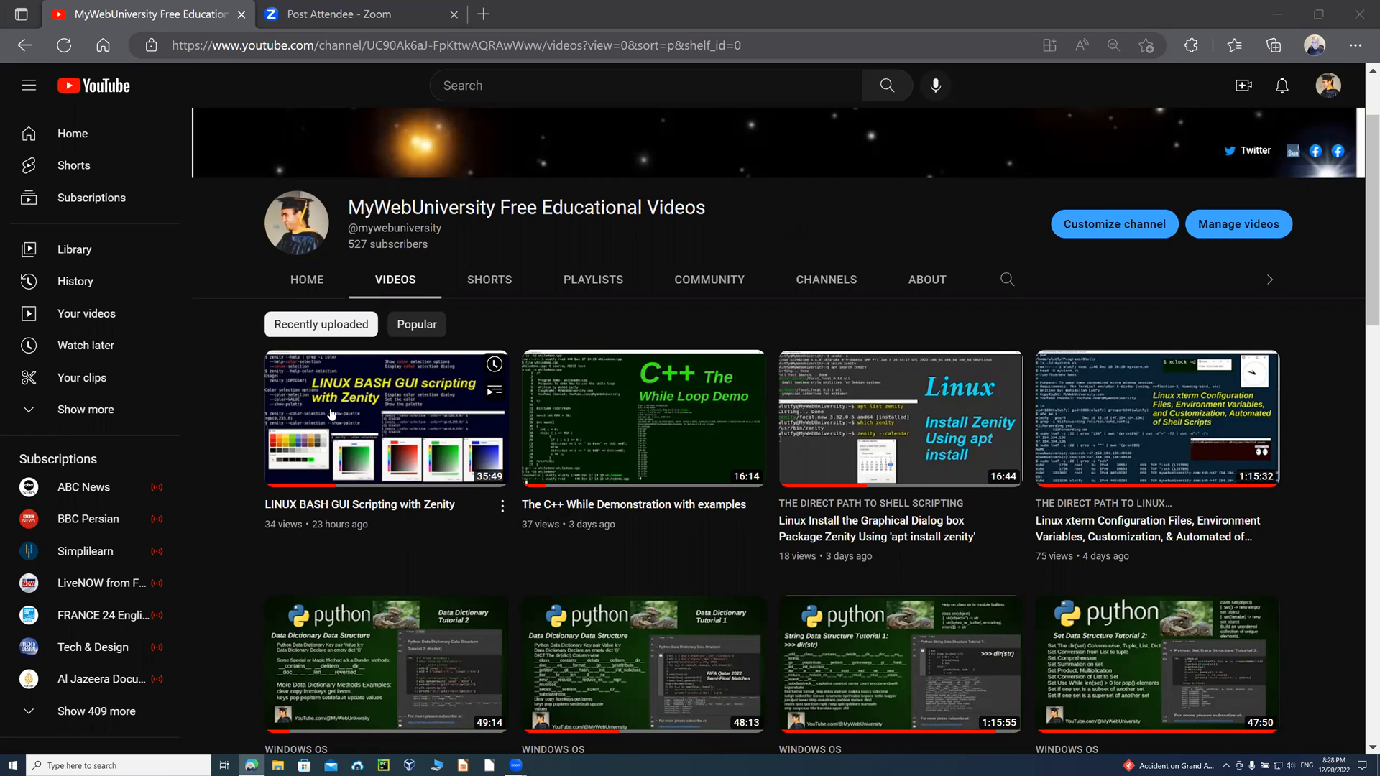
pyautogui.moveTo(394, 465)
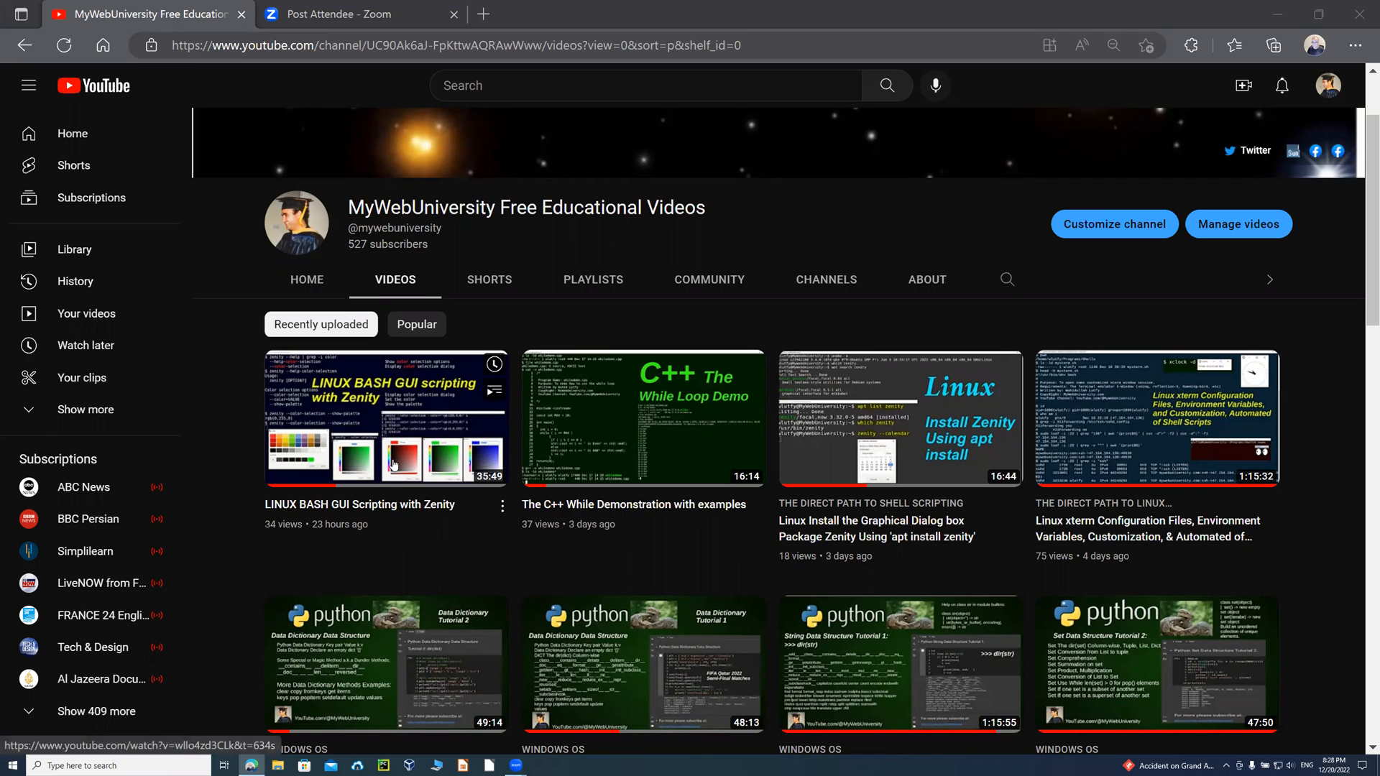
pyautogui.moveTo(397, 395)
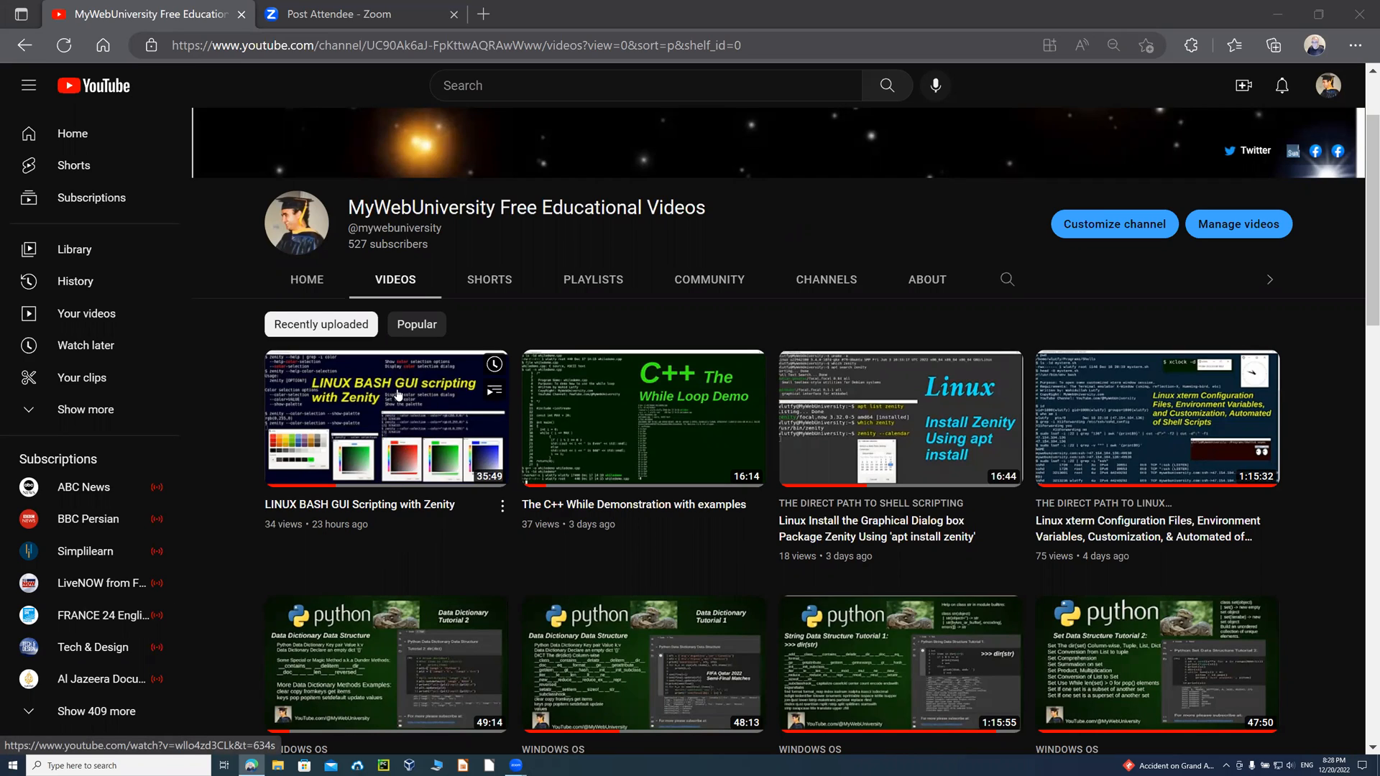
pyautogui.moveTo(406, 401)
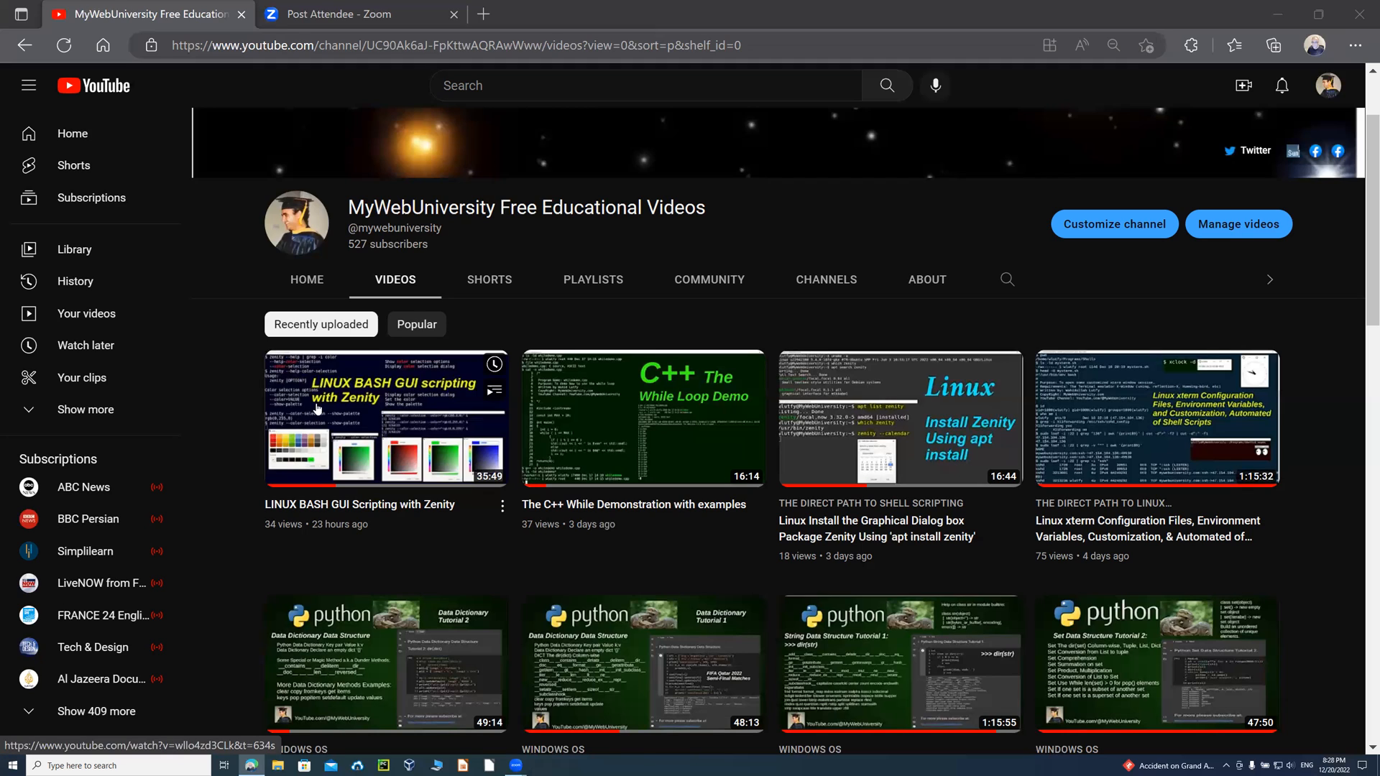
pyautogui.moveTo(405, 444)
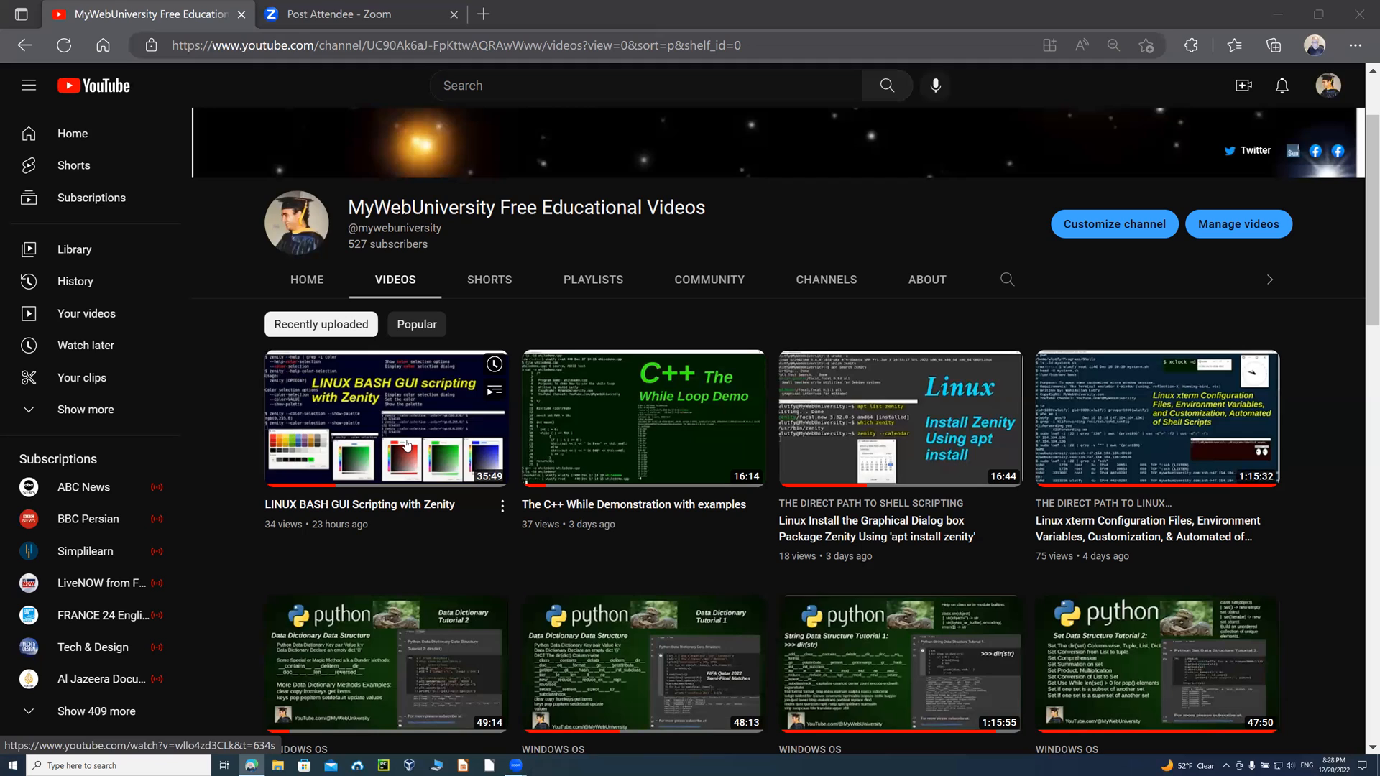
pyautogui.moveTo(382, 426)
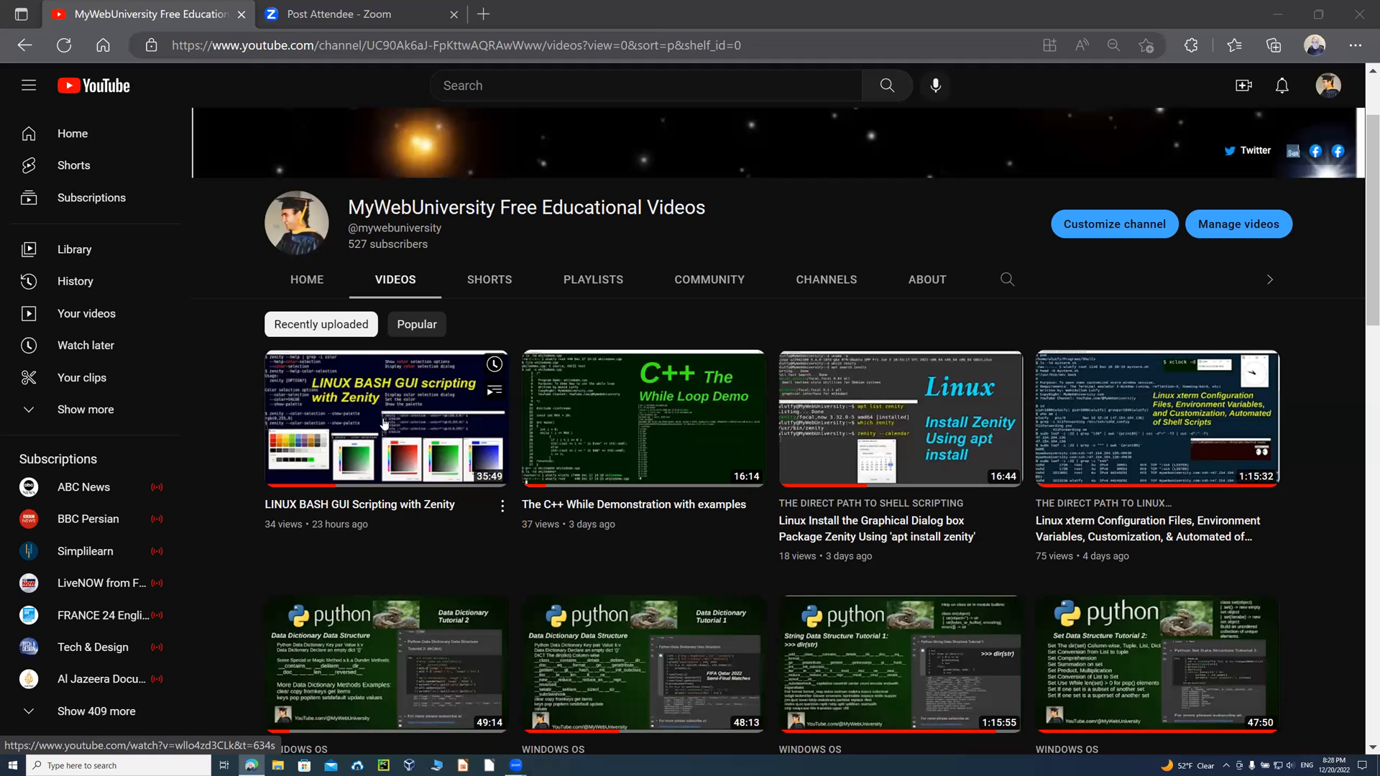
pyautogui.moveTo(360, 417)
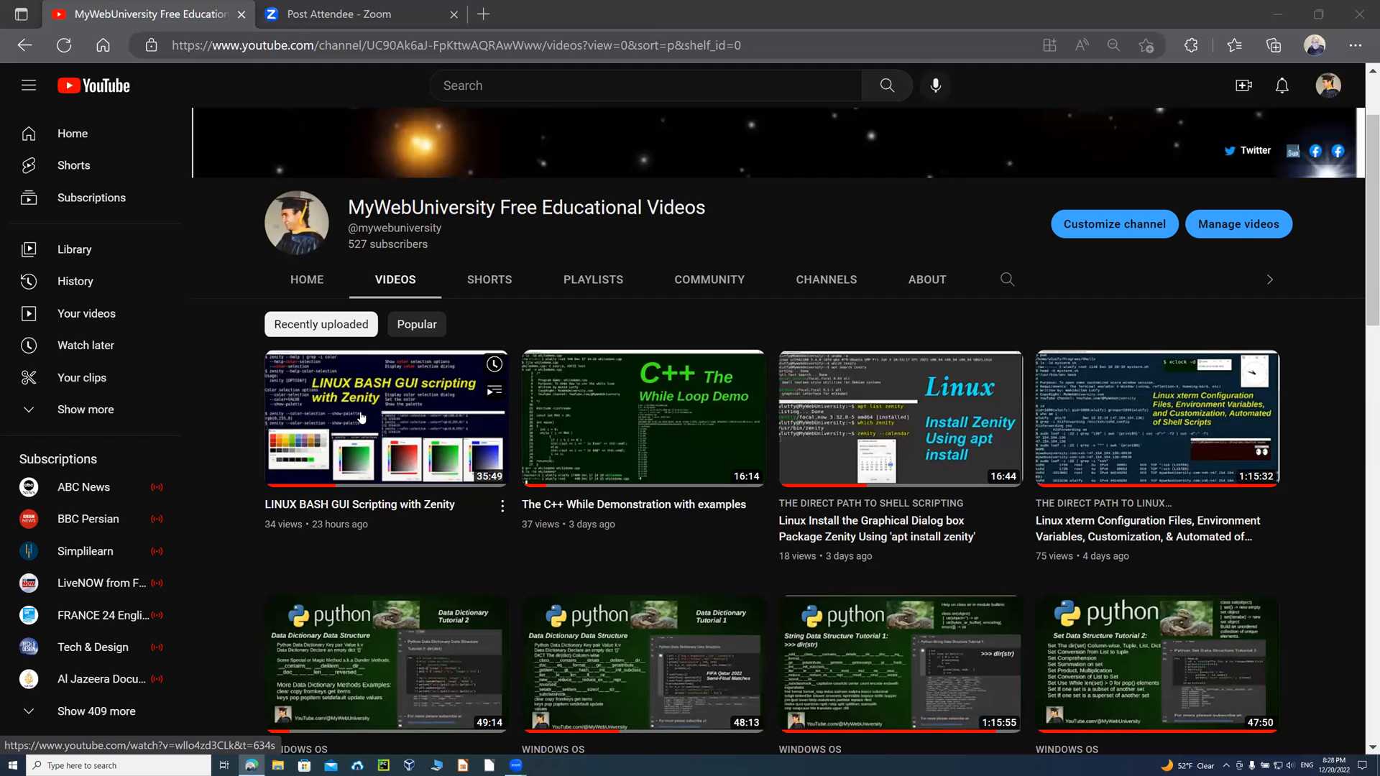
pyautogui.moveTo(379, 414)
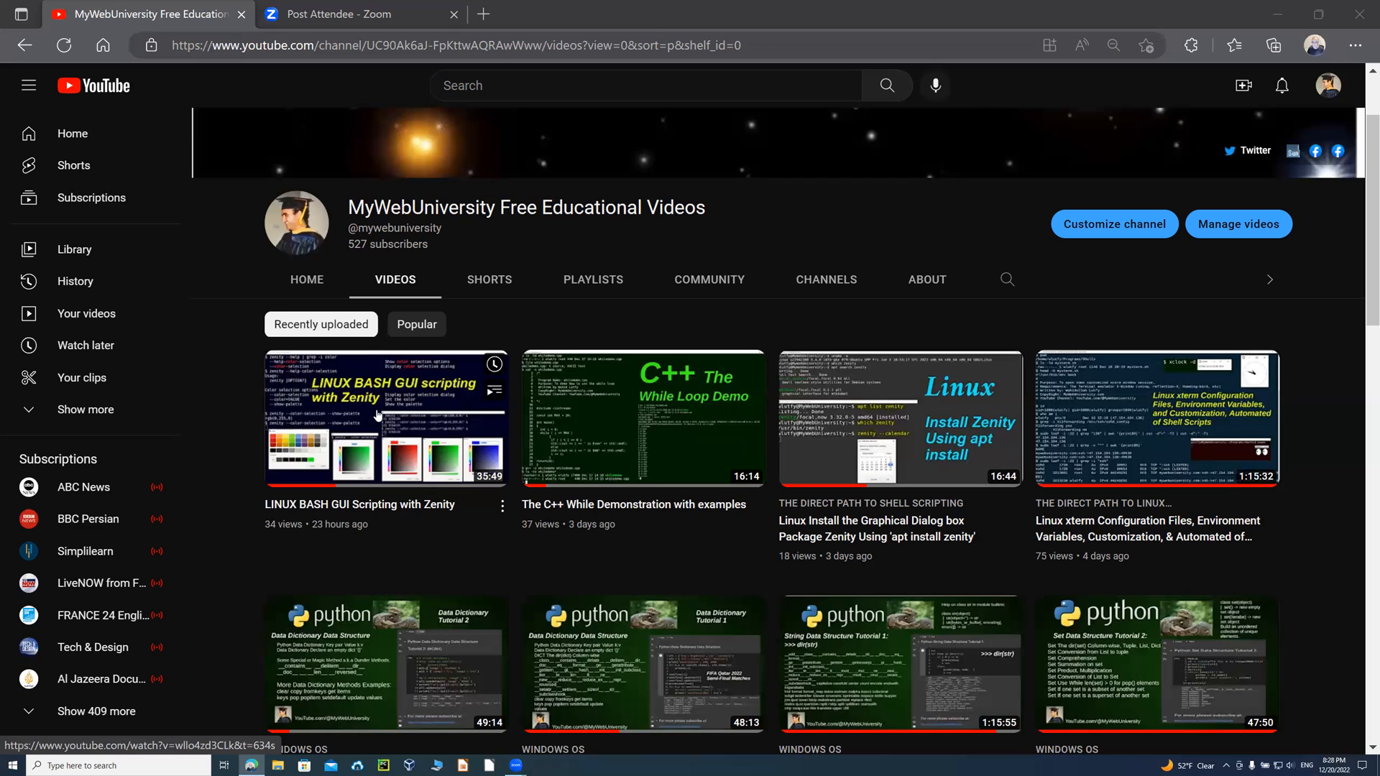
pyautogui.moveTo(361, 421)
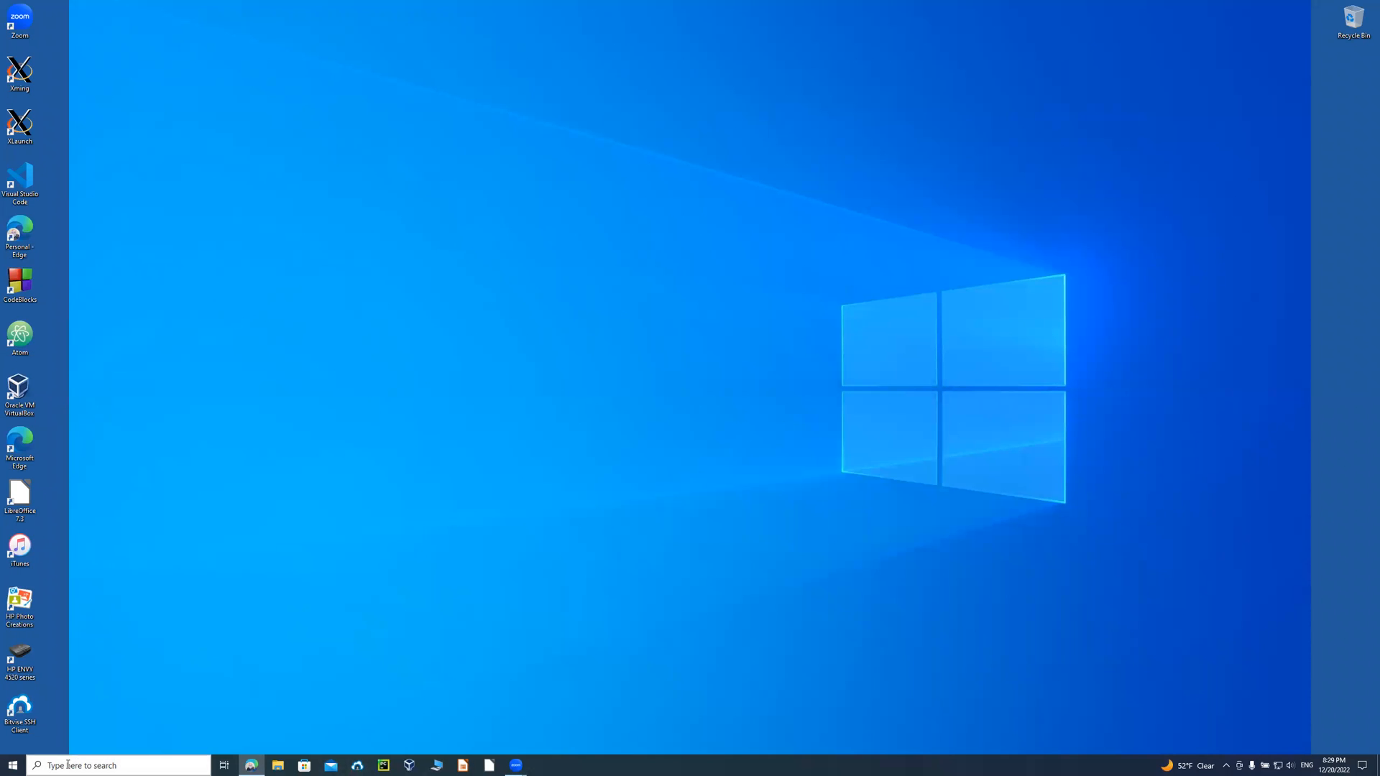
# Launch Command Prompt from the taskbar search for 'cmd'.
pyautogui.click(120, 765)
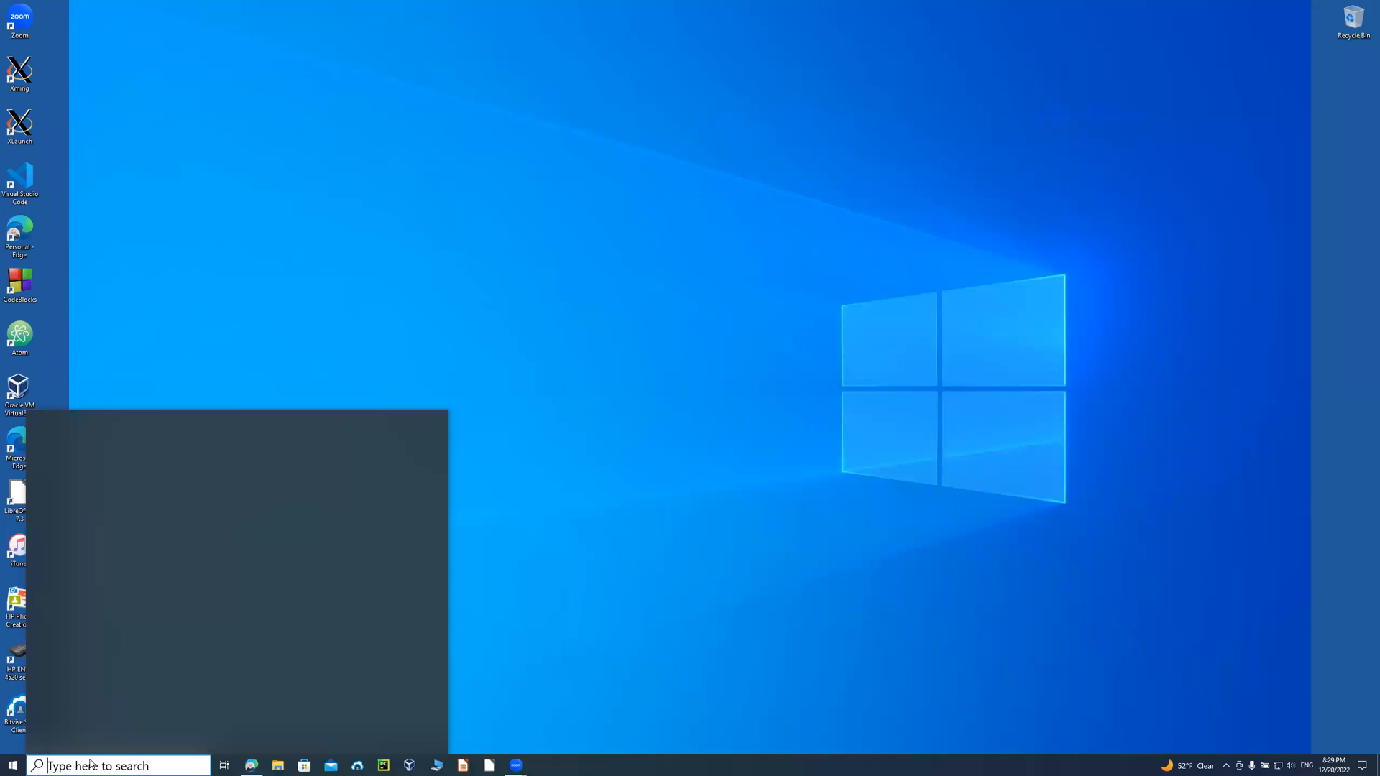
pyautogui.write('cmd')
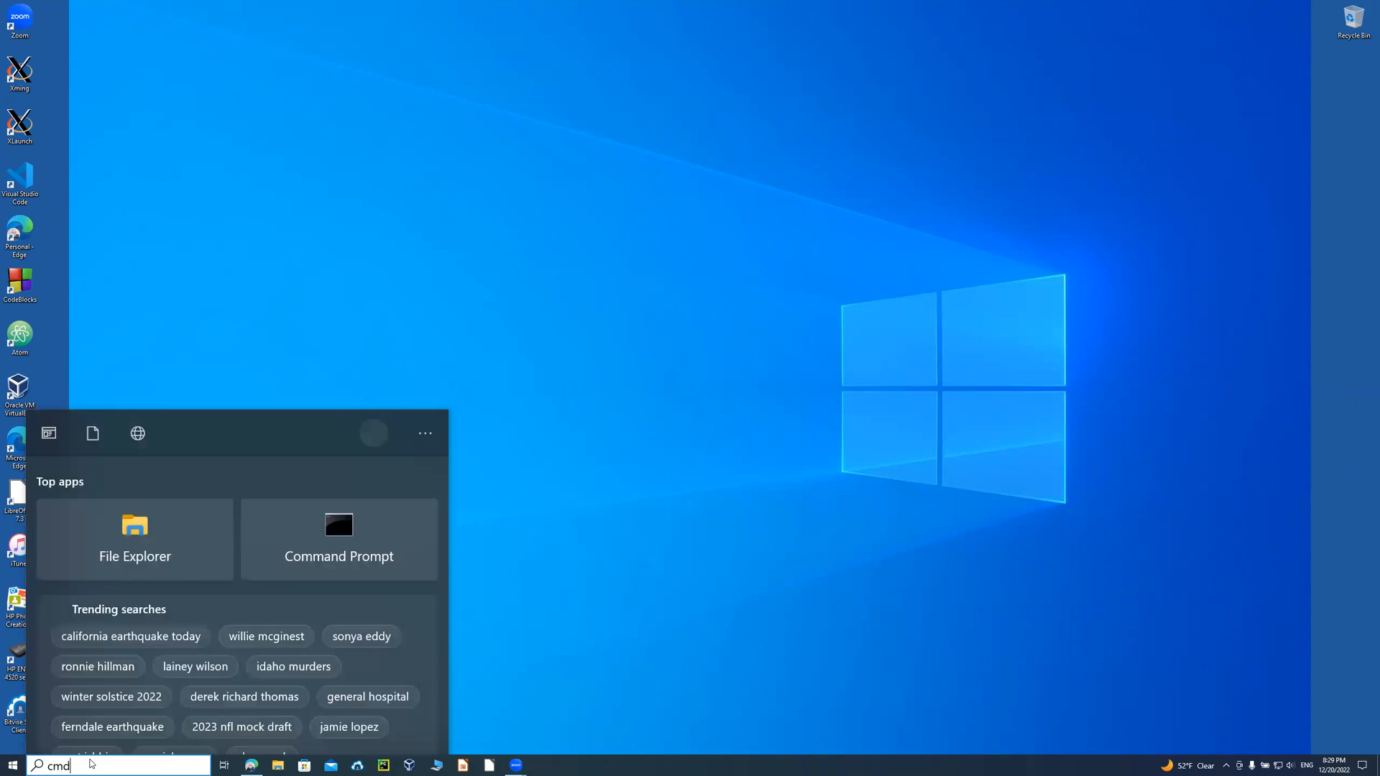
pyautogui.write('cmd')
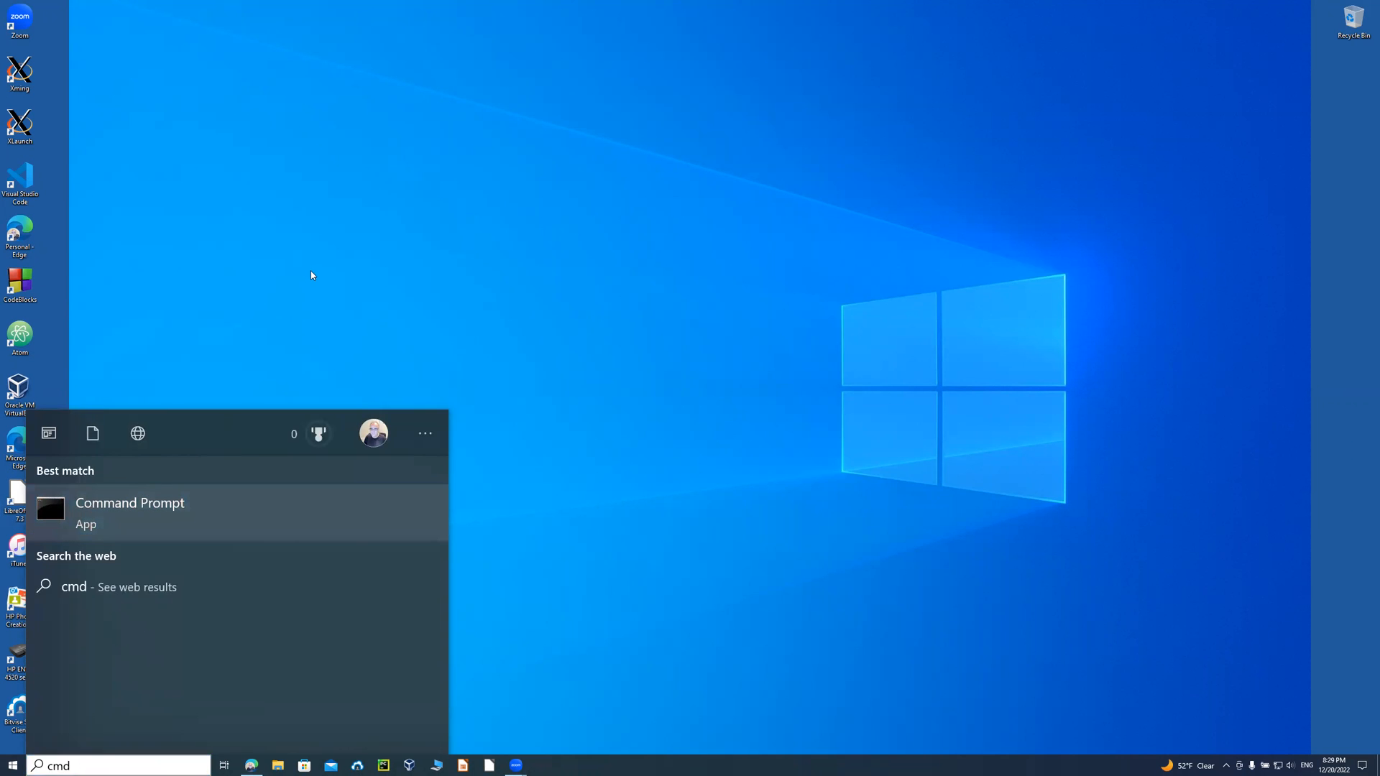
pyautogui.click(129, 512)
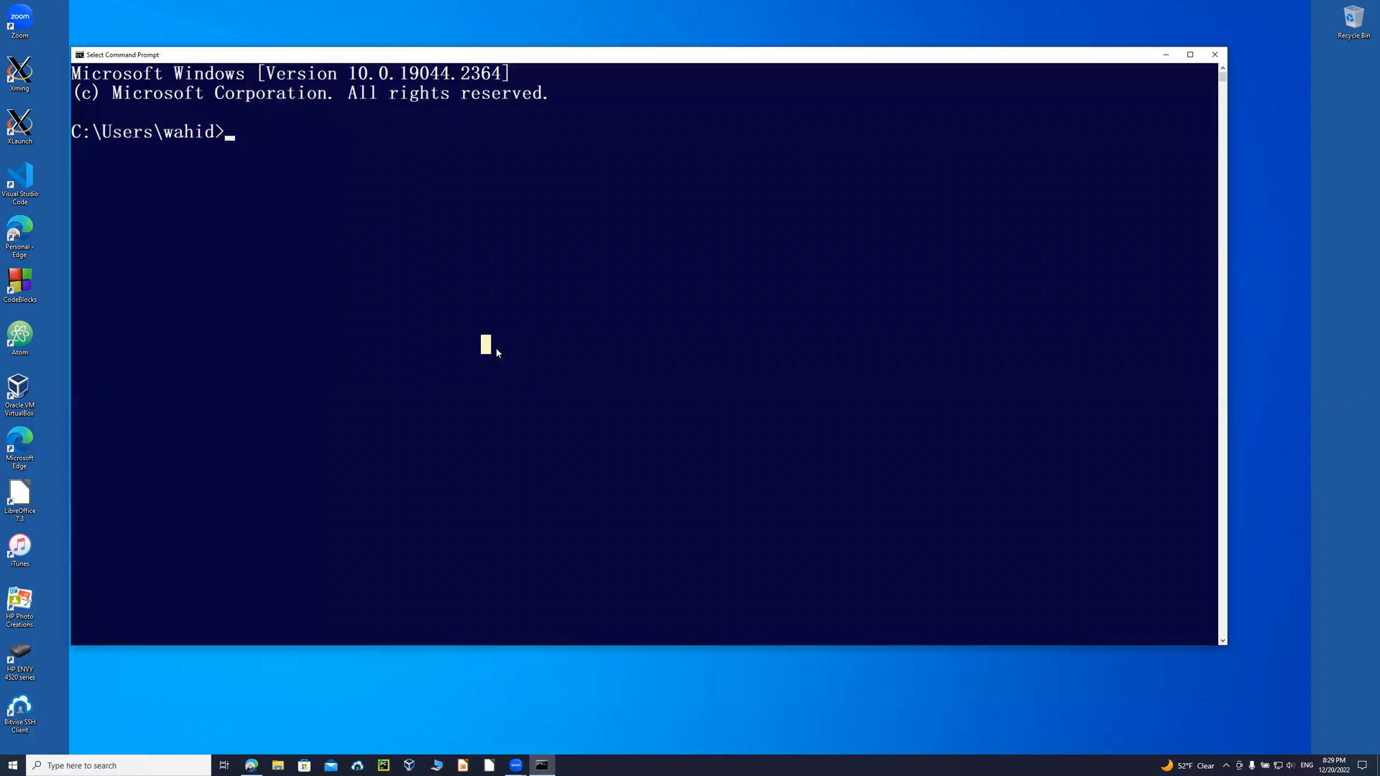
# Run systeminfo, page through the full report, then close the Command Prompt window.
pyautogui.write('systeminfo')
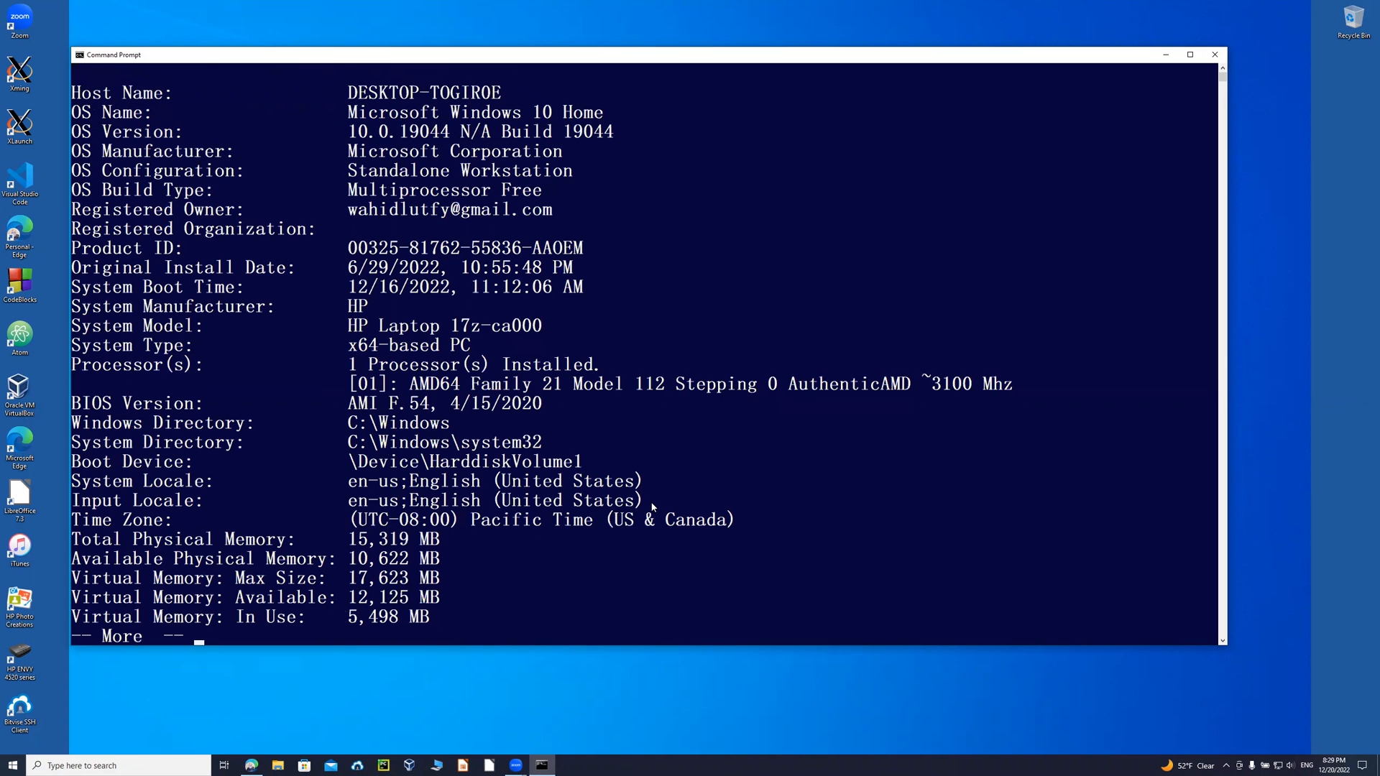
pyautogui.moveTo(717, 260)
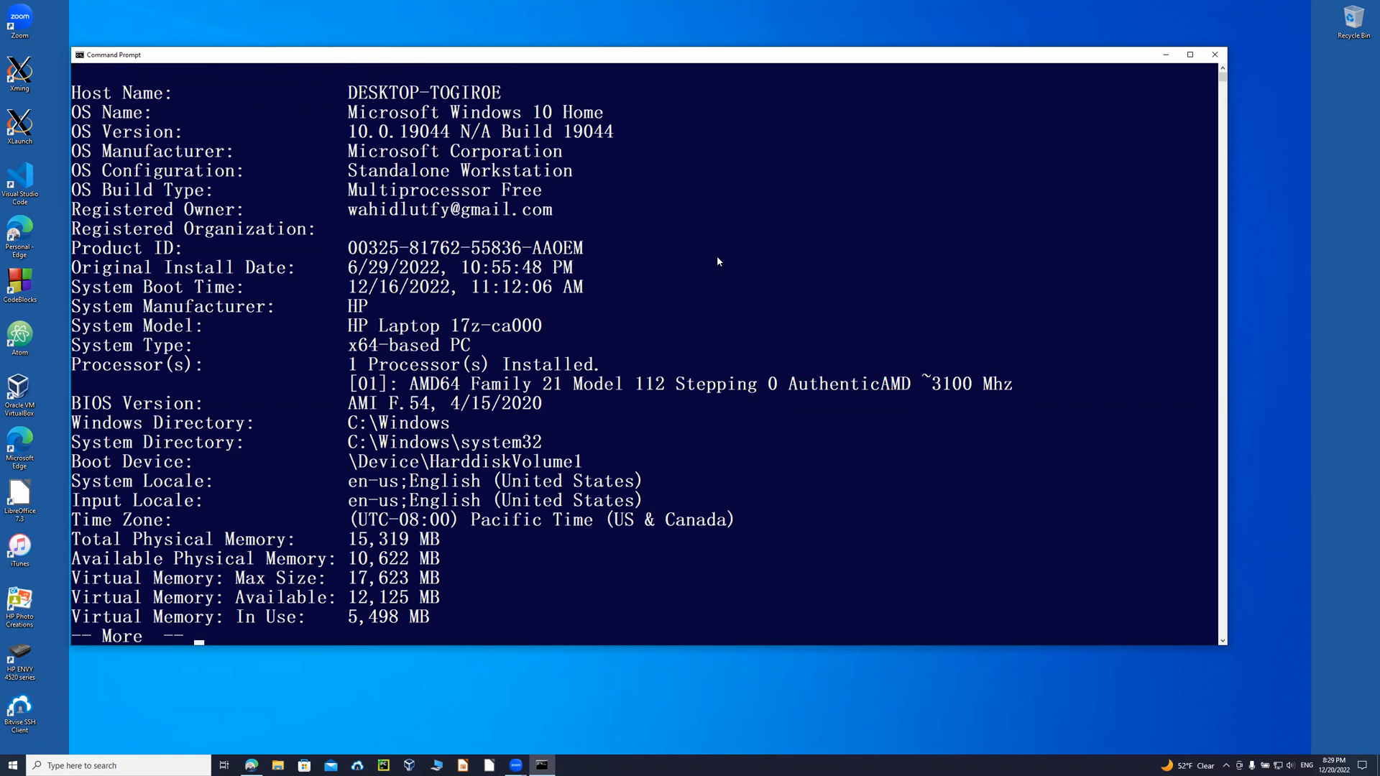
pyautogui.press('space')
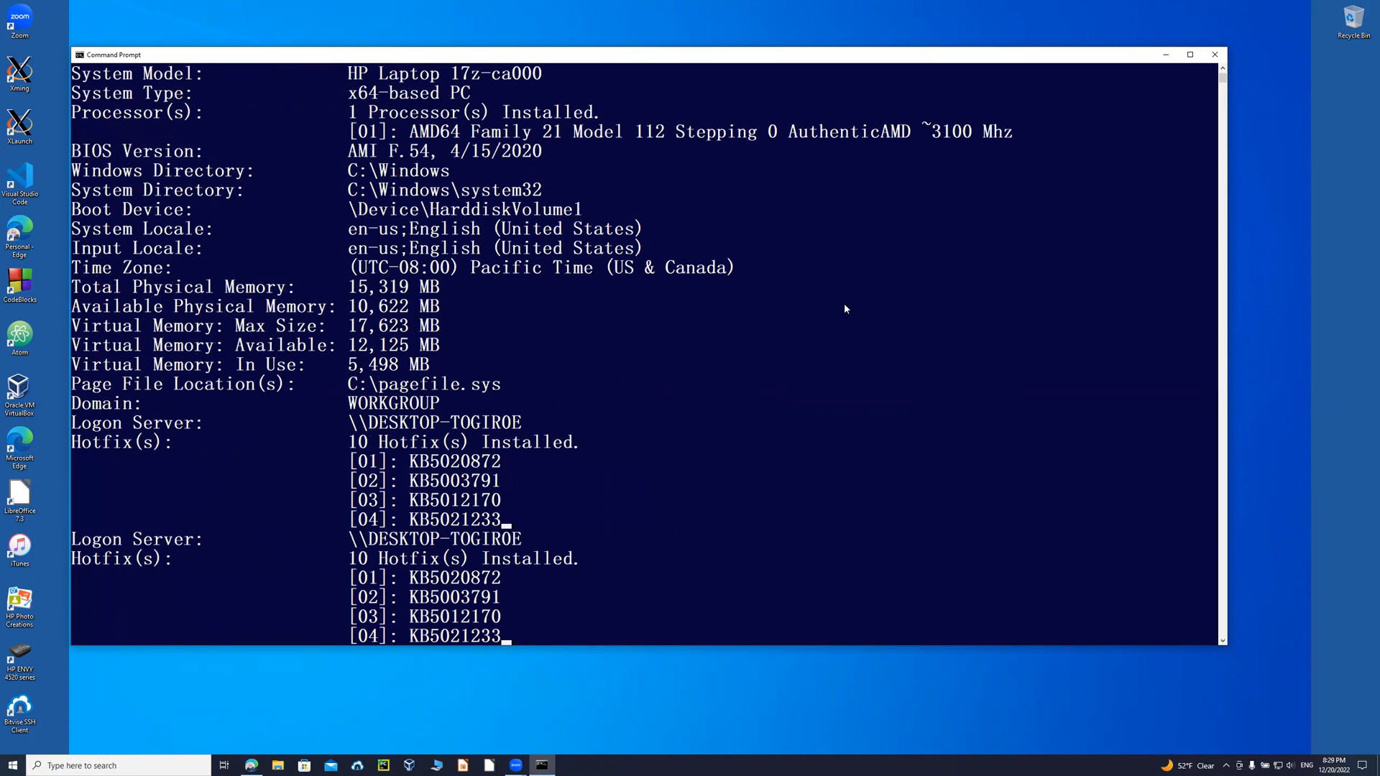
pyautogui.scroll(-3)
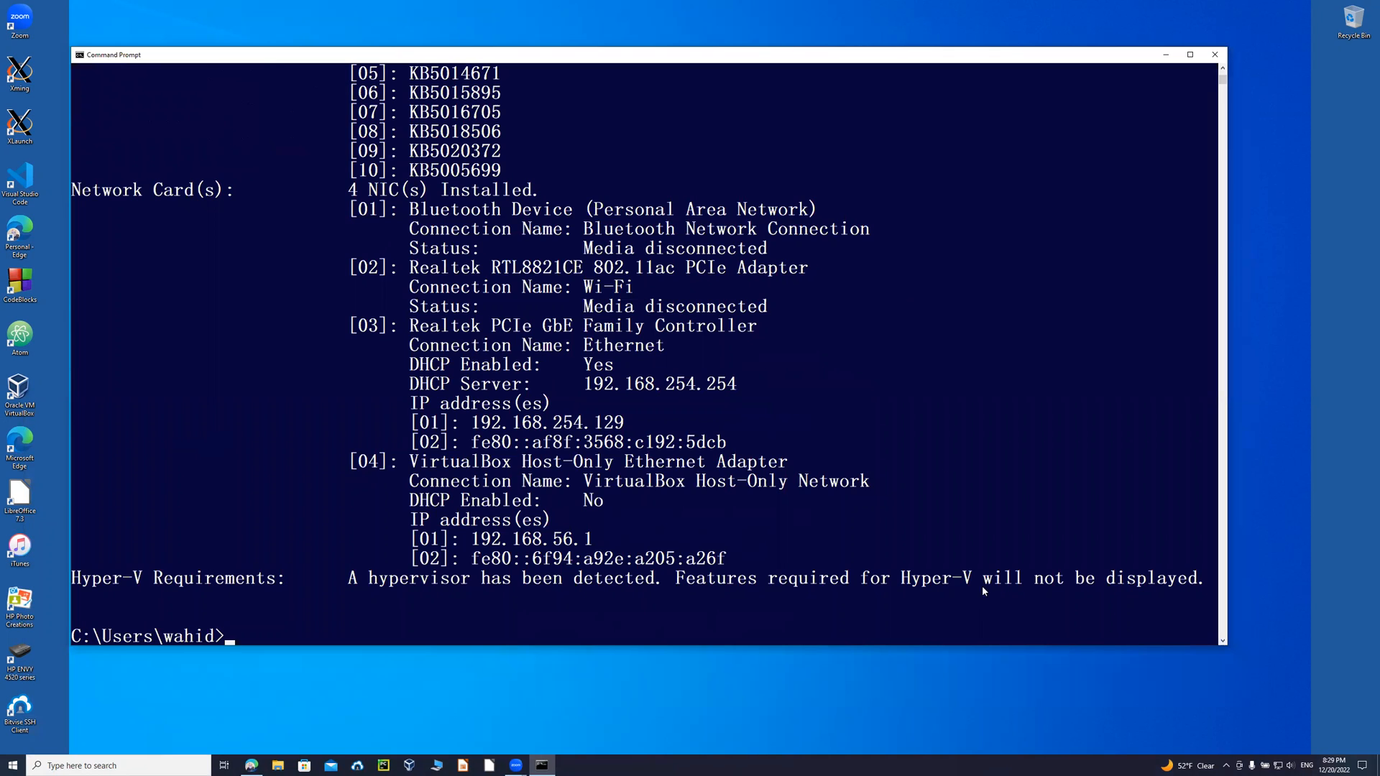
pyautogui.write('ss')
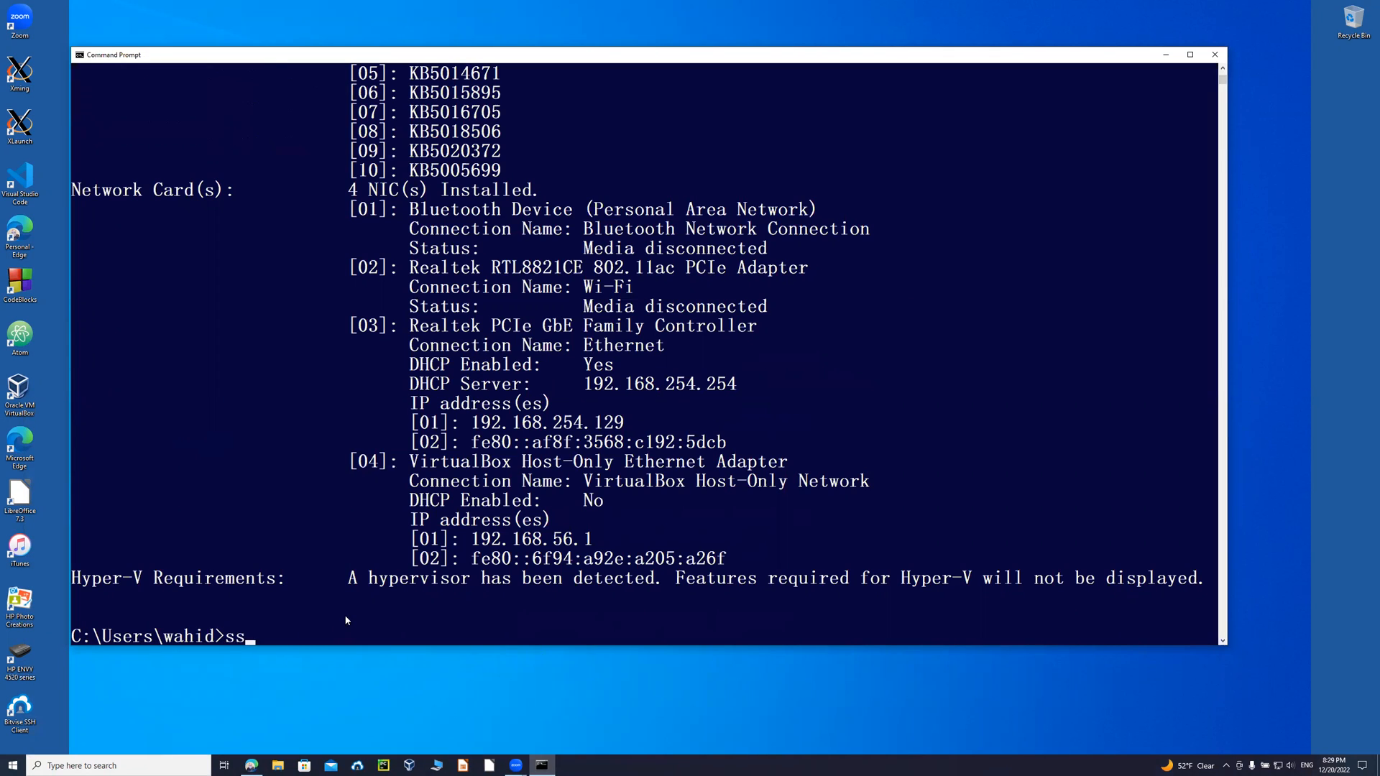
pyautogui.write('h')
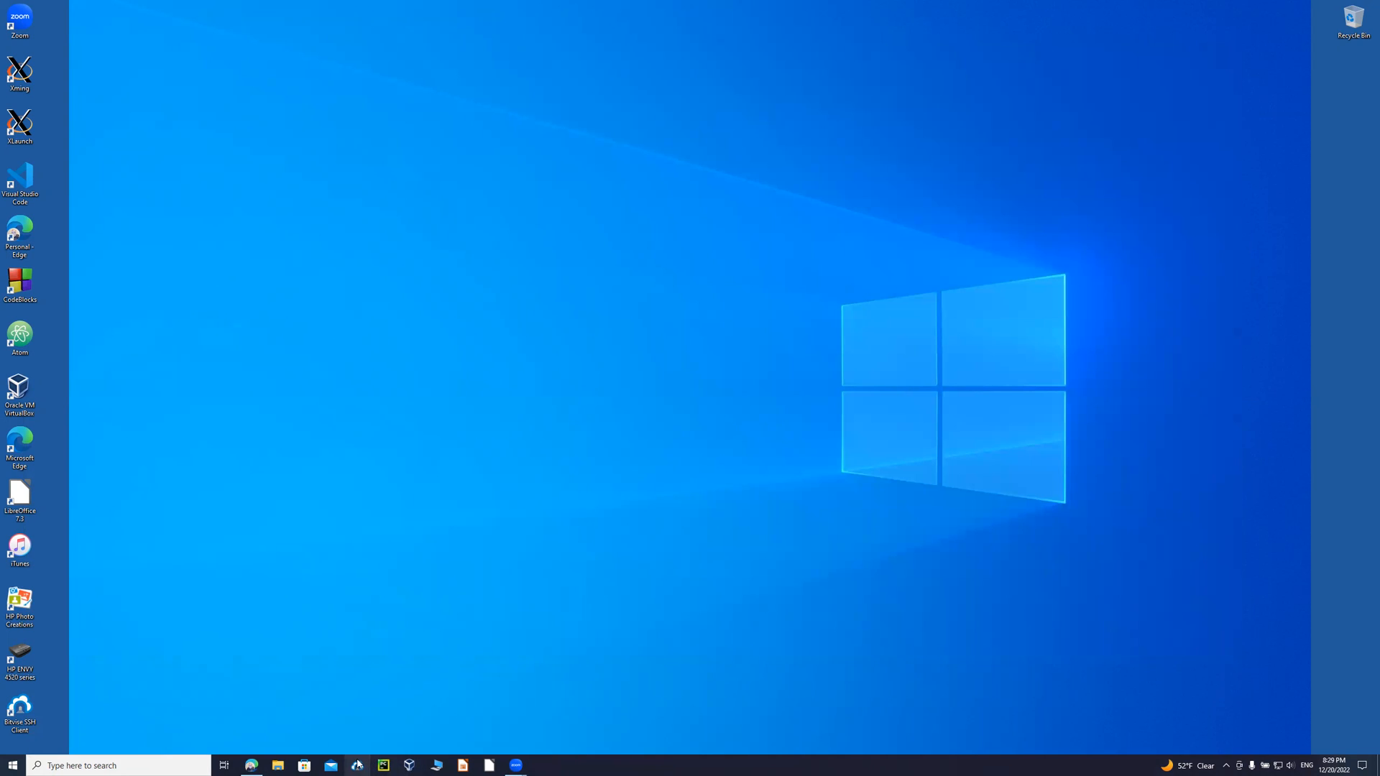
pyautogui.moveTo(357, 763)
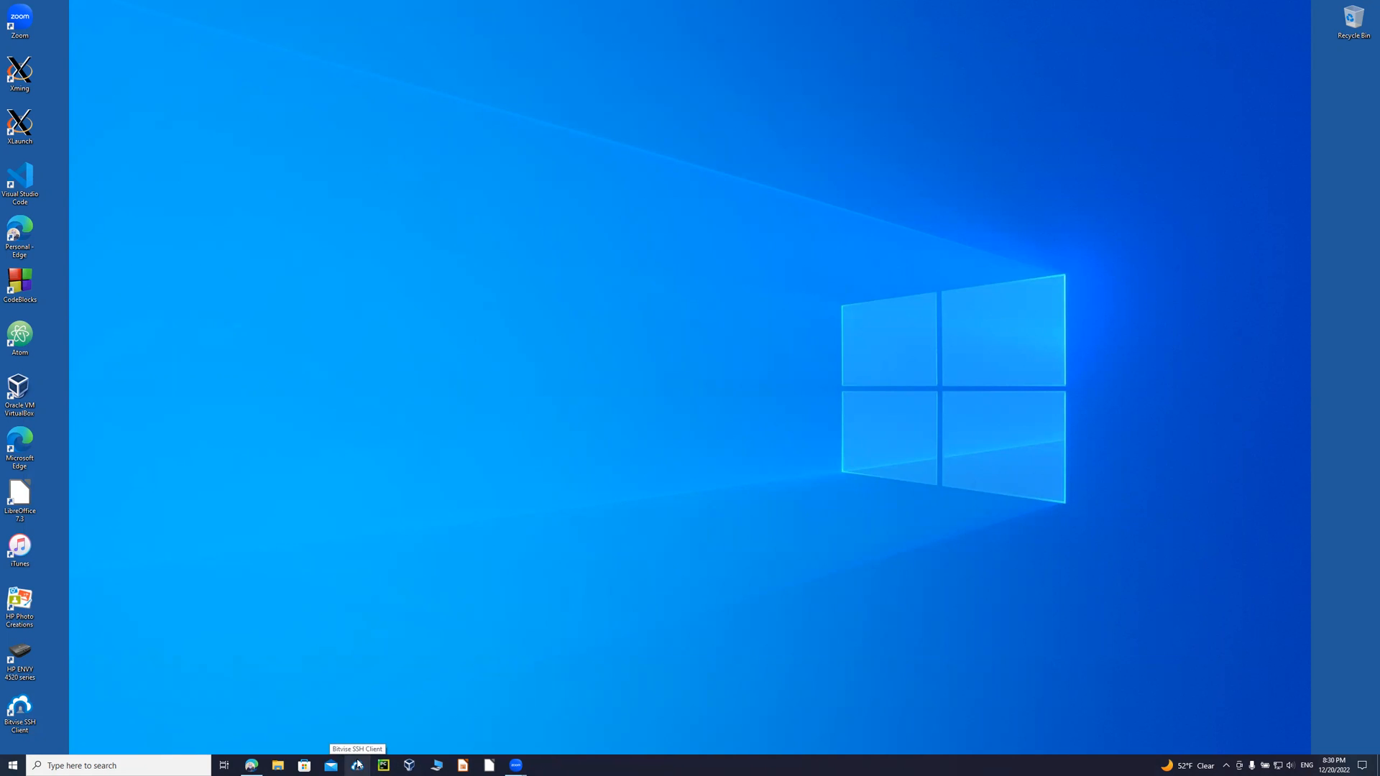
pyautogui.moveTo(335, 763)
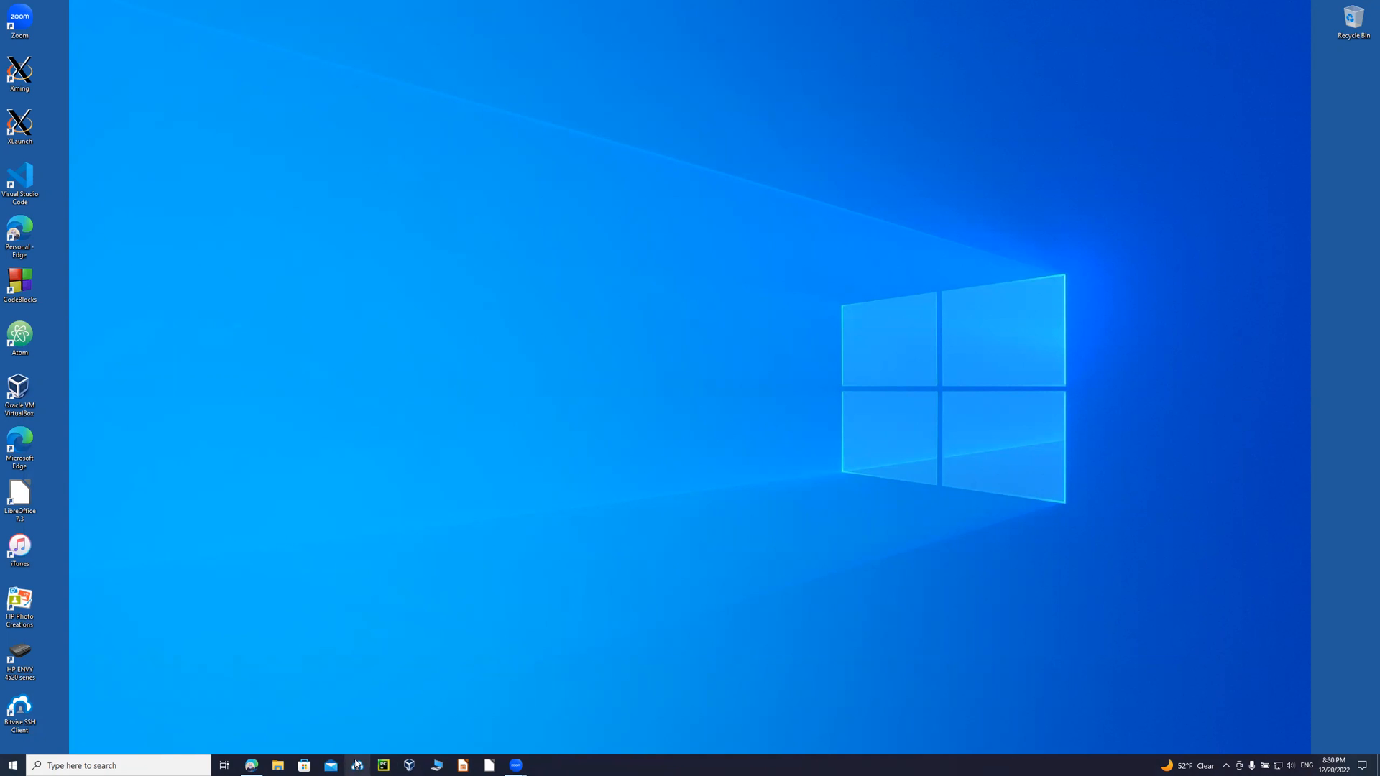
pyautogui.moveTo(357, 765)
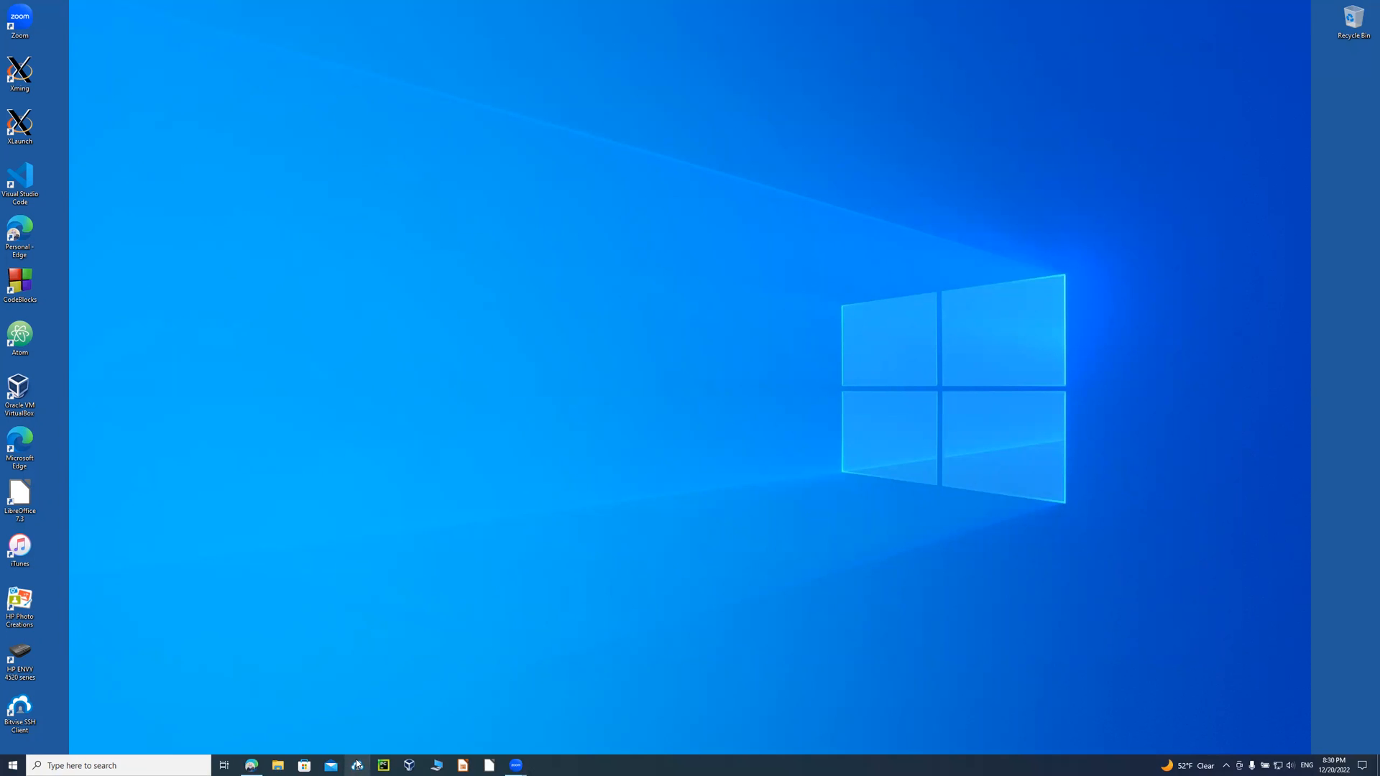
pyautogui.moveTo(356, 764)
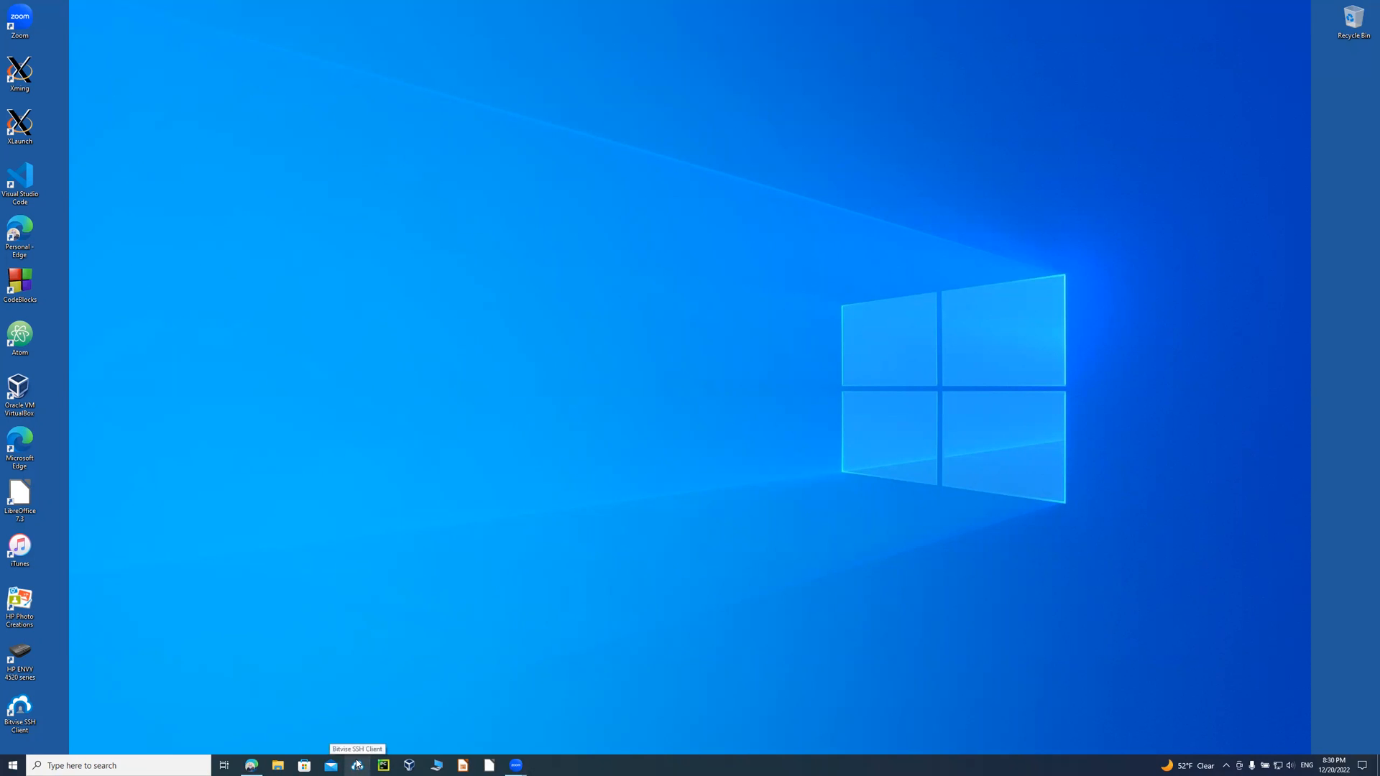
pyautogui.moveTo(358, 765)
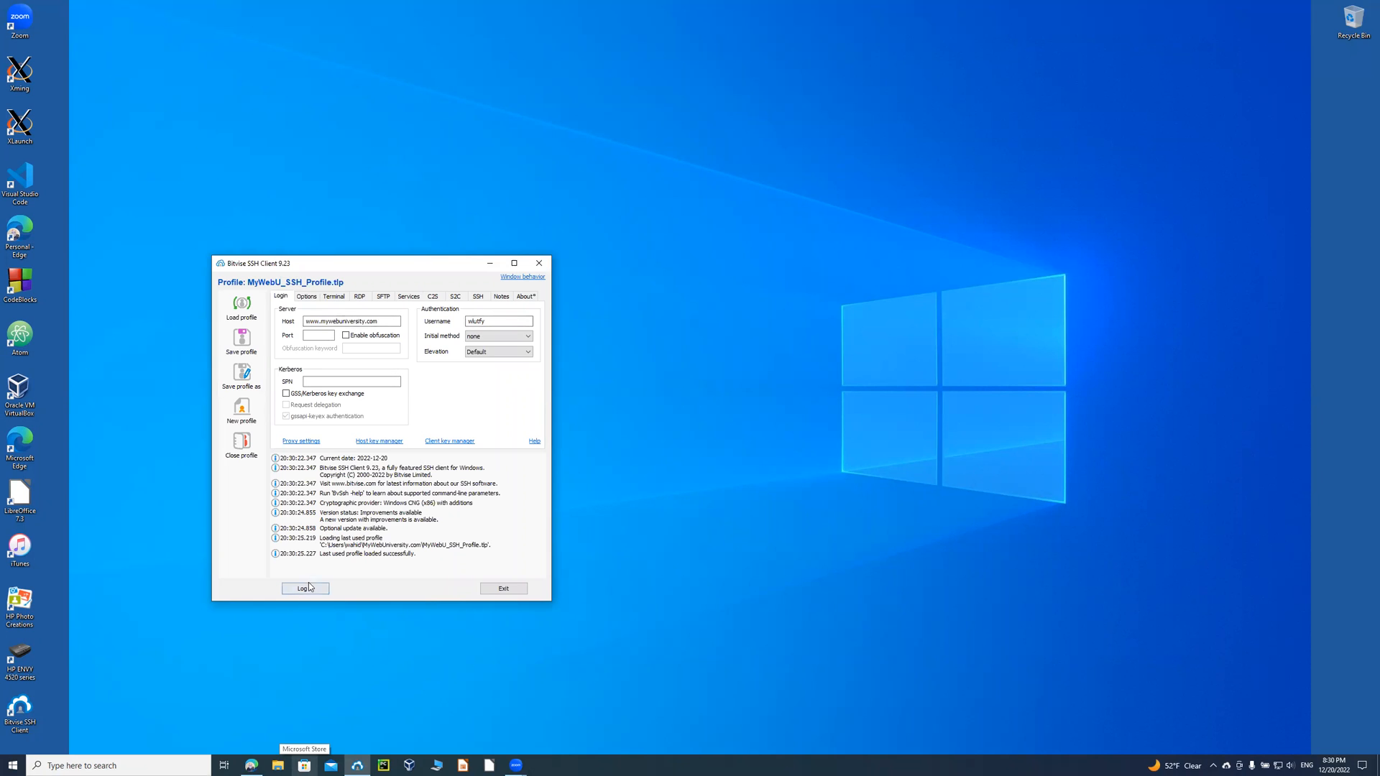
# Connect to the SSH server and submit the password to complete authentication.
pyautogui.click(305, 588)
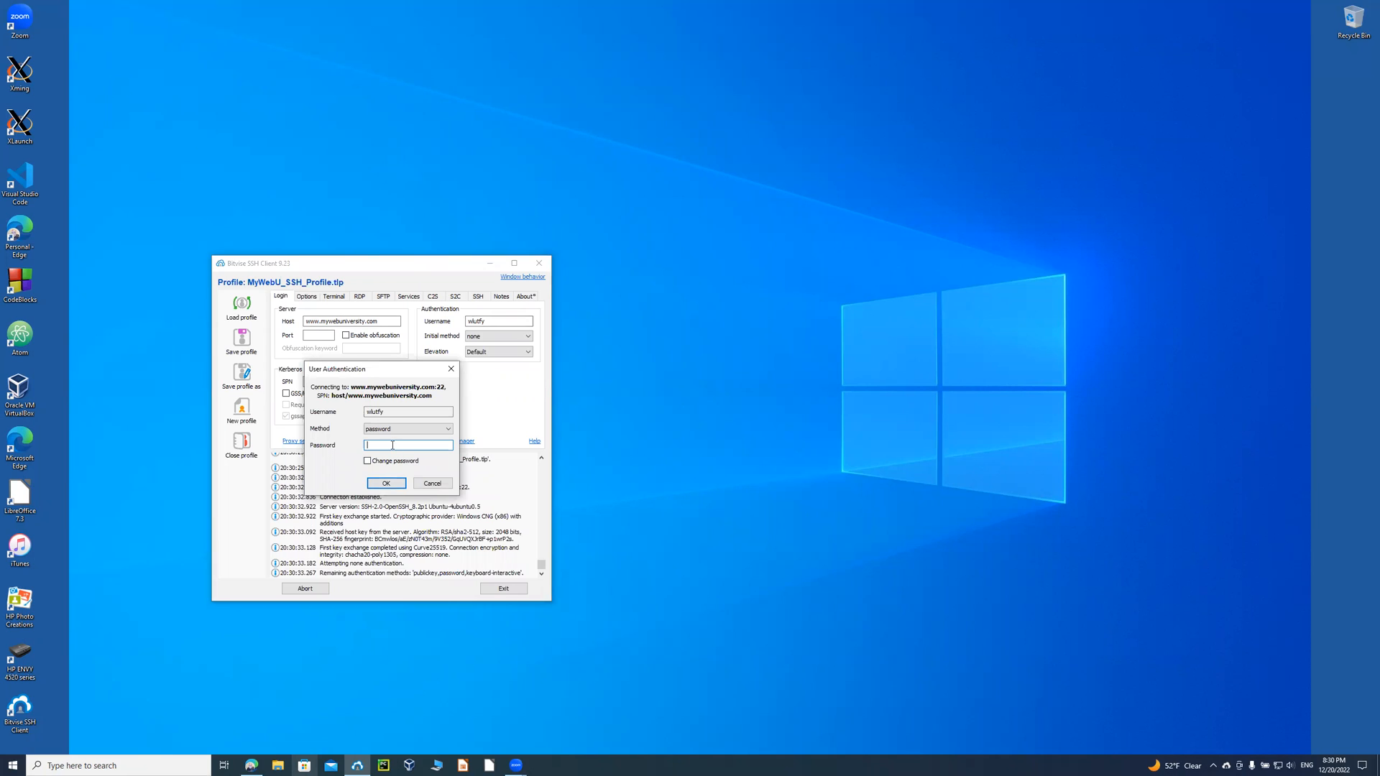
pyautogui.write('••')
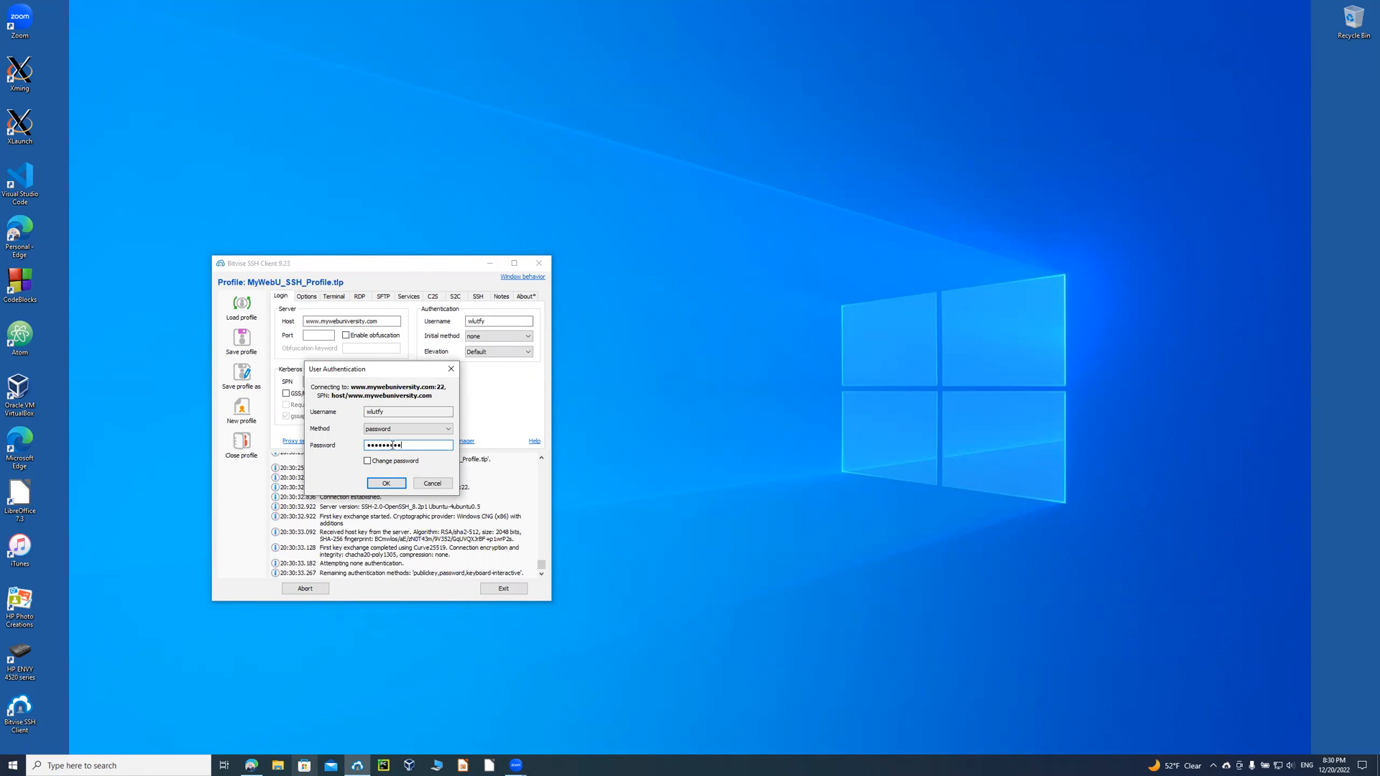
pyautogui.write('•••')
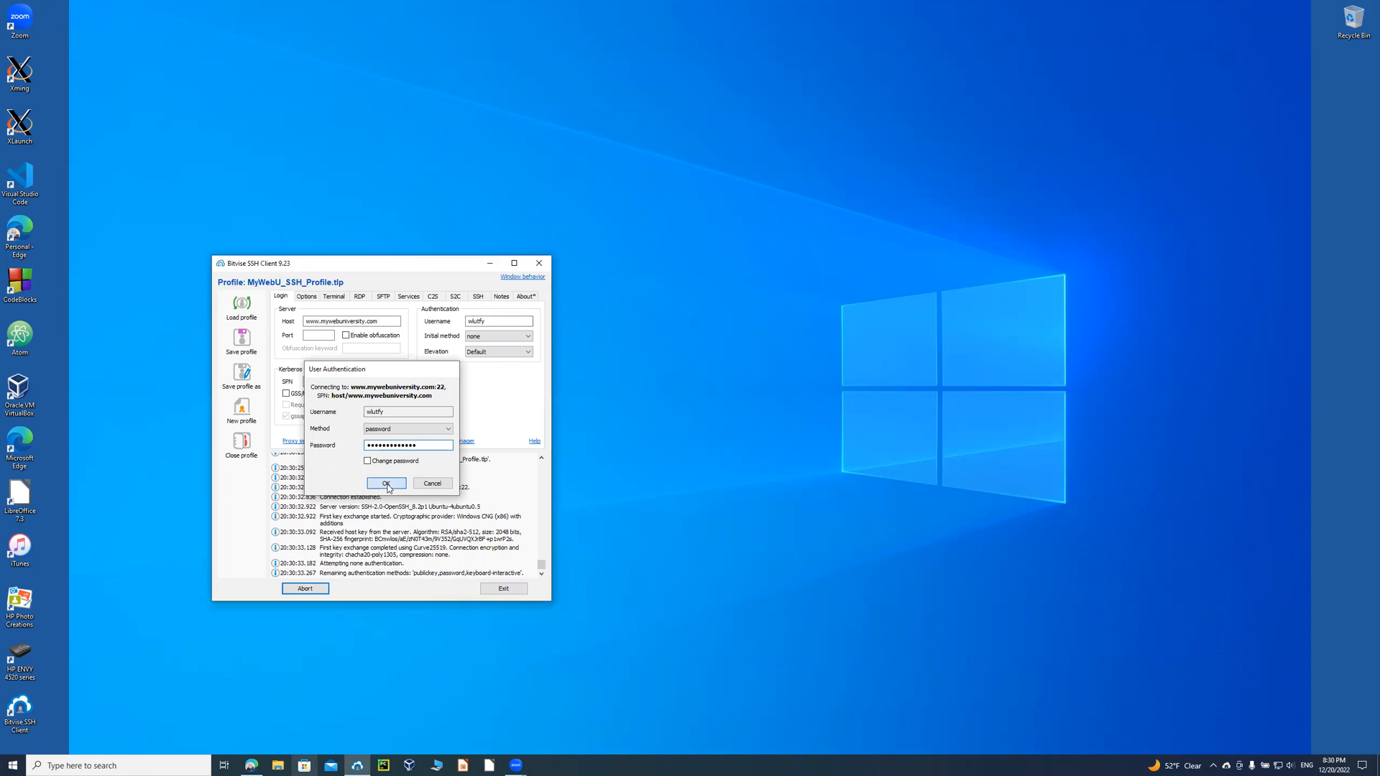
pyautogui.click(385, 482)
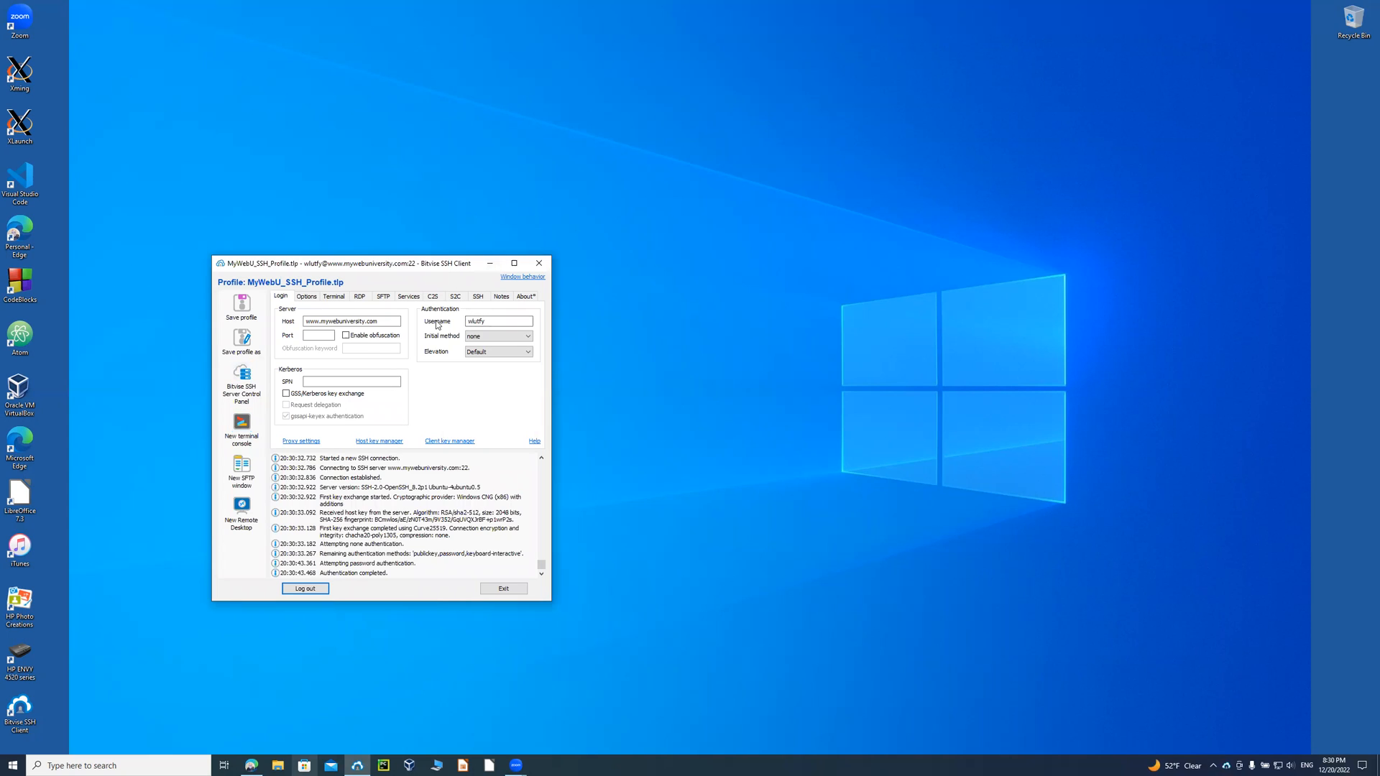
# Show the Terminal settings with X11 Forwarding enabled and a display address set.
pyautogui.click(332, 296)
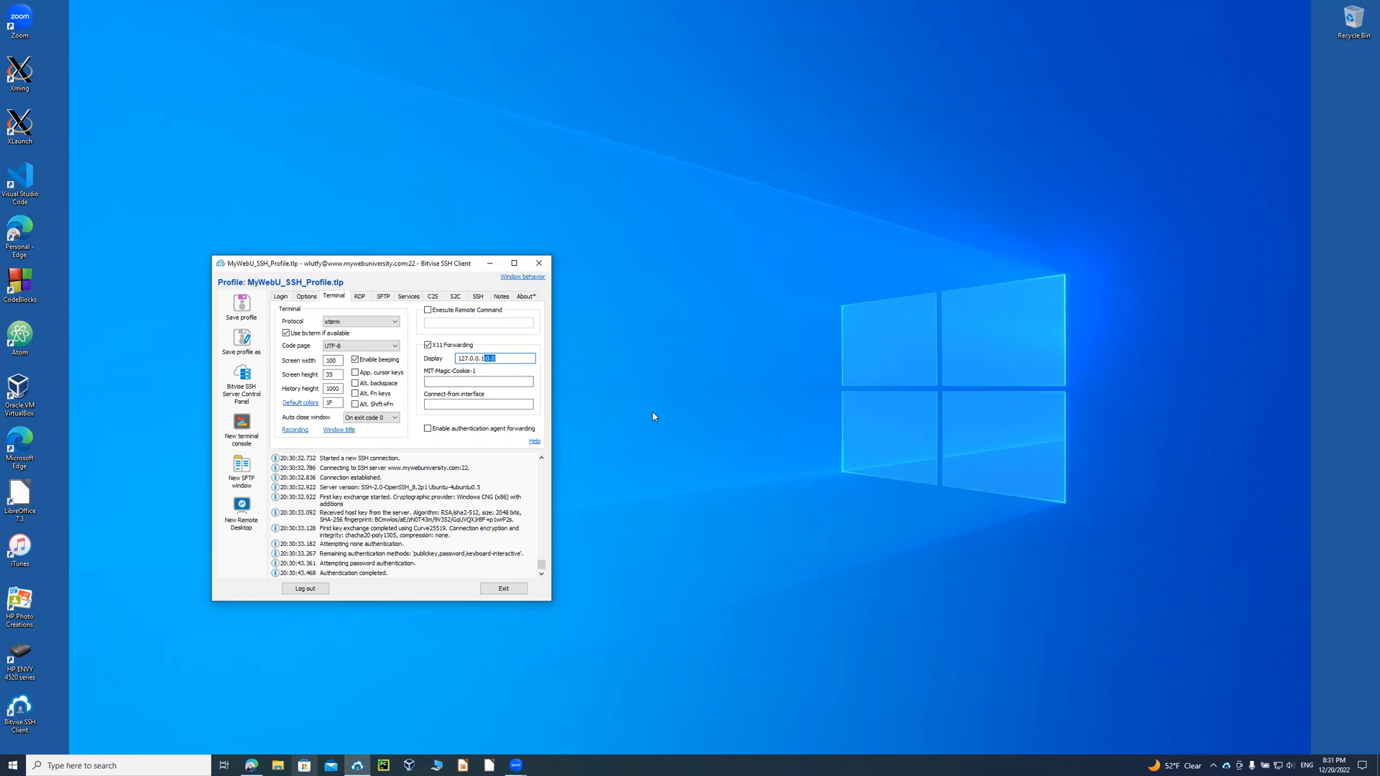
pyautogui.moveTo(918, 461)
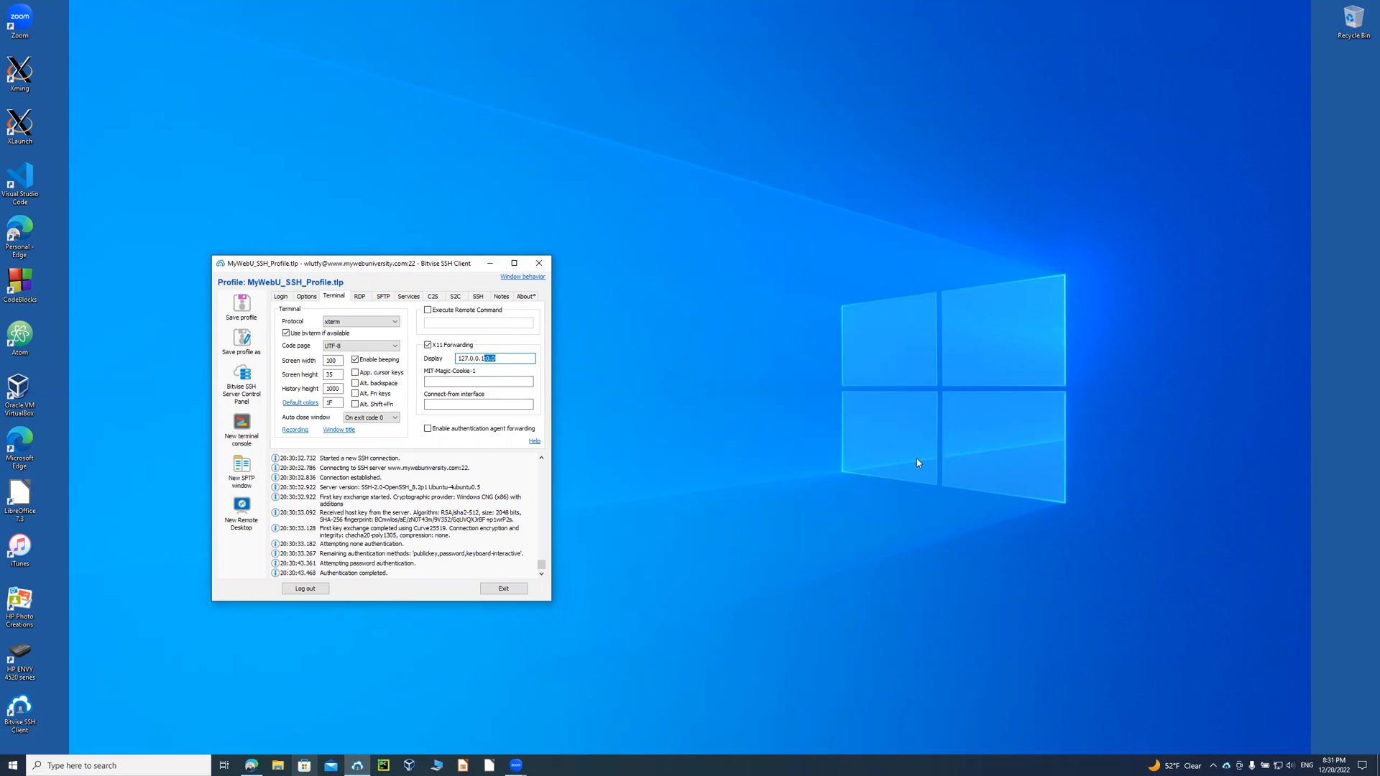
pyautogui.moveTo(763, 402)
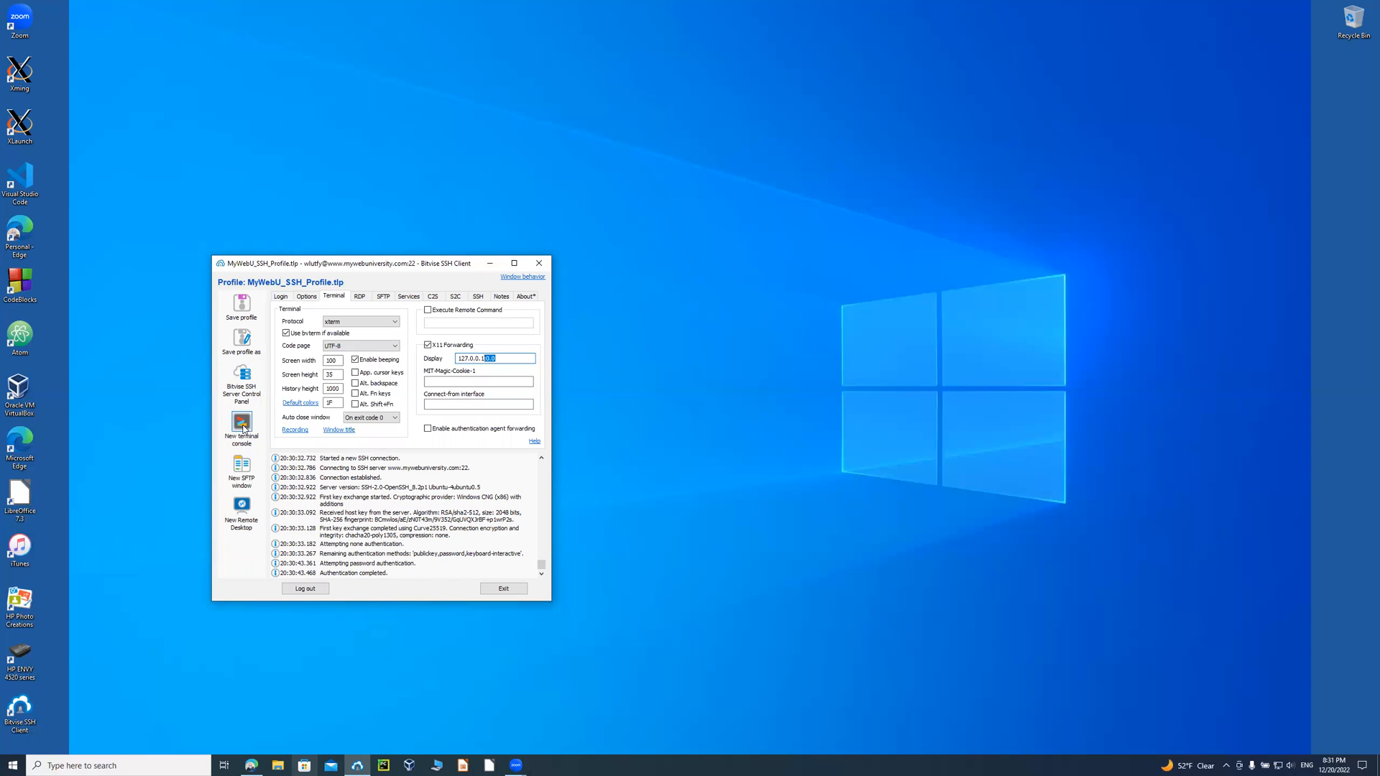
# Start a new remote terminal, set the prompt to a plain '$ ' with export PS1, and clear the screen.
pyautogui.click(242, 428)
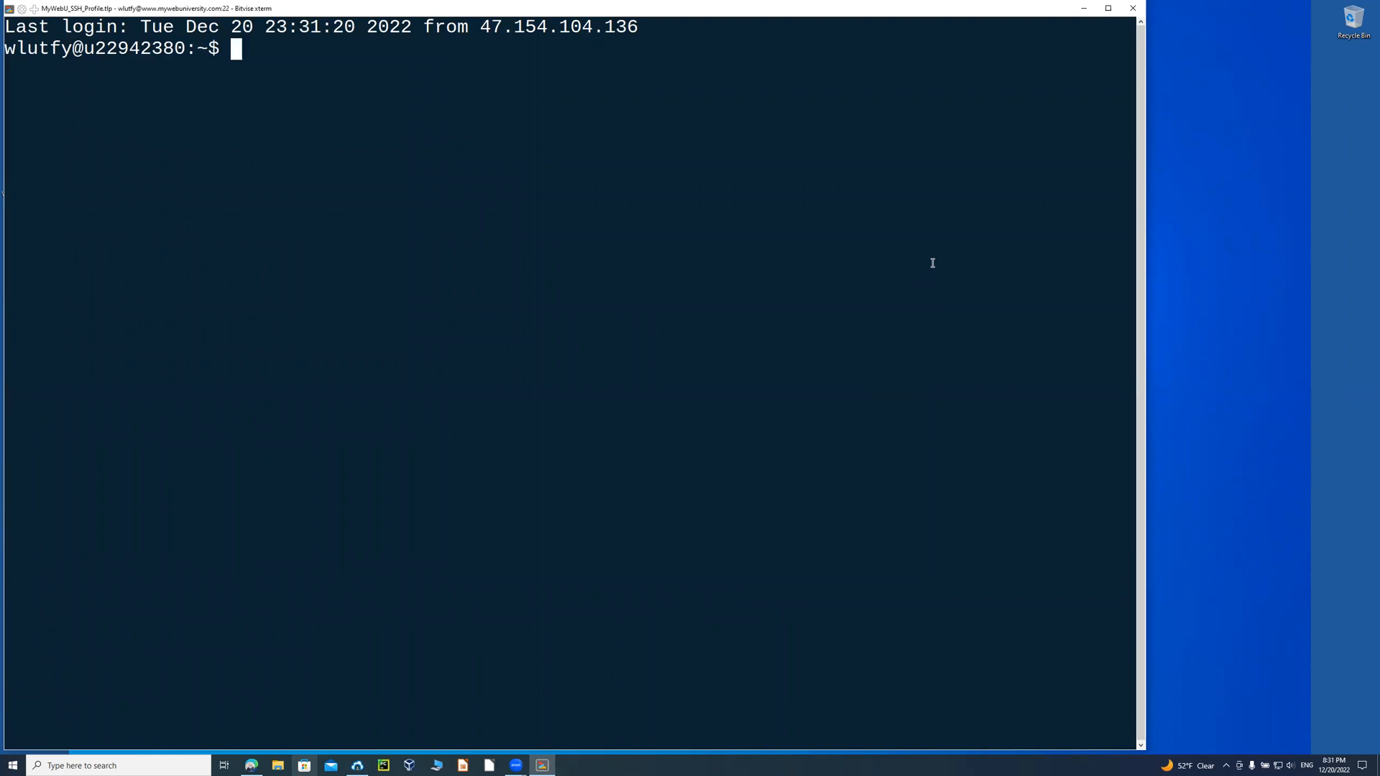
pyautogui.write('c')
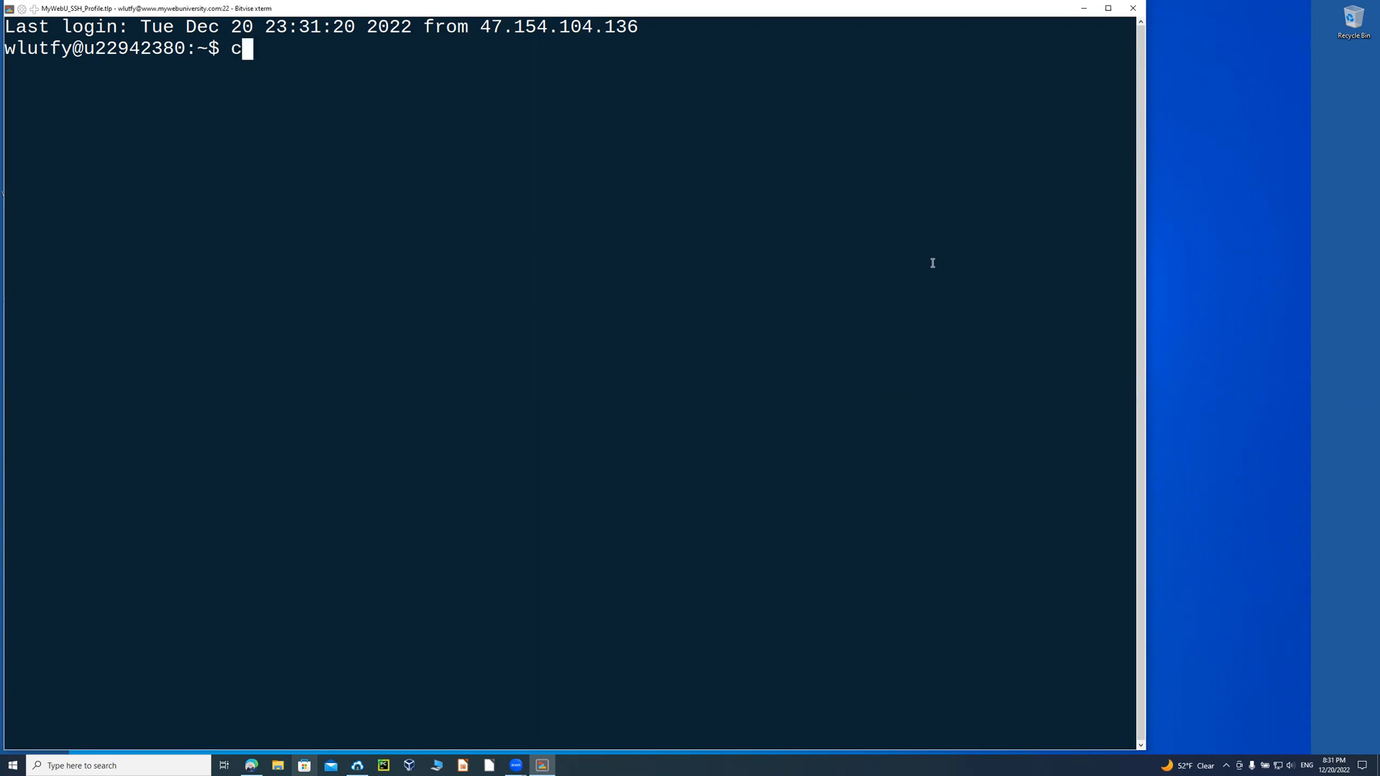
pyautogui.press('Backspace')
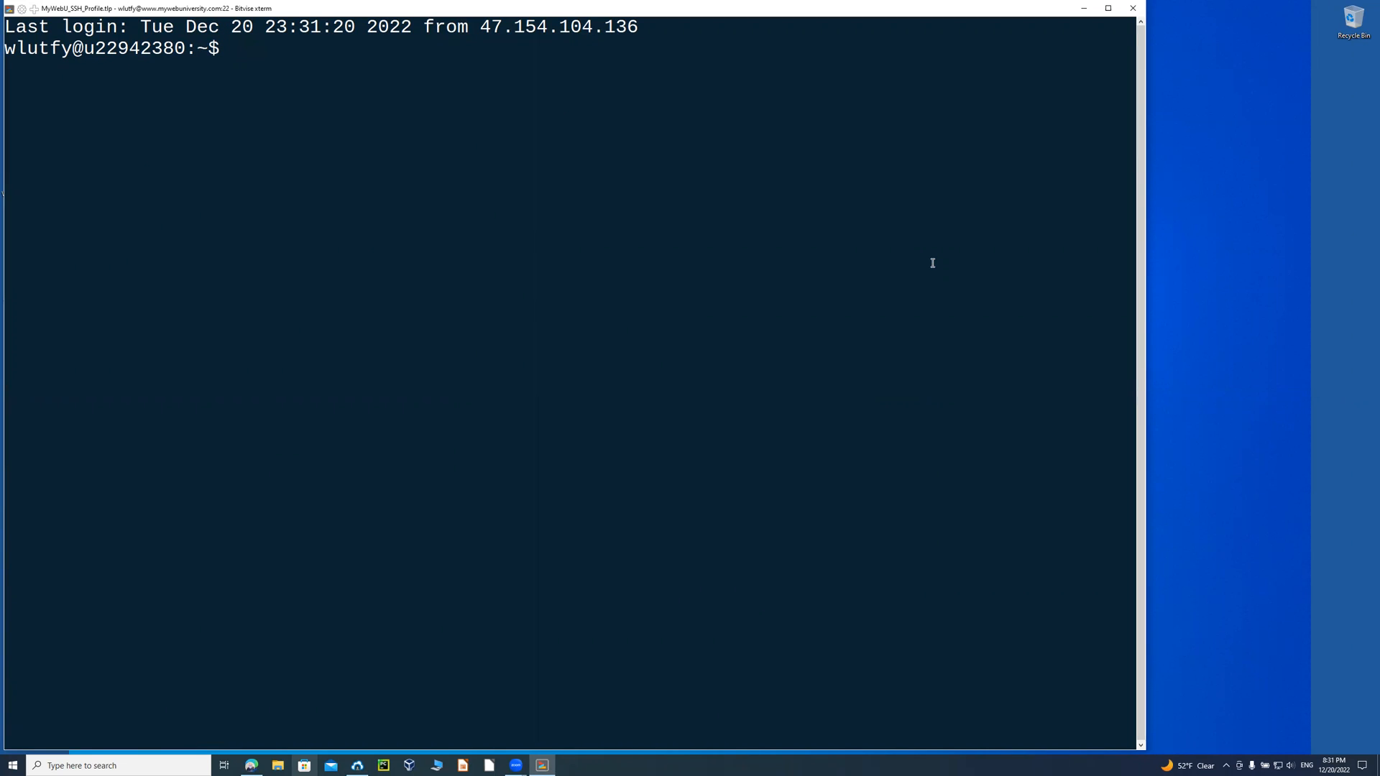
pyautogui.write('export')
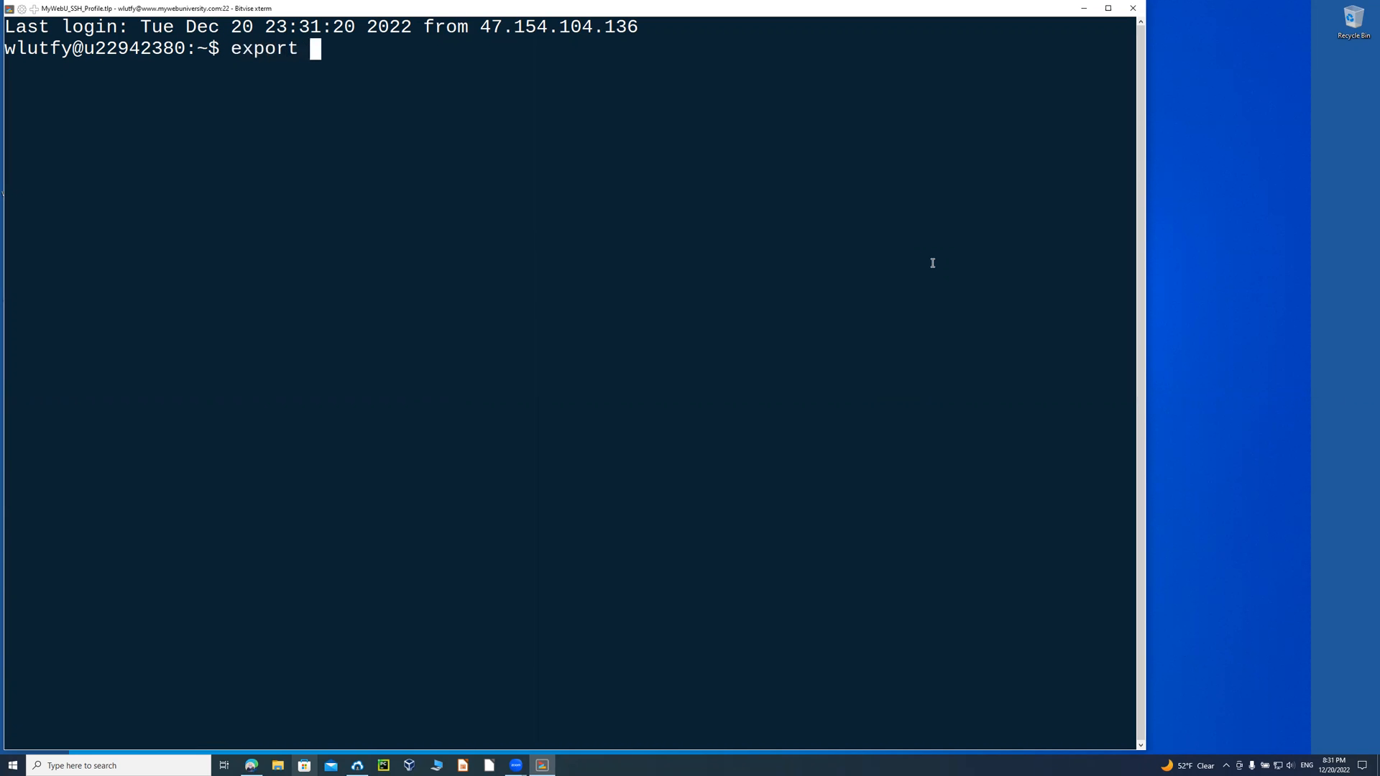
pyautogui.write('p')
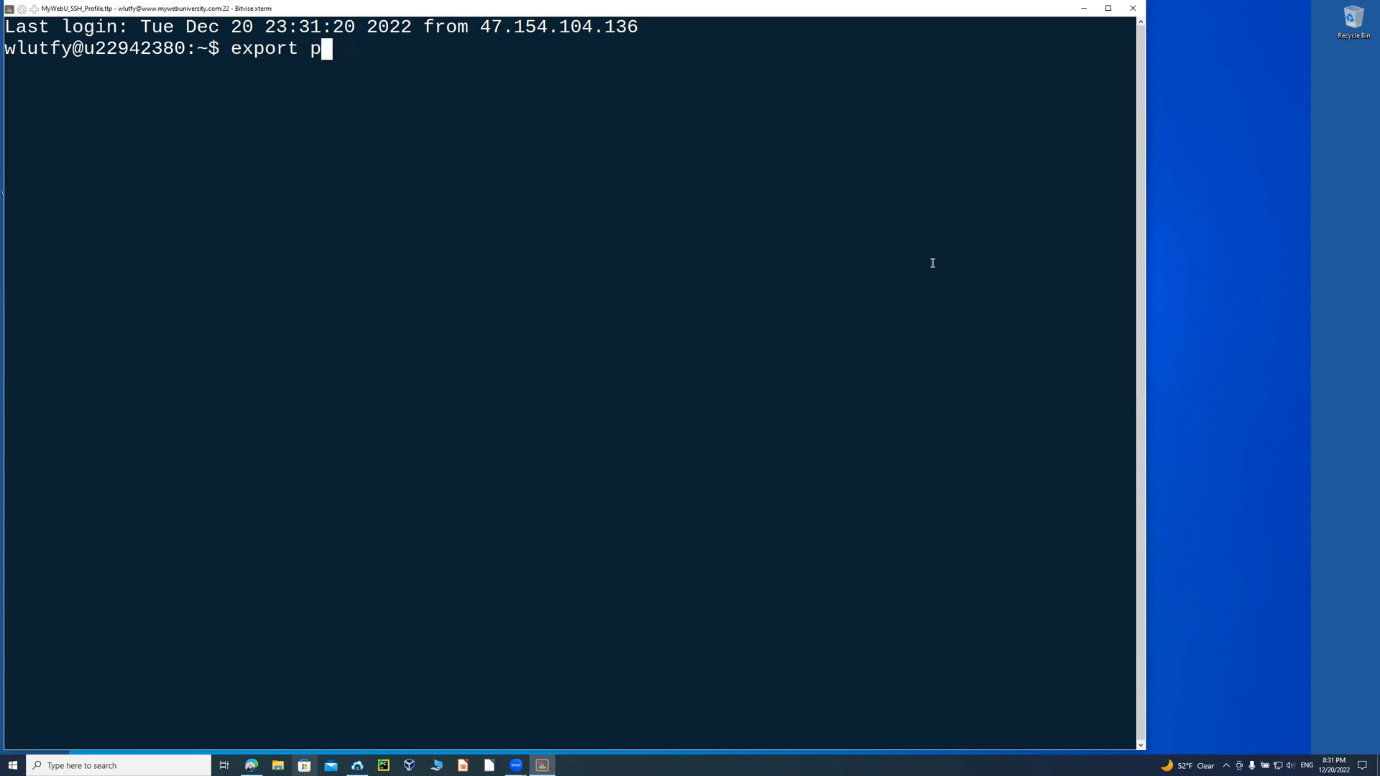
pyautogui.write("S1='")
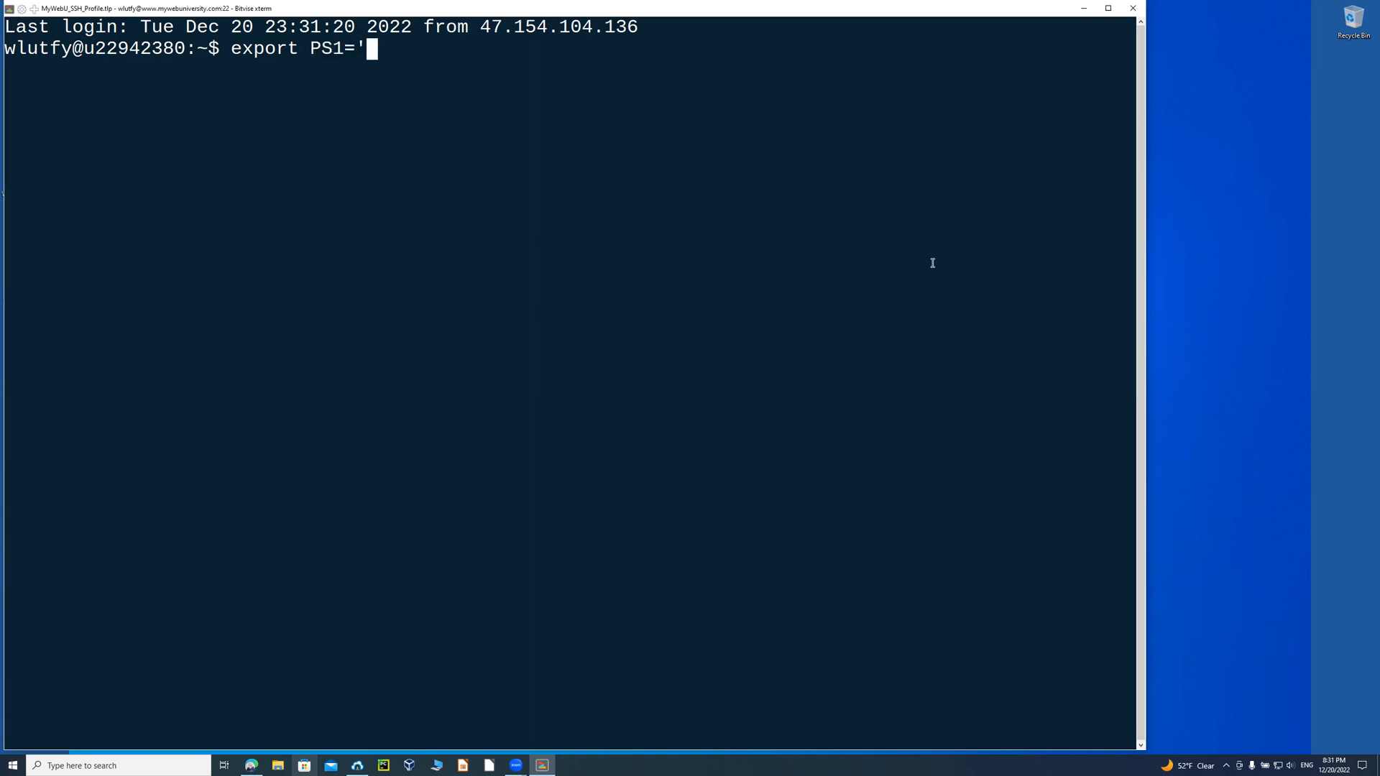
pyautogui.write('$')
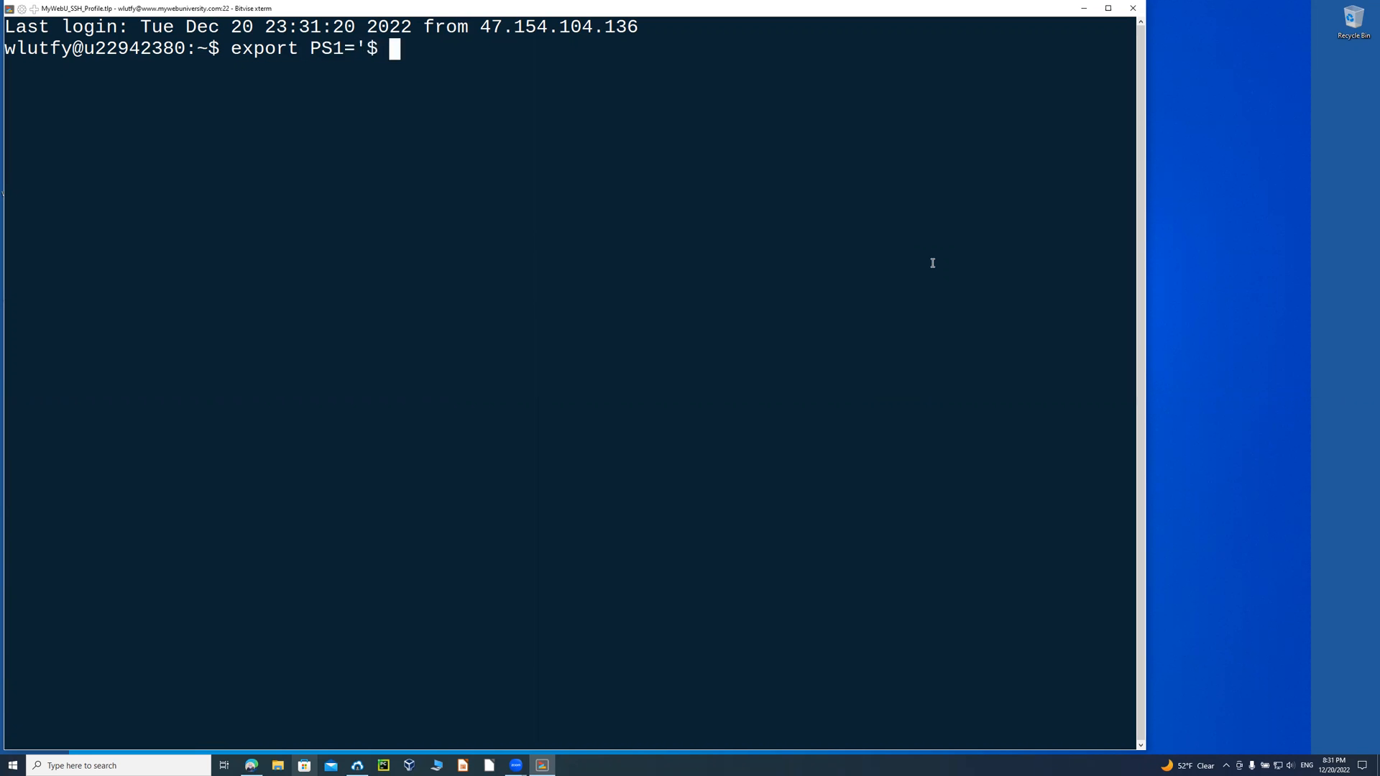
pyautogui.write('CL')
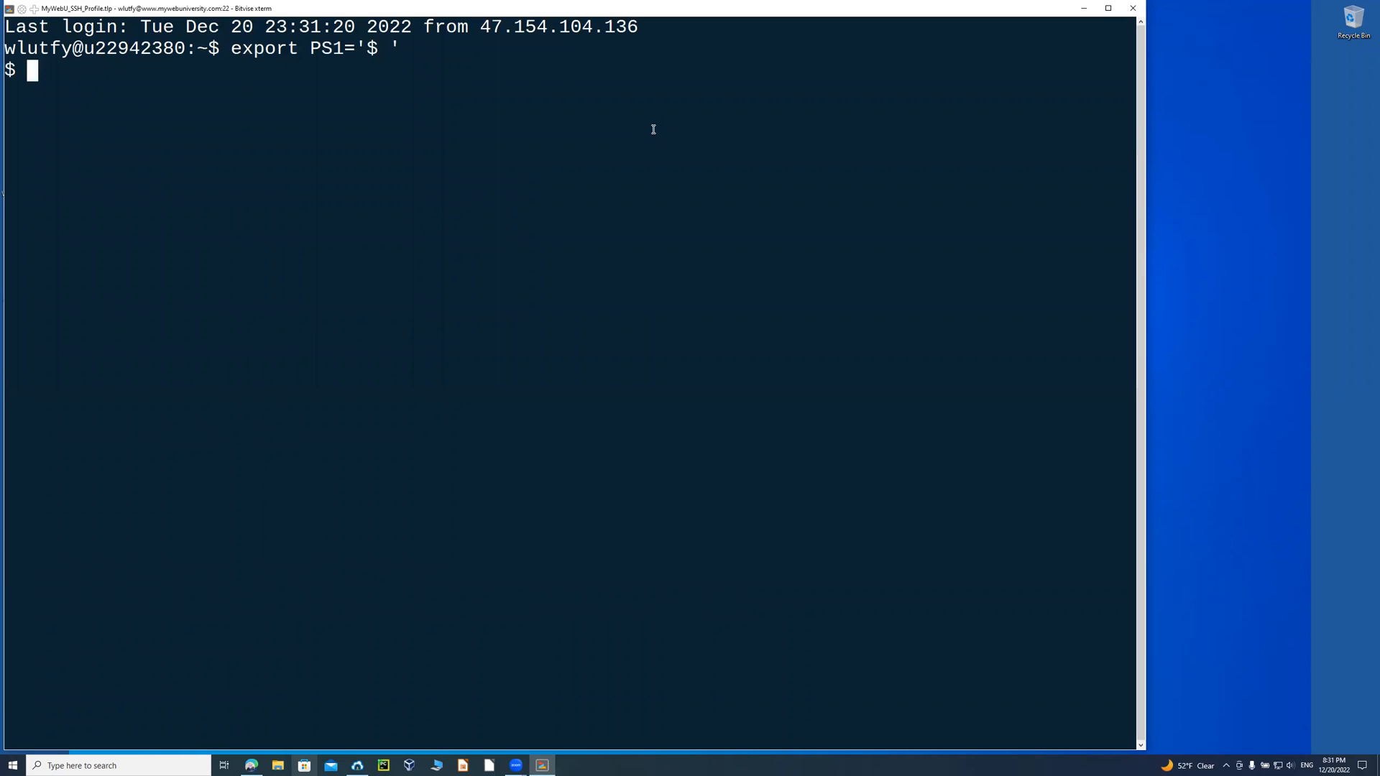
# Show the account's IDs, the working directory with pwd, and the login source with who am i.
pyautogui.write('ID')
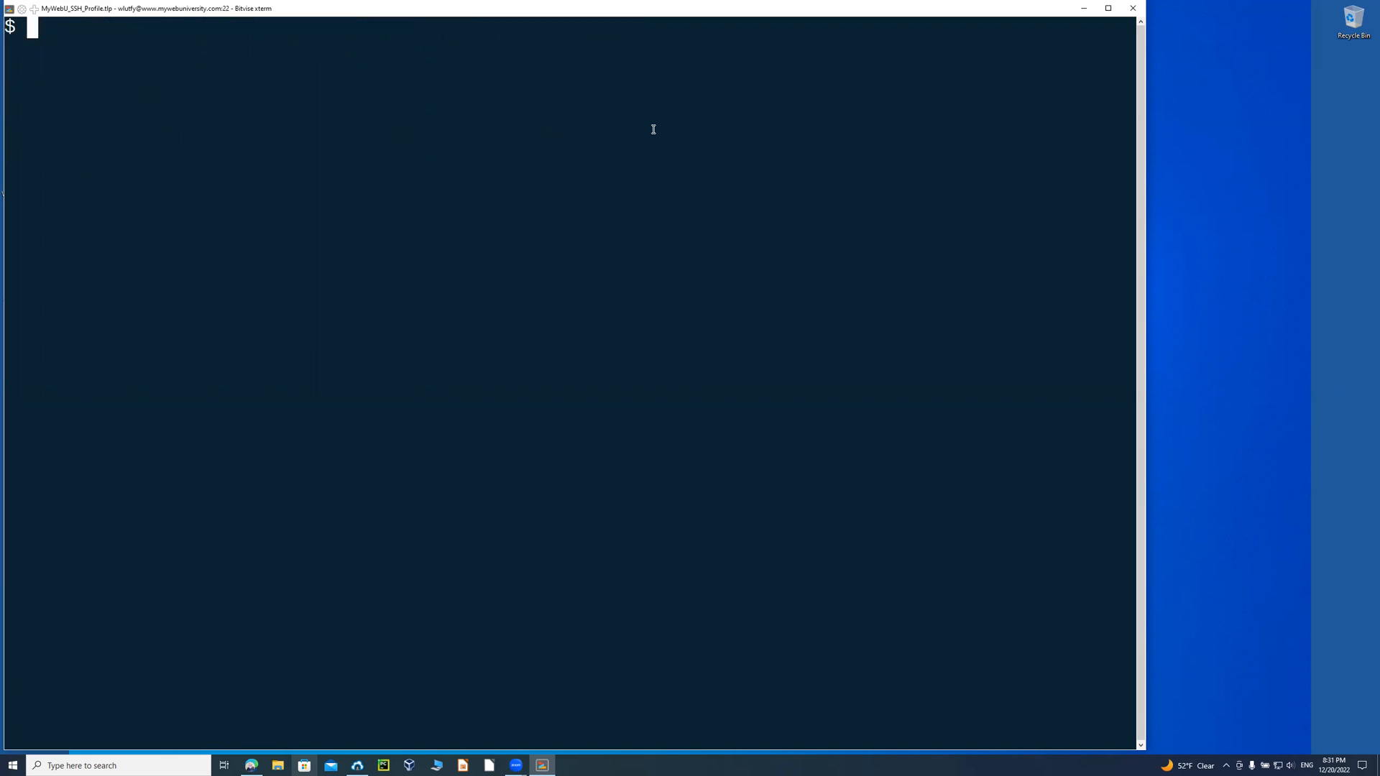
pyautogui.write('pwd')
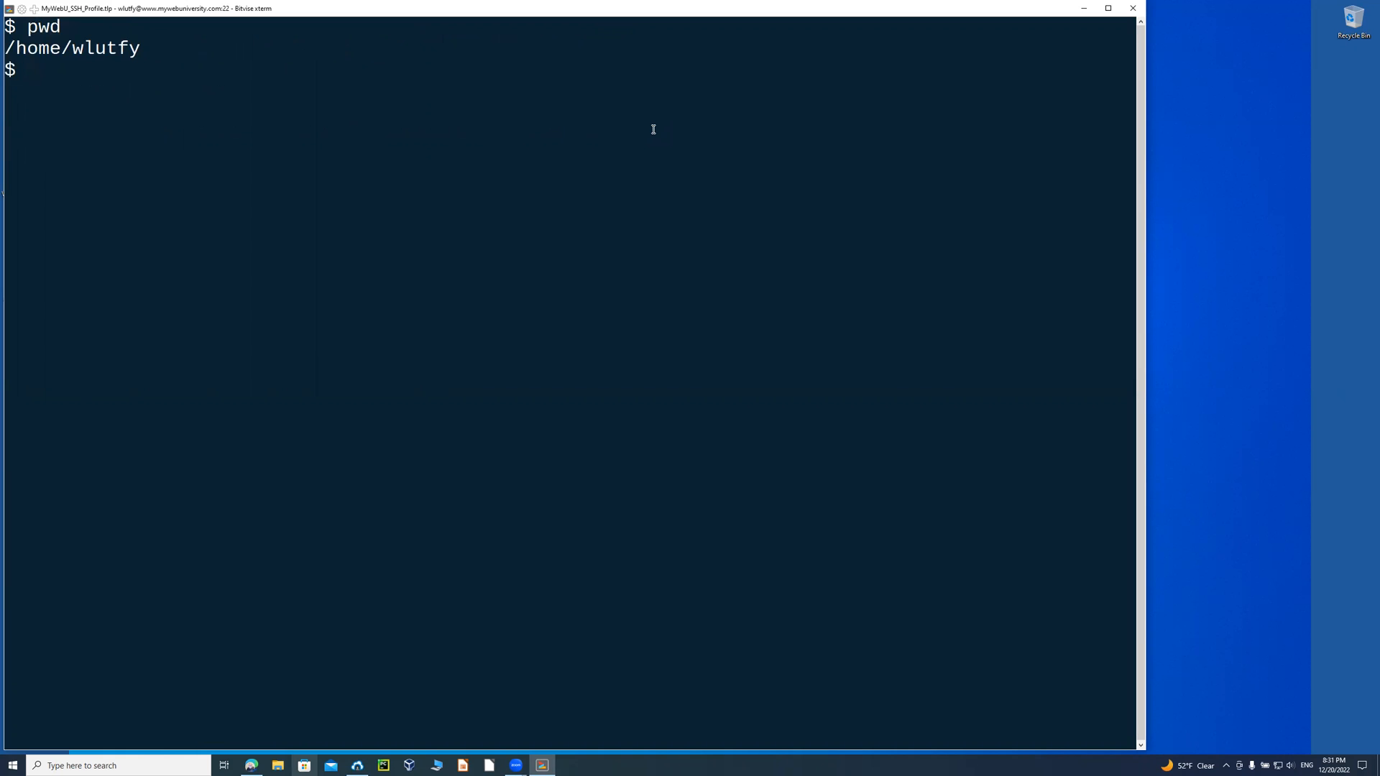
pyautogui.write('who')
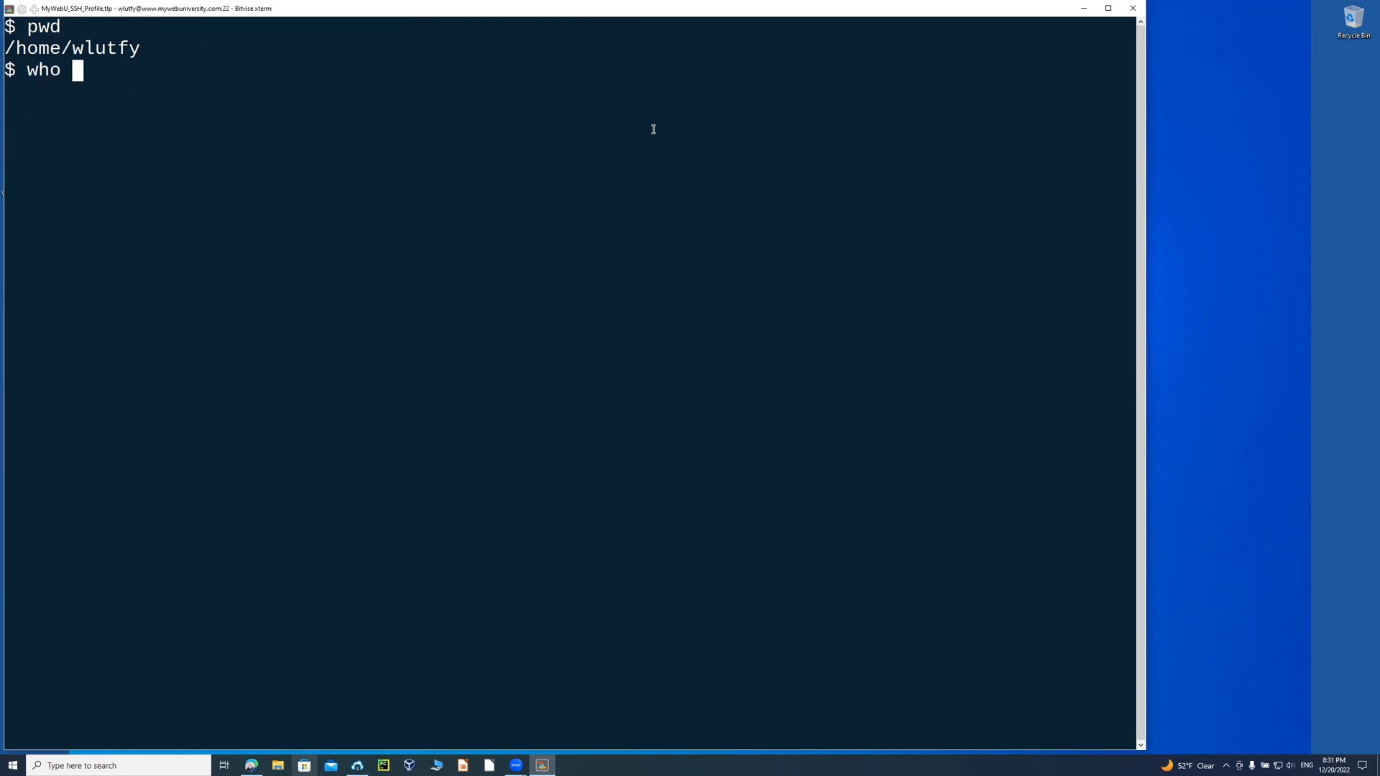
pyautogui.write('am i')
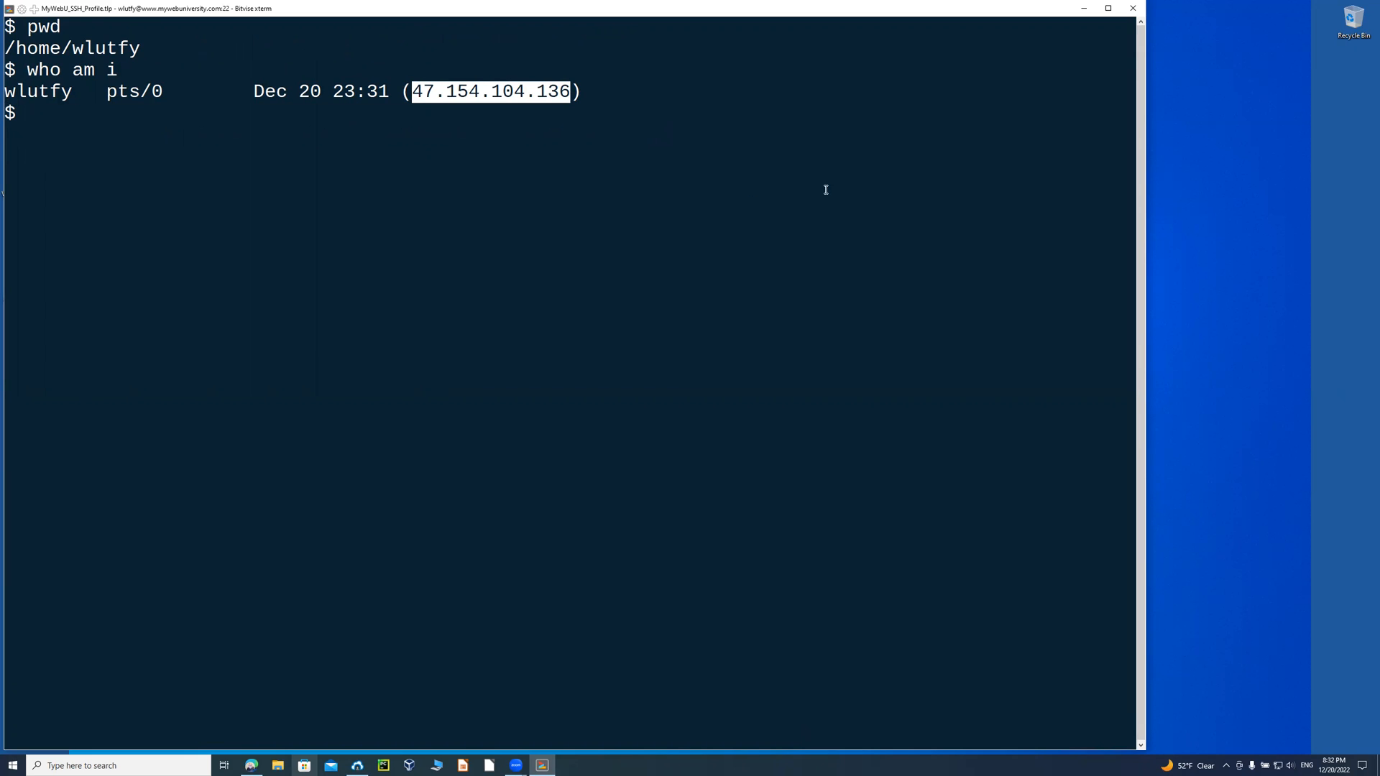
pyautogui.moveTo(839, 185)
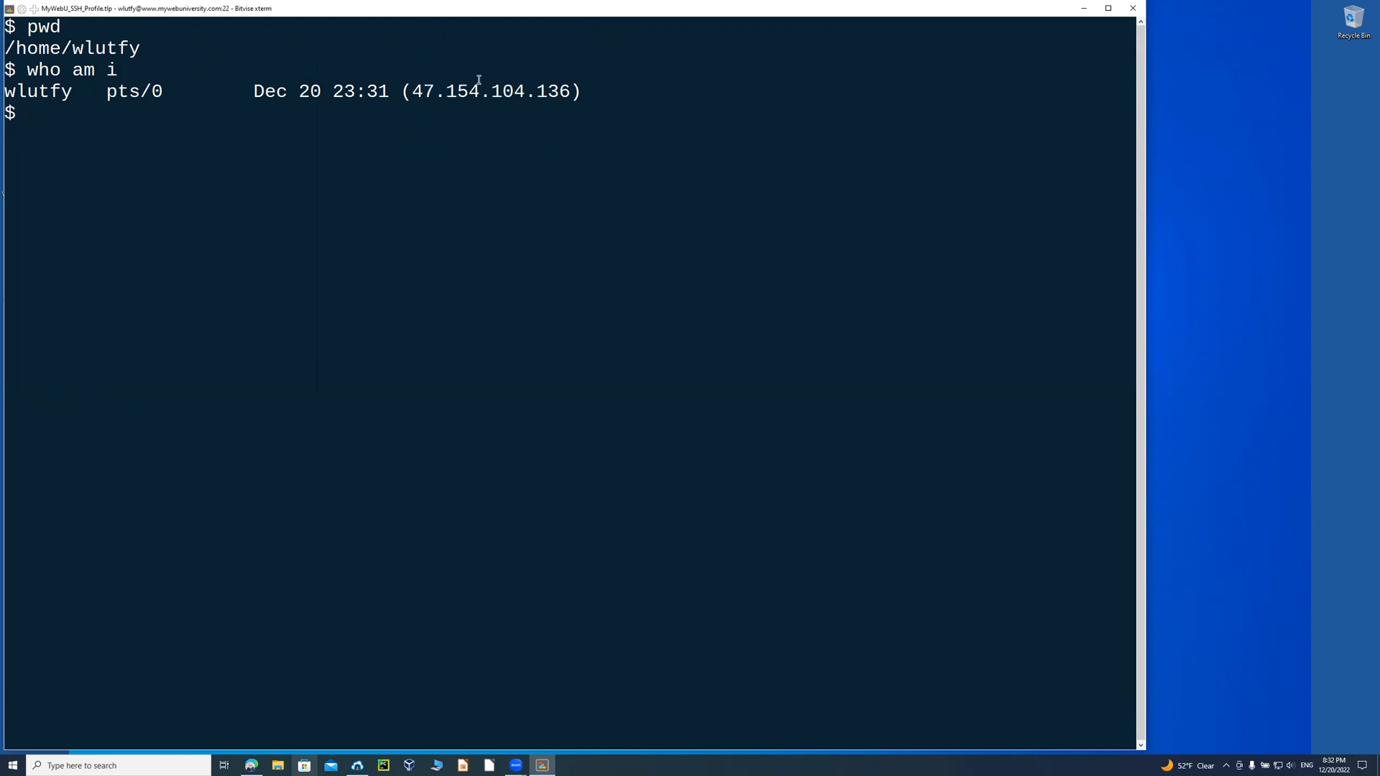
pyautogui.moveTo(622, 131)
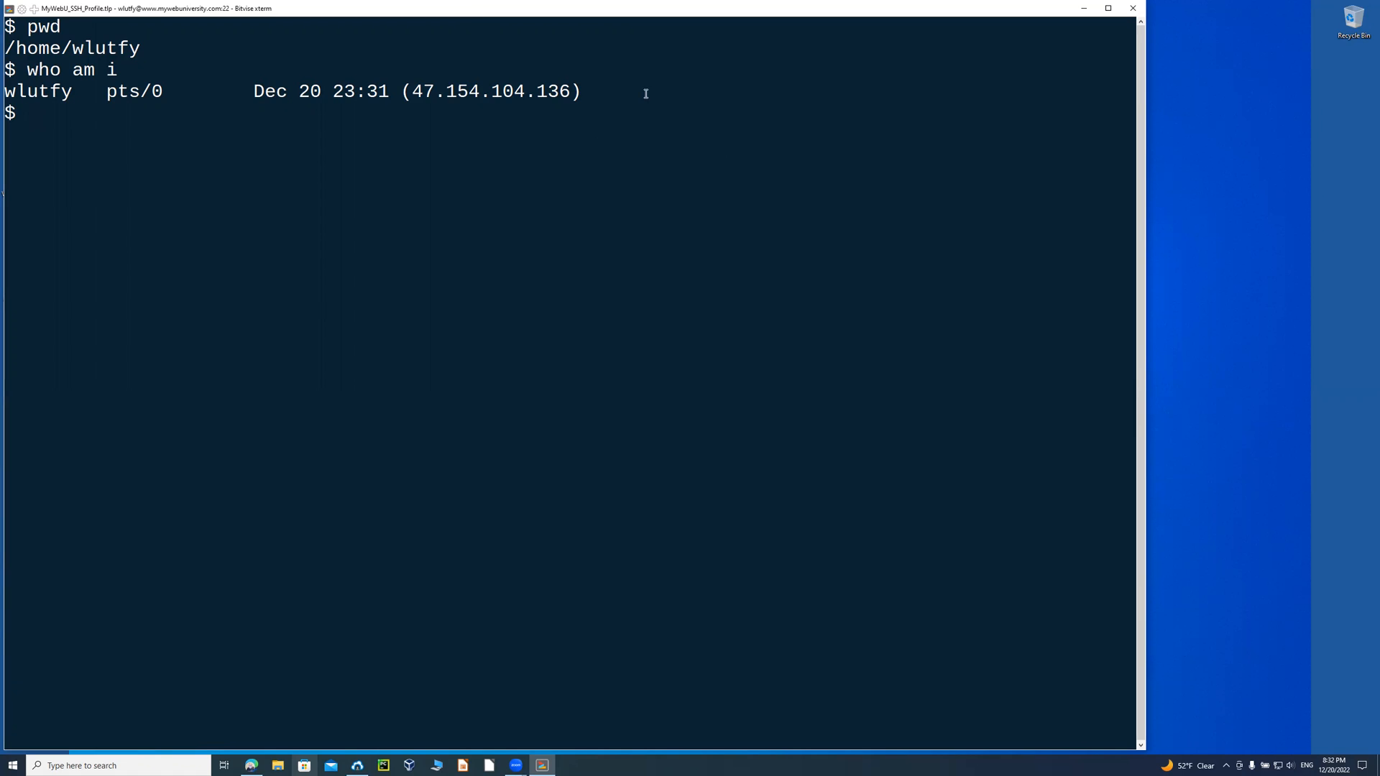
pyautogui.moveTo(841, 238)
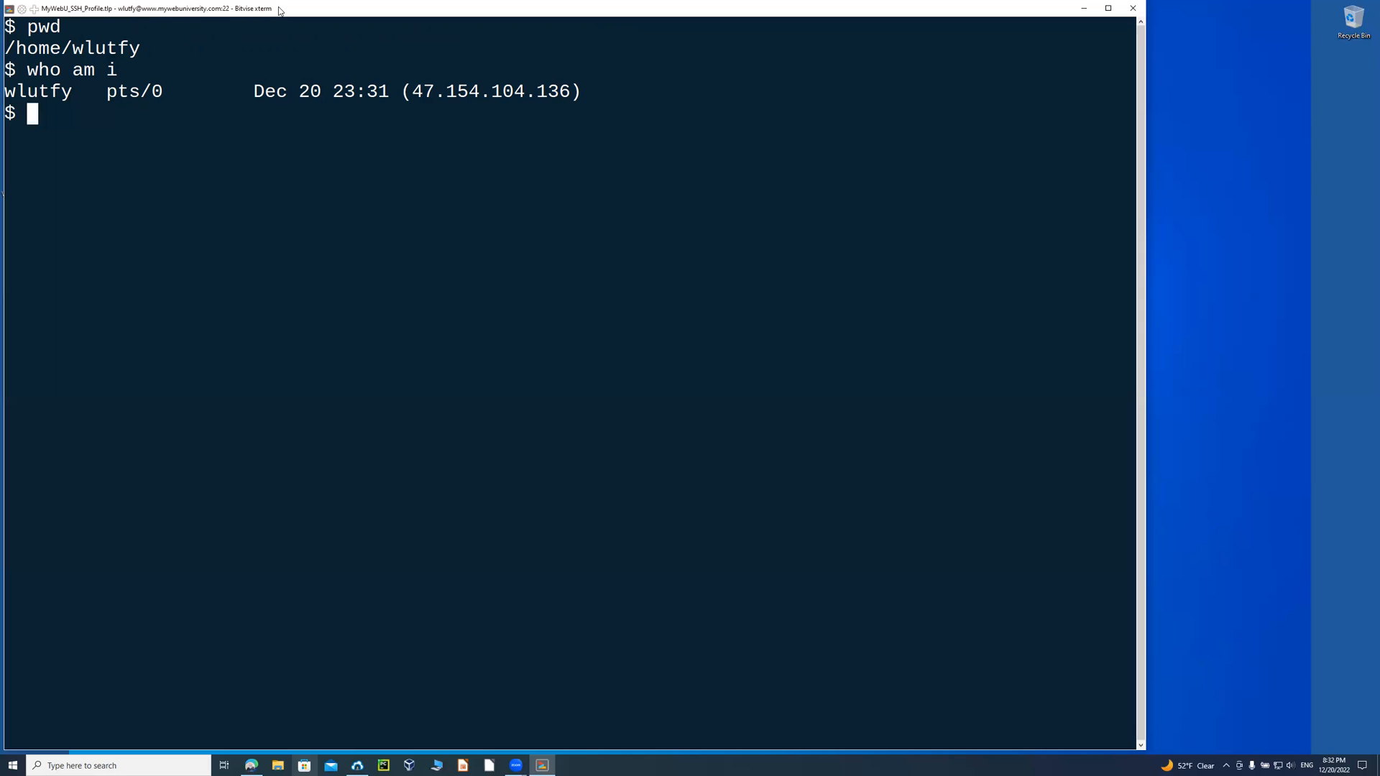
pyautogui.moveTo(314, 244)
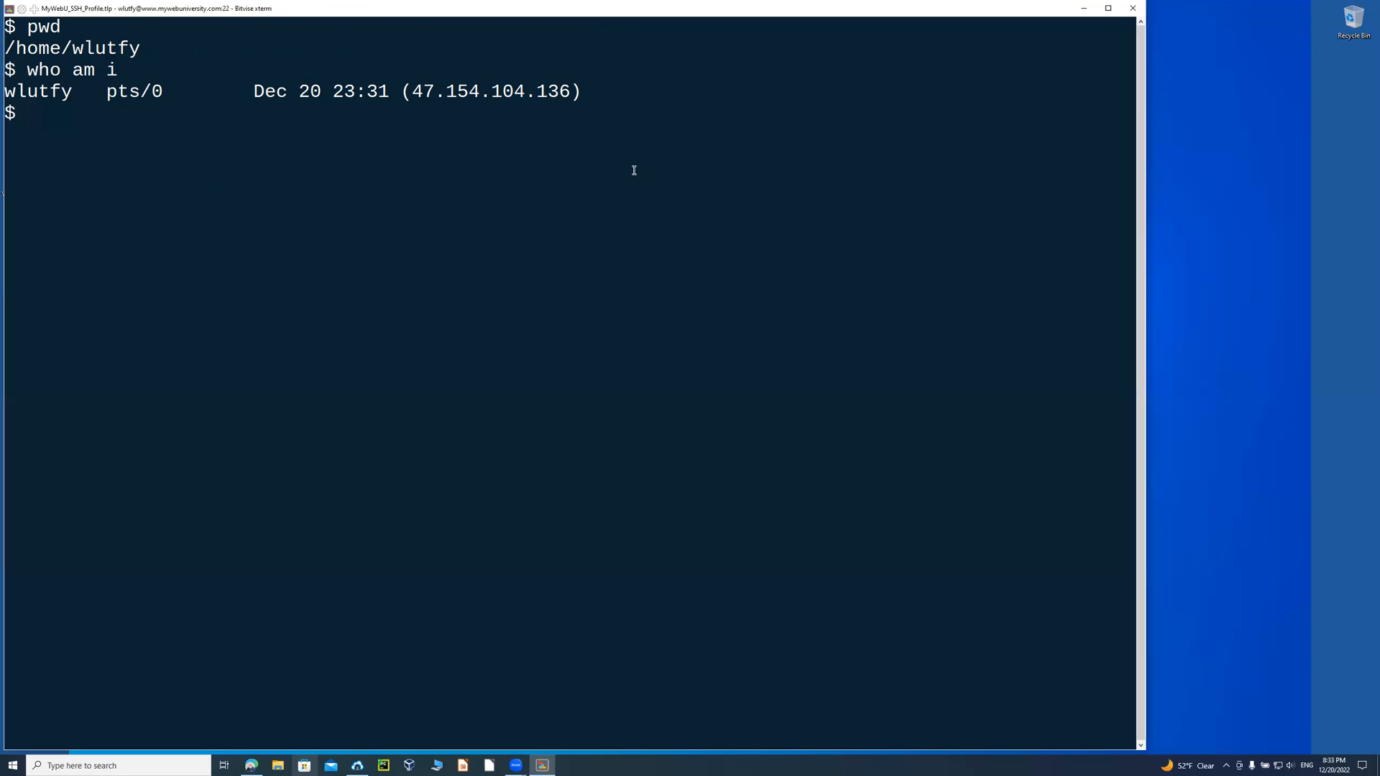
pyautogui.moveTo(641, 122)
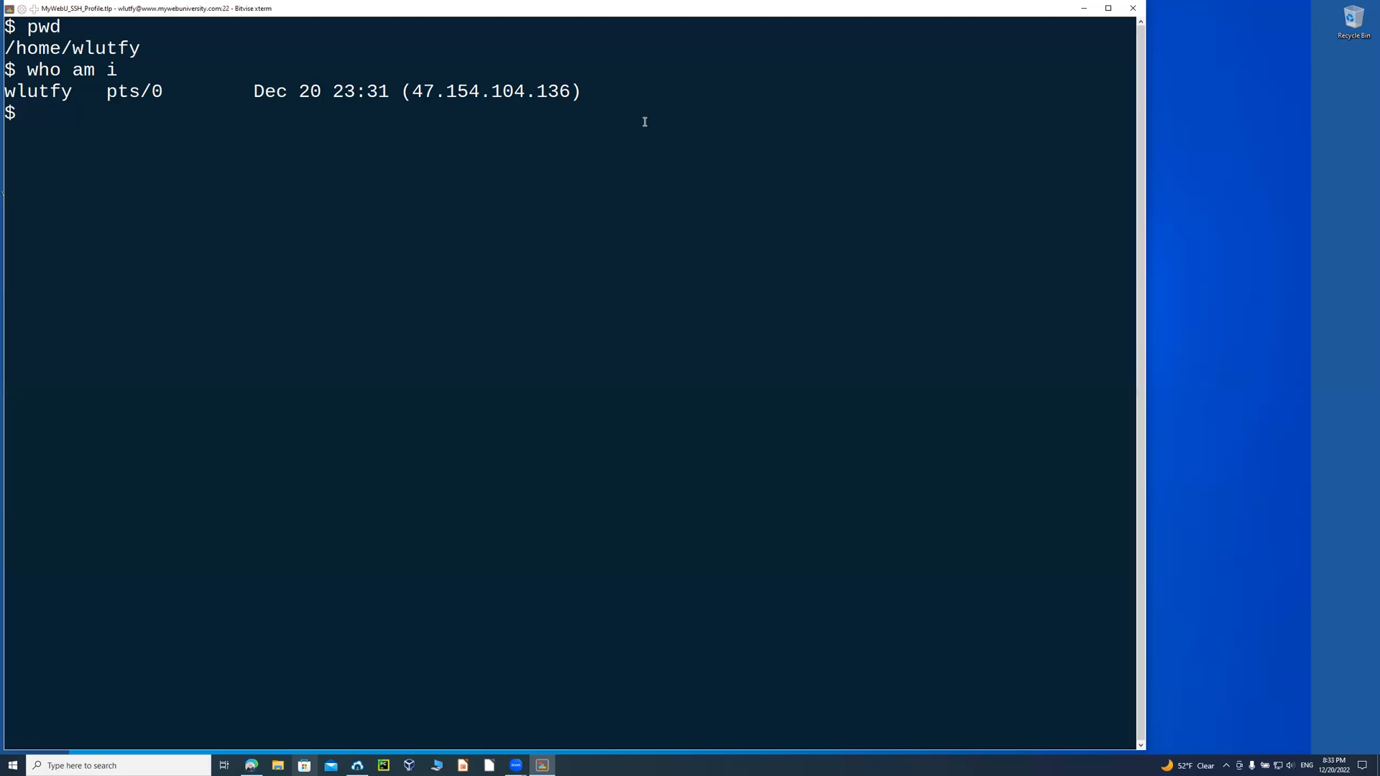
pyautogui.write('cl')
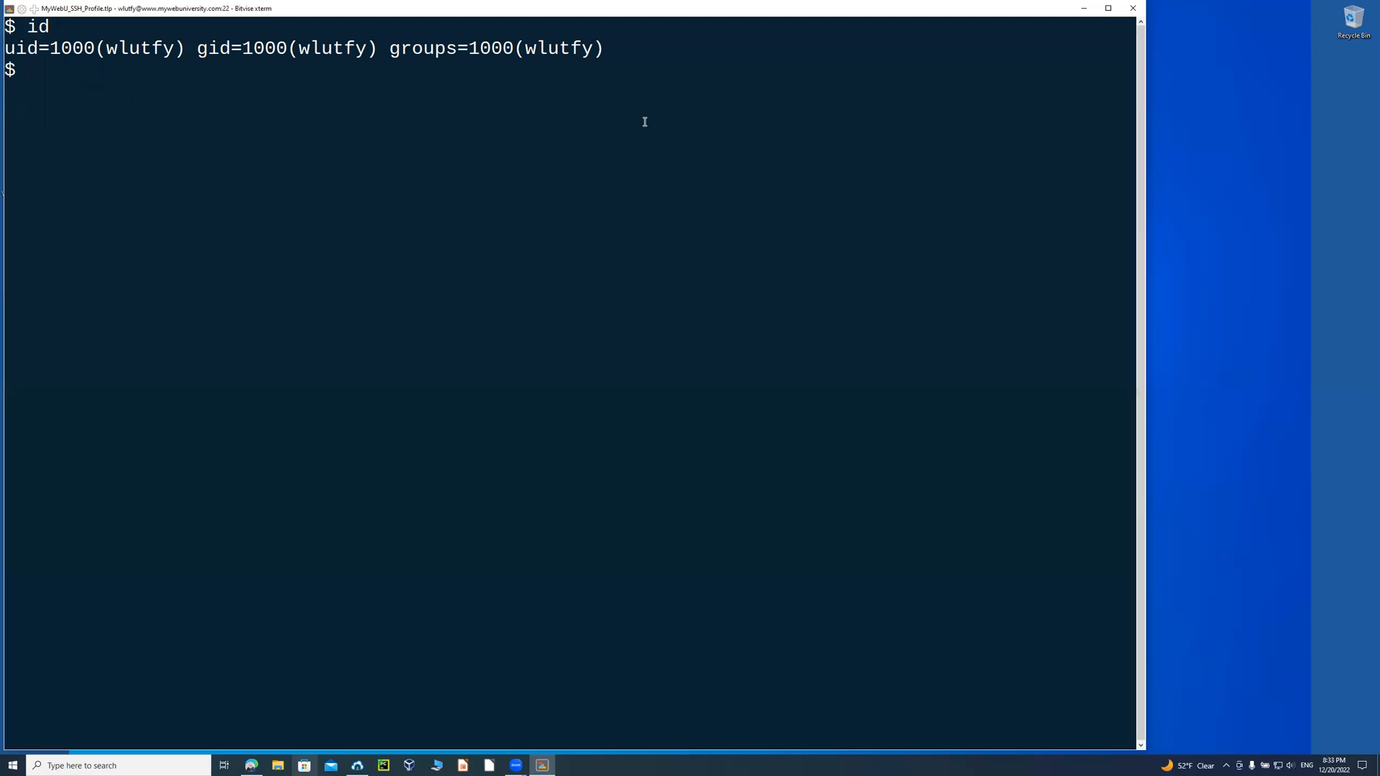
pyautogui.write('cl')
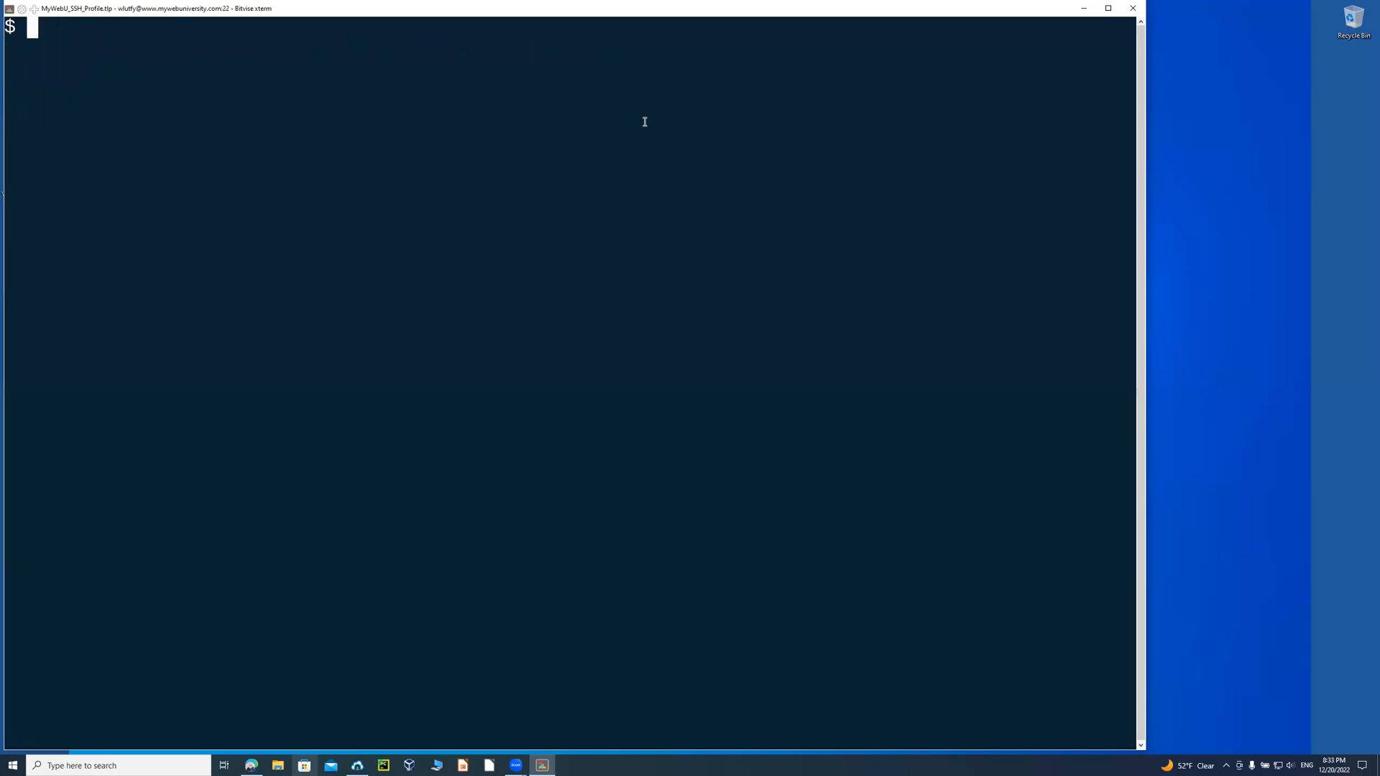
pyautogui.write('who am i')
pyautogui.write('ech')
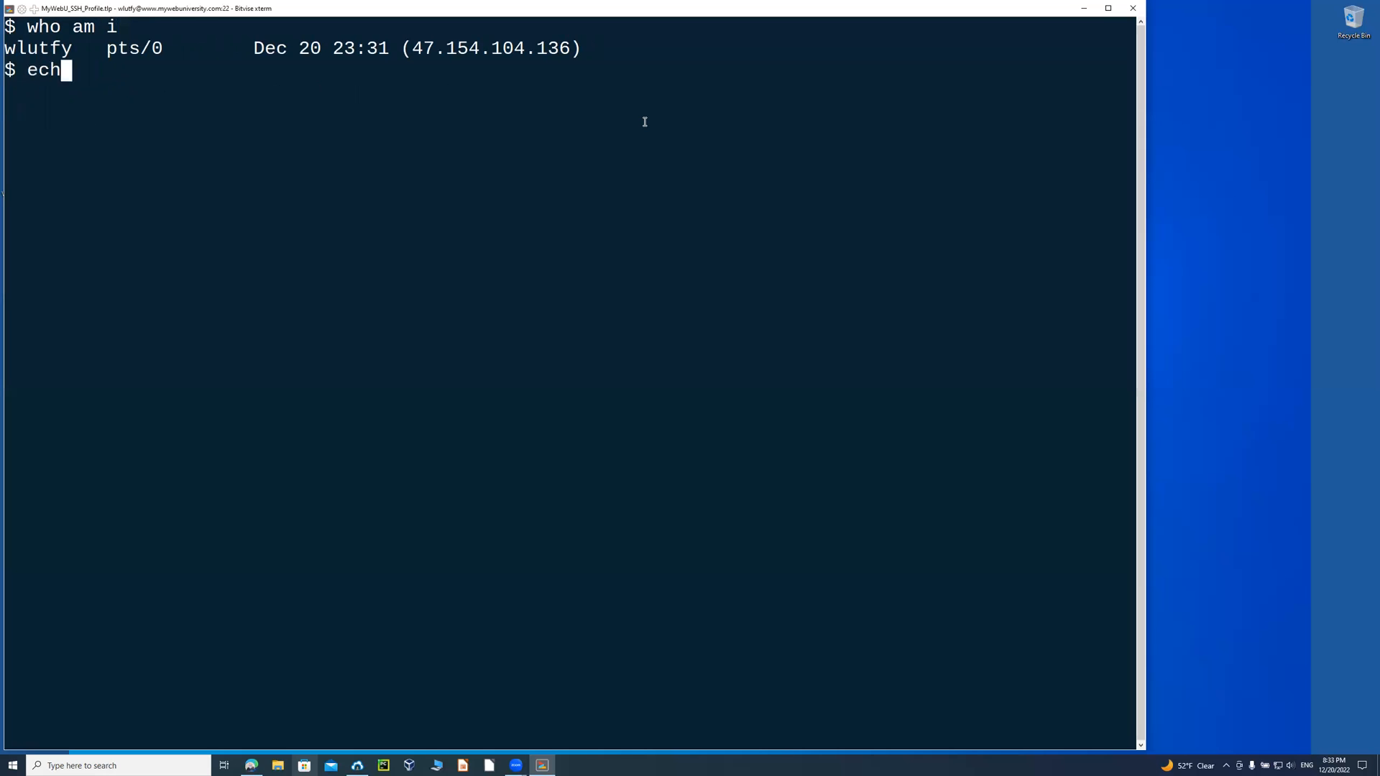
pyautogui.write('o $DISPLAY')
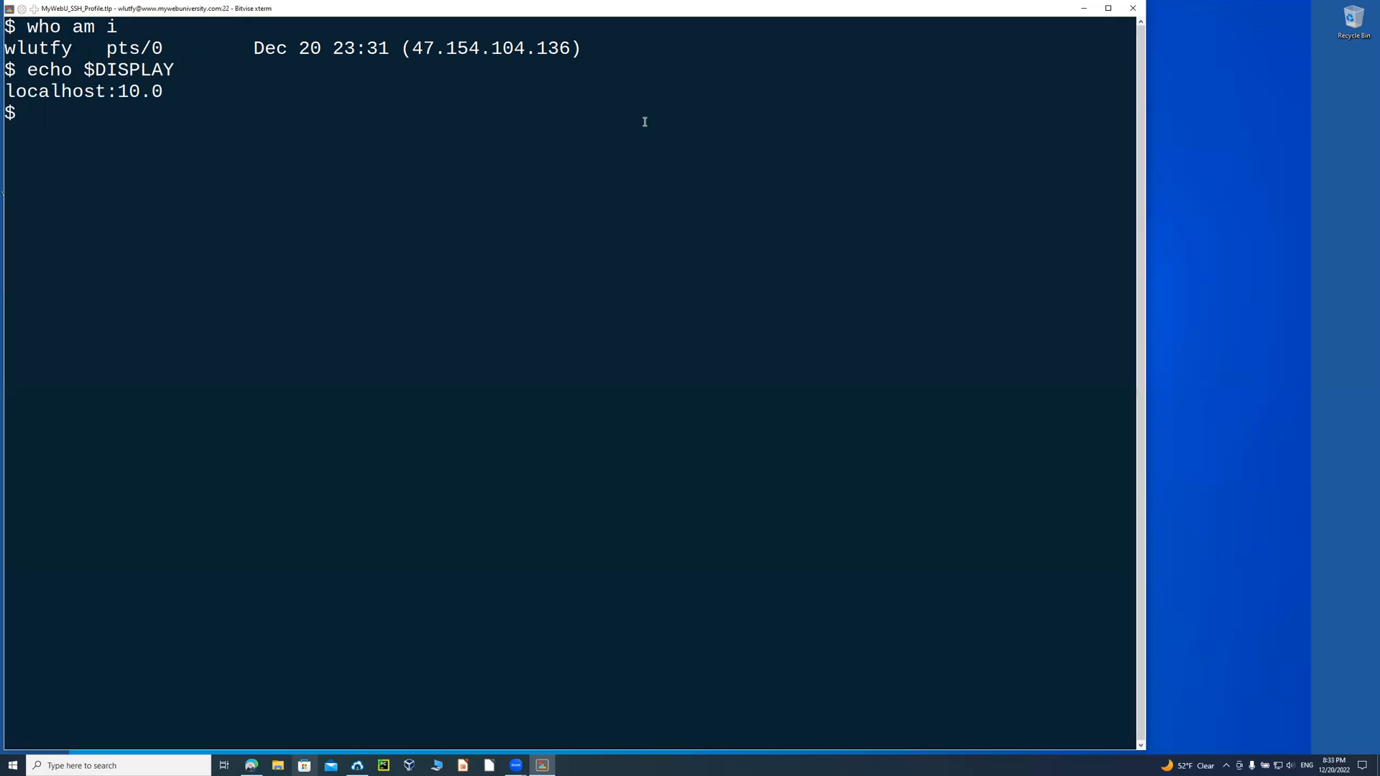
pyautogui.write('x')
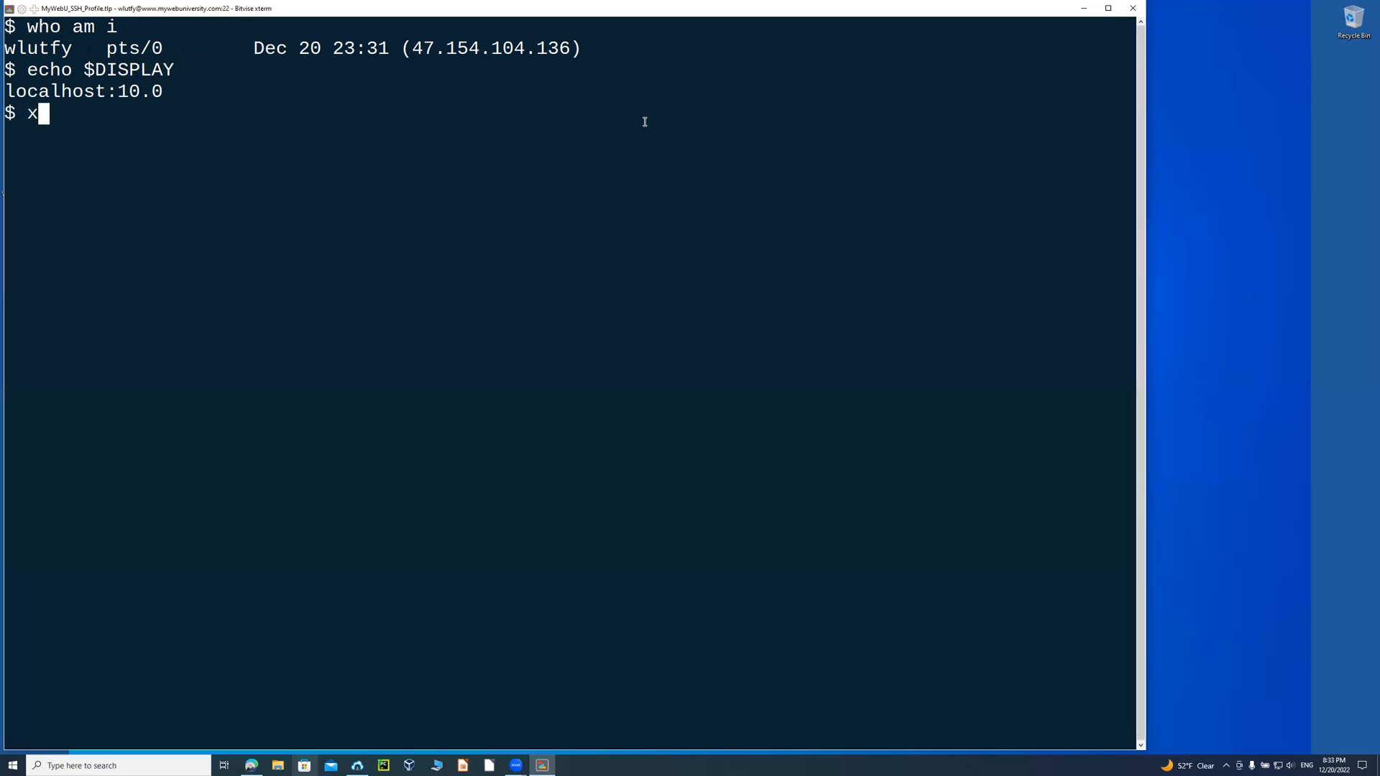
pyautogui.write('term')
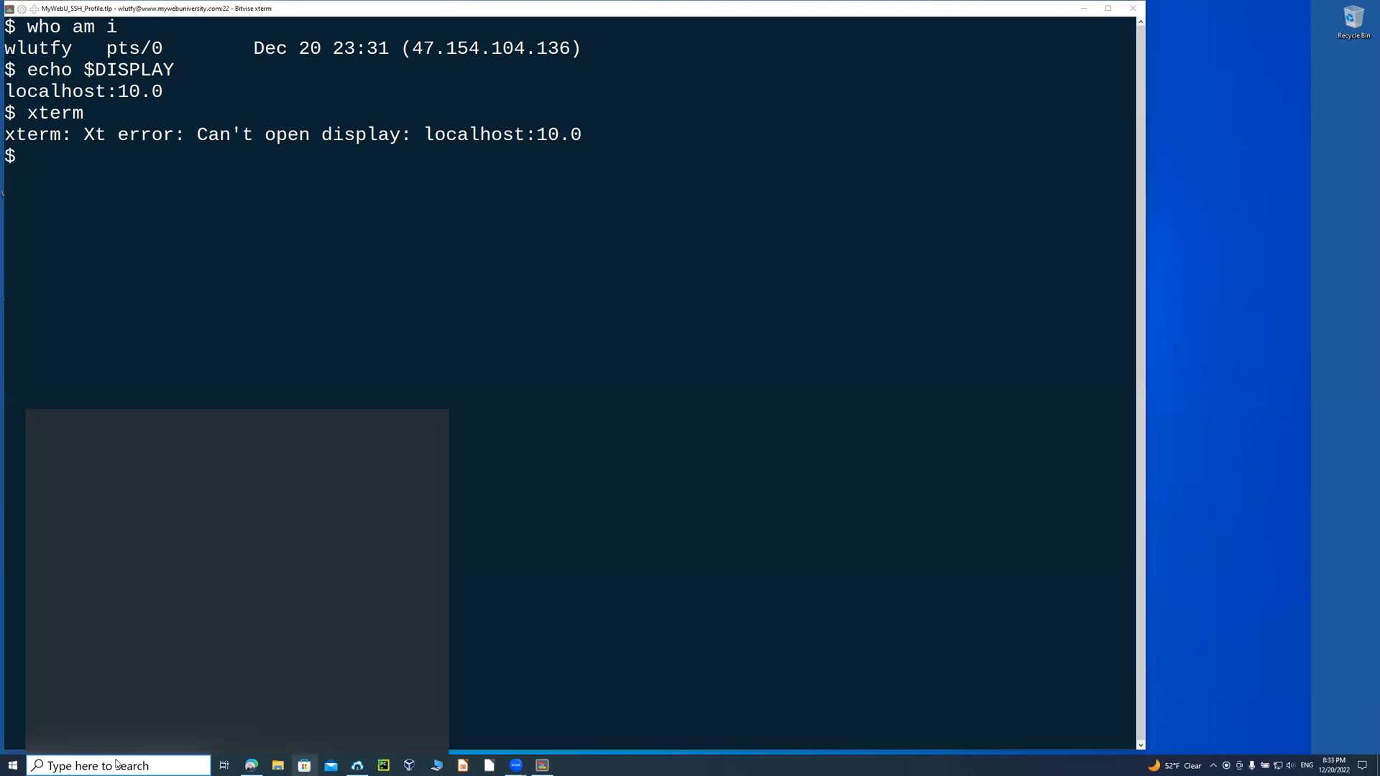
pyautogui.write('xming')
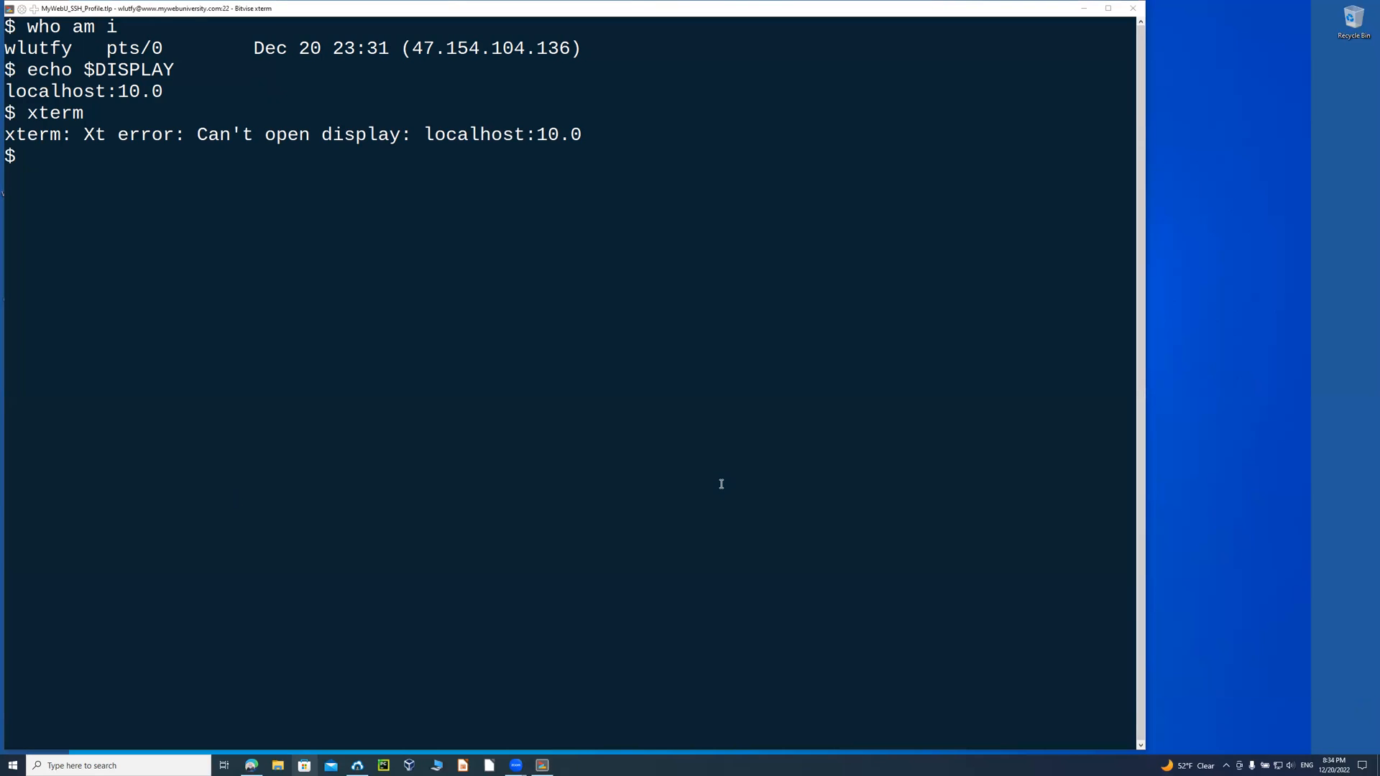
pyautogui.moveTo(591, 520)
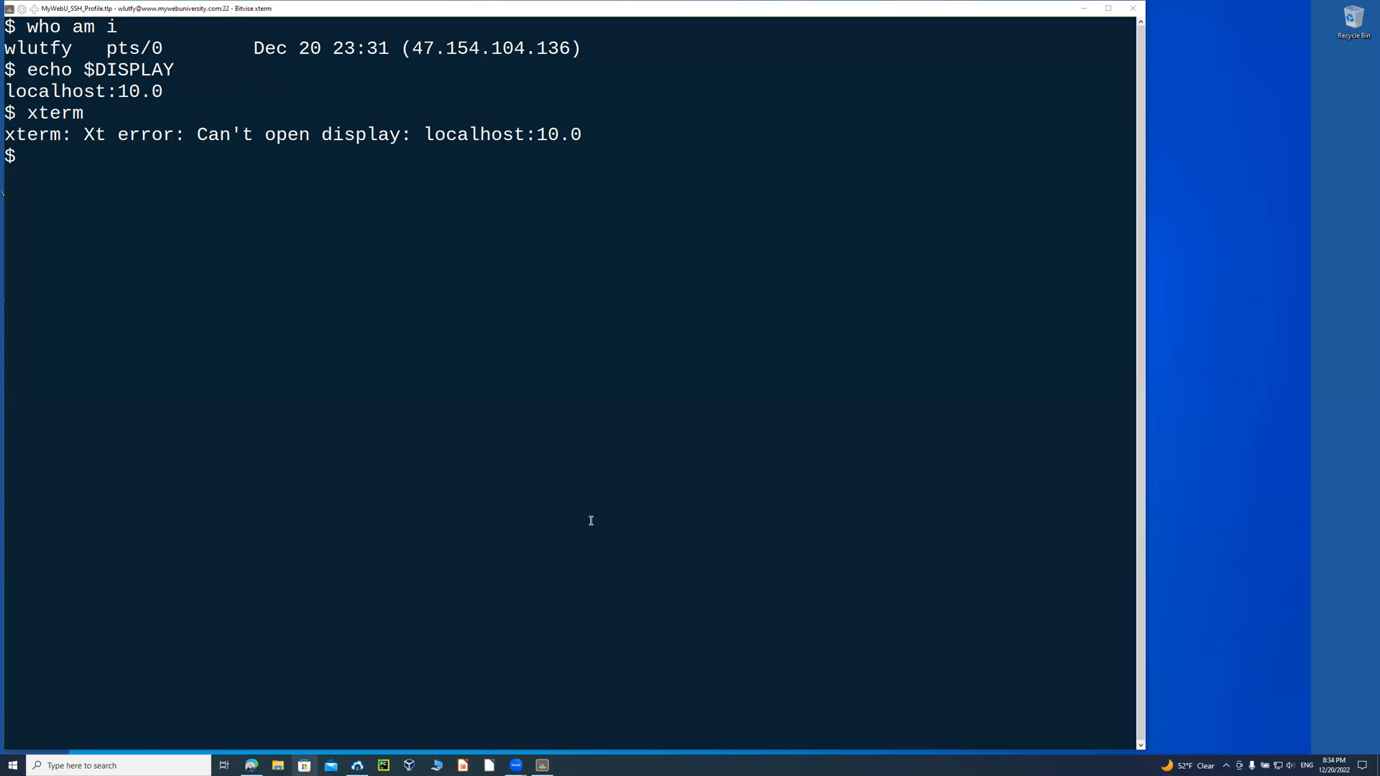
pyautogui.moveTo(582, 132)
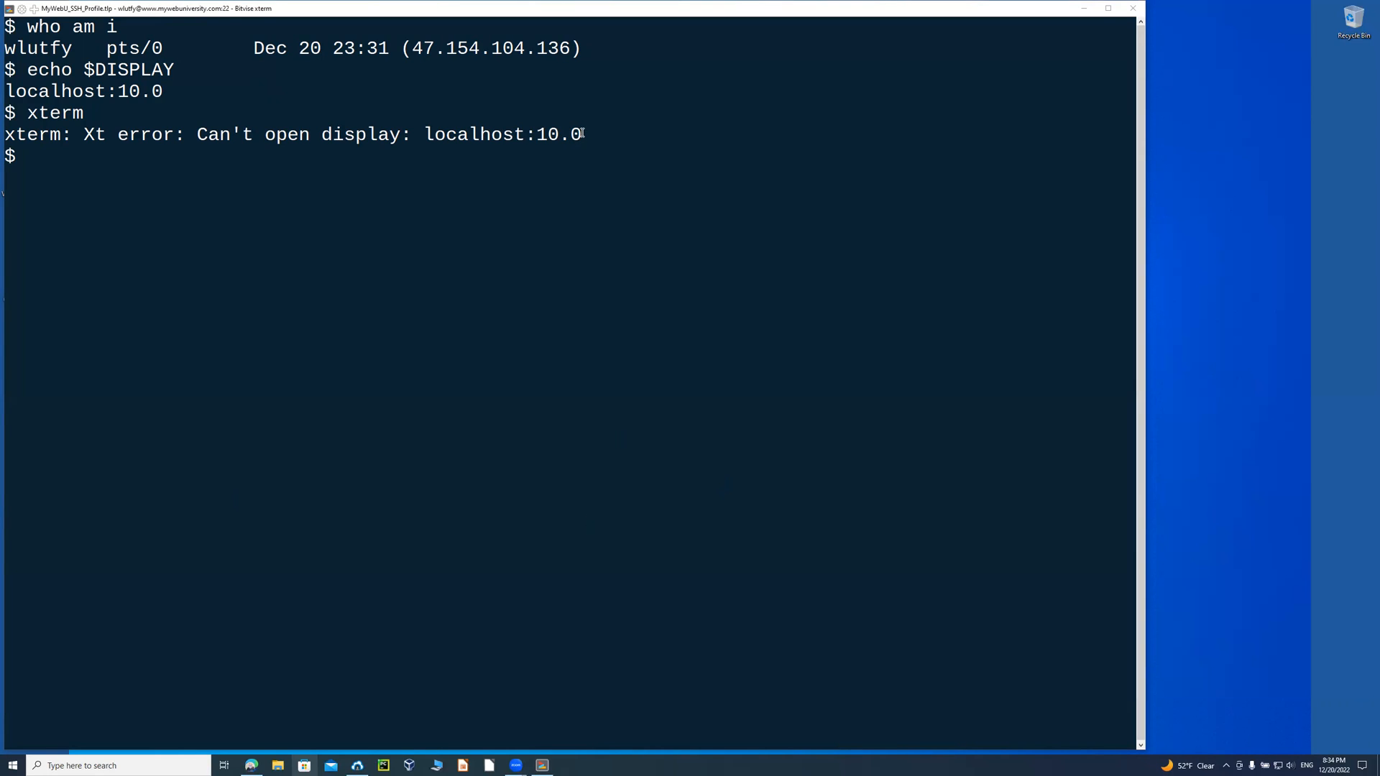
pyautogui.moveTo(605, 256)
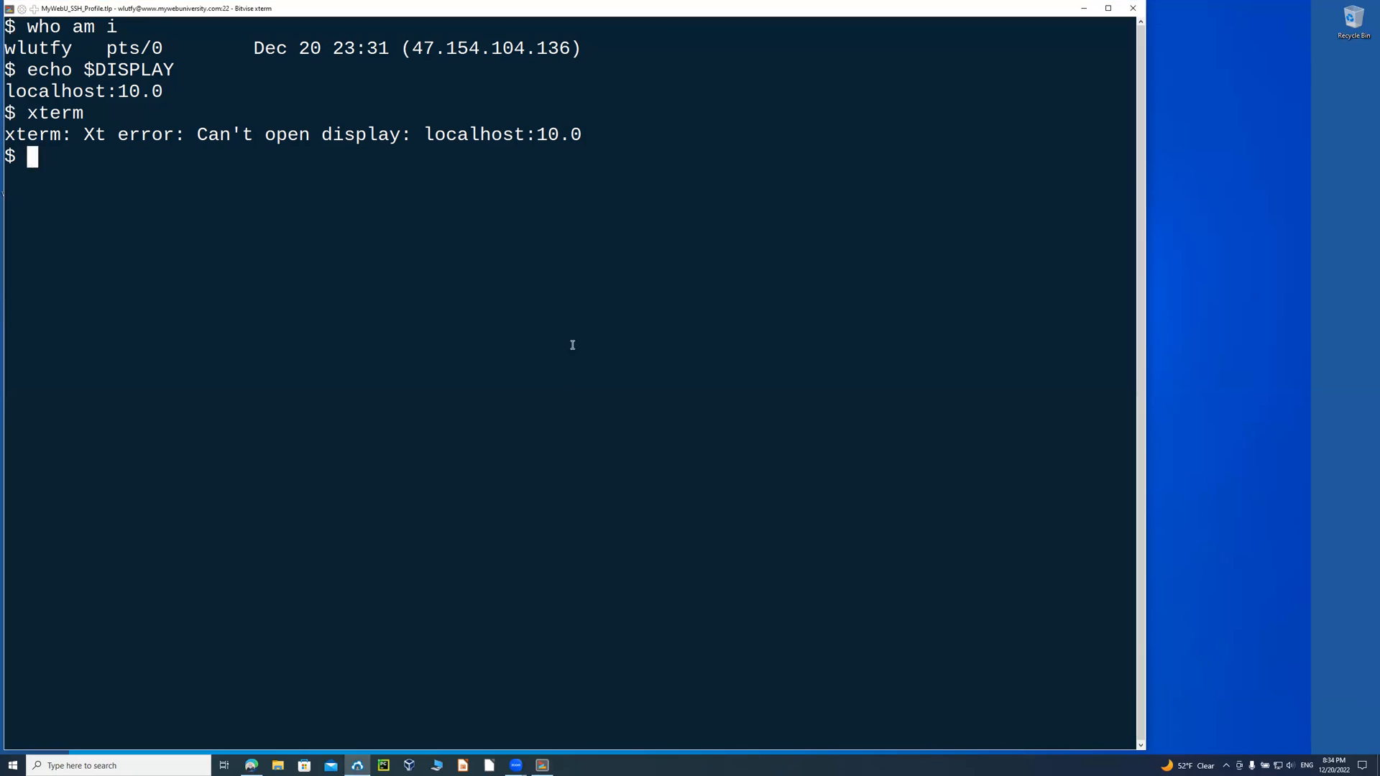
# Grep sshd_config for X11Forwarding yes and echo $DISPLAY showing localhost:10.0.
pyautogui.write('grep -i')
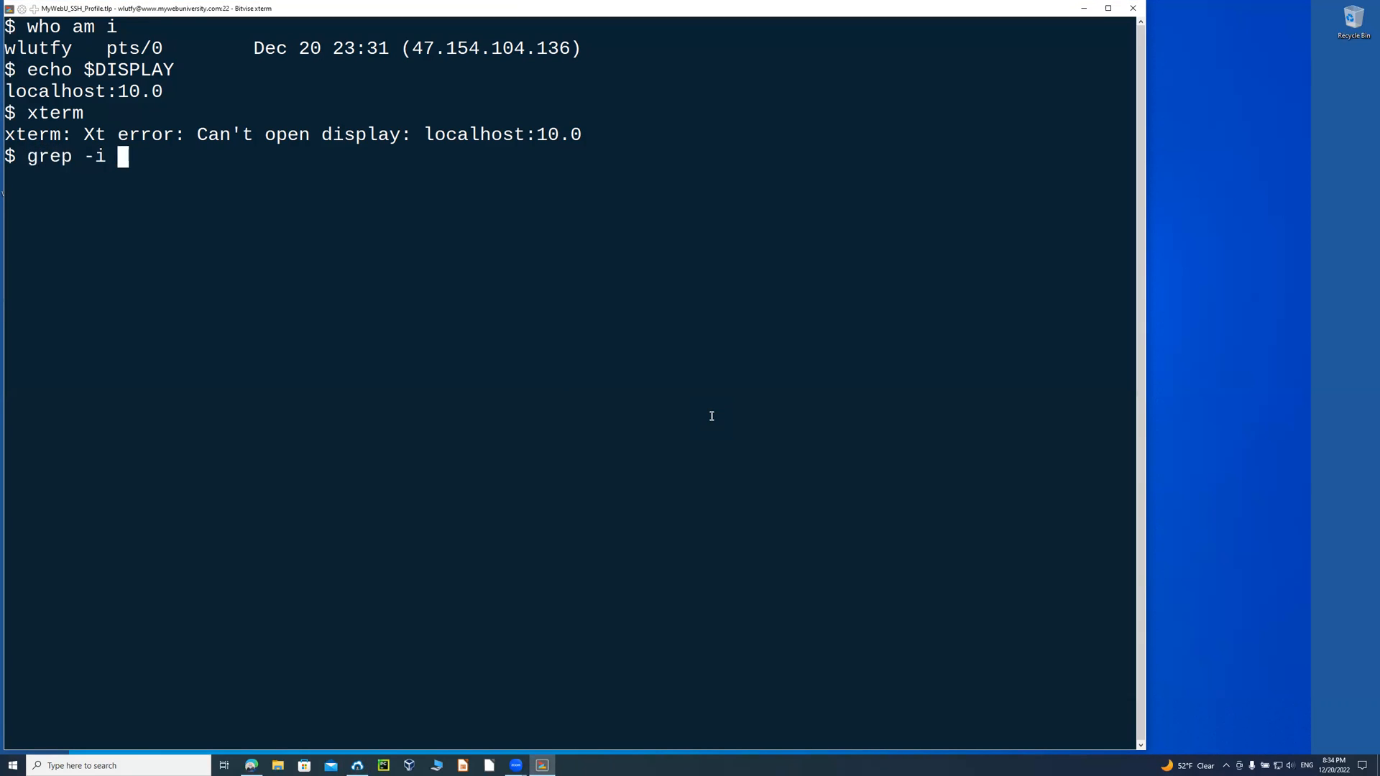
pyautogui.write('x11f')
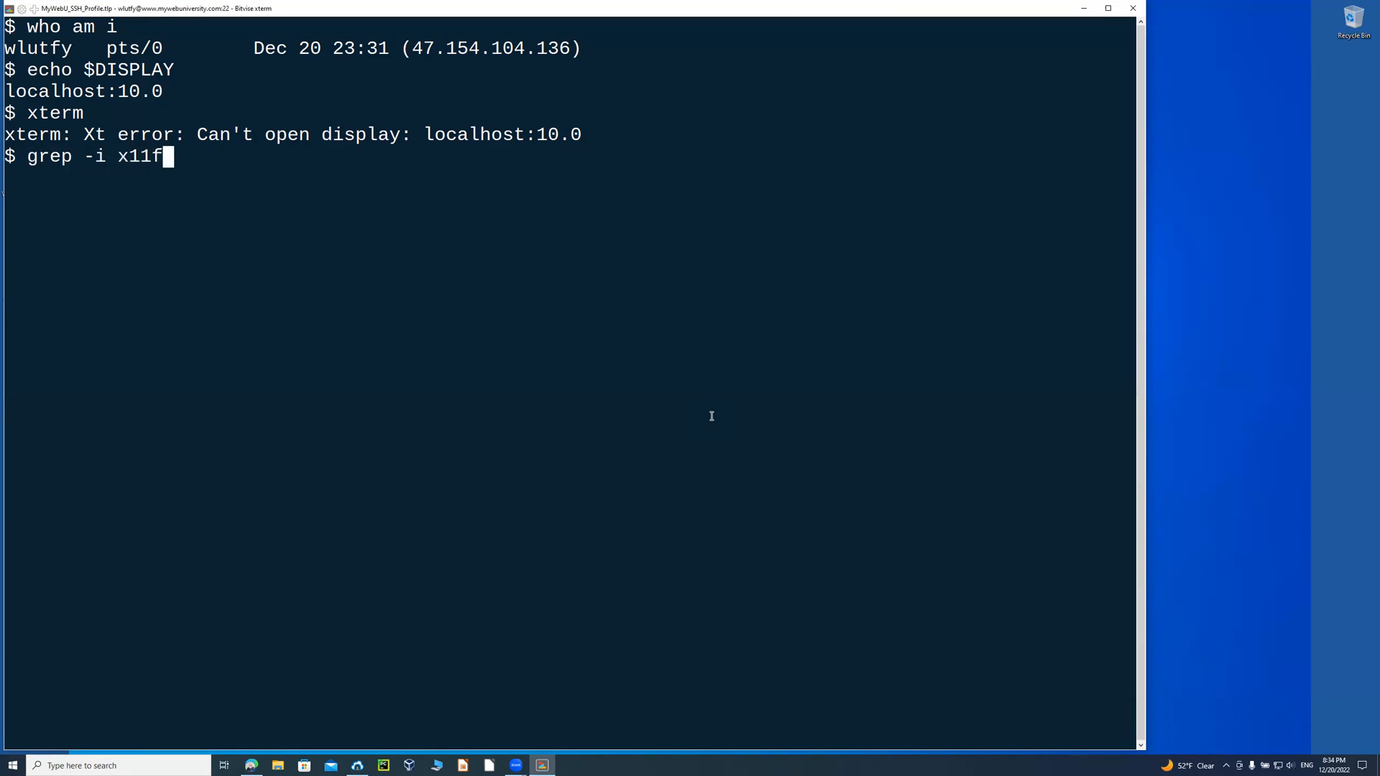
pyautogui.write('orwa')
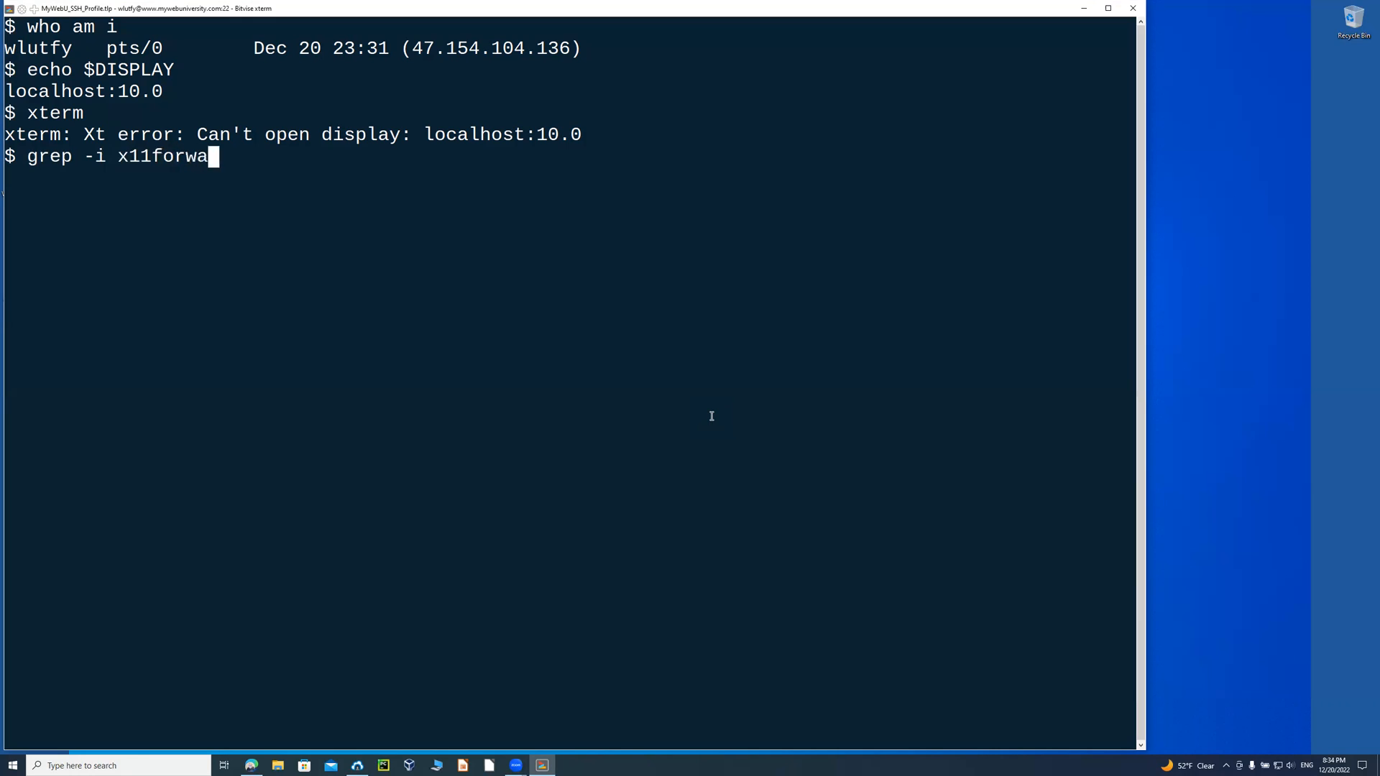
pyautogui.write('rding')
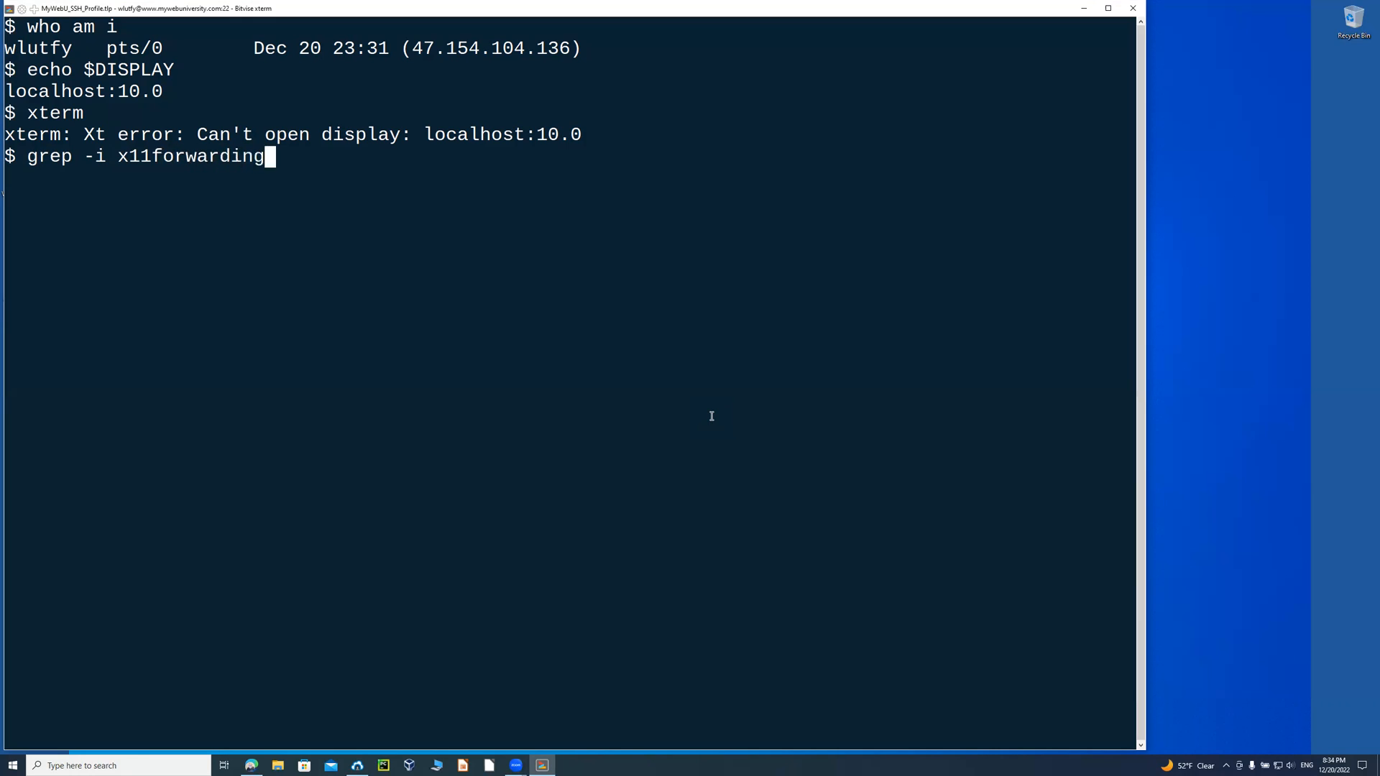
pyautogui.write('/etc/ssh')
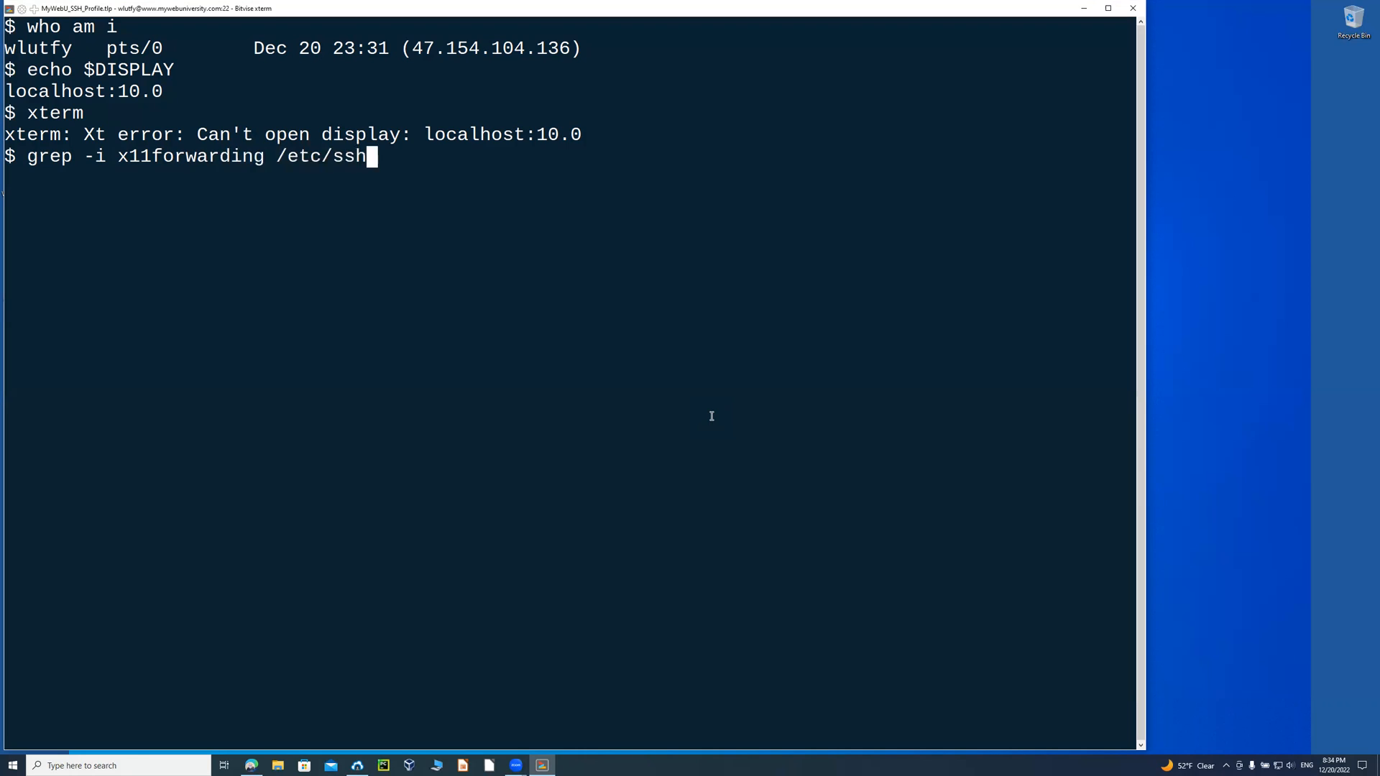
pyautogui.write('sshd_config')
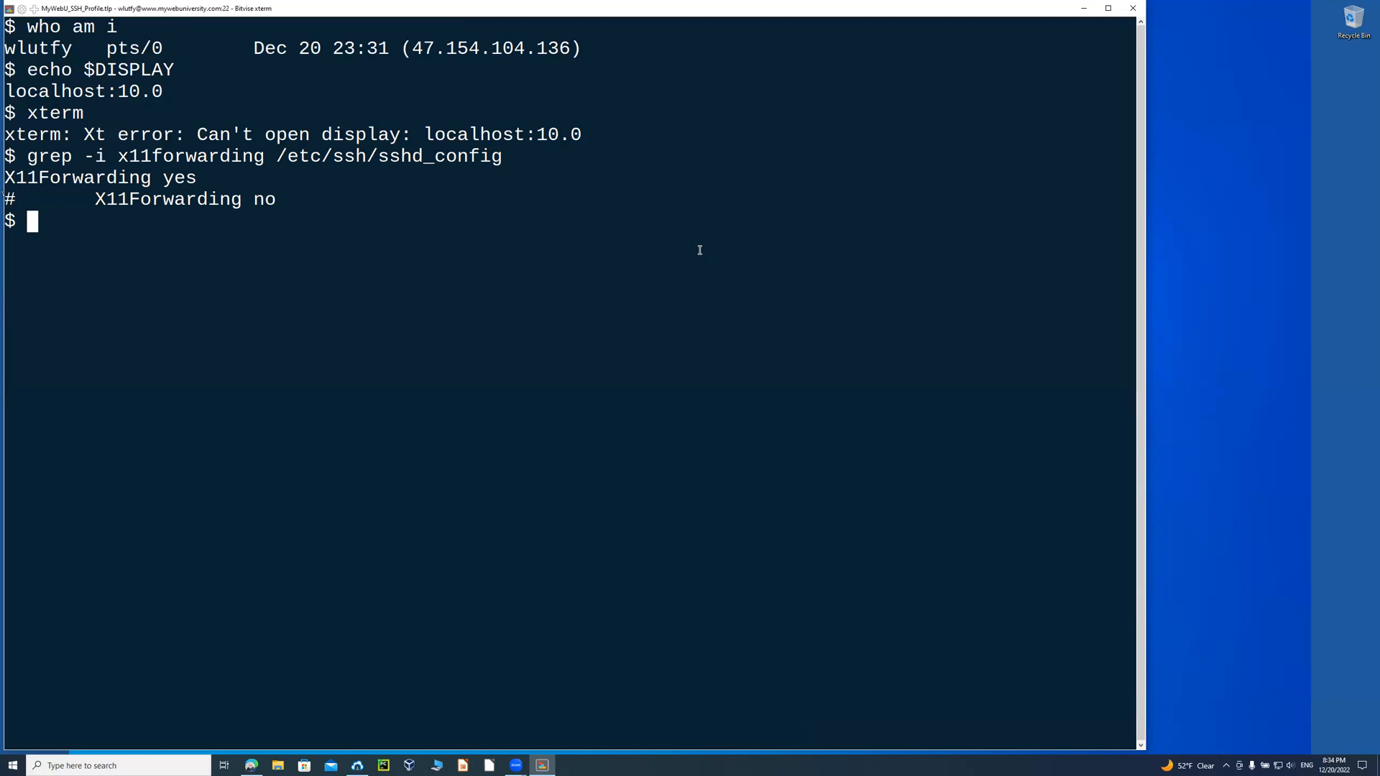
pyautogui.write('echo $DISPLAY')
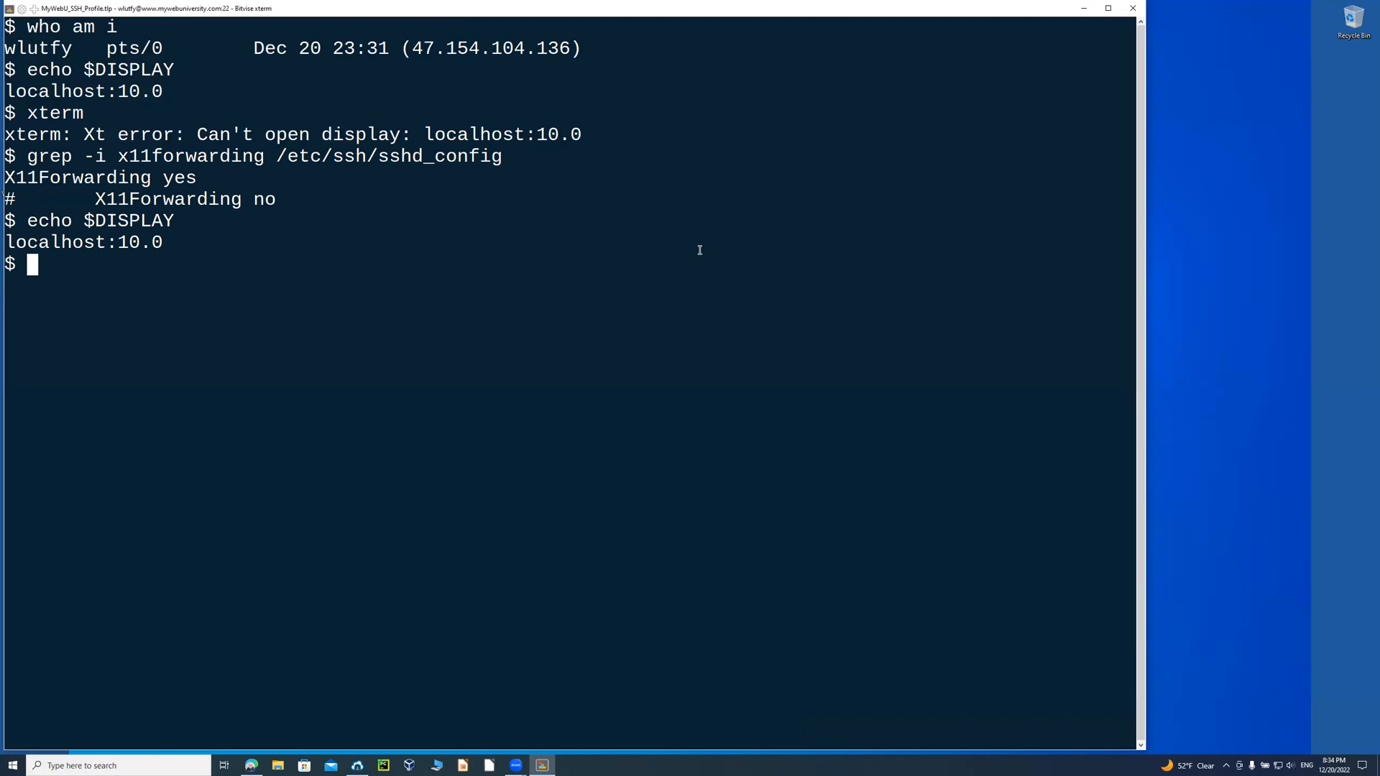
pyautogui.write('x')
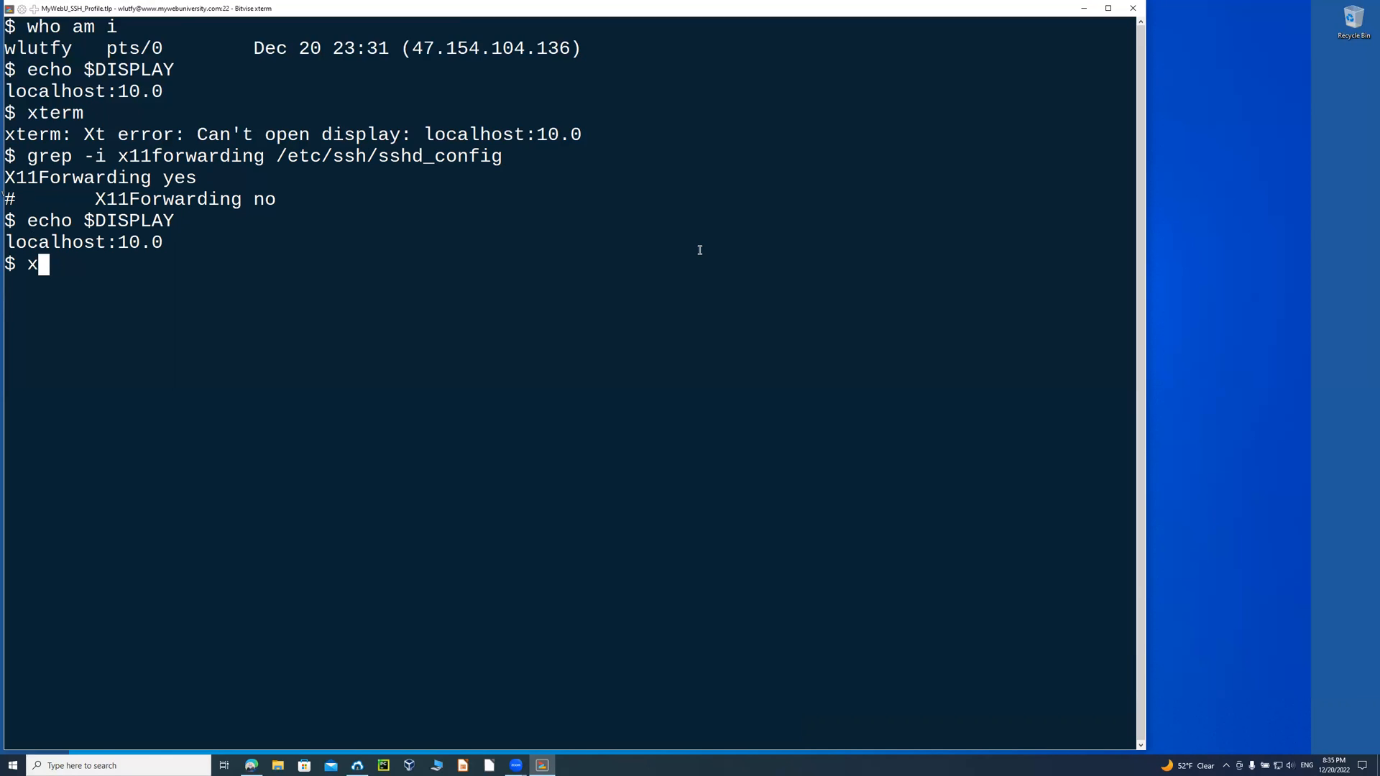
# Run xterm as a forwarded window, launch xeyes in it, then close xeyes and the xterm.
pyautogui.write('term')
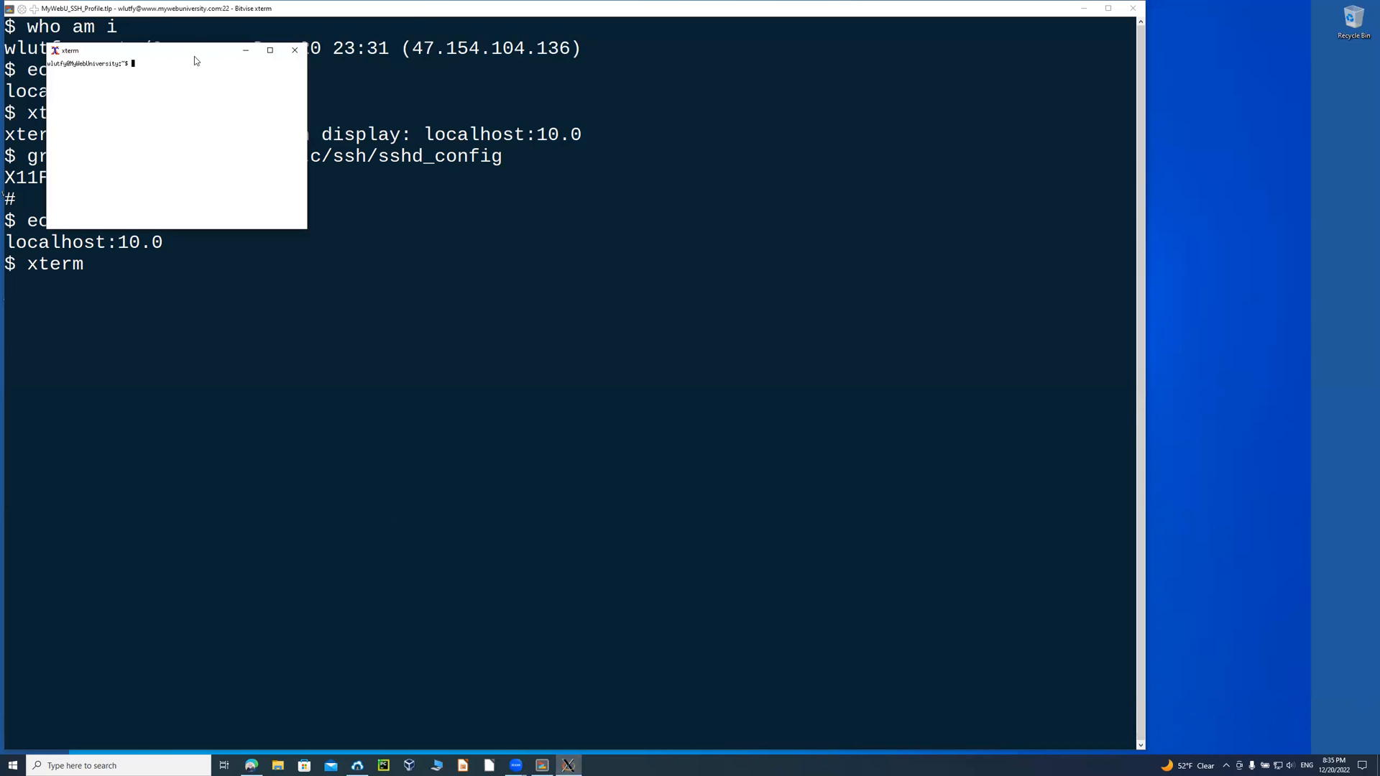
pyautogui.moveTo(164, 299)
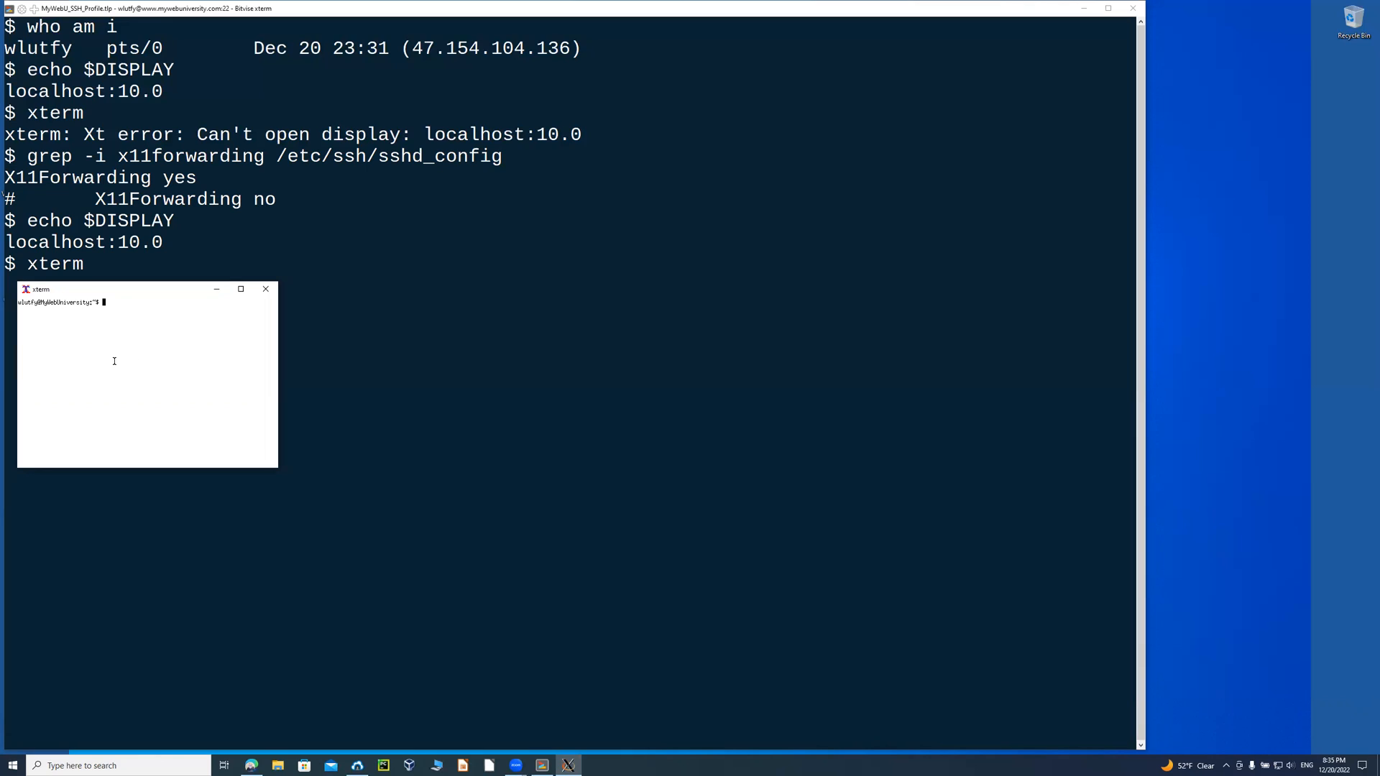
pyautogui.moveTo(125, 364)
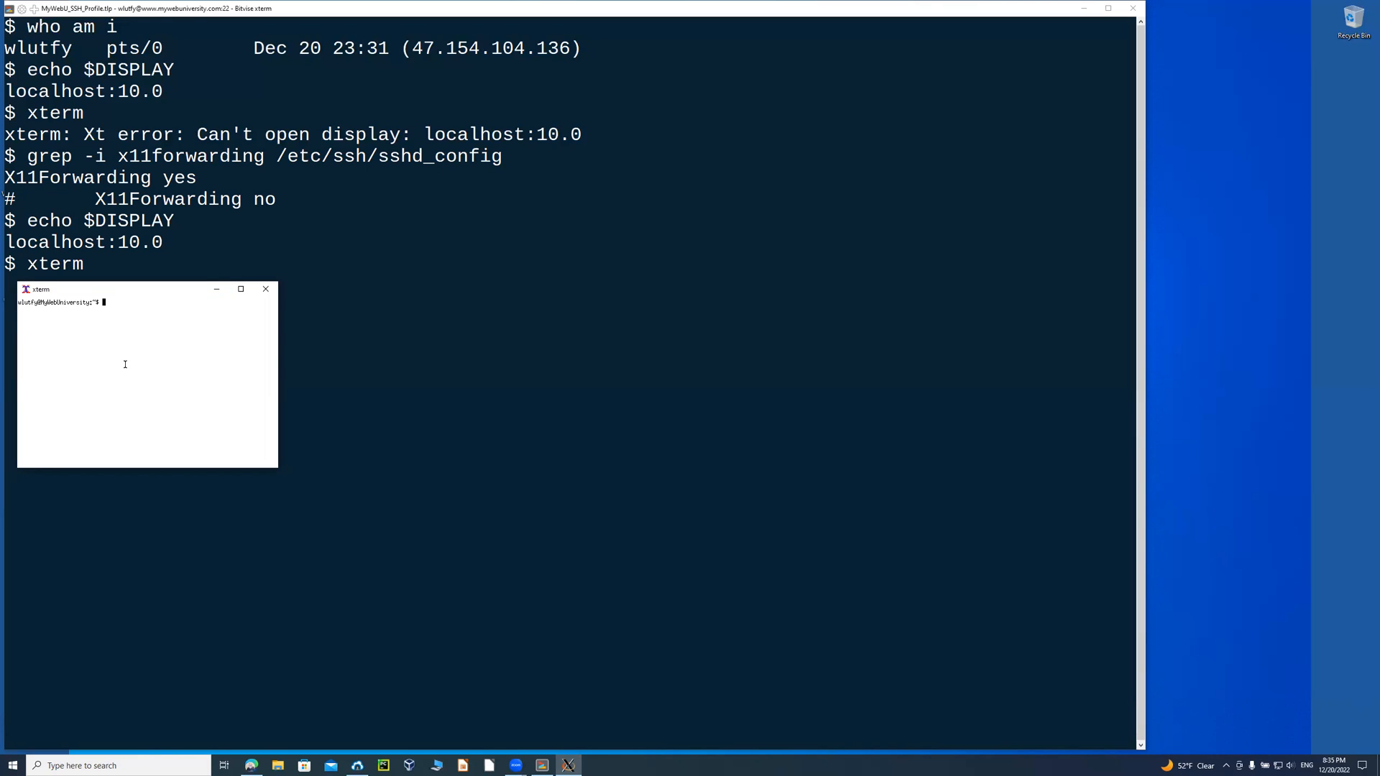
pyautogui.write('xeyes')
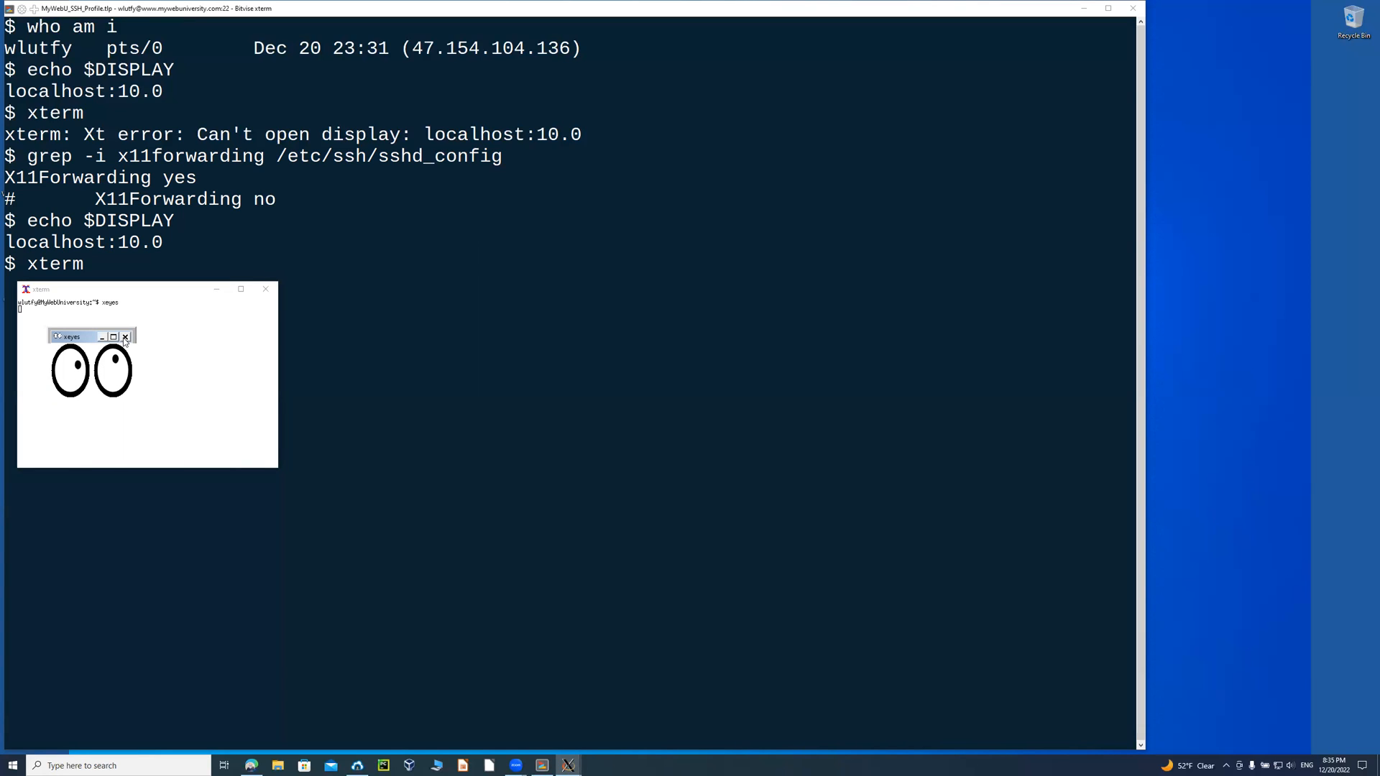
pyautogui.click(127, 337)
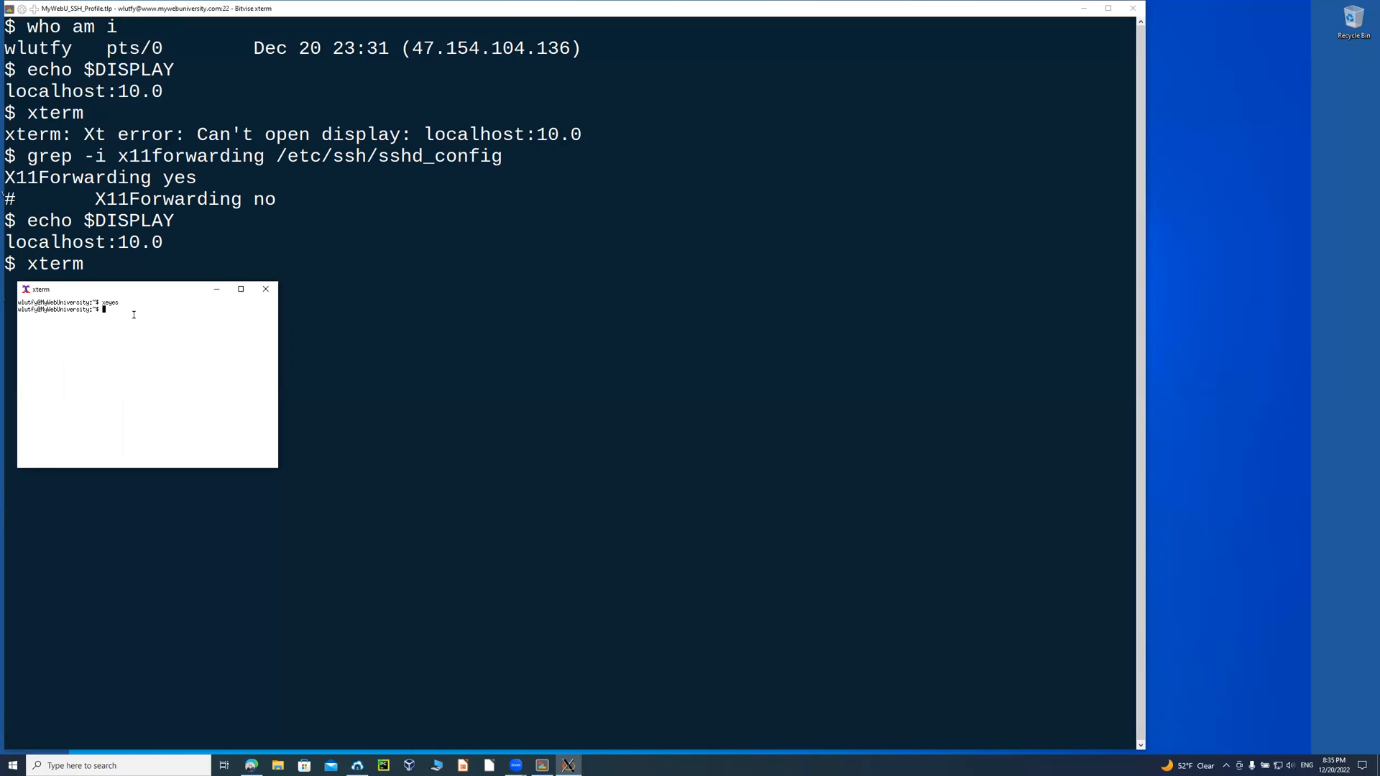
pyautogui.click(265, 289)
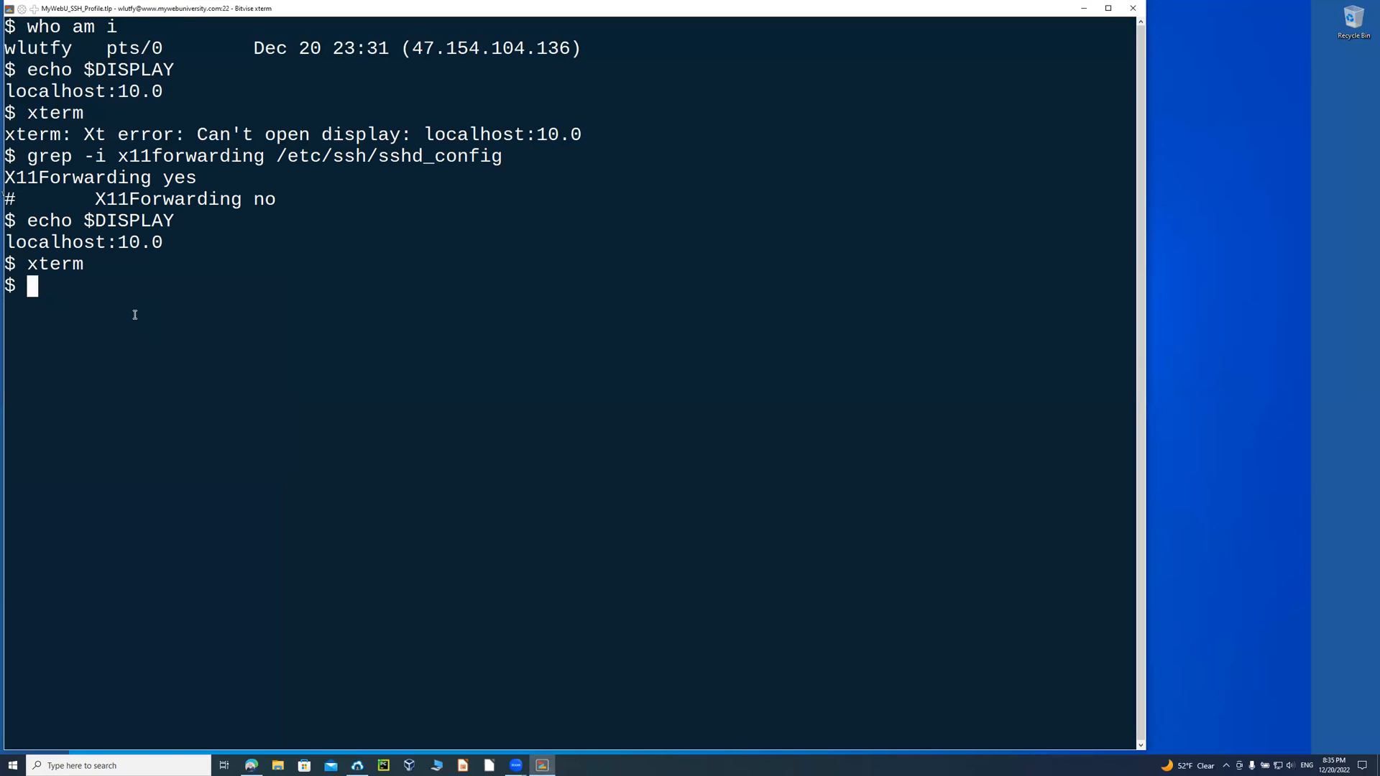
# Begin a background xterm command with dark green background "#002500".
pyautogui.write('echo $?')
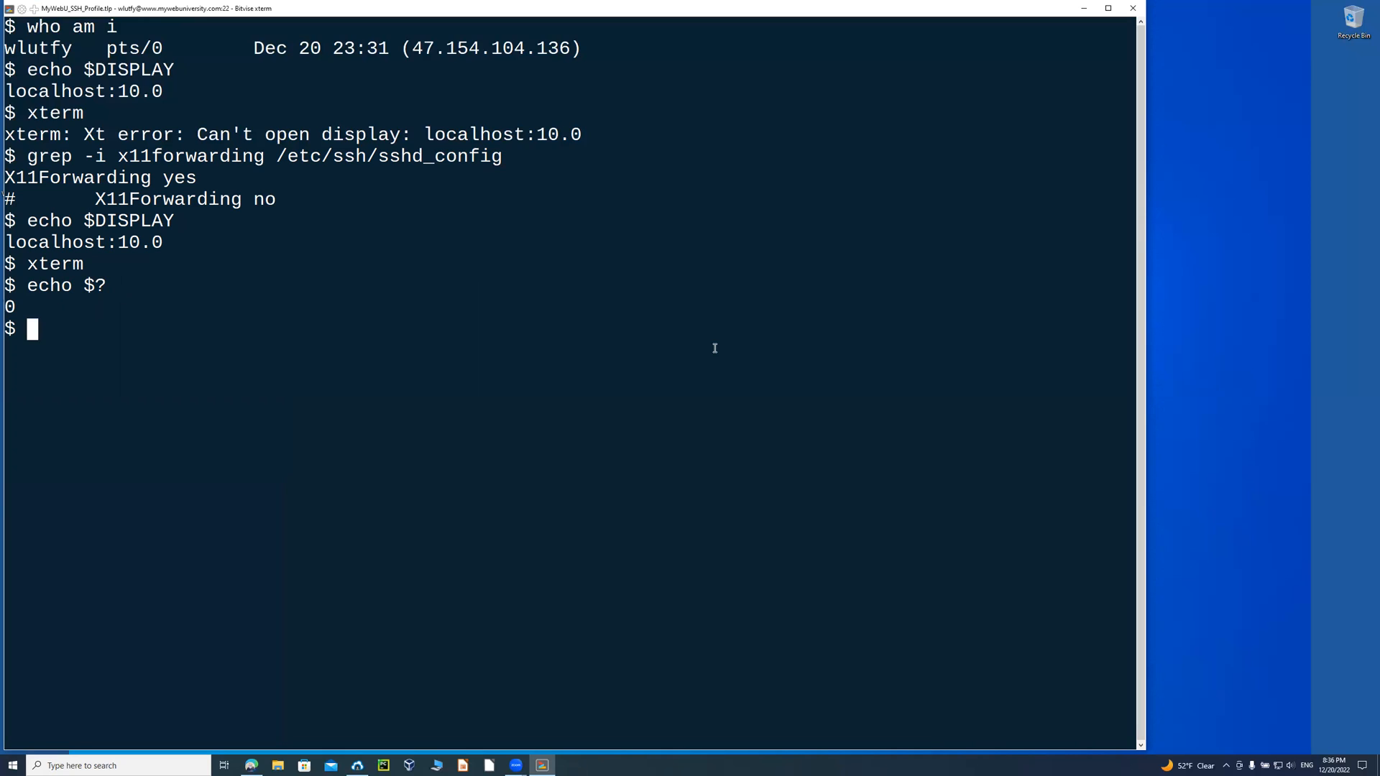
pyautogui.write('xterm -')
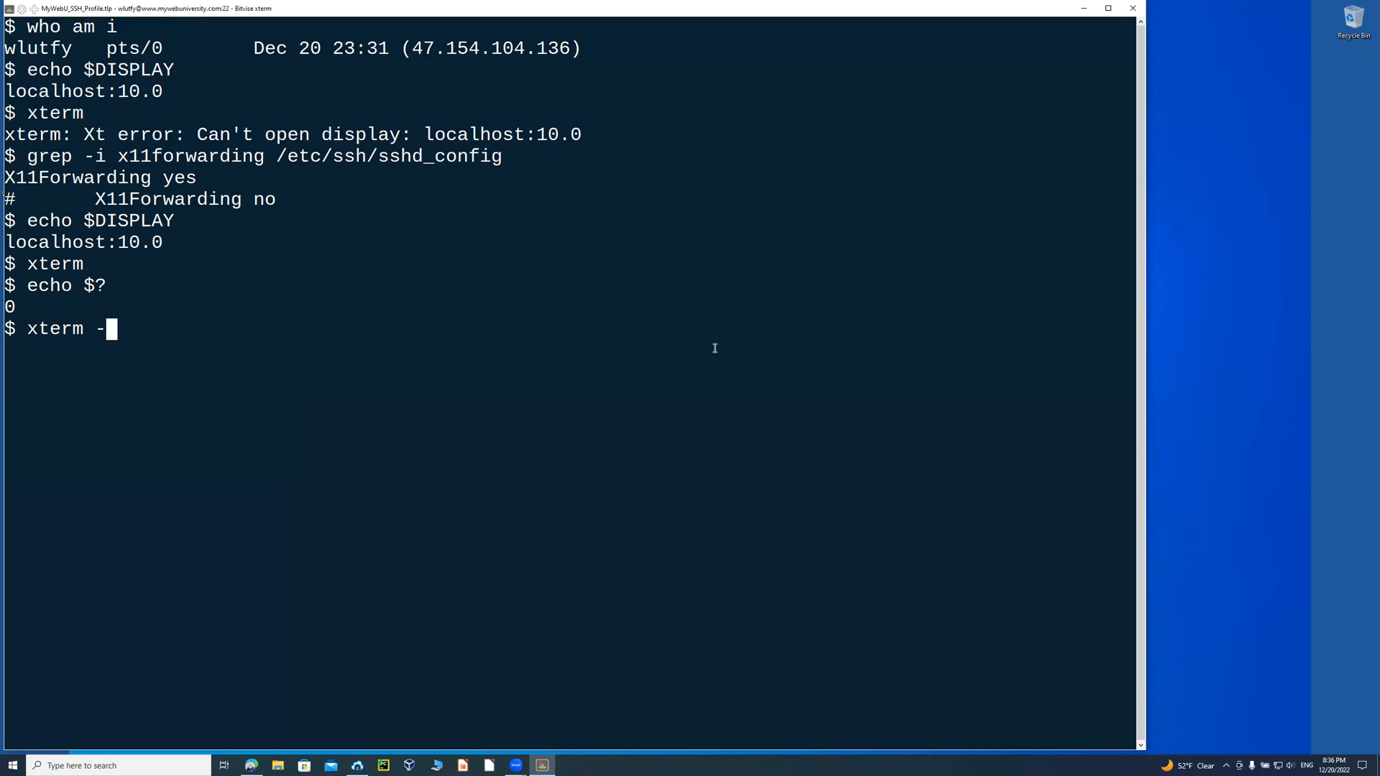
pyautogui.write('bg')
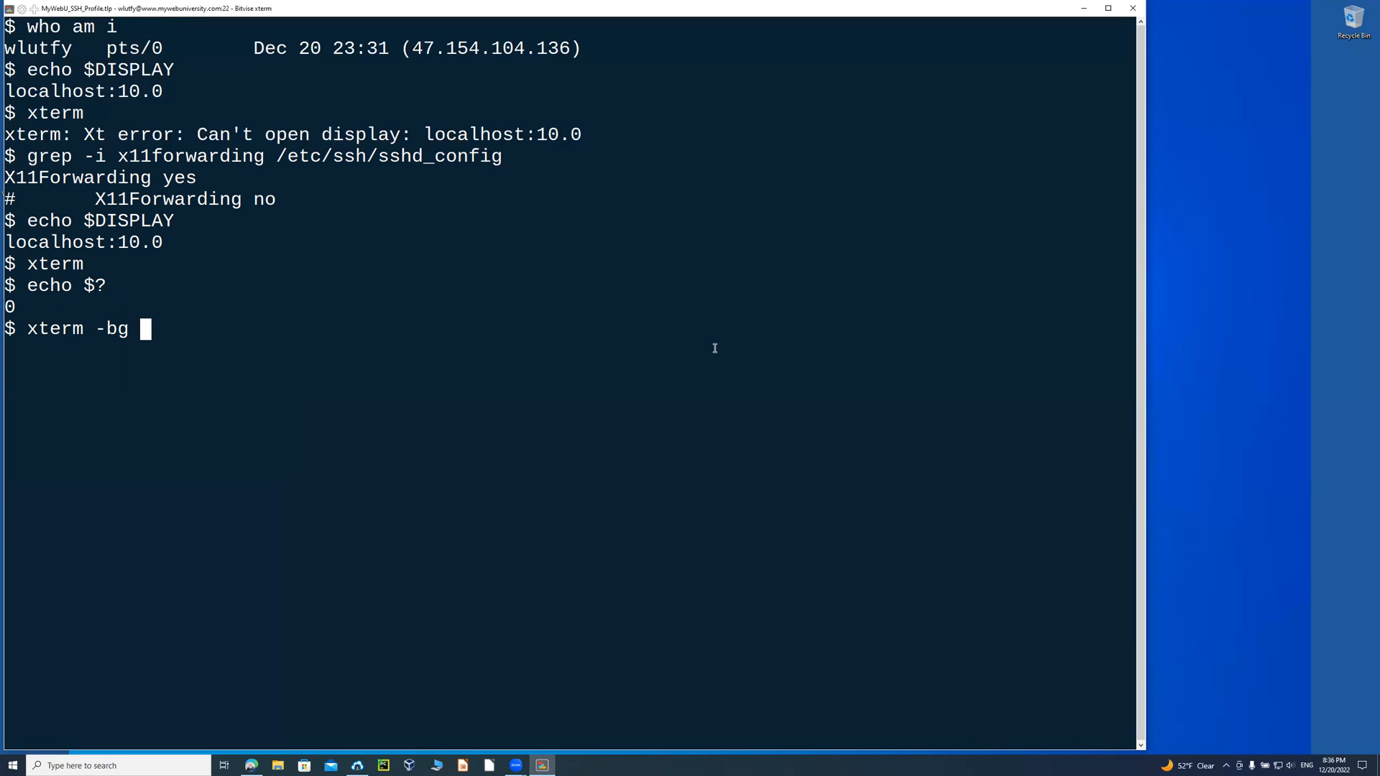
pyautogui.write('"#')
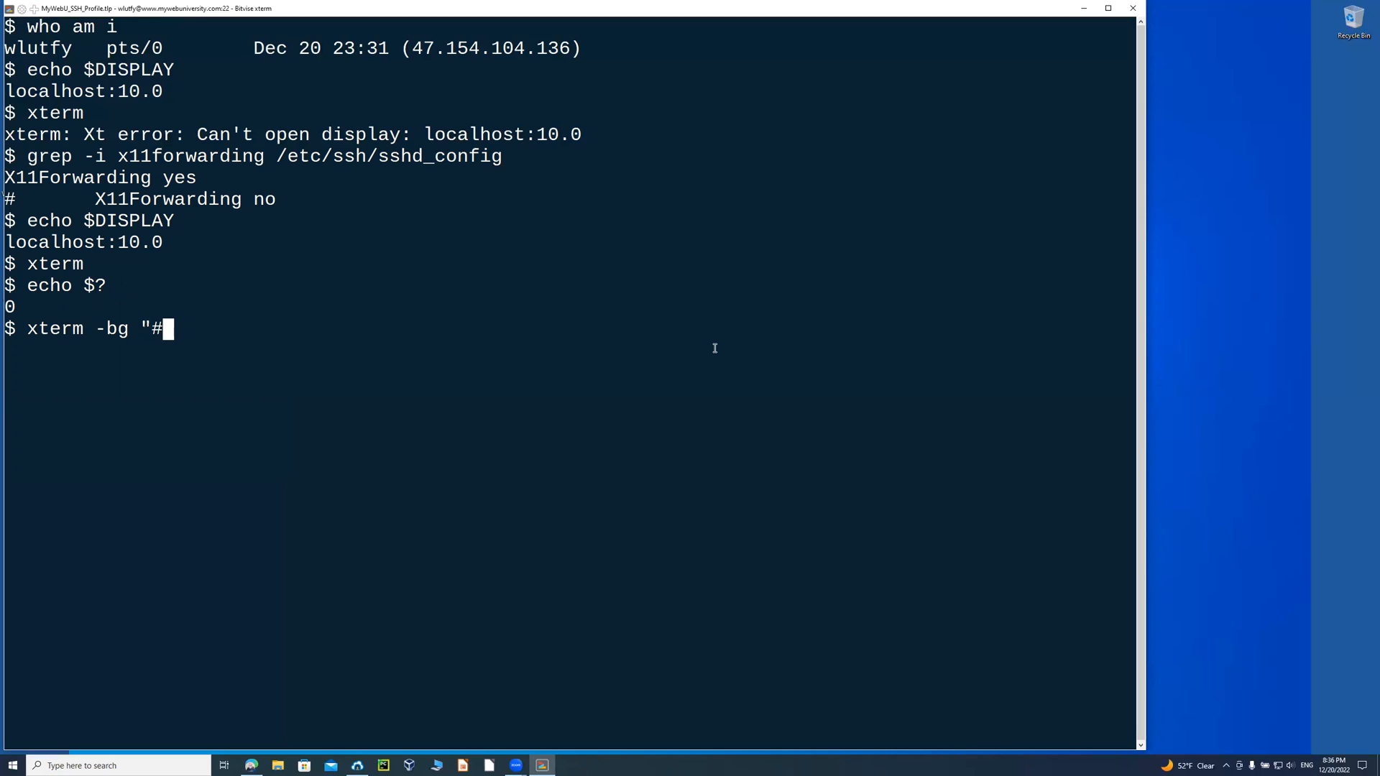
pyautogui.write('00')
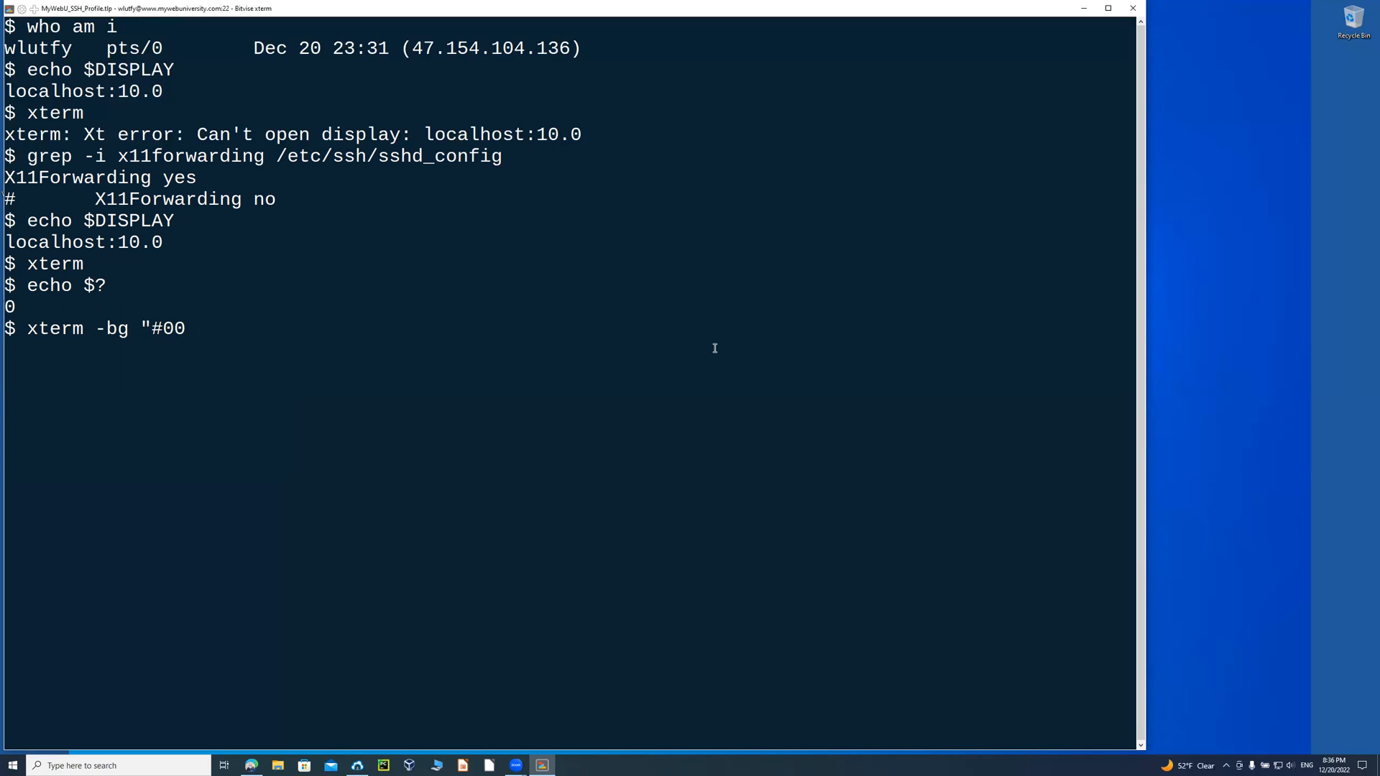
pyautogui.write('25')
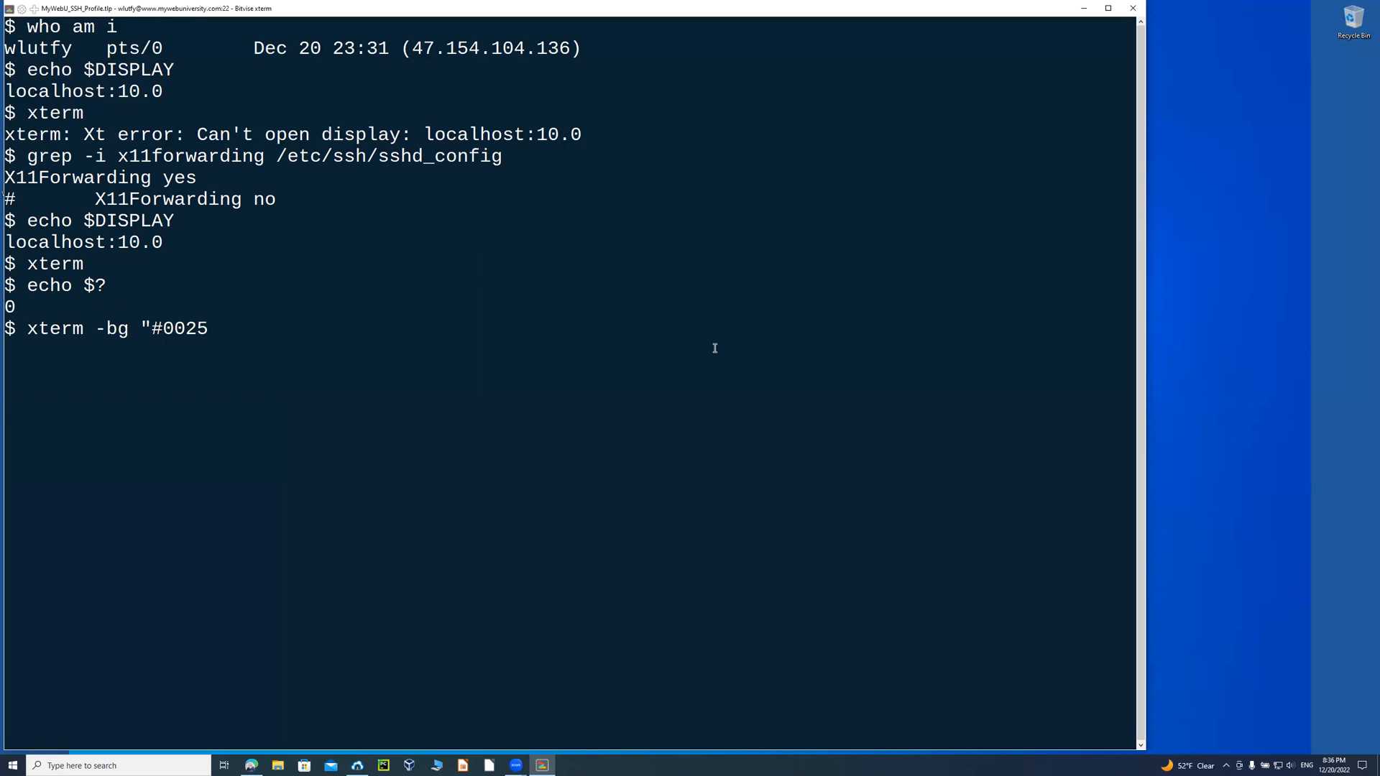
pyautogui.press('Backspace')
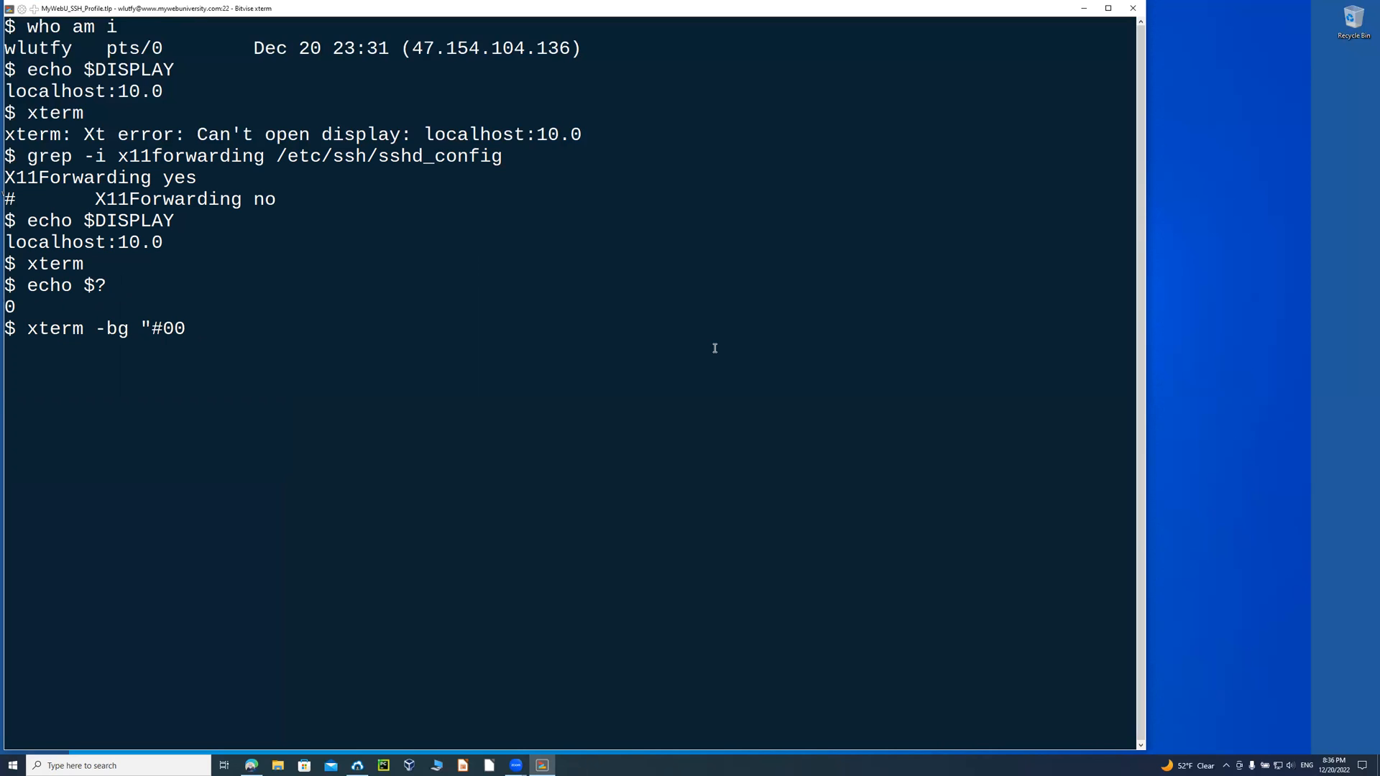
pyautogui.write('2')
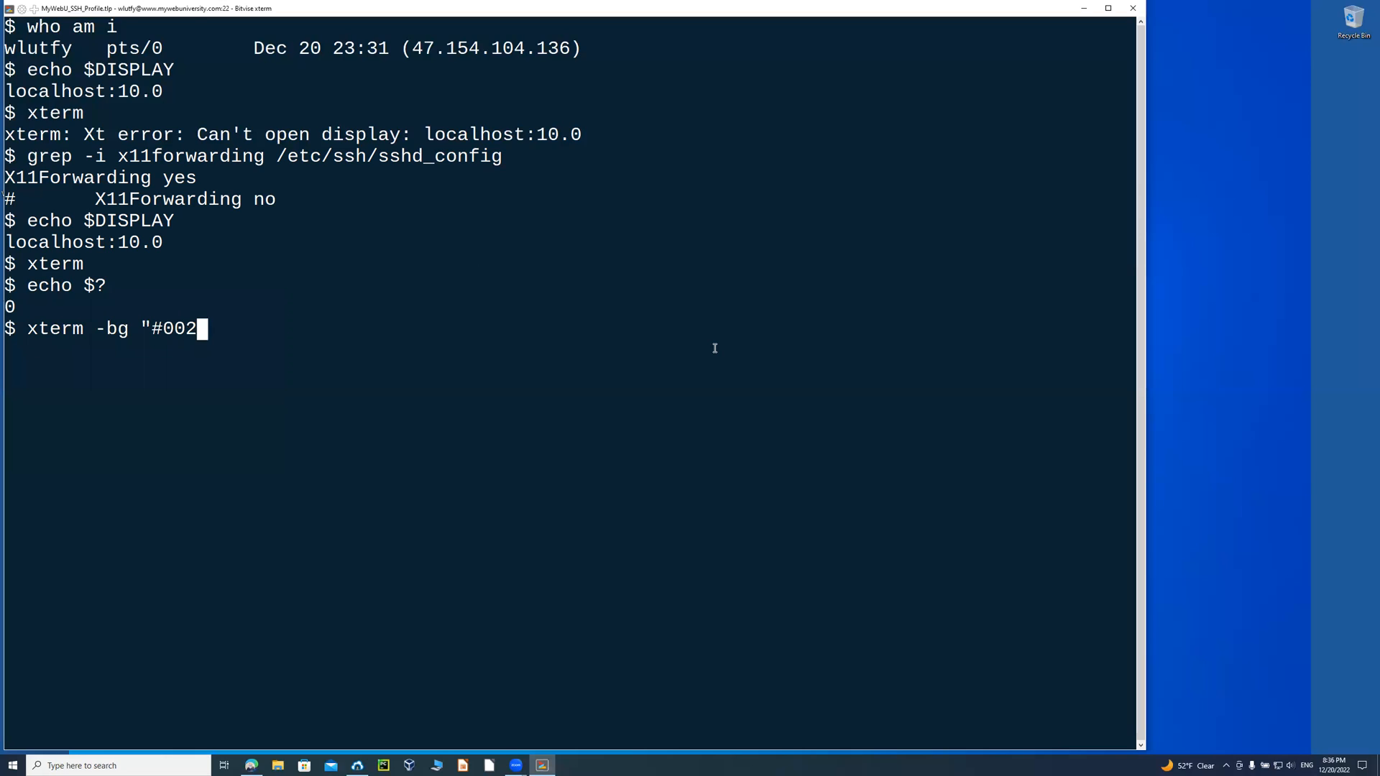
pyautogui.write('500')
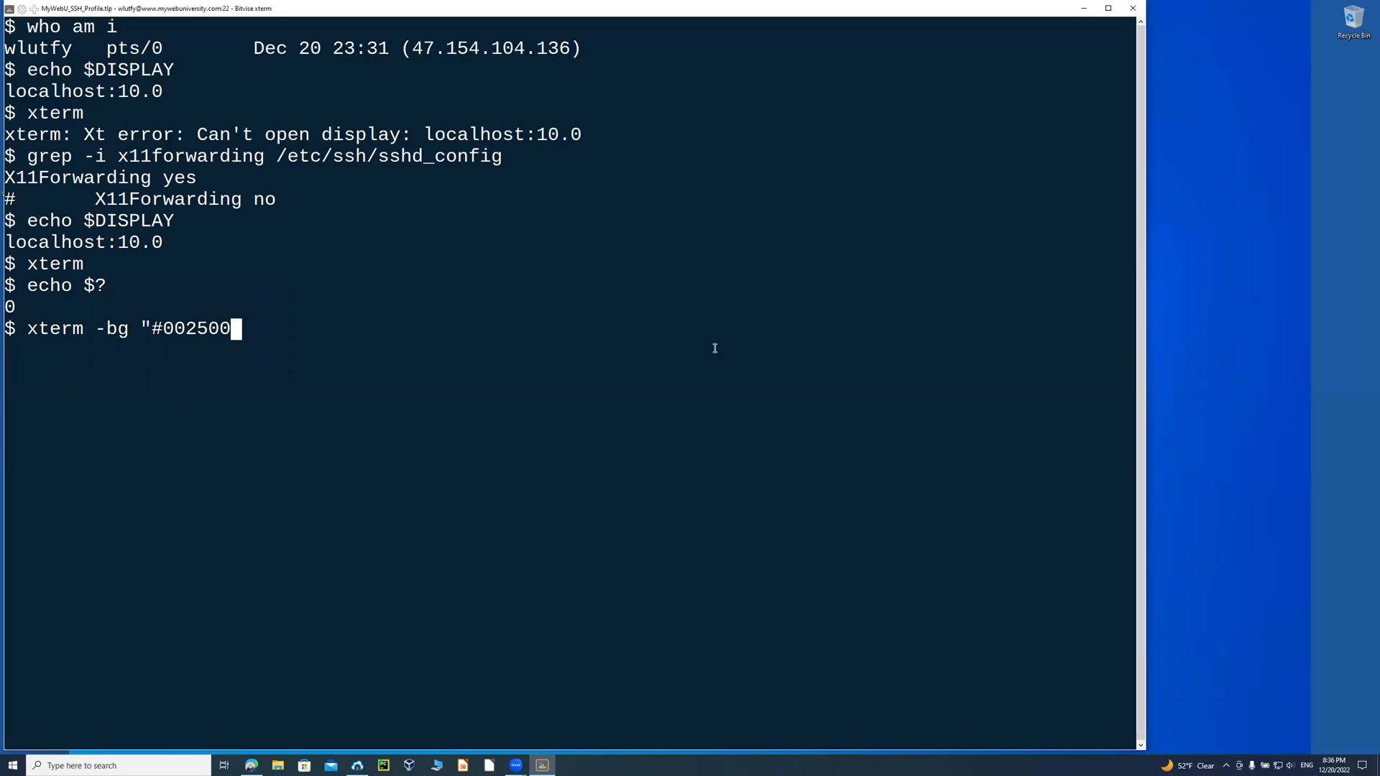
pyautogui.write('" -fg')
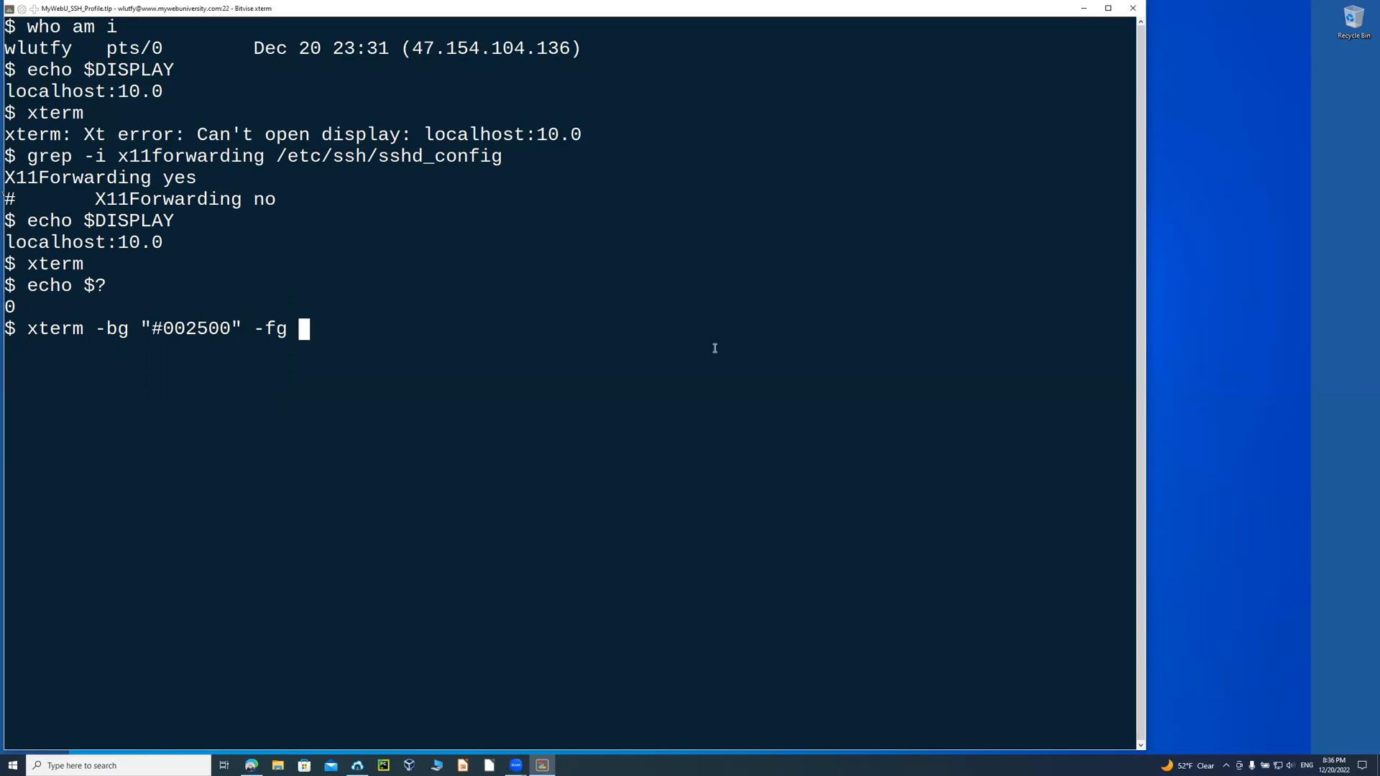
# Add white foreground "#FFF", font size 30 and font "New York", and run it in the background.
pyautogui.write('"')
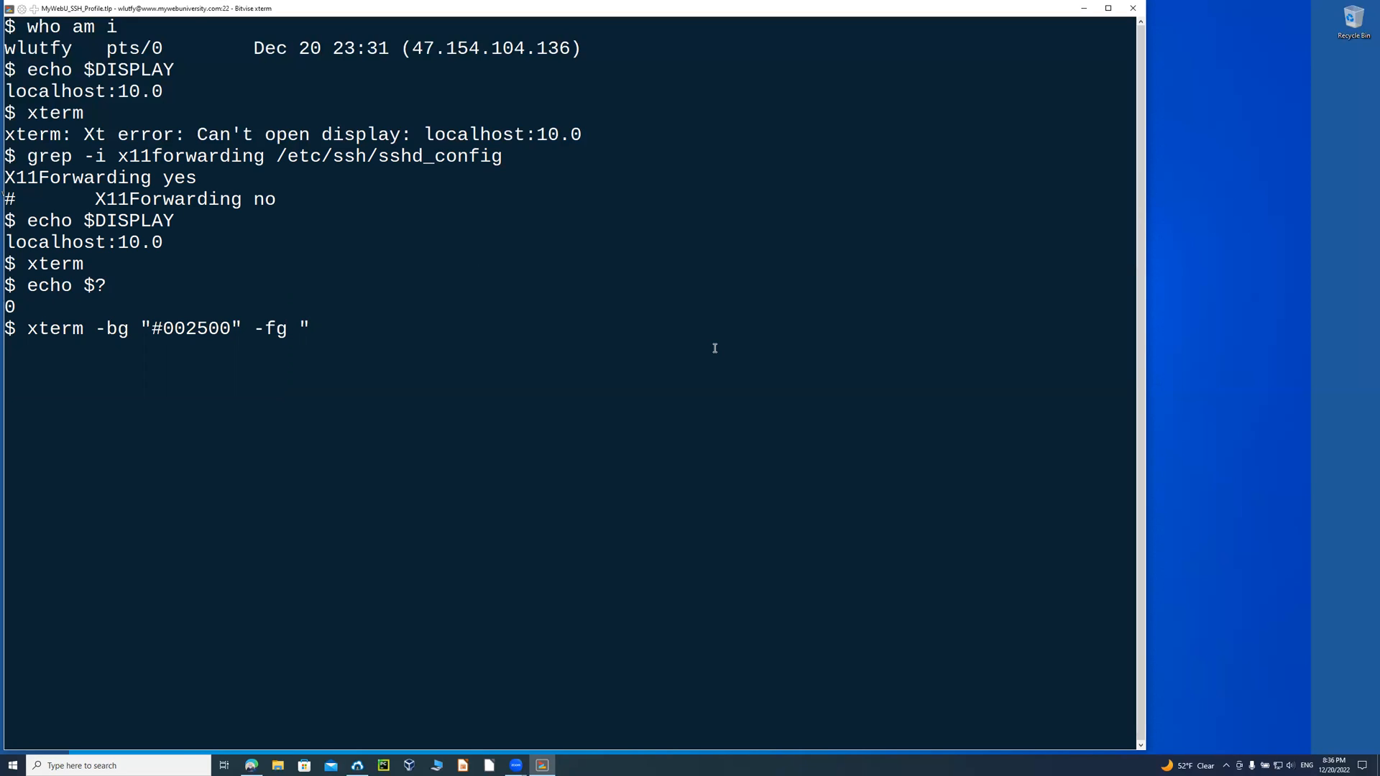
pyautogui.write('#')
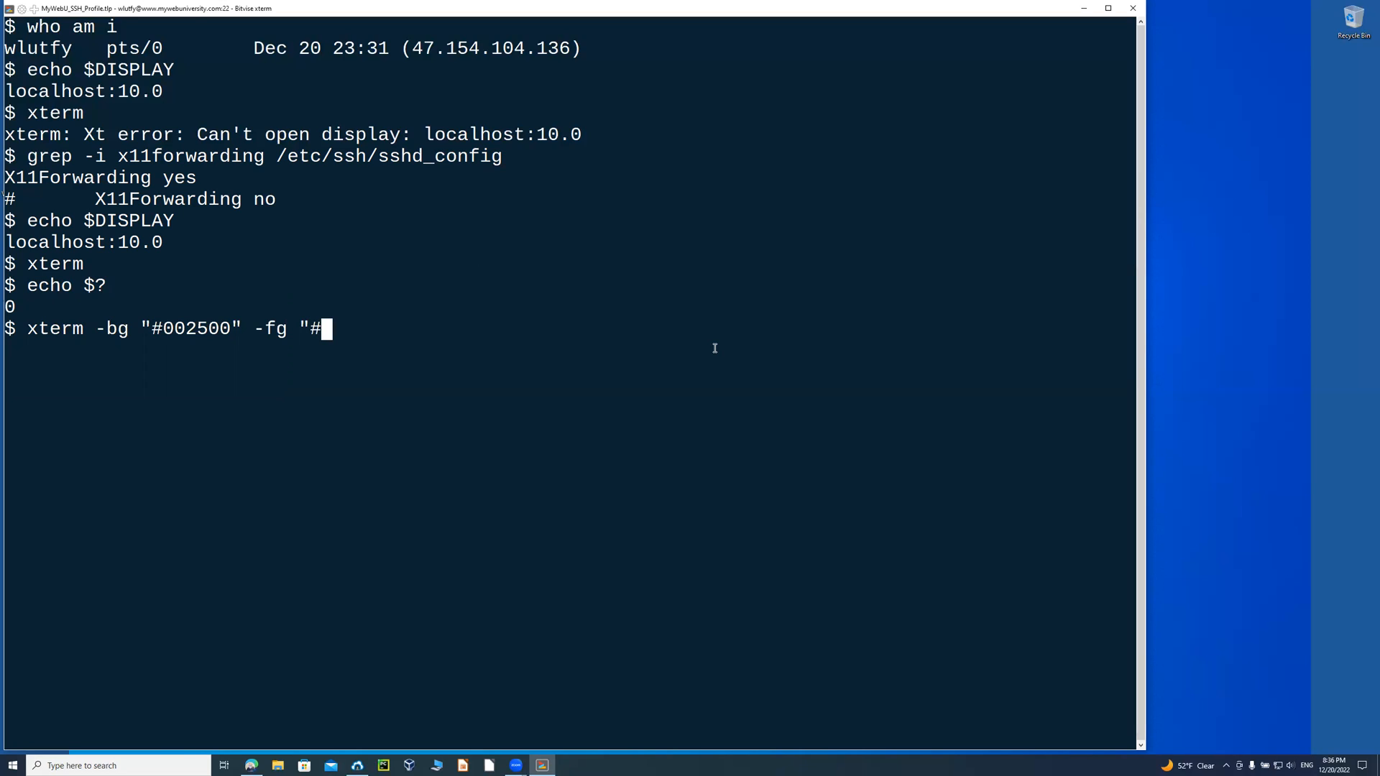
pyautogui.write('FFF')
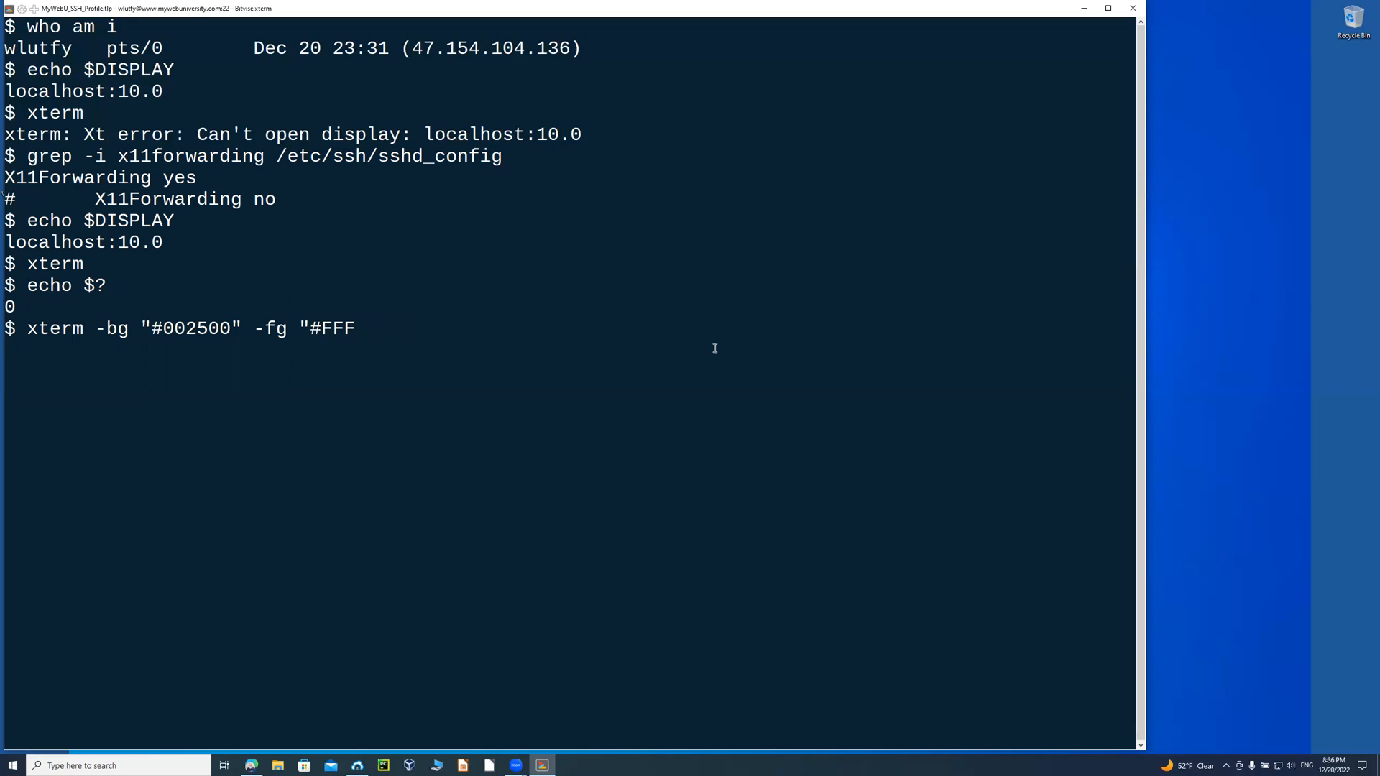
pyautogui.write('" -')
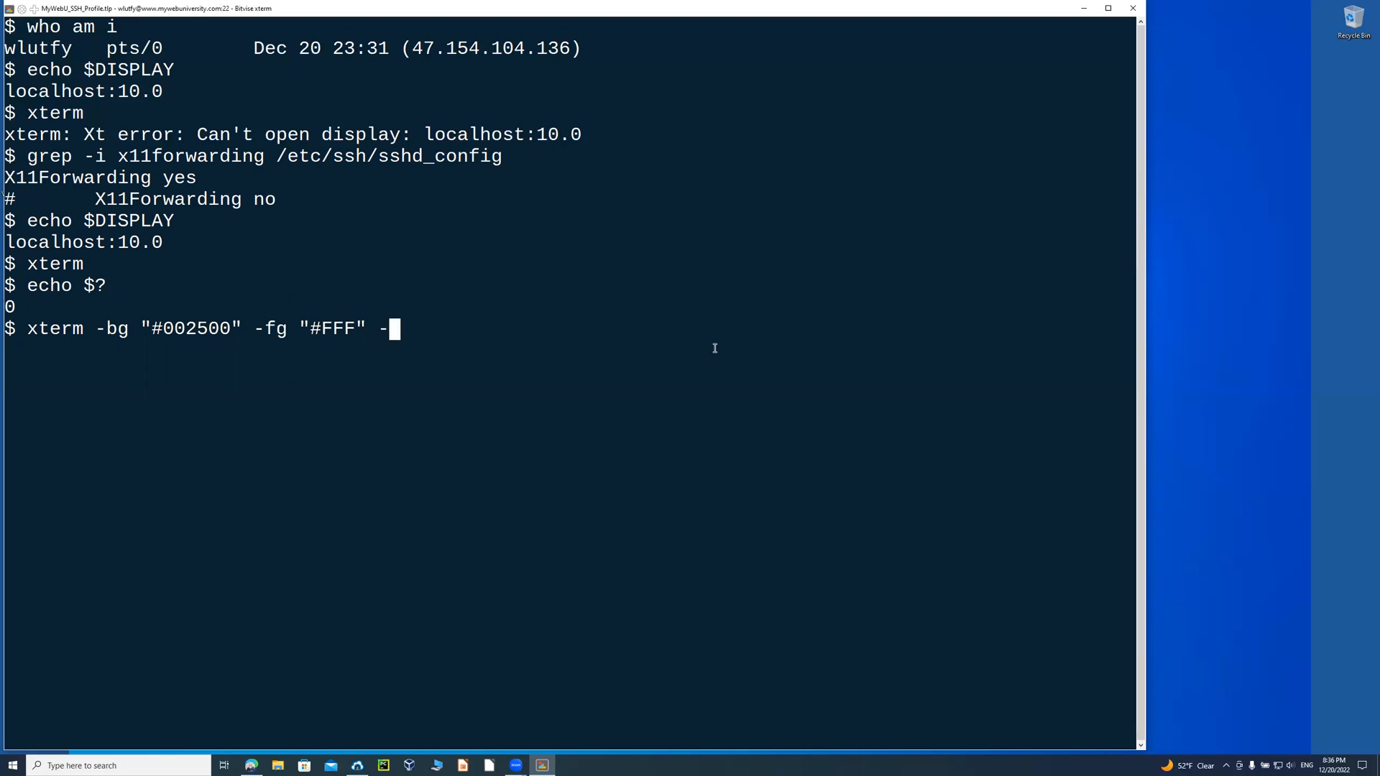
pyautogui.write('fs')
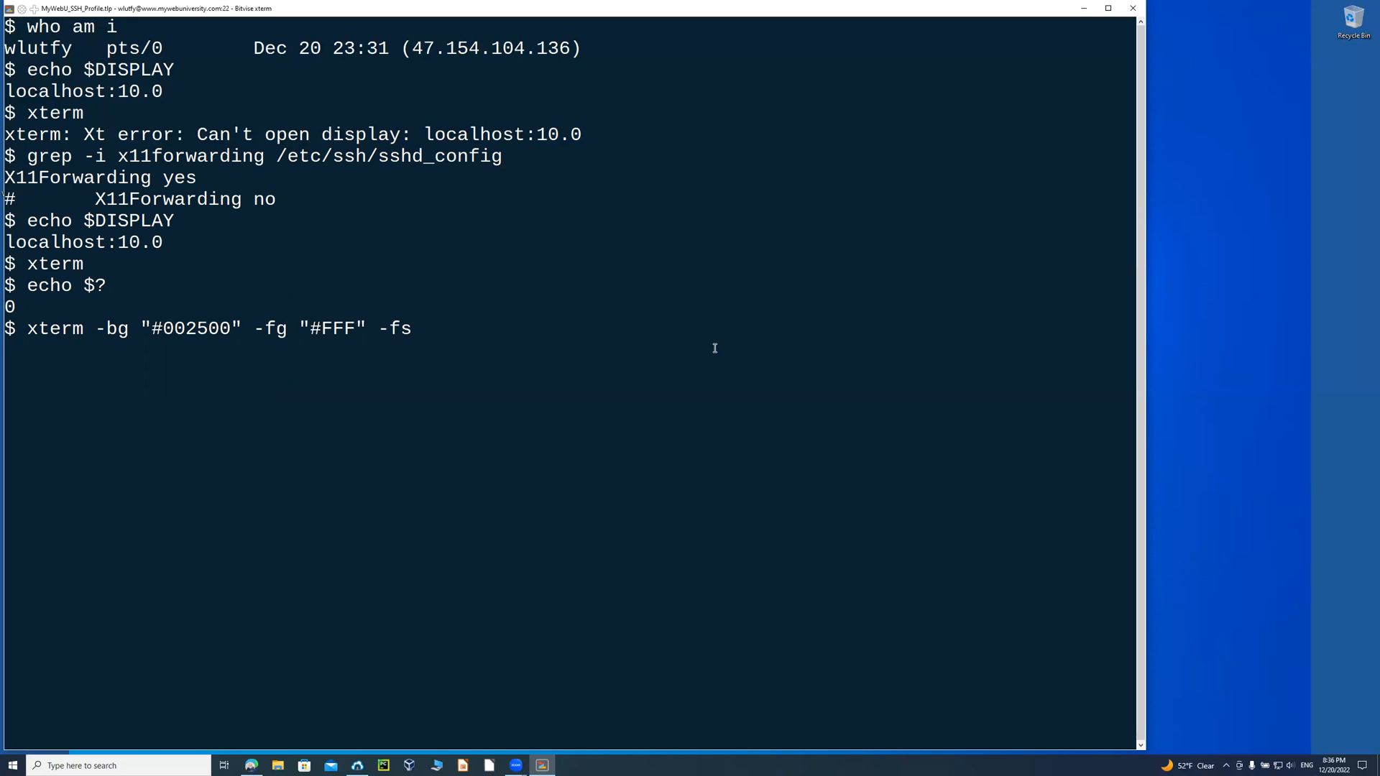
pyautogui.write('30 -f')
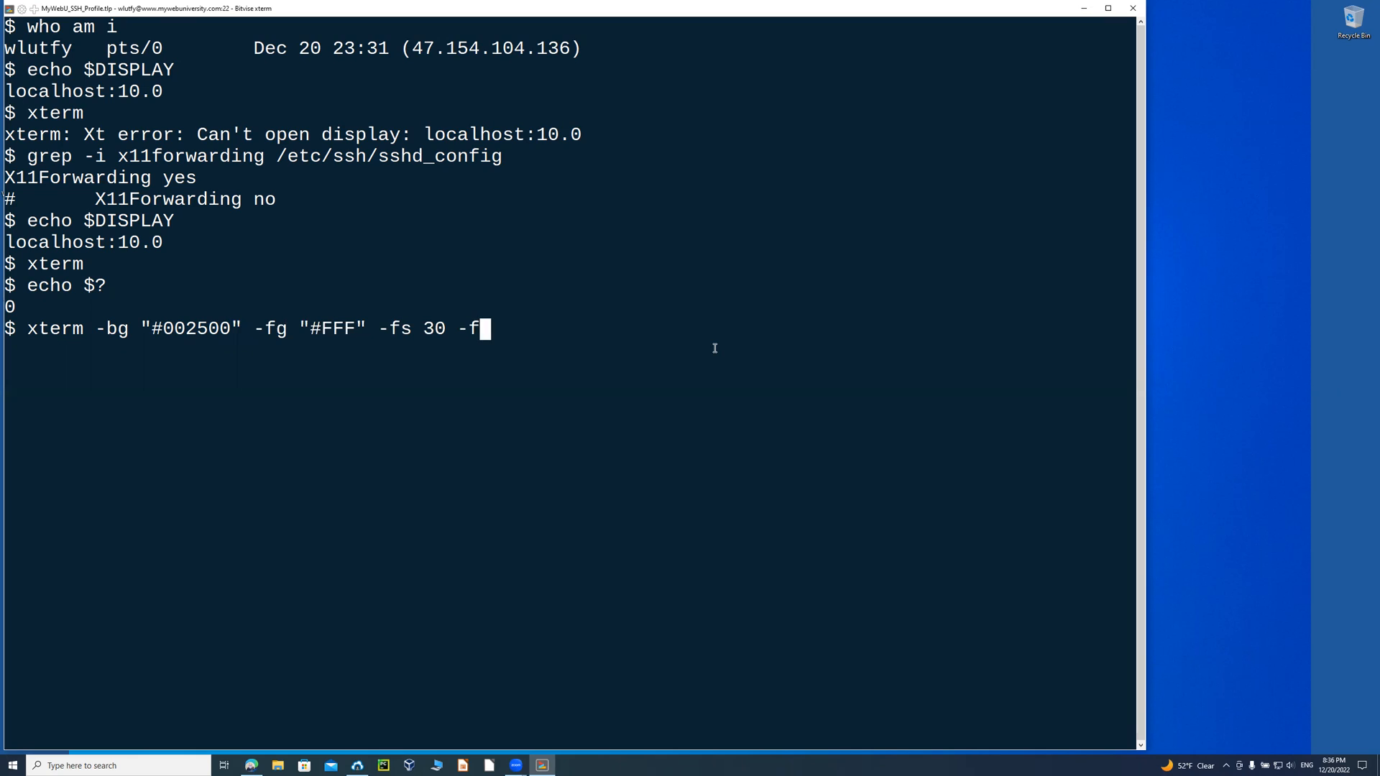
pyautogui.write('a "')
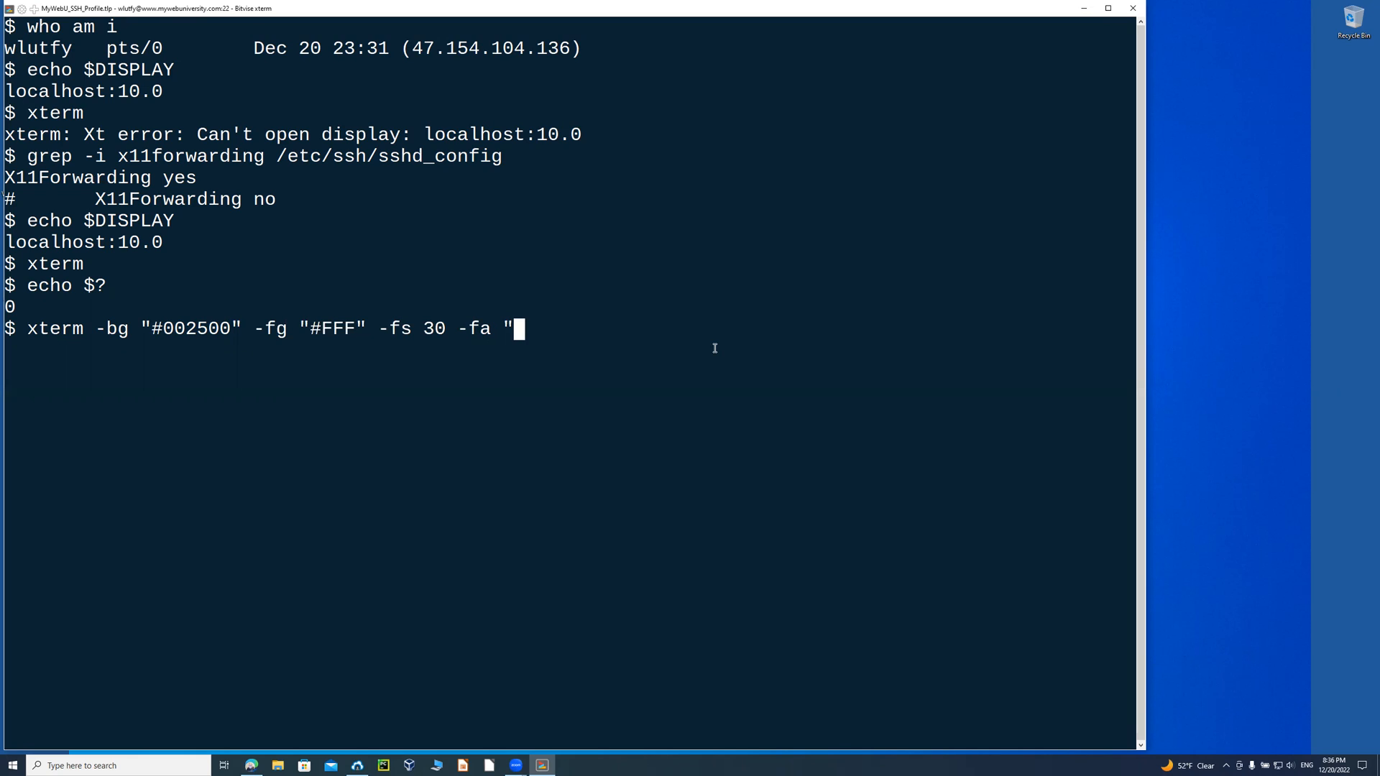
pyautogui.write('New York"')
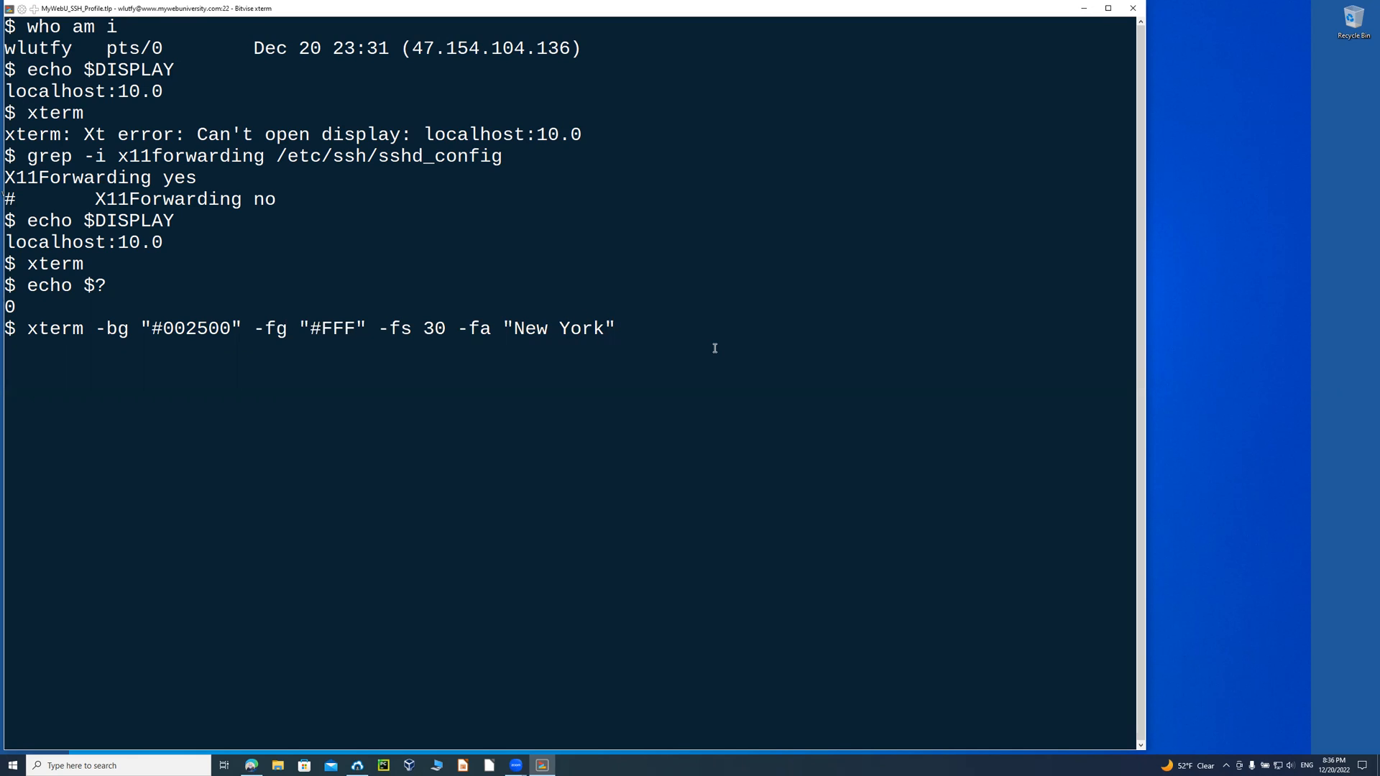
pyautogui.write('&')
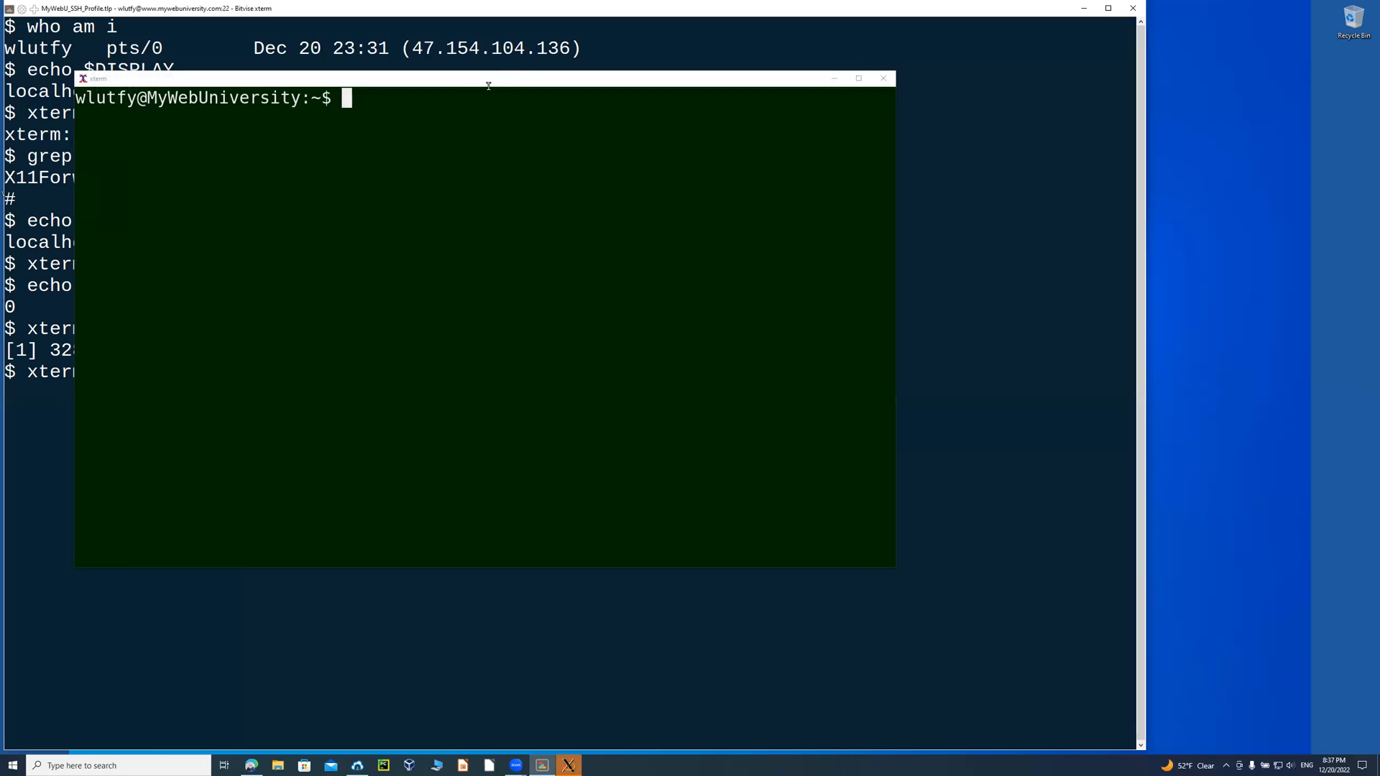
pyautogui.moveTo(484, 175)
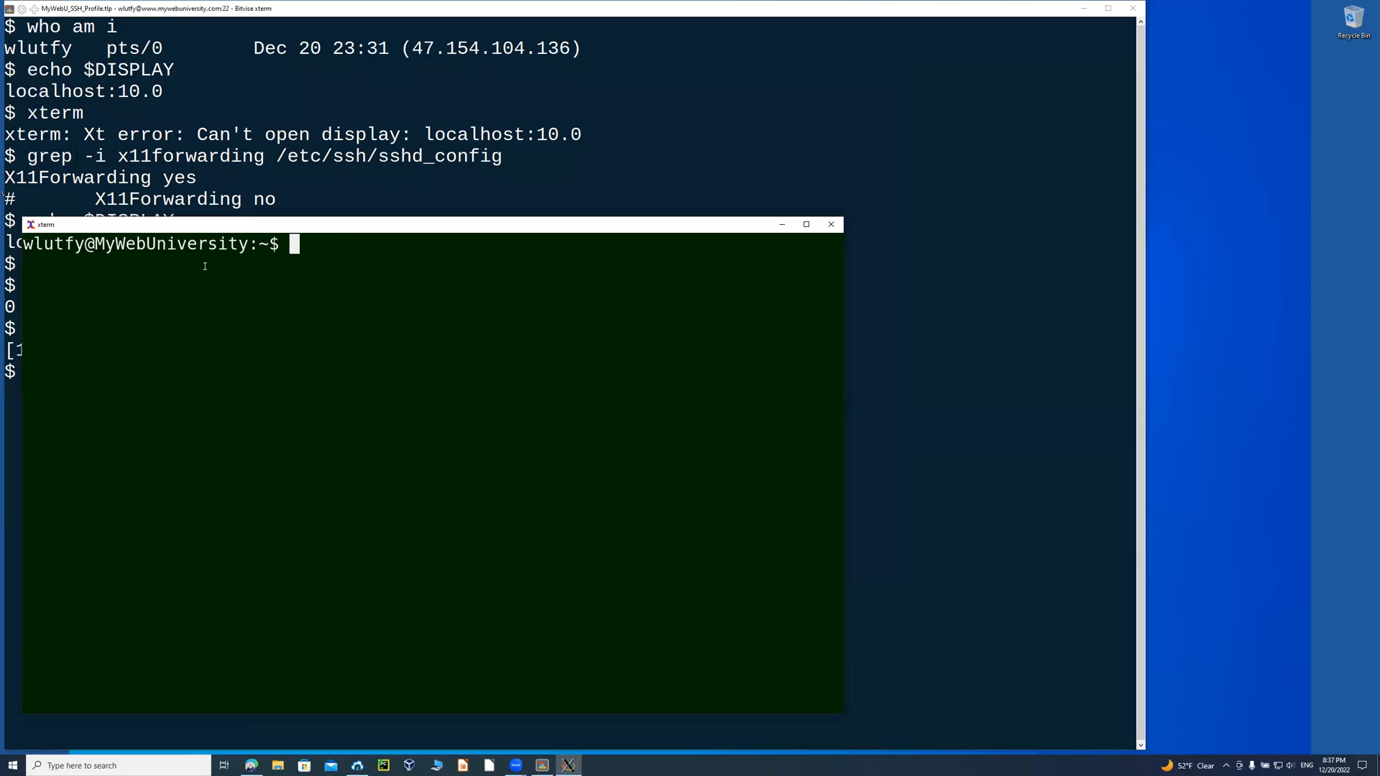
pyautogui.moveTo(318, 264)
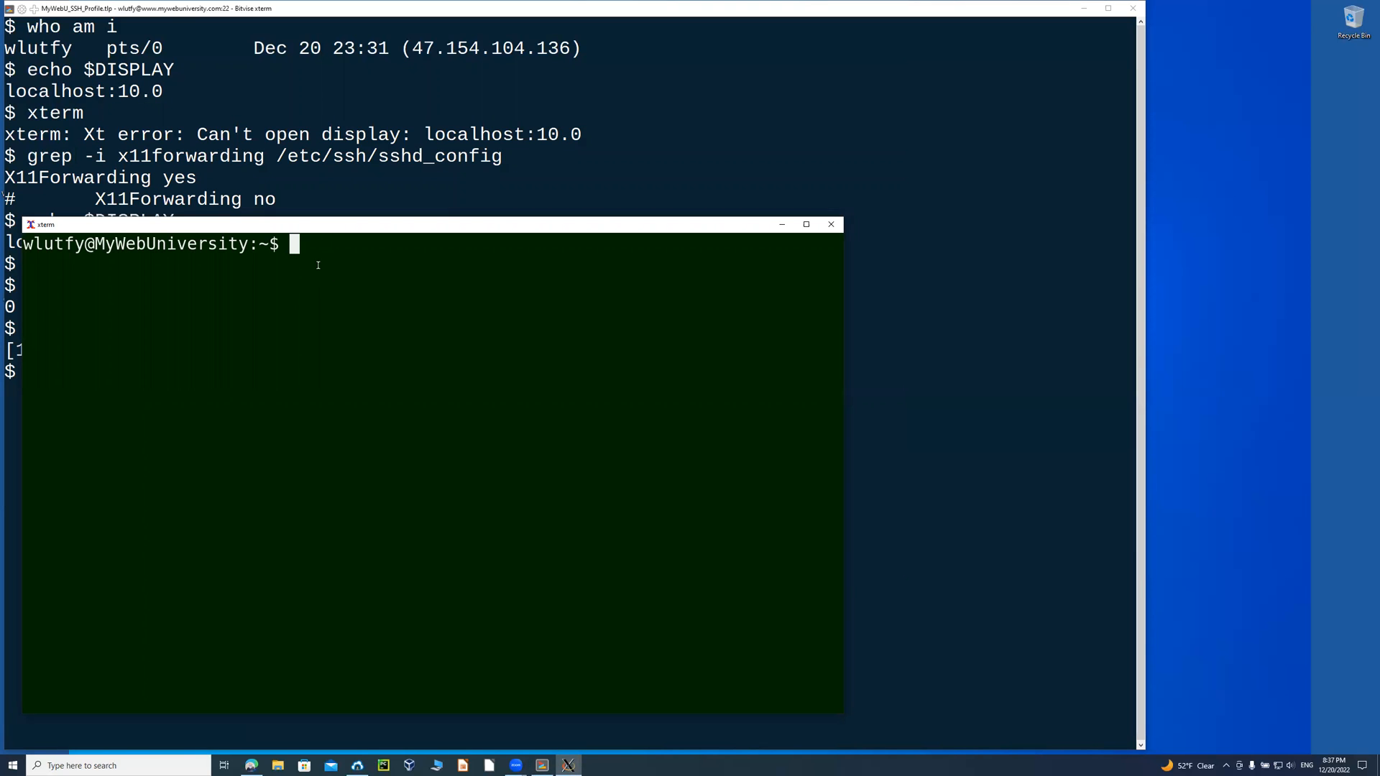
# In the green xterm run cal, clear, uname -a and the os-release details, then exit it.
pyautogui.write('cal')
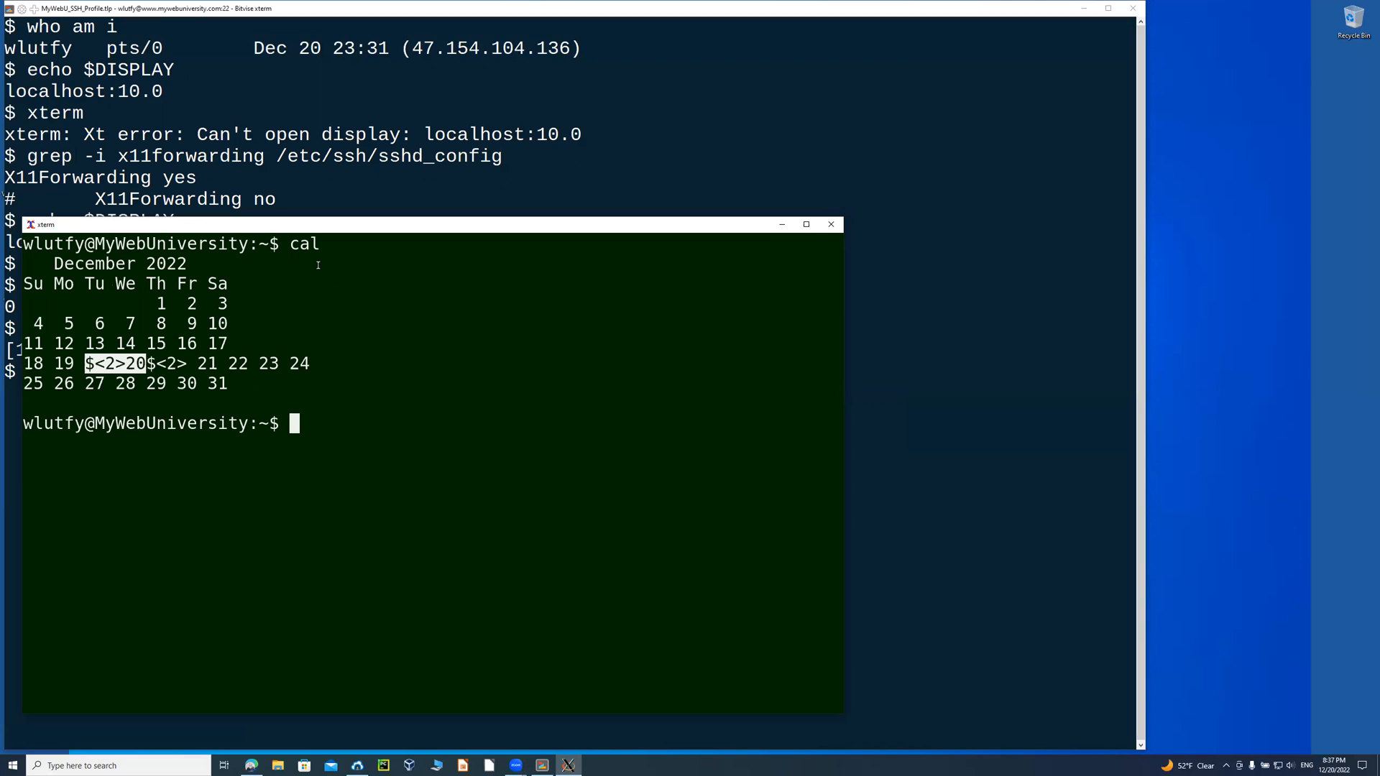
pyautogui.write('clea')
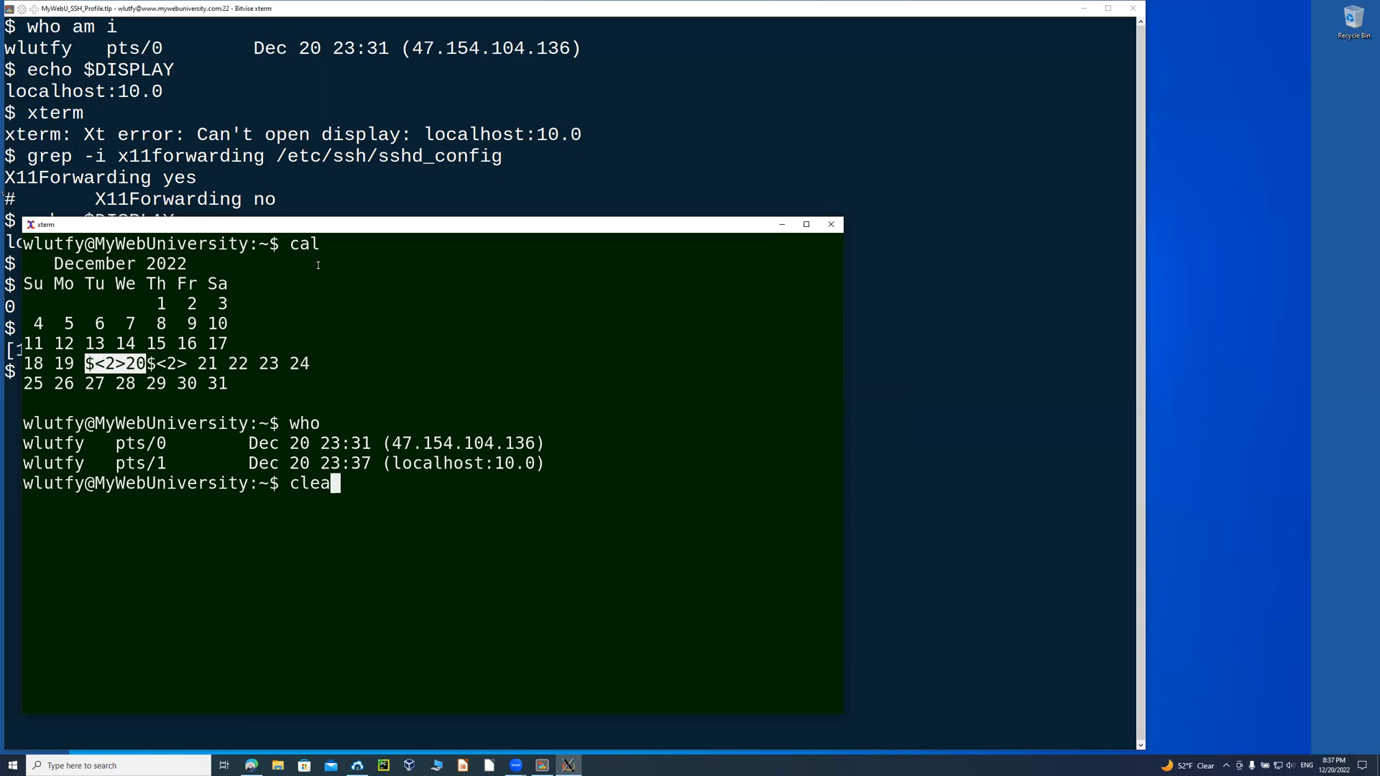
pyautogui.write('uname -')
pyautogui.write('cat /etc/os-releas')
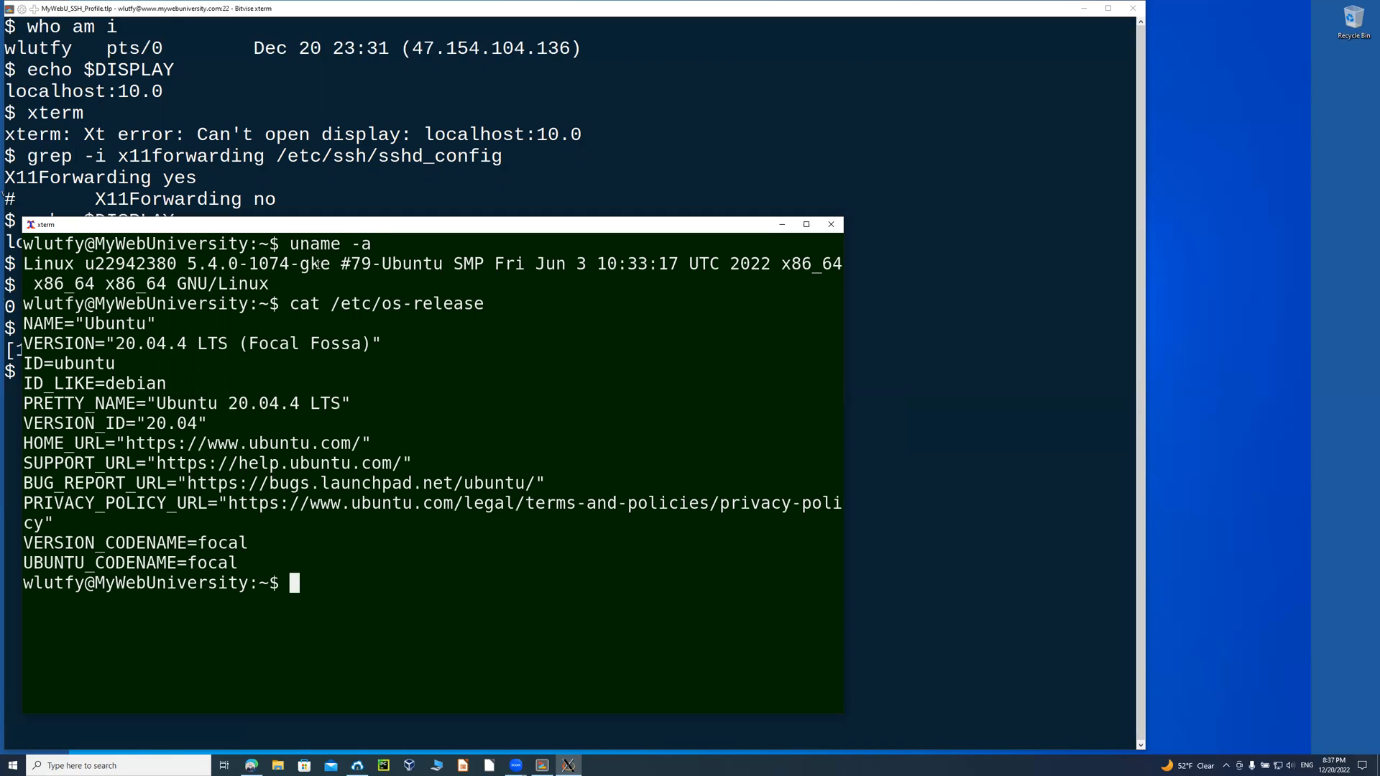
pyautogui.write('exit')
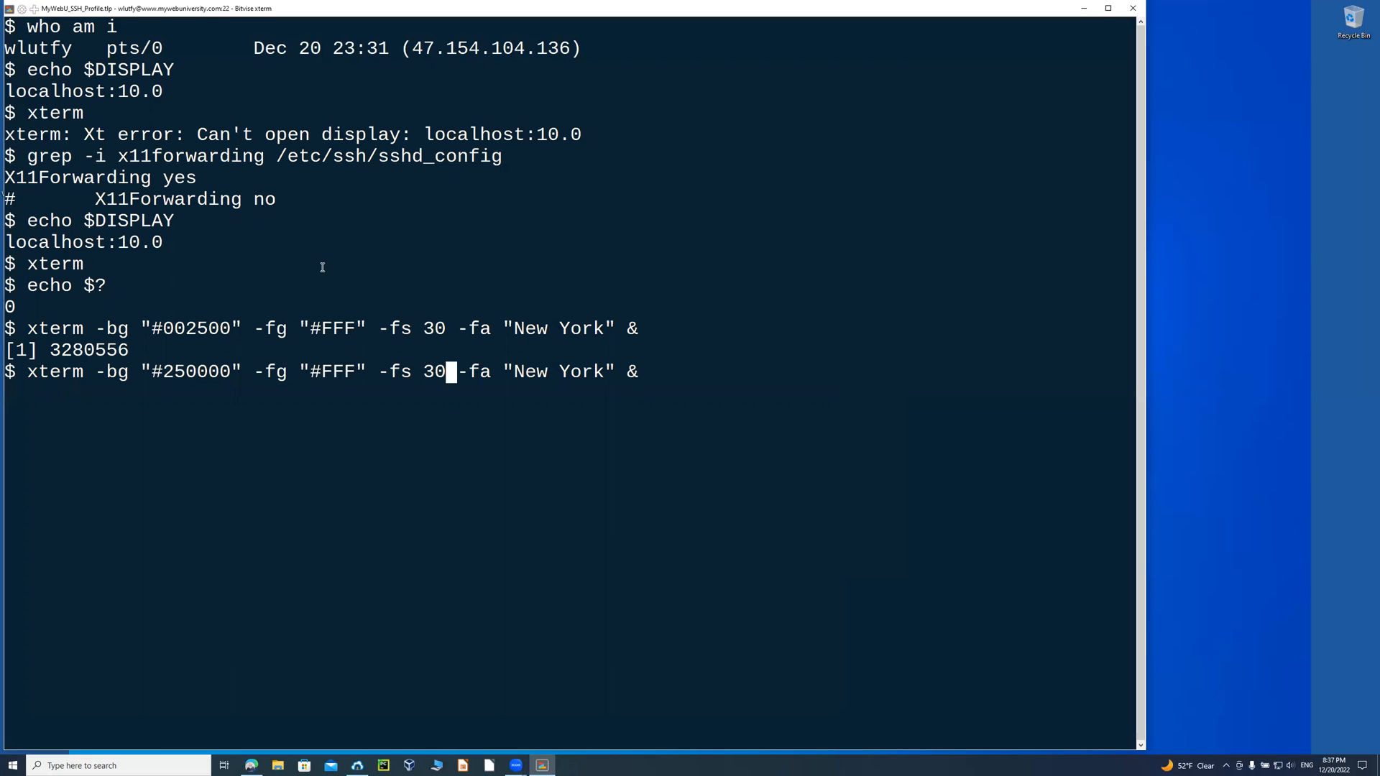
# Recall the xterm command with dark red background "#250000" and font size 28, and run it.
pyautogui.press('Backspace')
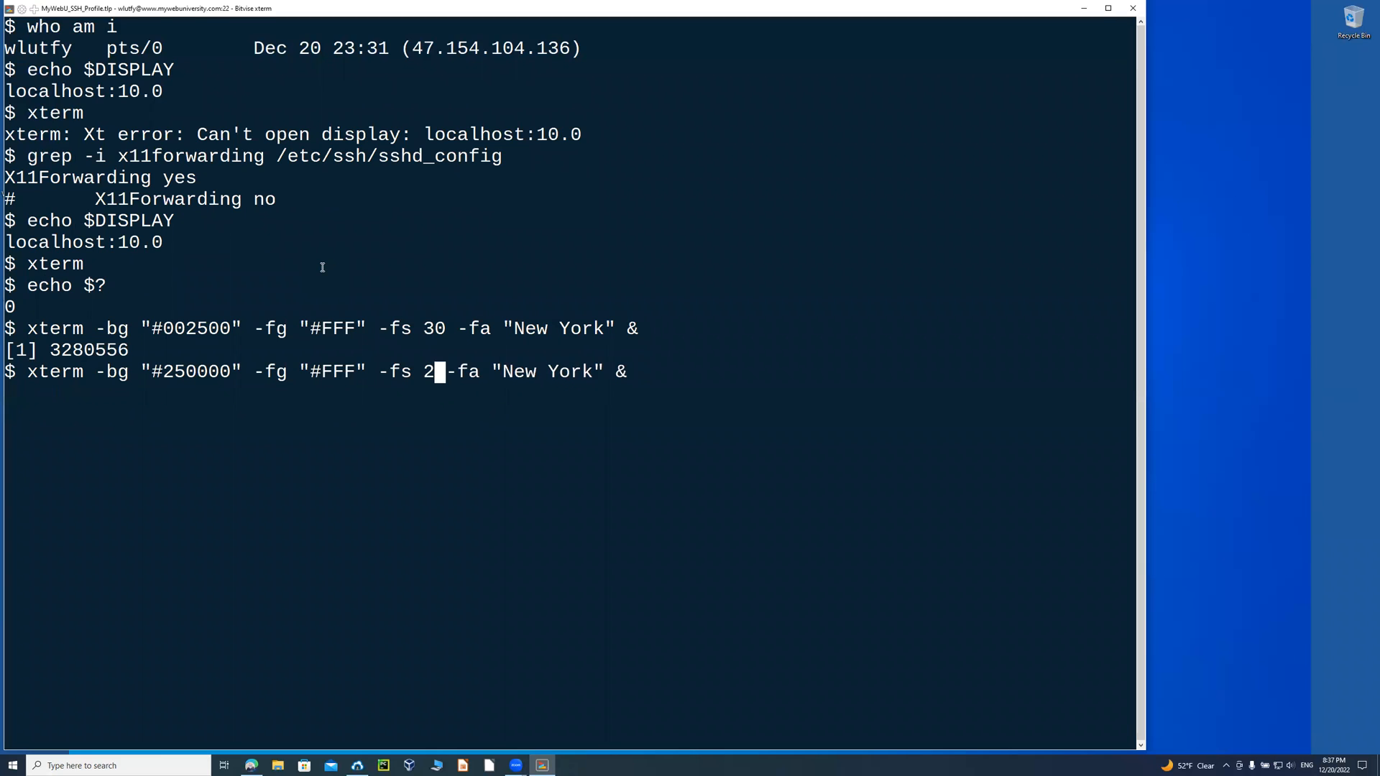
pyautogui.write('8')
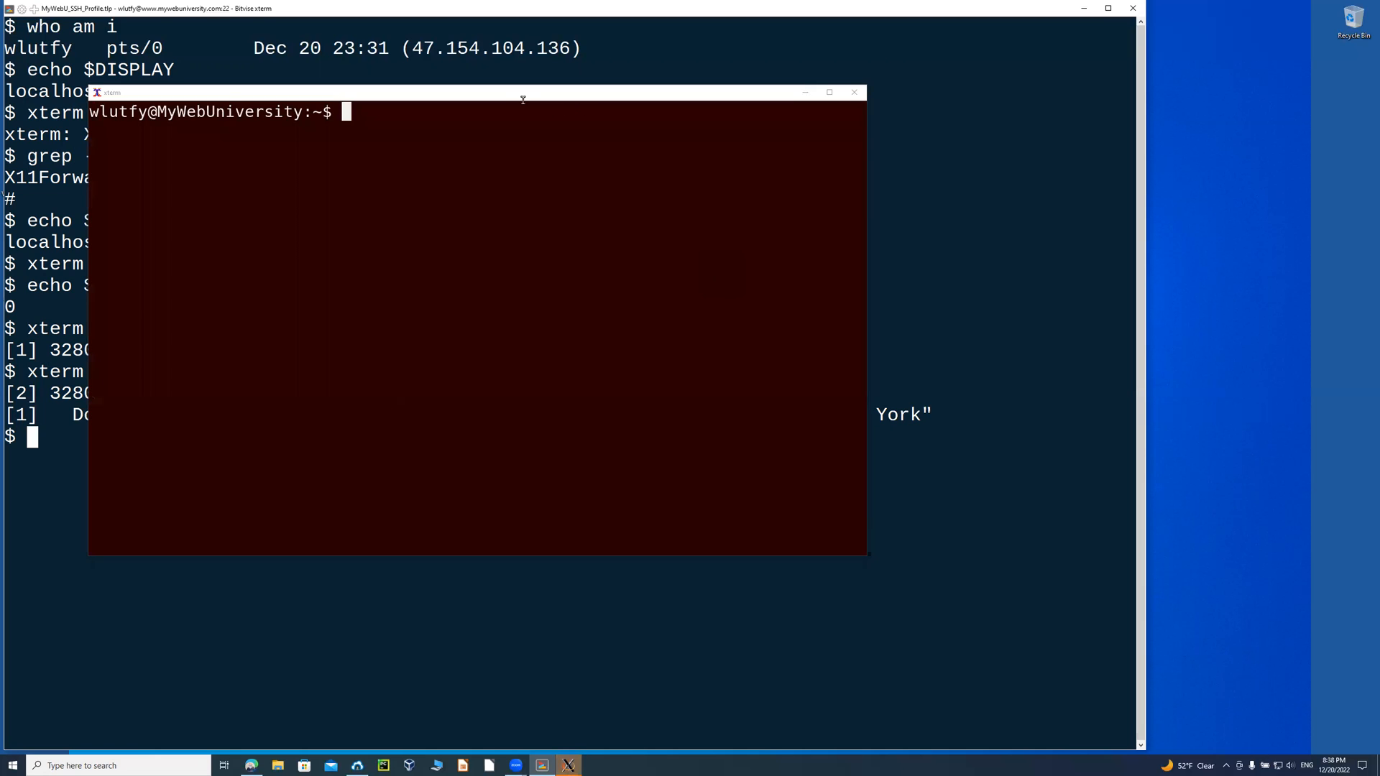
pyautogui.moveTo(429, 160)
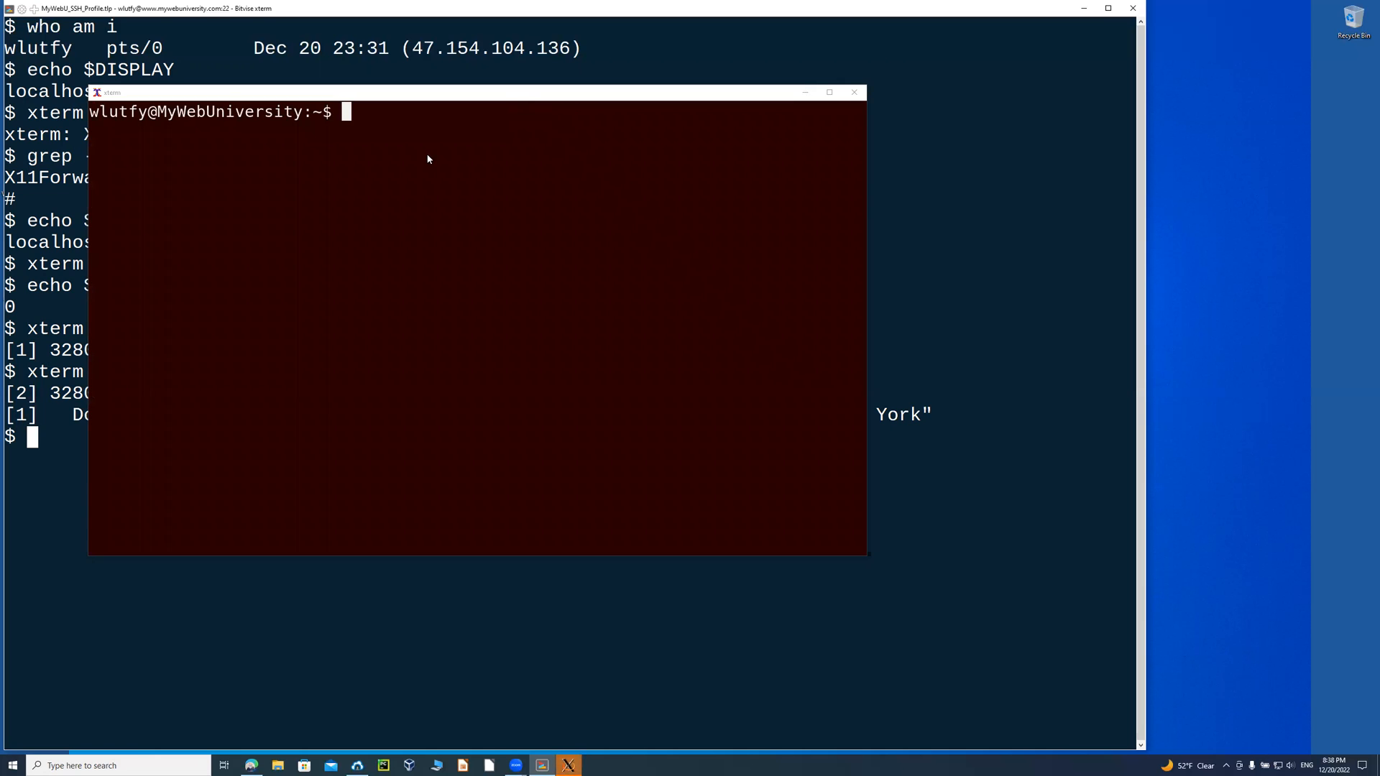
# Move the red xterm left, run uname -a and cat /etc/os-release, and enter zenity --calendar.
pyautogui.moveTo(477, 92); pyautogui.dragTo(398, 201)
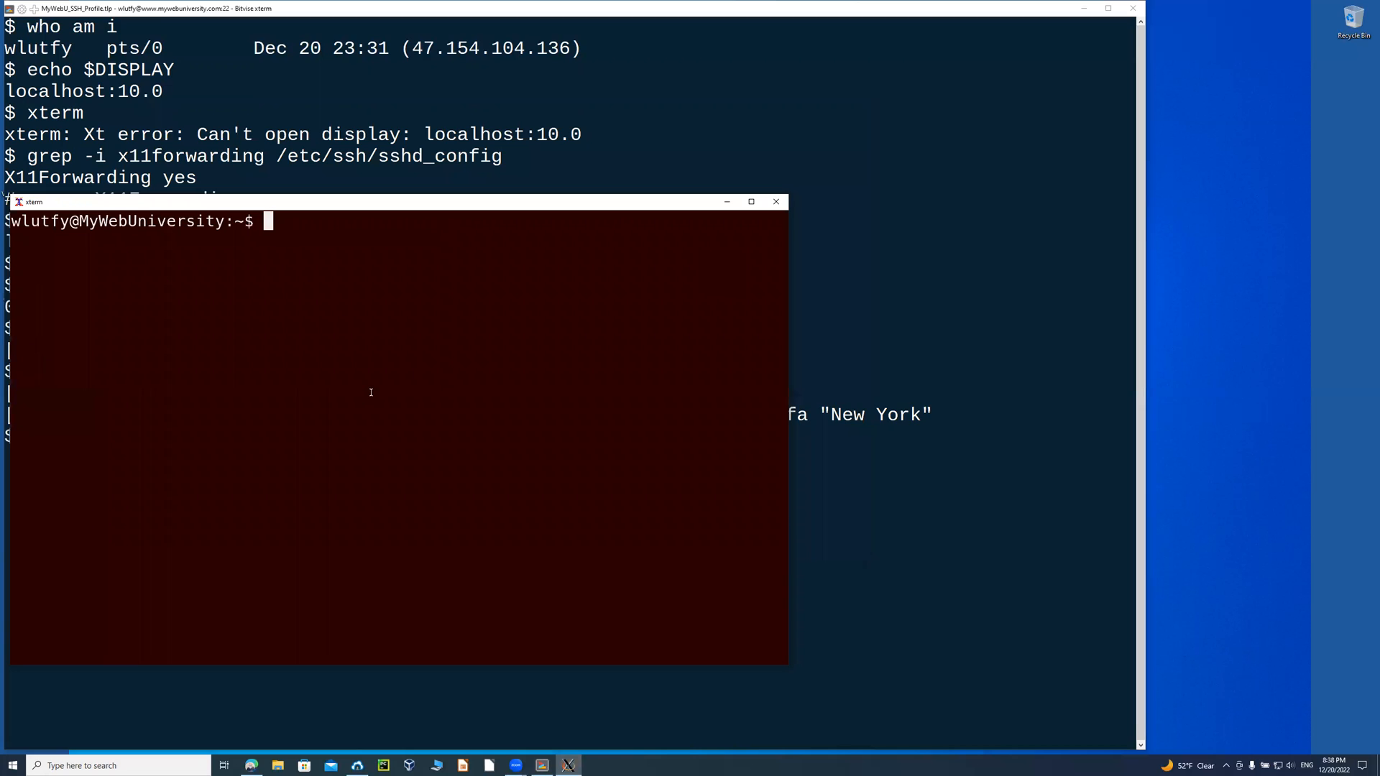
pyautogui.write('uname -a')
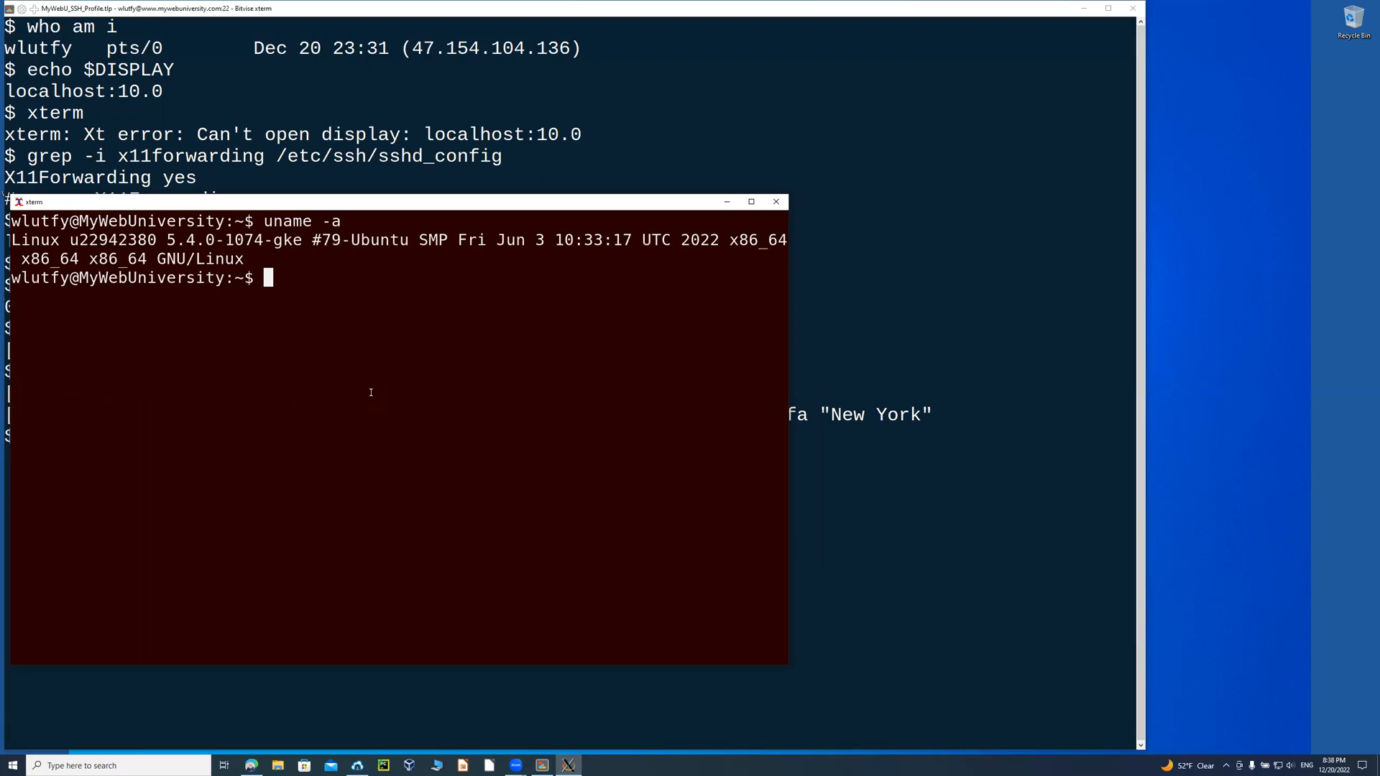
pyautogui.write('cat /etc/os-release')
pyautogui.write('ze')
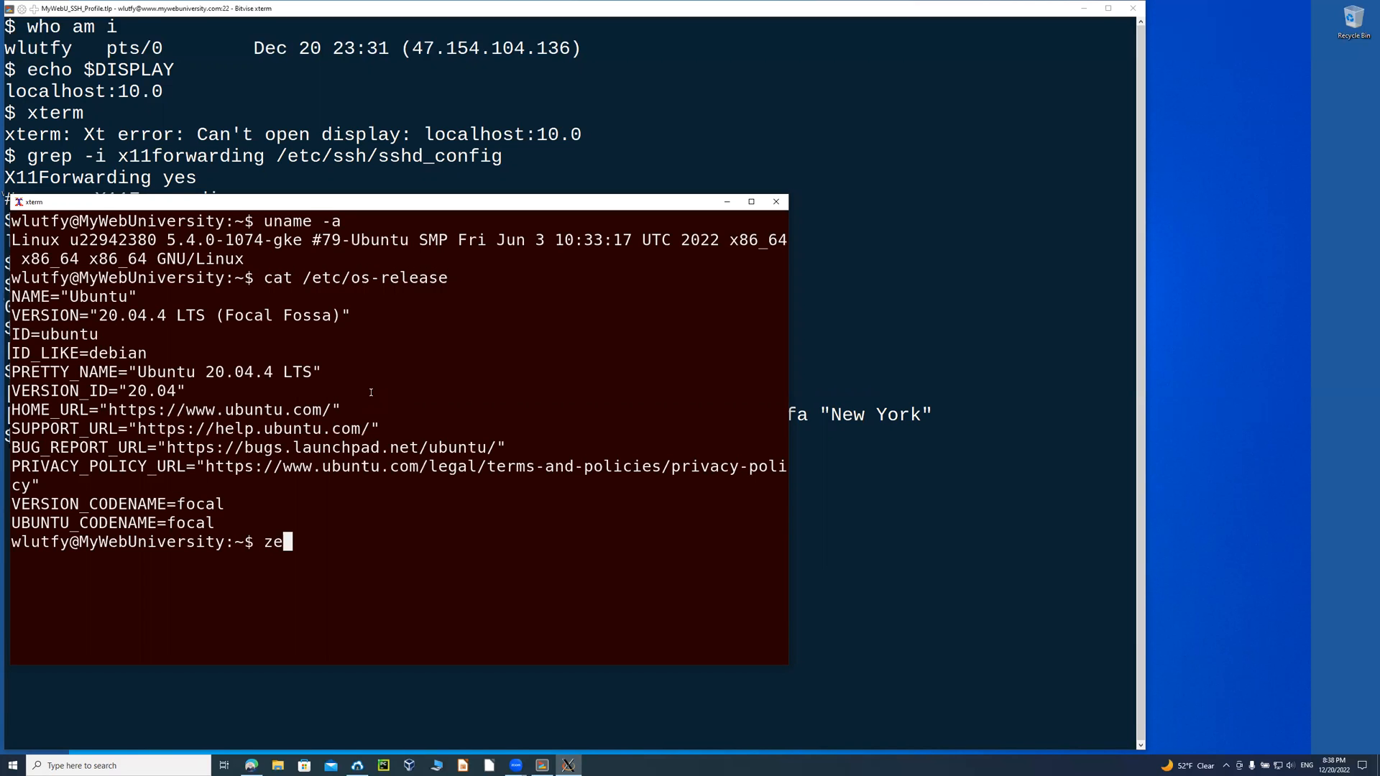
pyautogui.write('nity')
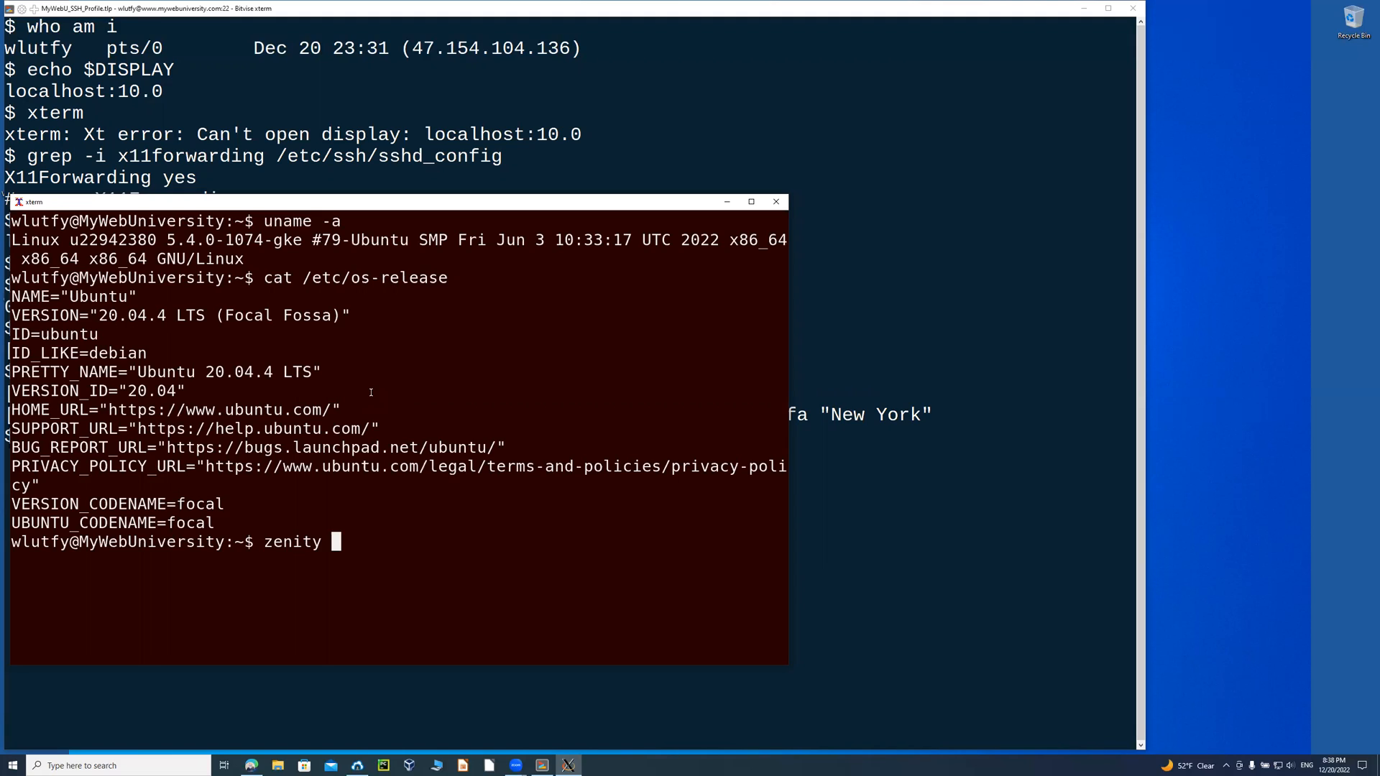
pyautogui.write('--calendar')
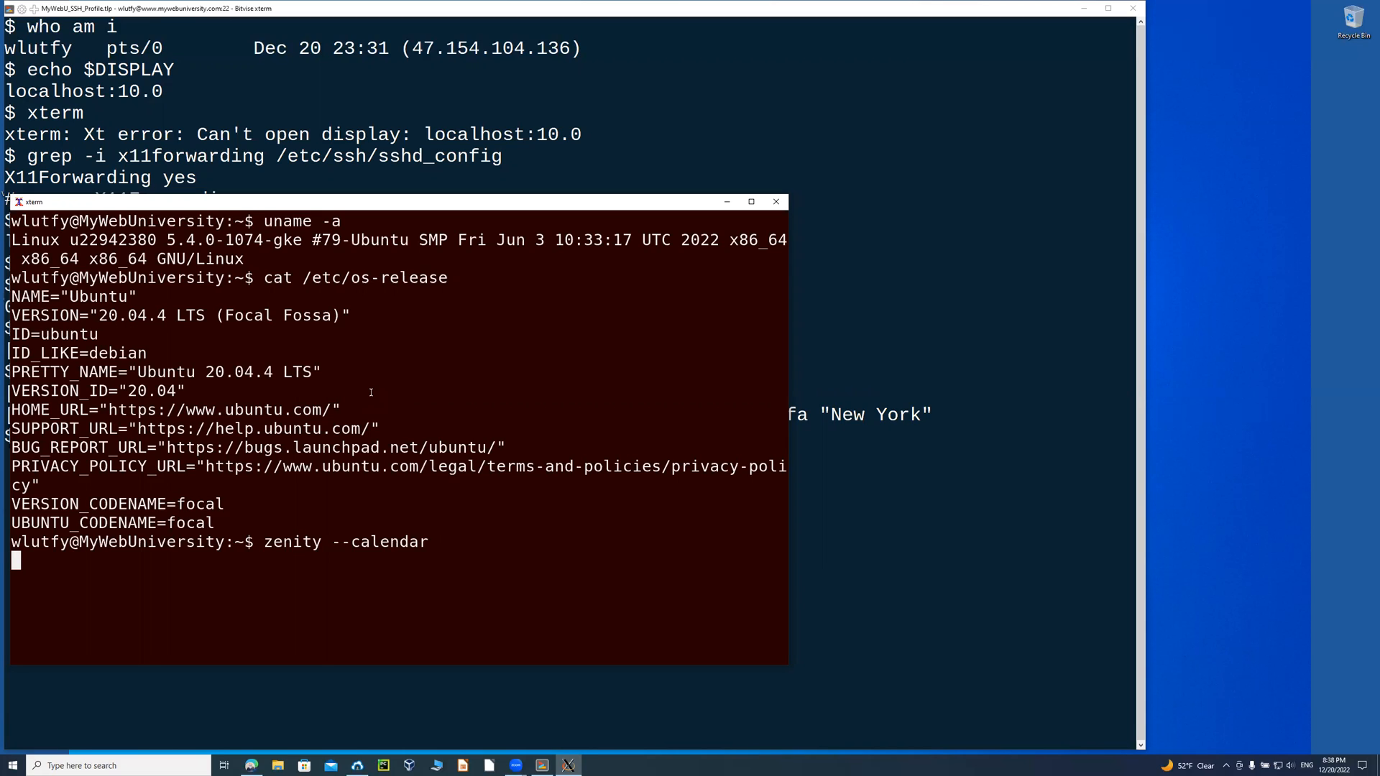
# Run zenity --calendar, move the dialog to the lower left and accept December 20, 2022.
pyautogui.press('Return')
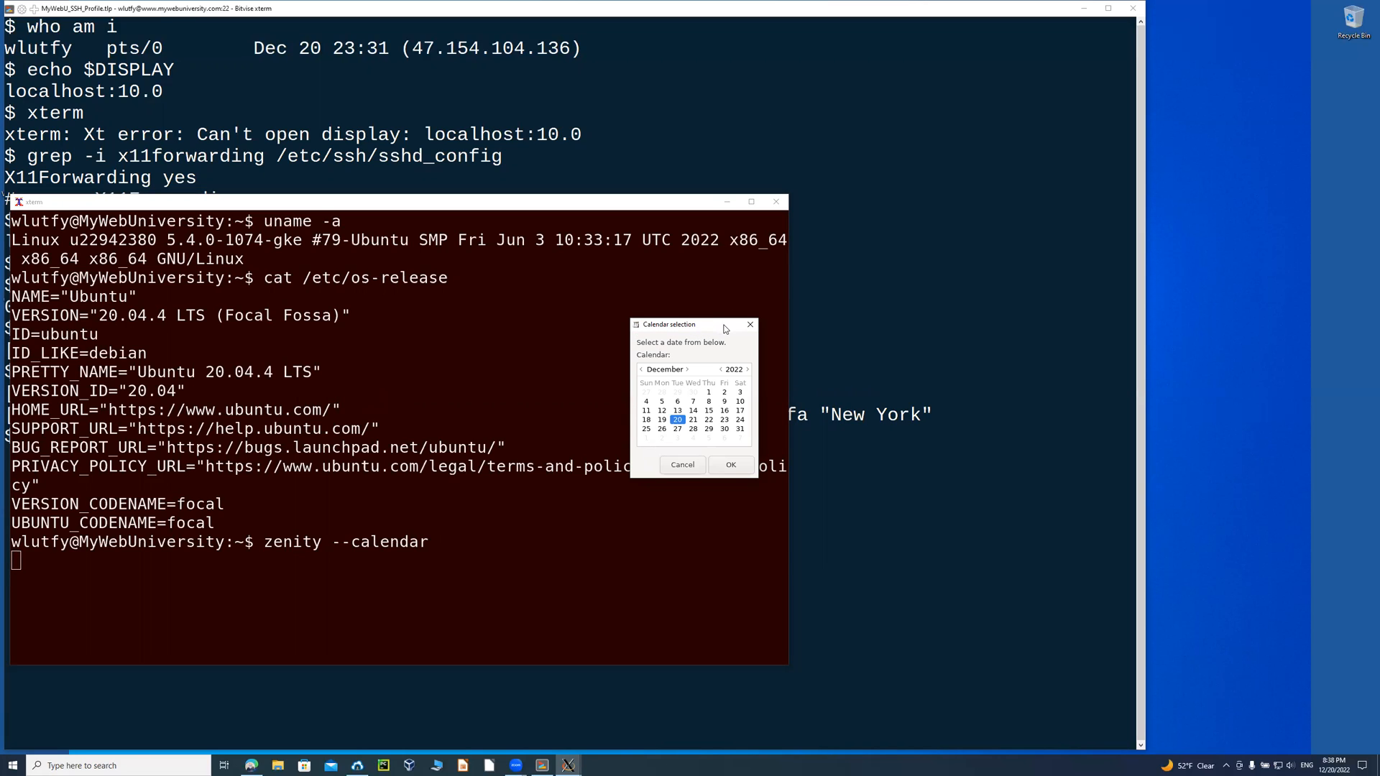
pyautogui.moveTo(691, 323); pyautogui.dragTo(132, 564)
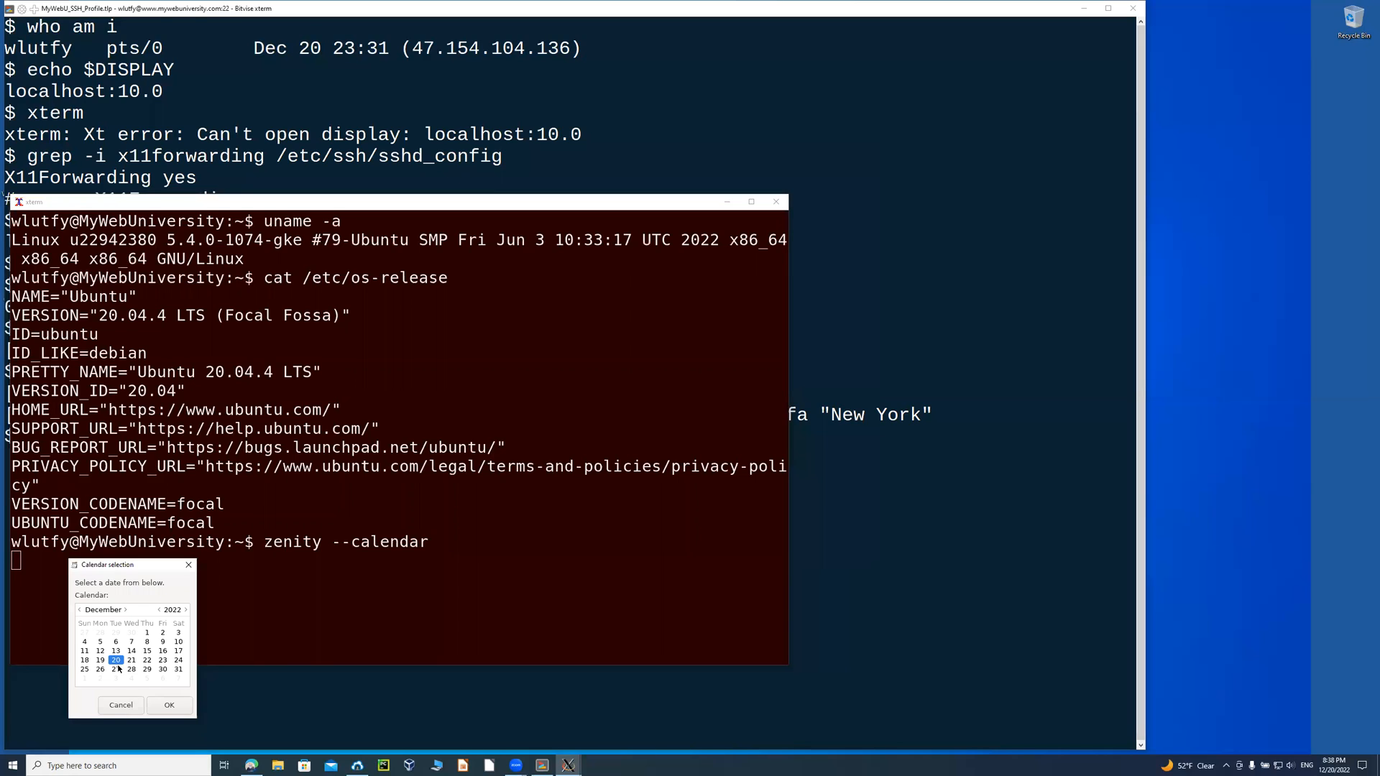
pyautogui.moveTo(171, 612)
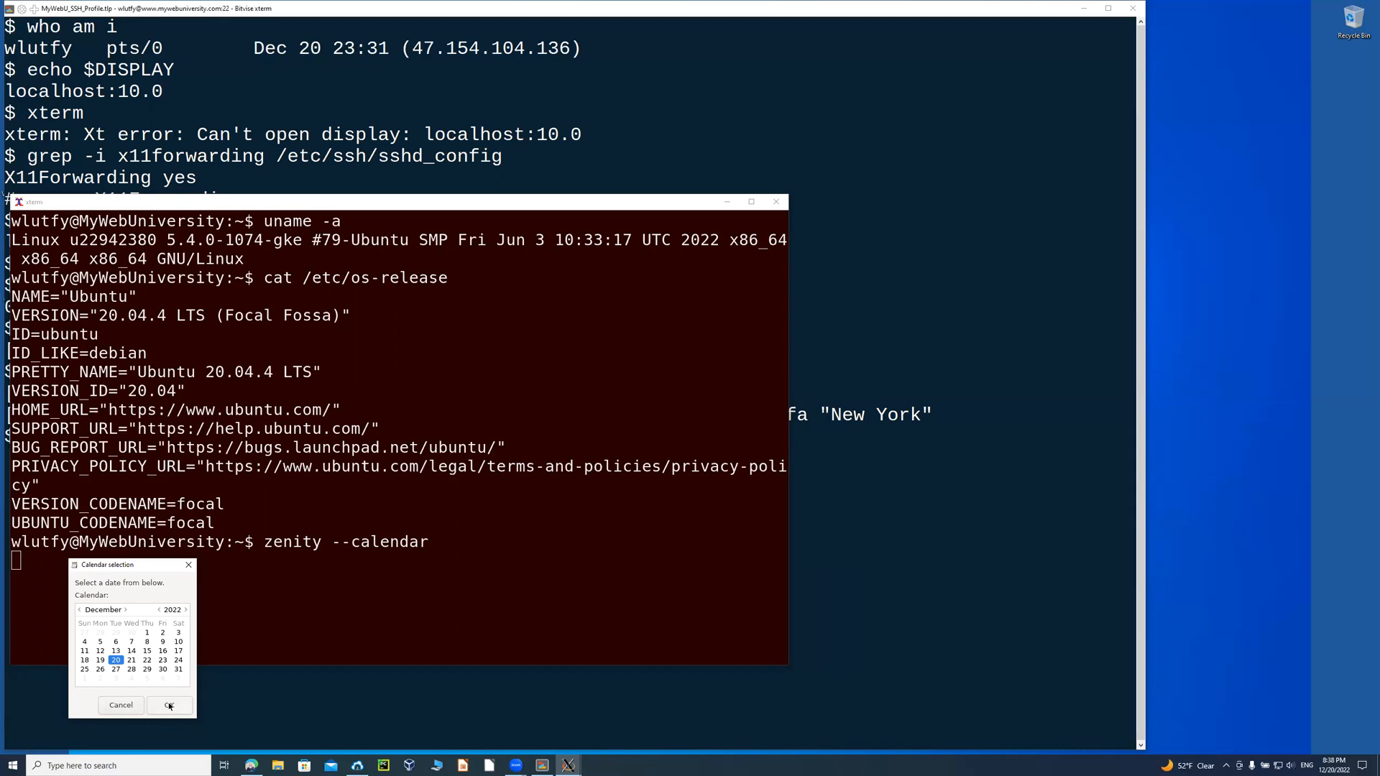
pyautogui.click(169, 704)
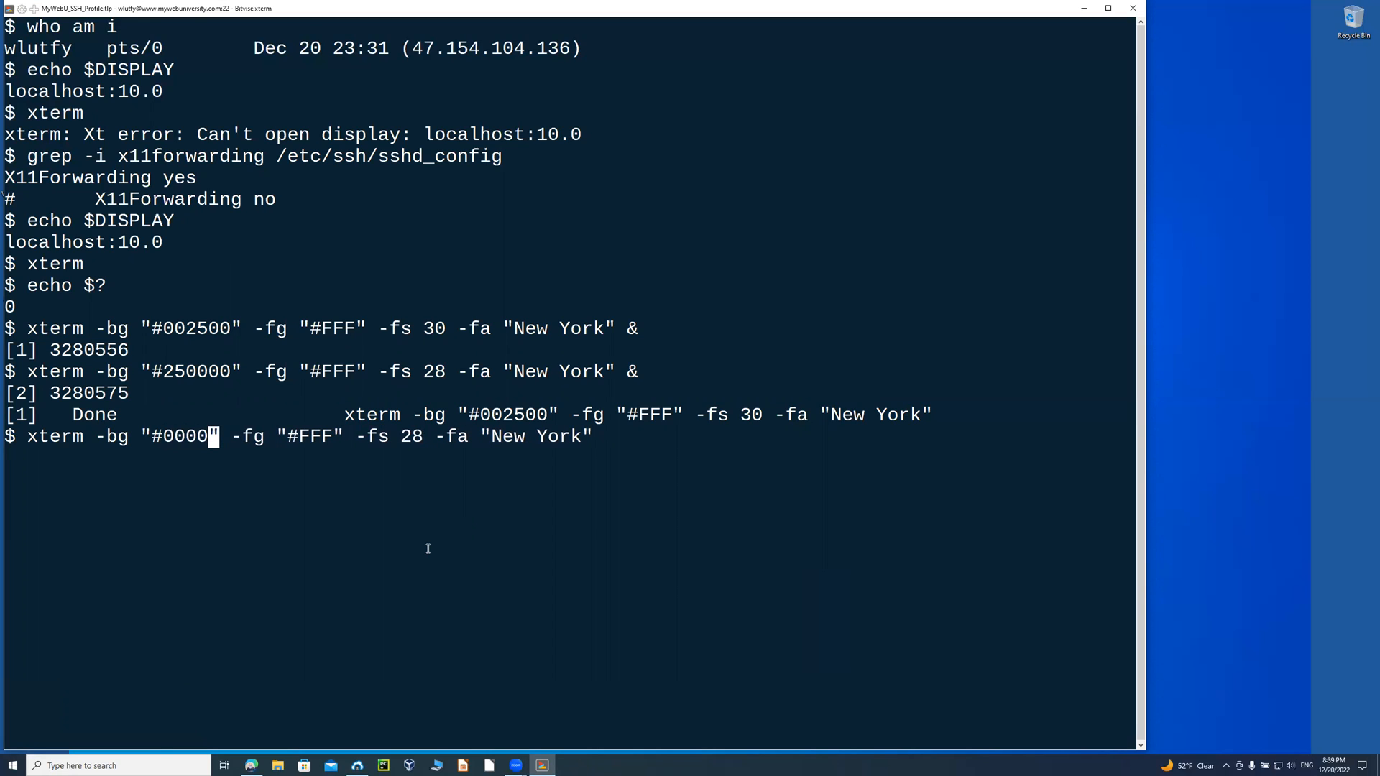
# Launch a third xterm with -bg "#000030" navy background, white text and font size 28.
pyautogui.write('25')
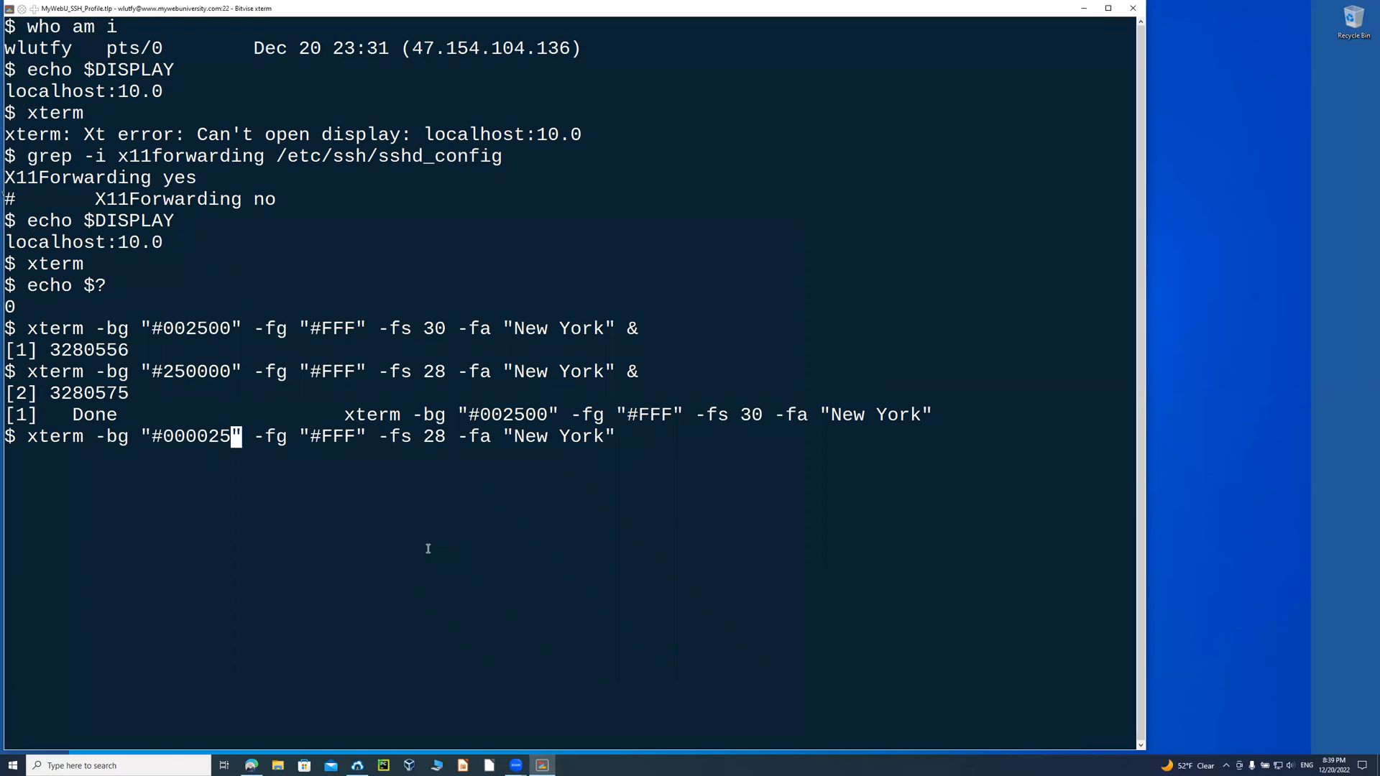
pyautogui.press('Backspace')
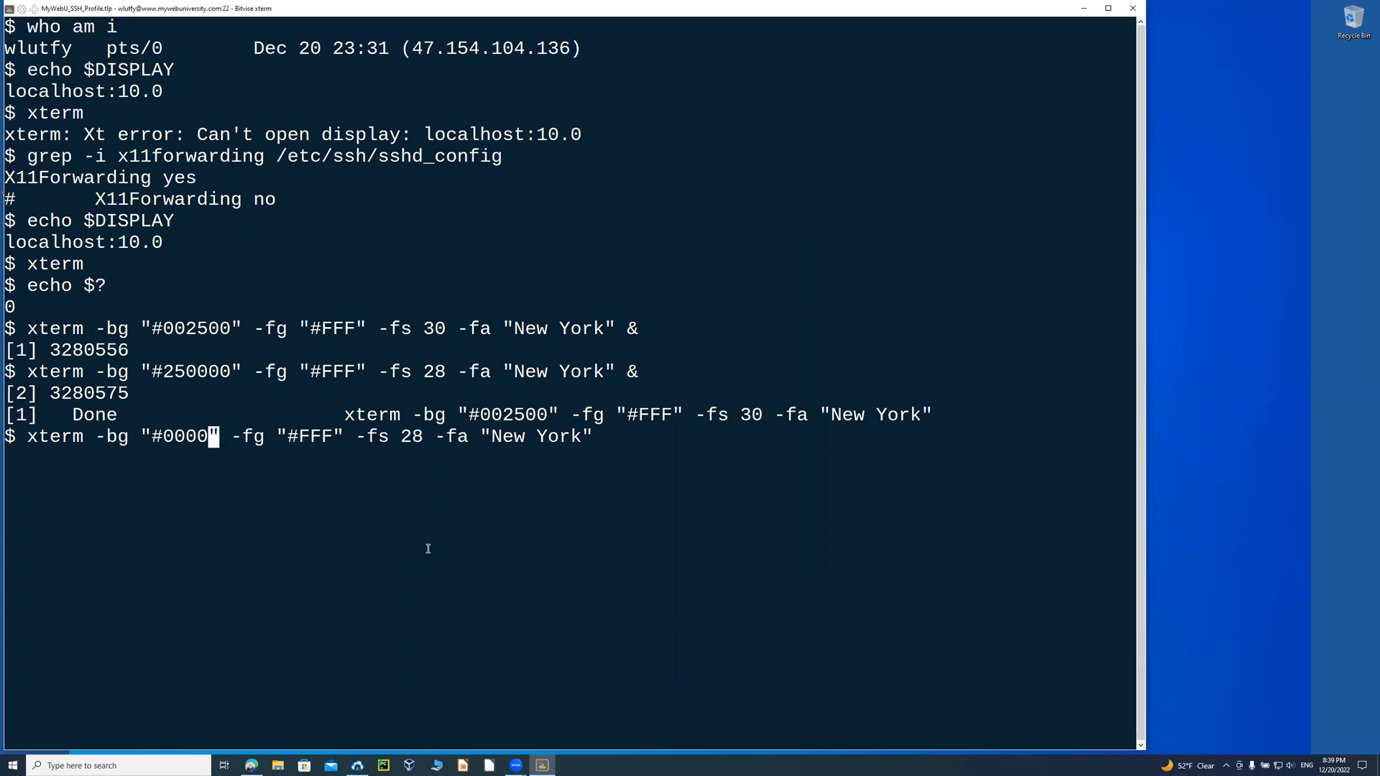
pyautogui.write('30')
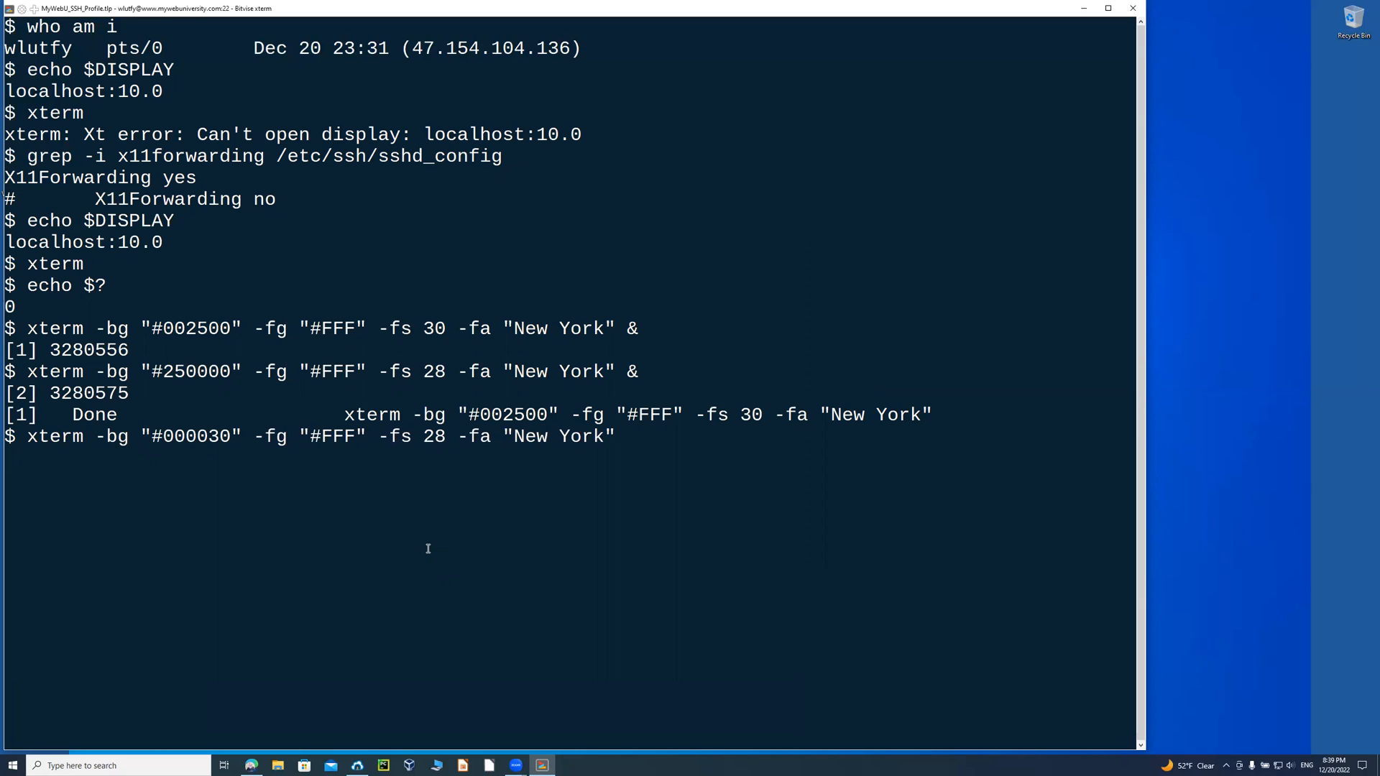
pyautogui.press('Return')
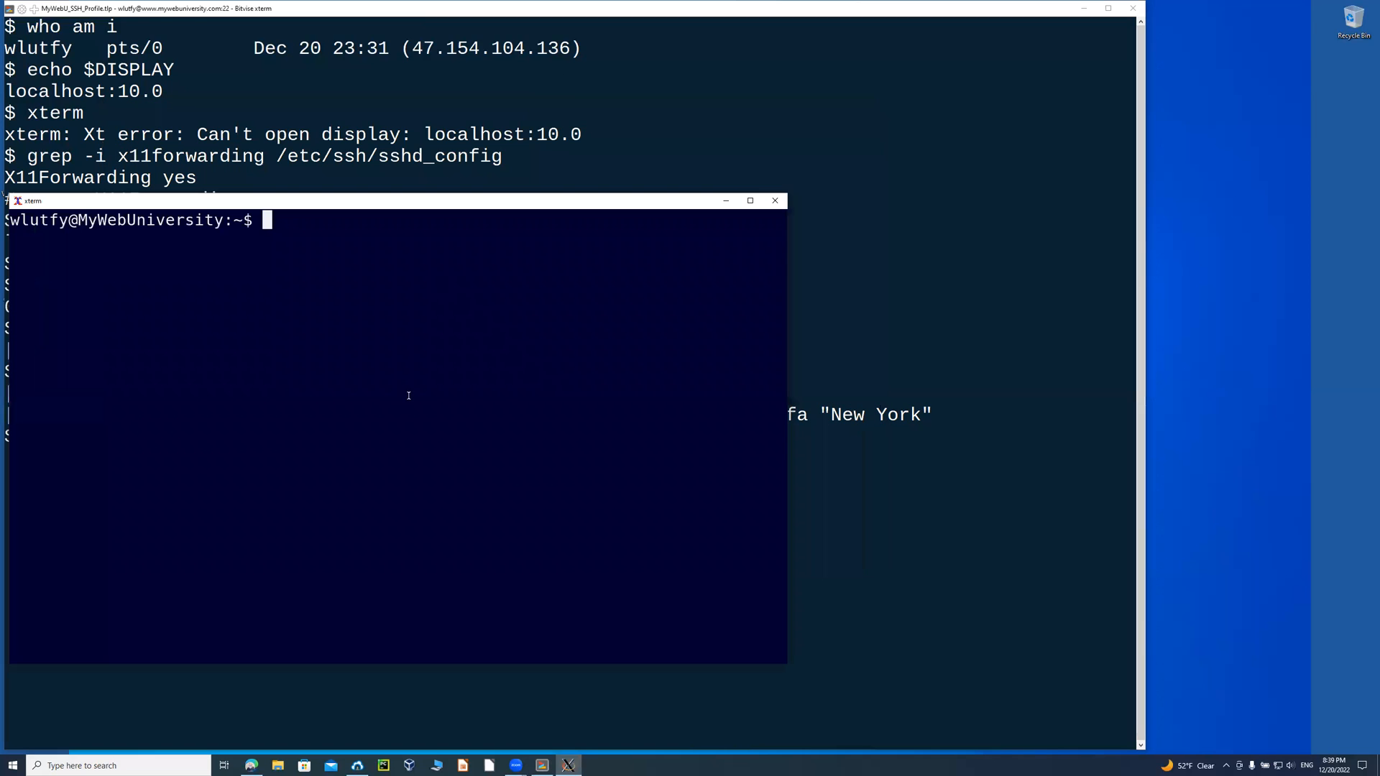
pyautogui.moveTo(503, 472)
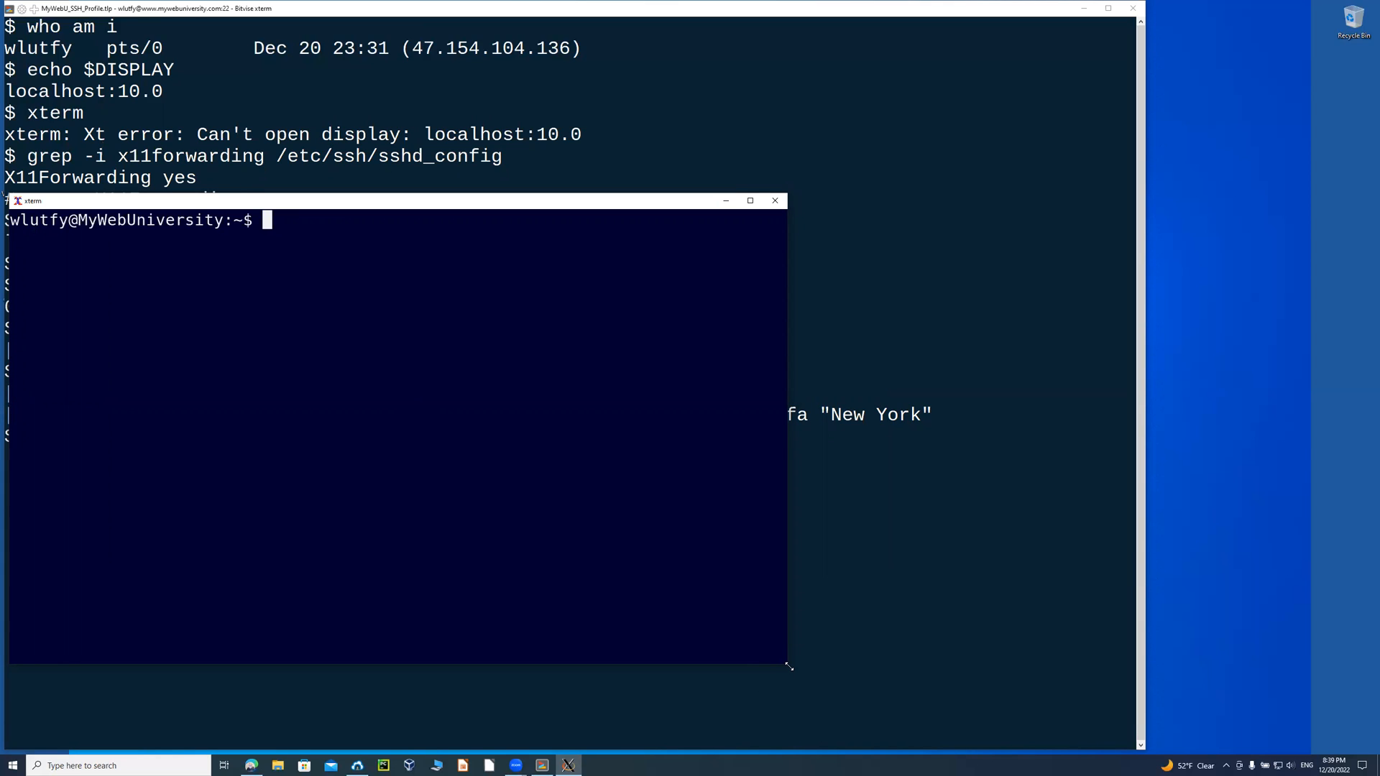
# Shrink the navy xterm window by dragging its corner inward.
pyautogui.moveTo(788, 664); pyautogui.dragTo(407, 513)
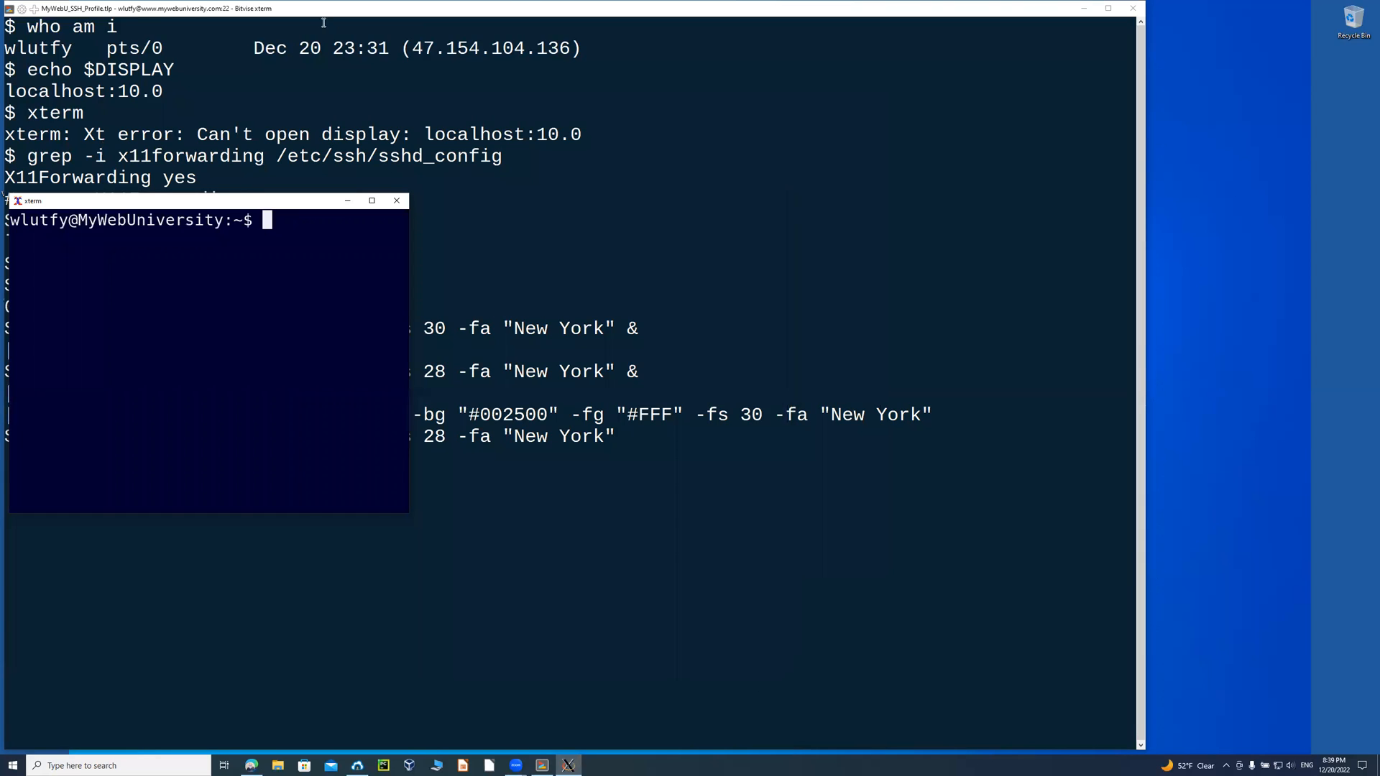
pyautogui.moveTo(312, 203)
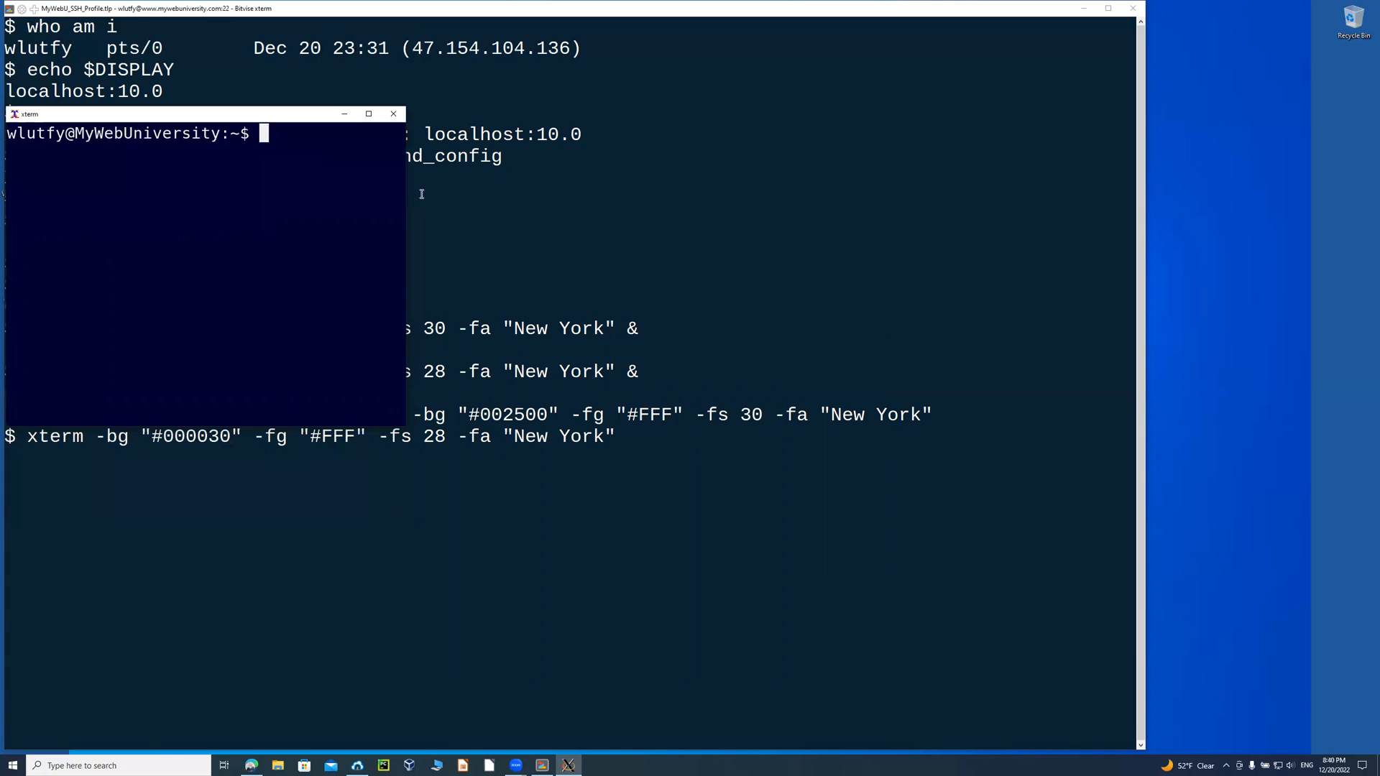
pyautogui.moveTo(401, 199)
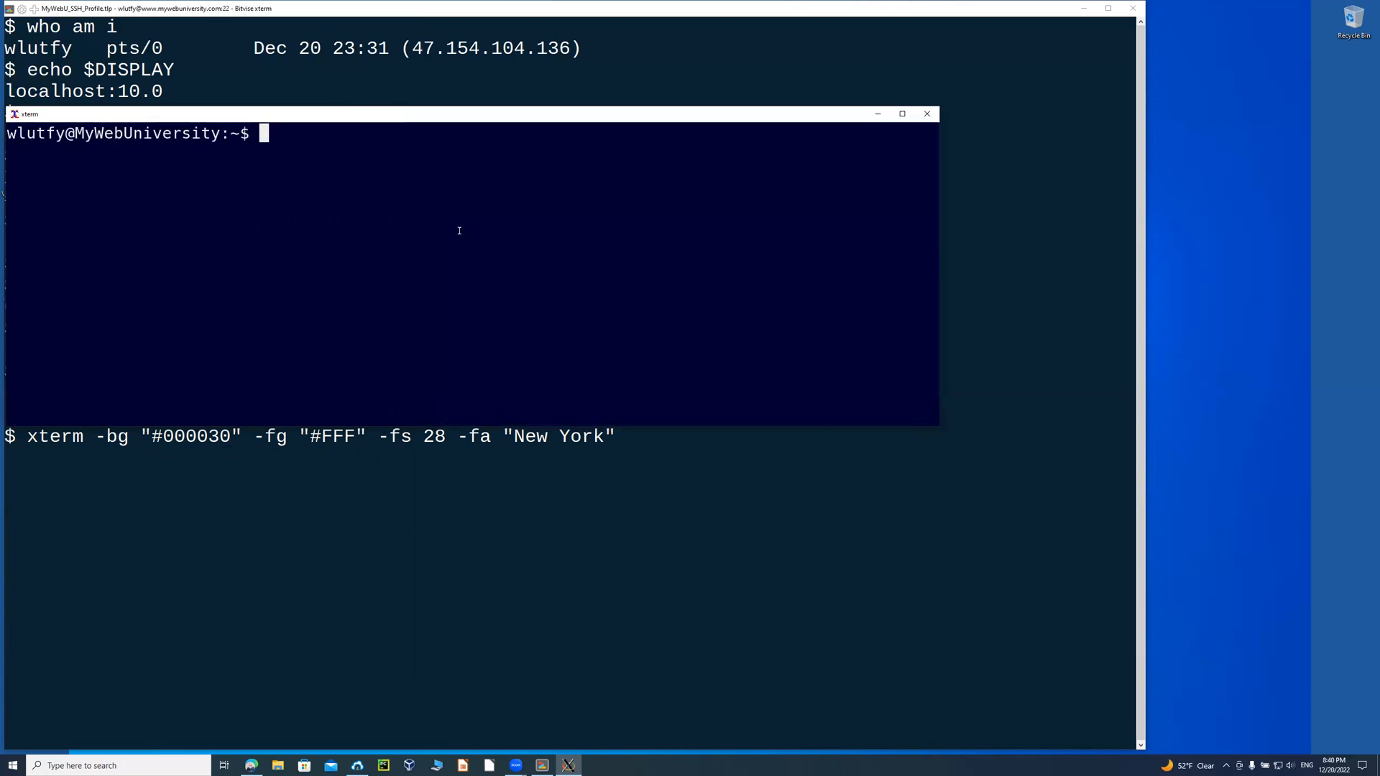
# Run ls -l and who am i to confirm the session is on localhost:10.0.
pyautogui.write('ls -l')
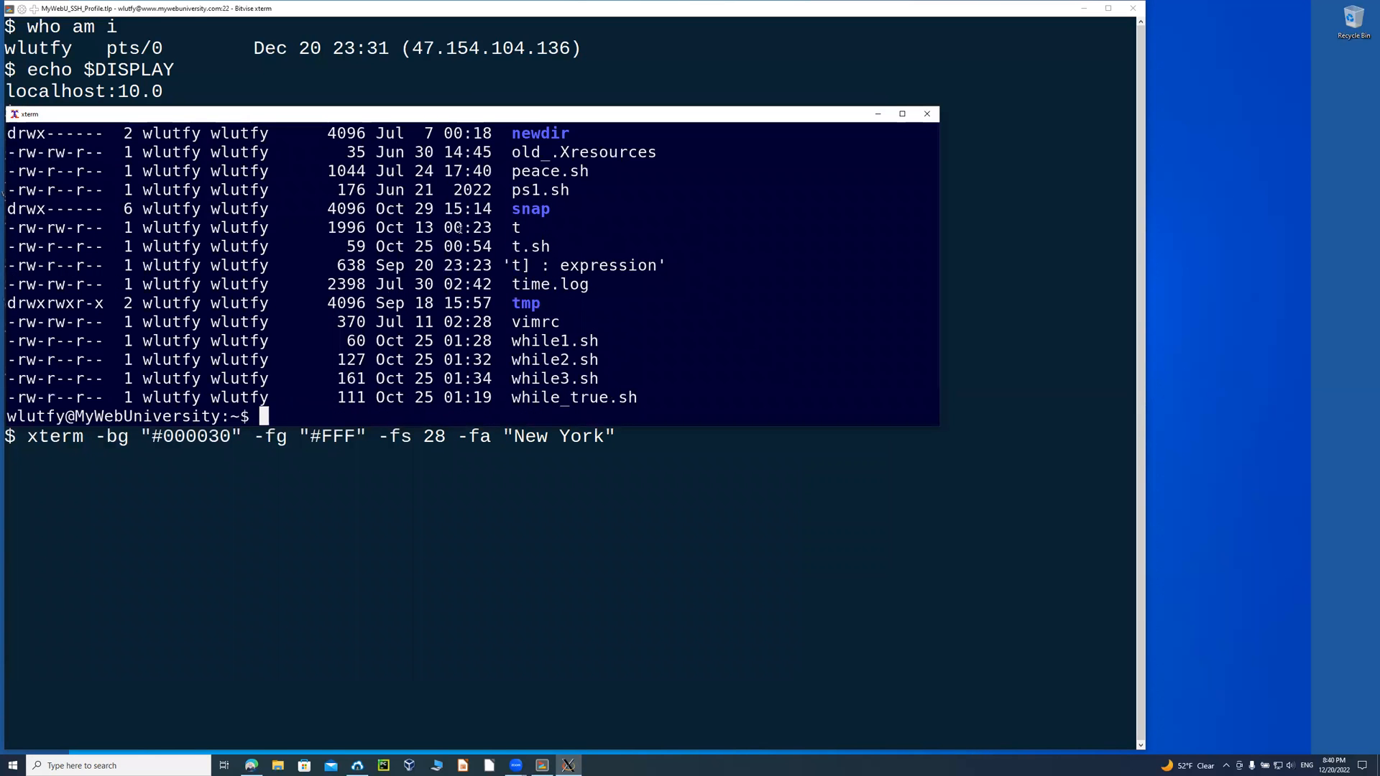
pyautogui.write('who')
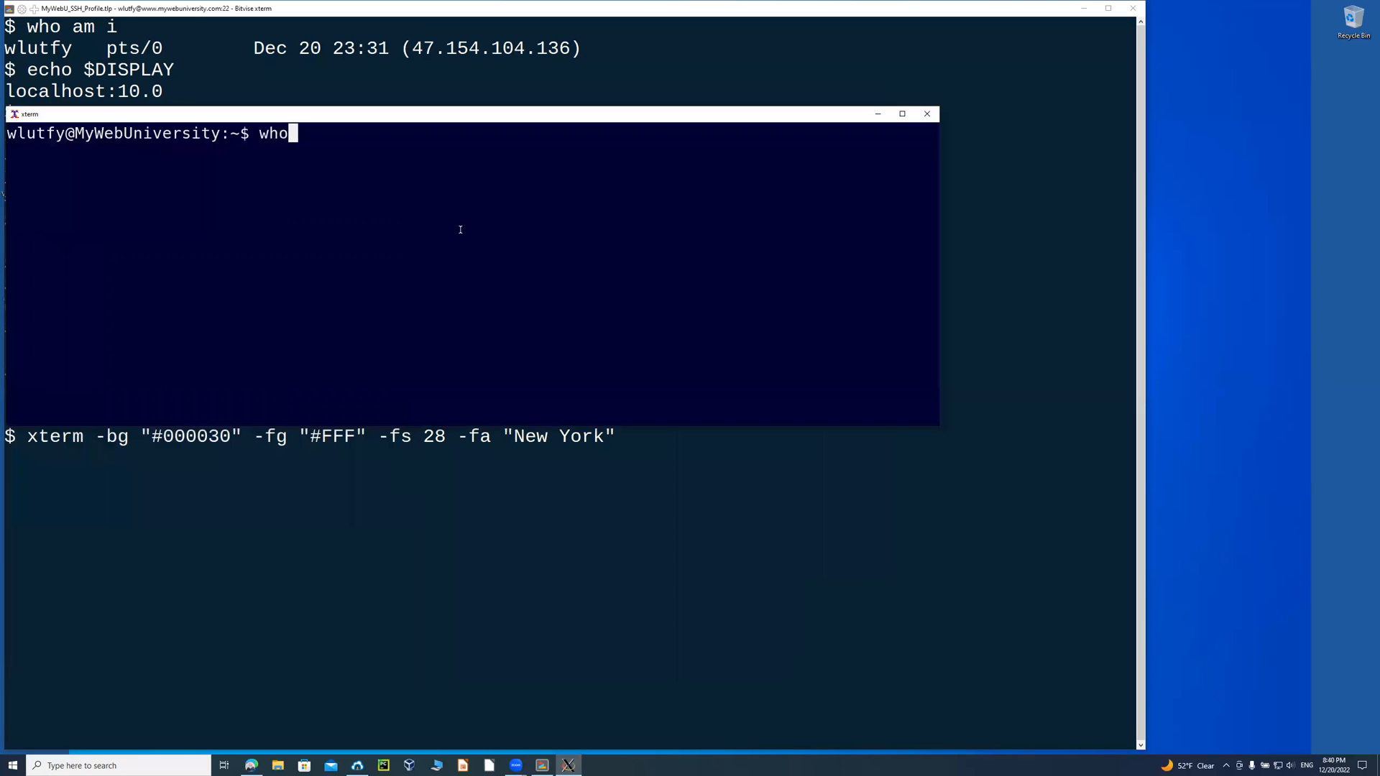
pyautogui.write('am i')
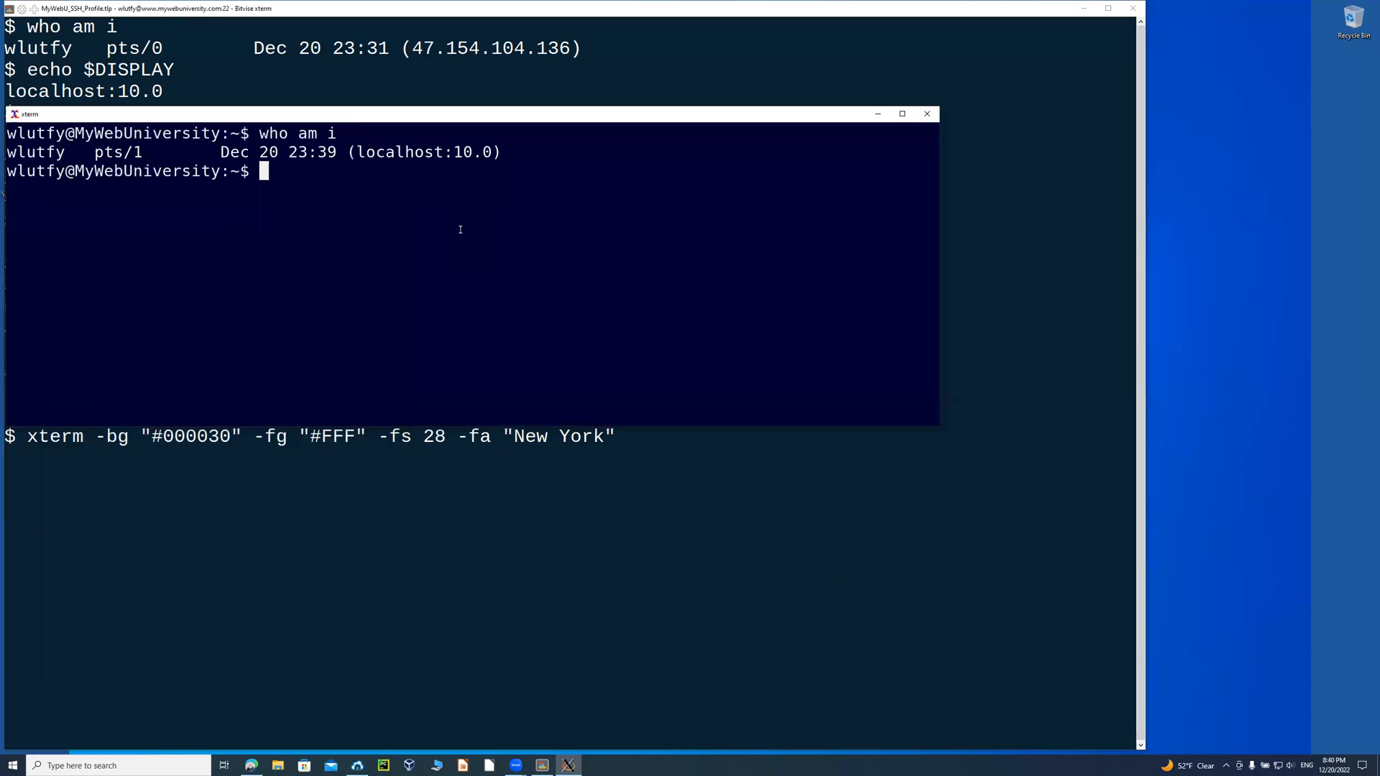
# Run zenity --color-selection --color-palette and see the option rejected as unsupported.
pyautogui.write('zenity --')
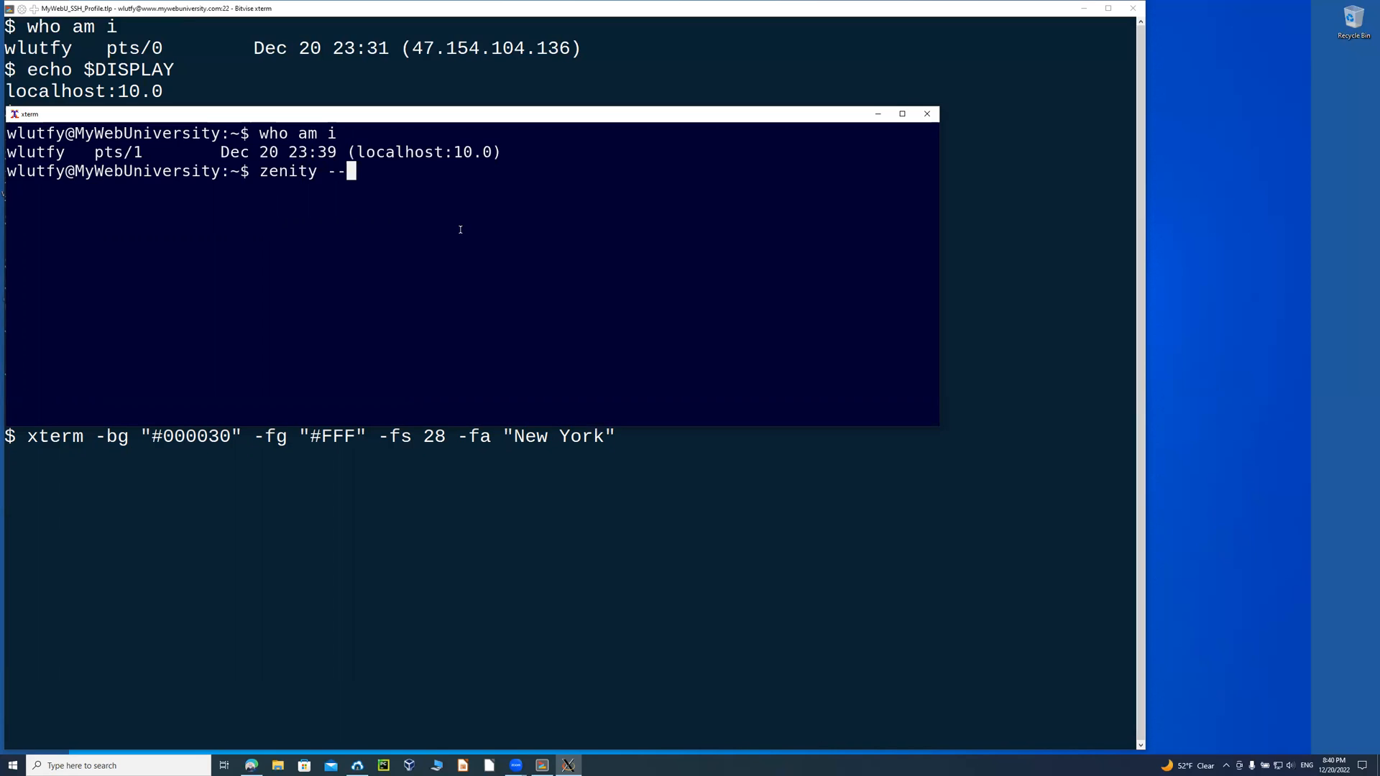
pyautogui.write('color')
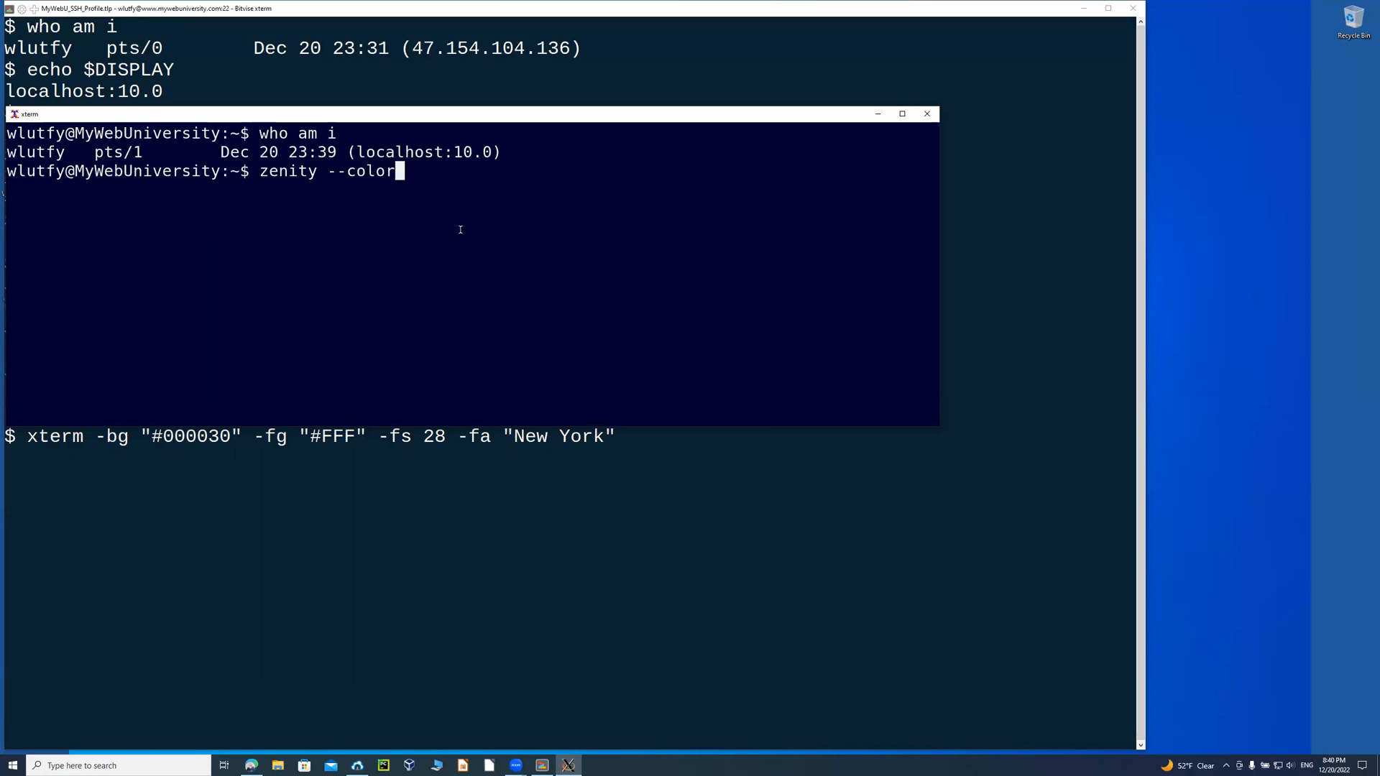
pyautogui.write('-selection')
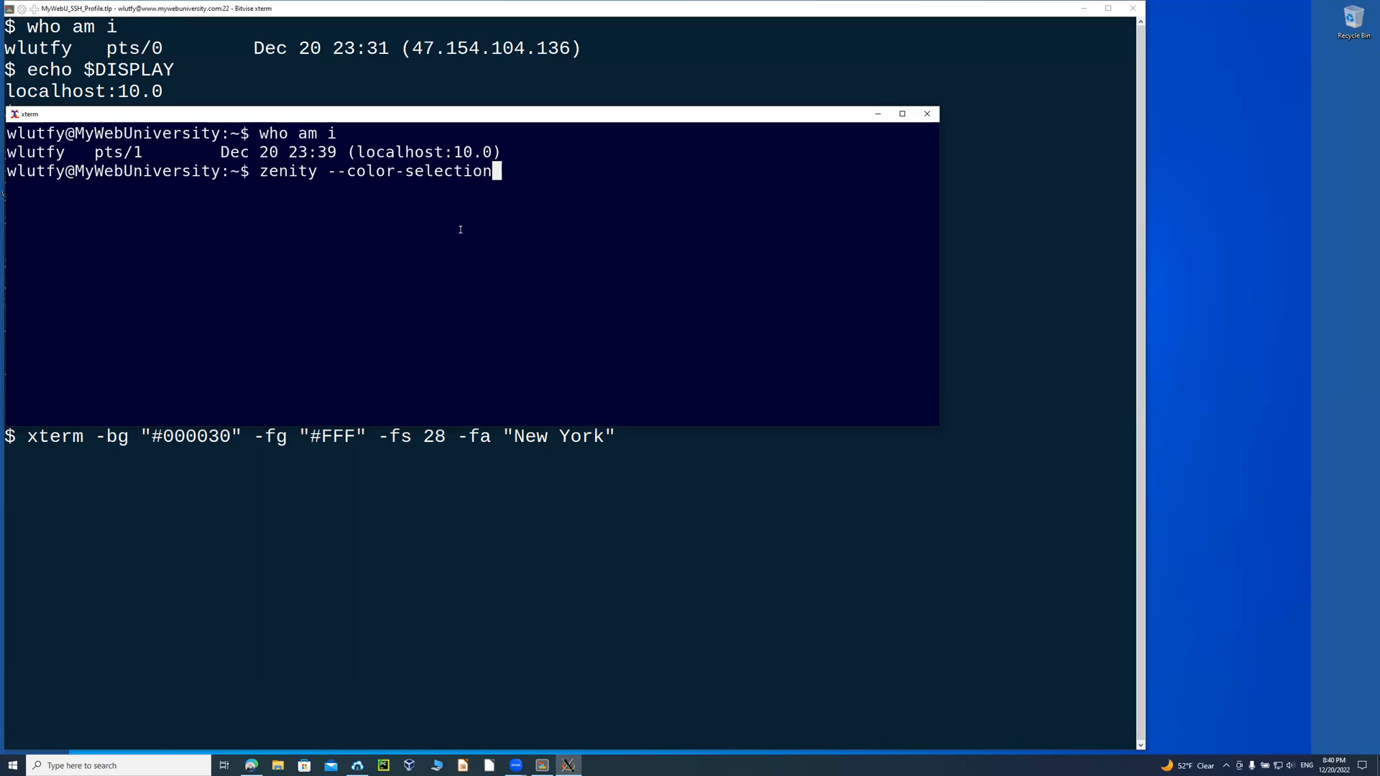
pyautogui.write('--')
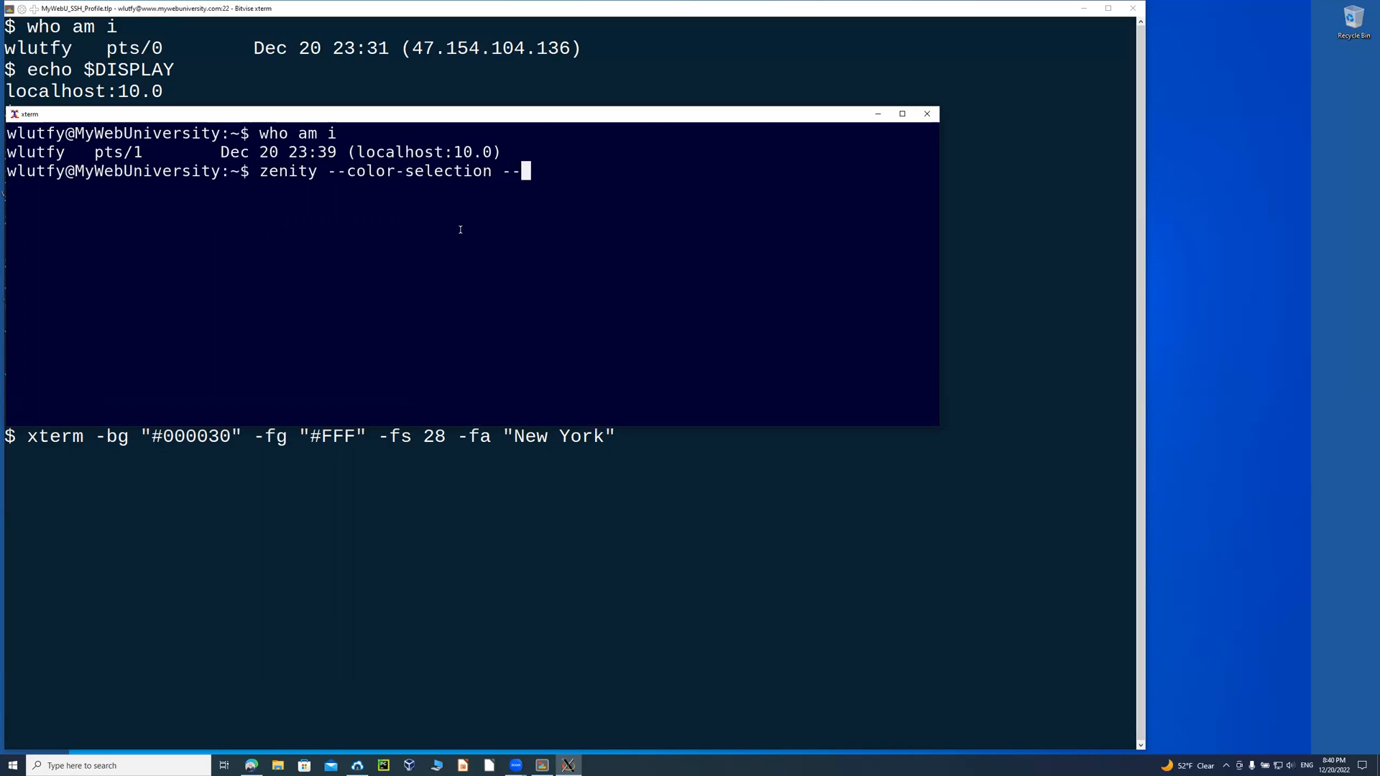
pyautogui.write('color-')
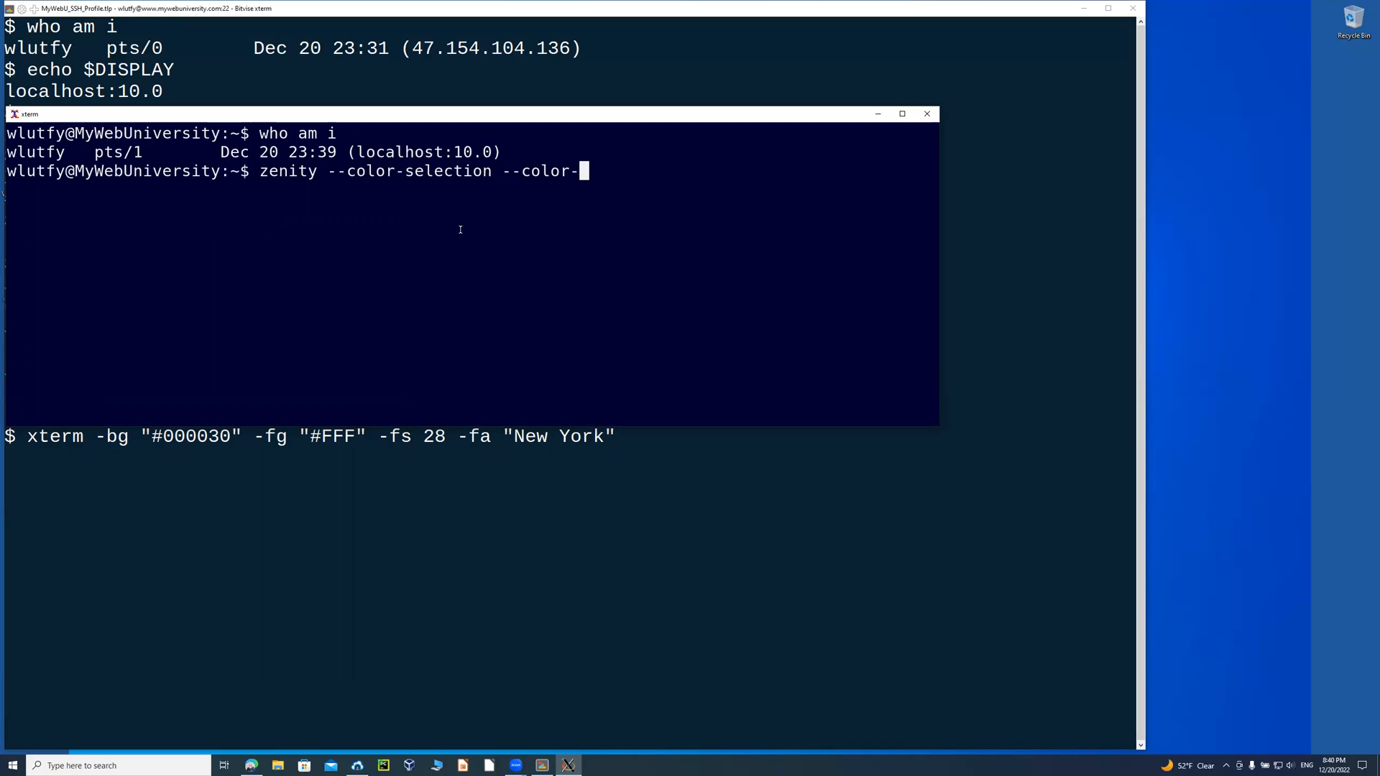
pyautogui.write('pa')
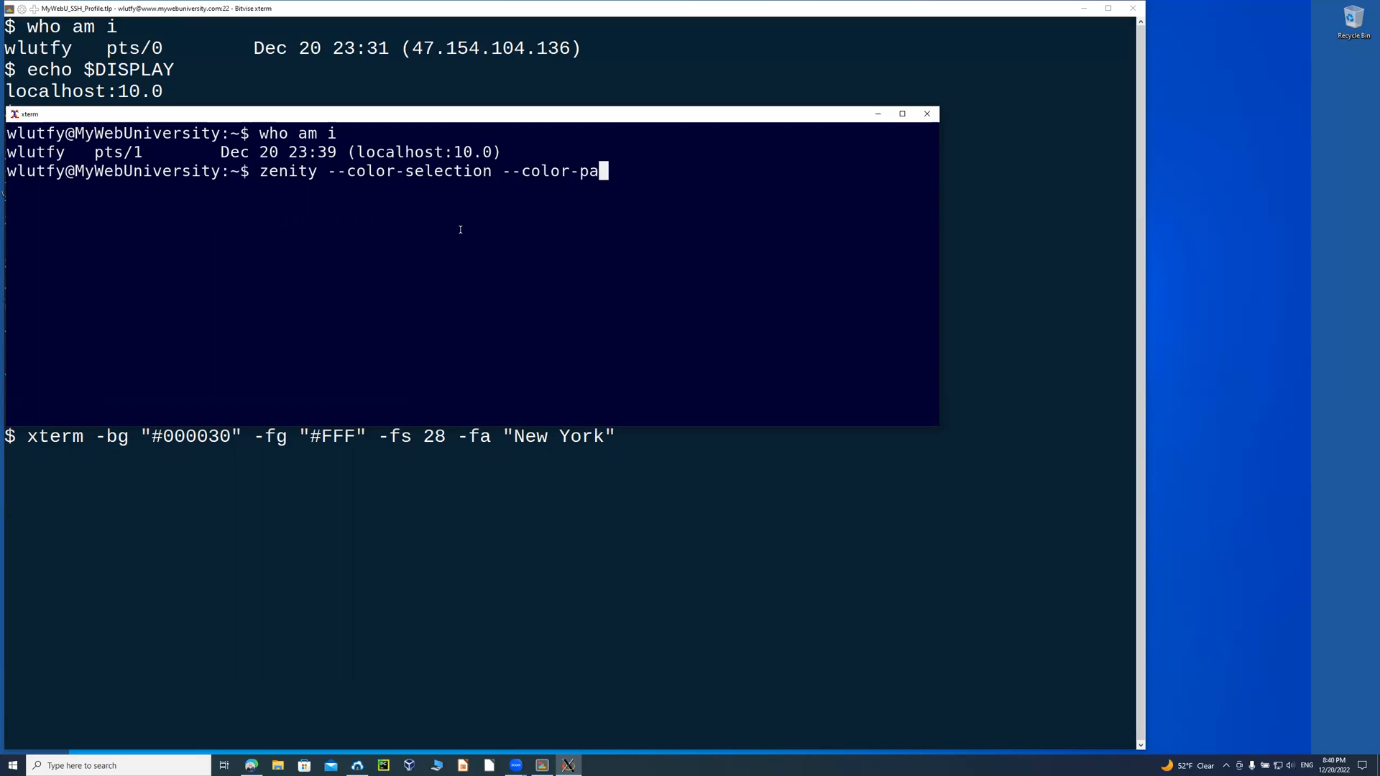
pyautogui.write('lett')
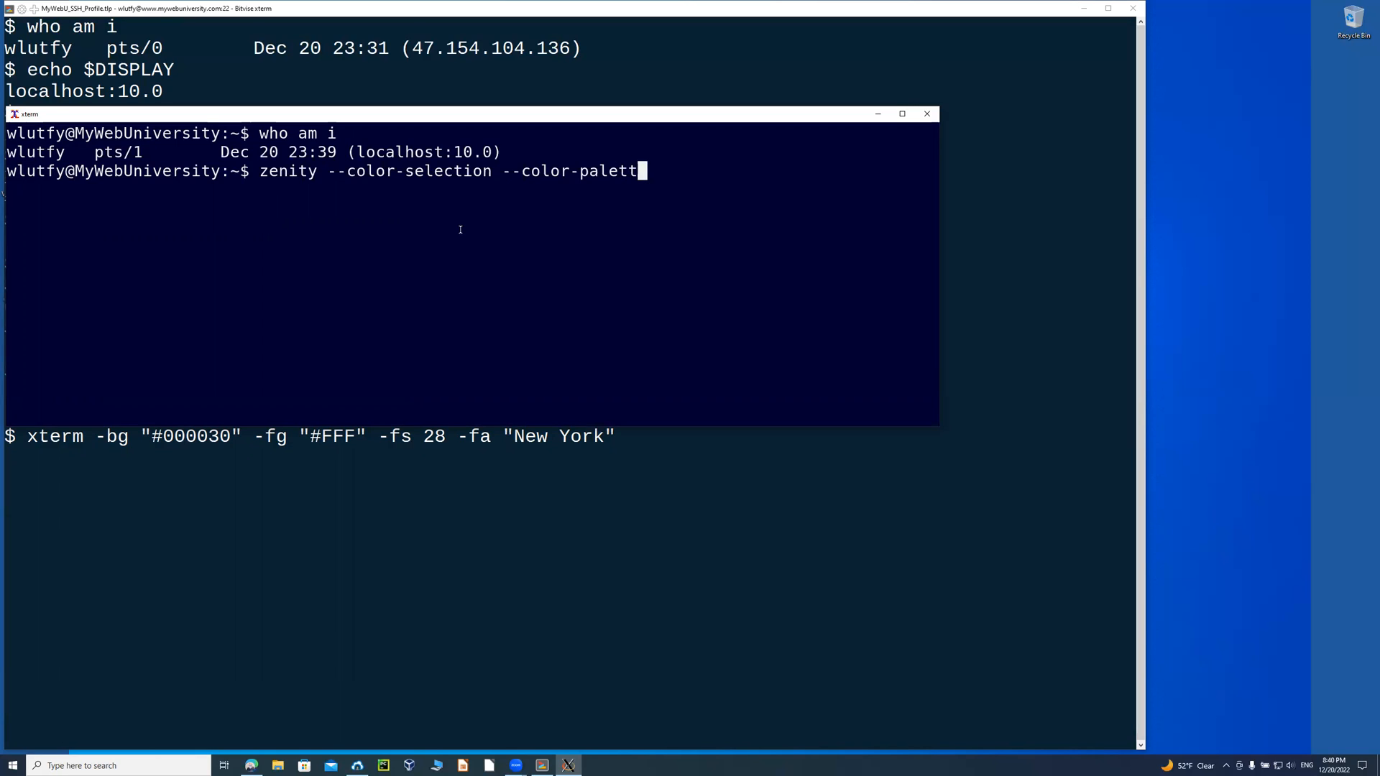
pyautogui.write('e')
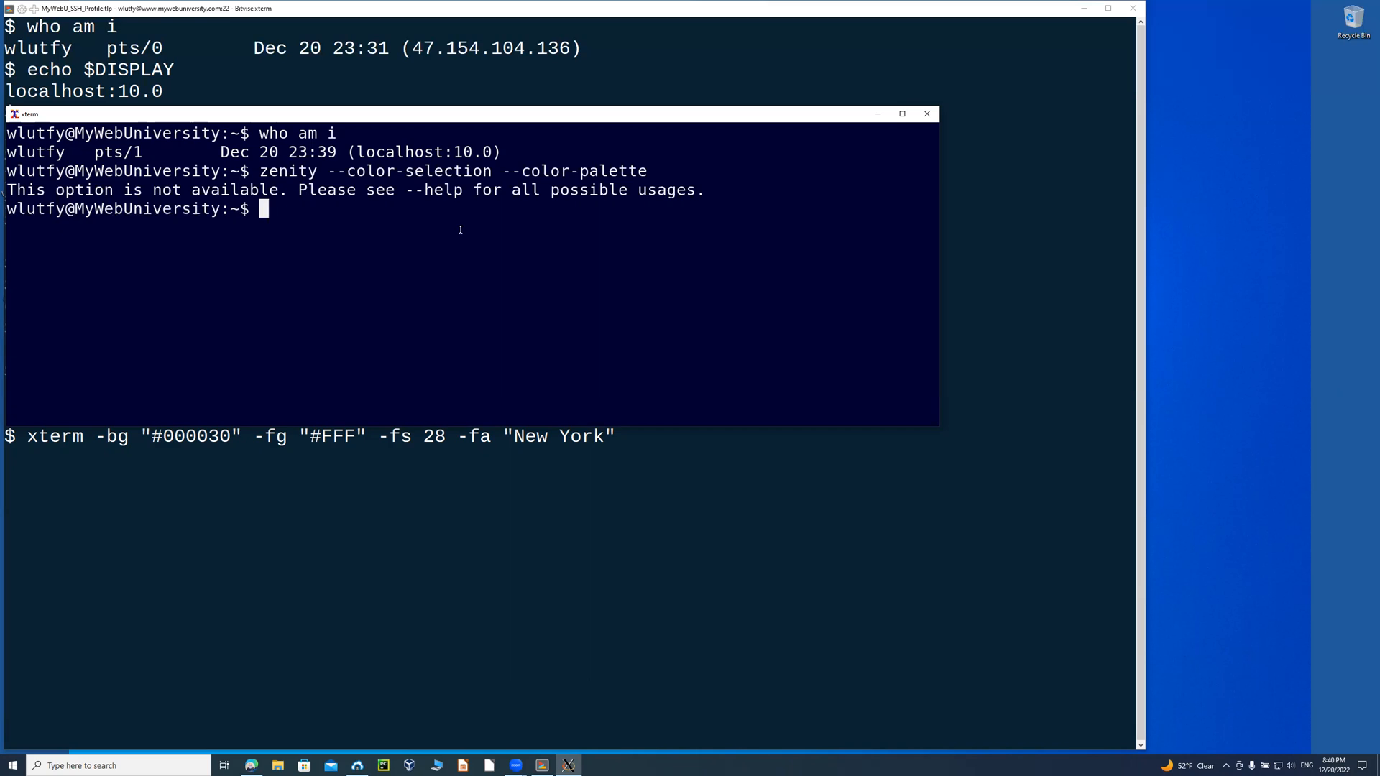
# Shorten the shell prompt to a plain $ with export PS1='$ '.
pyautogui.write('export PS1=')
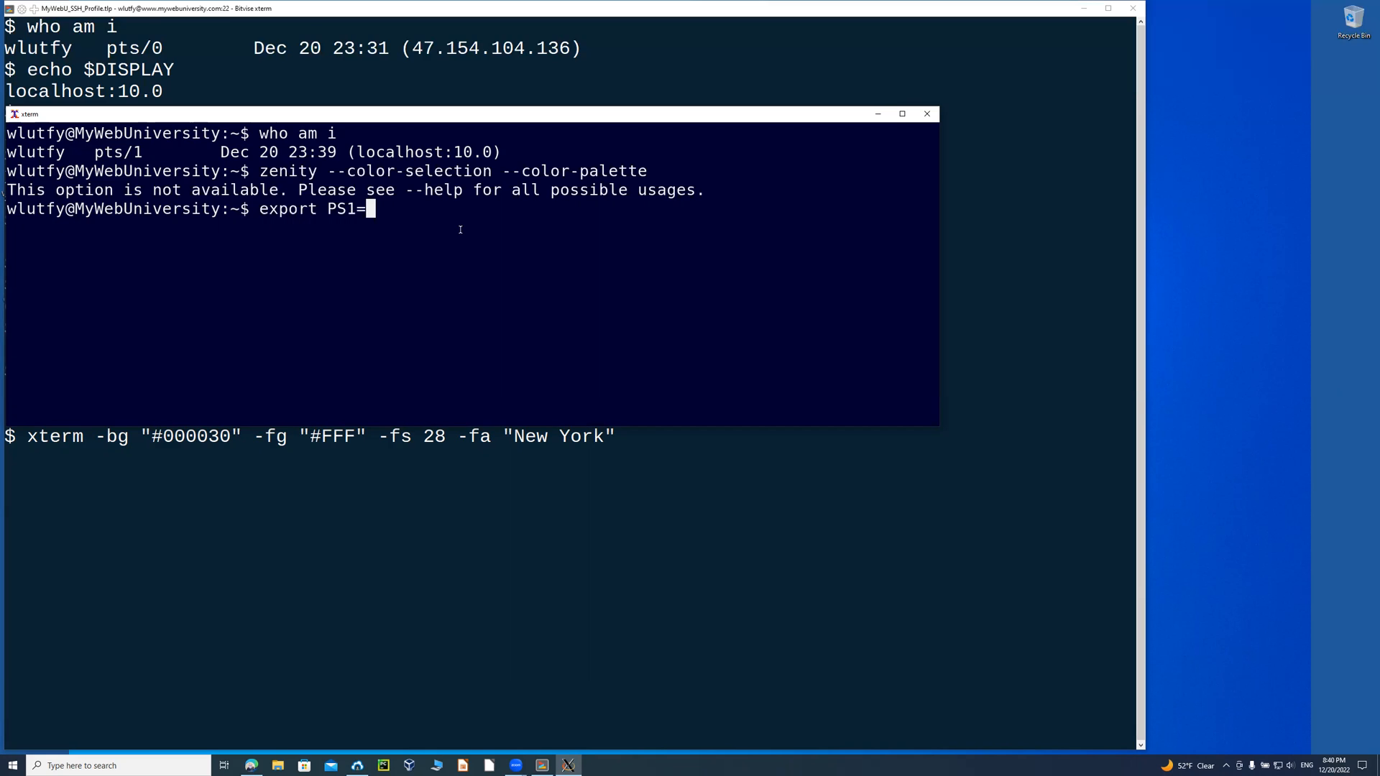
pyautogui.write("'$")
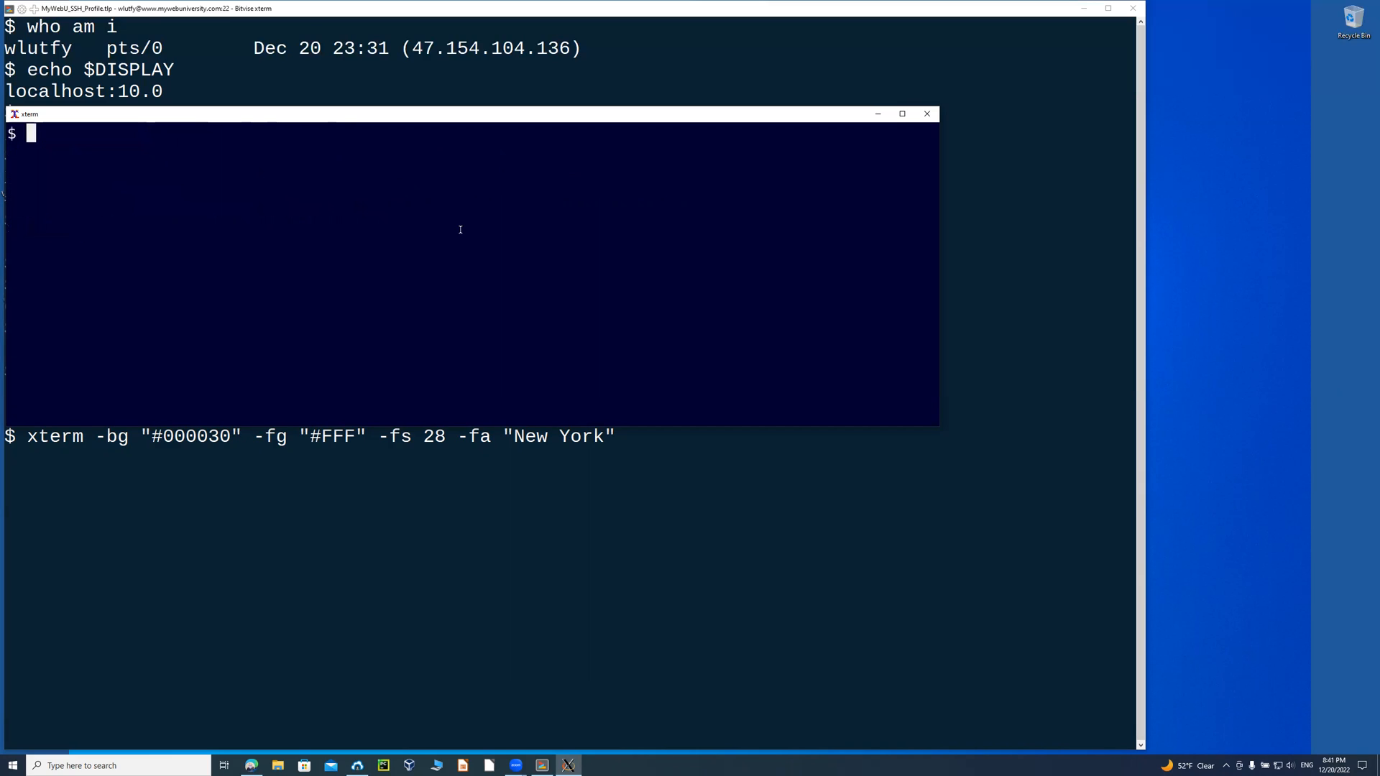
pyautogui.moveTo(240, 120)
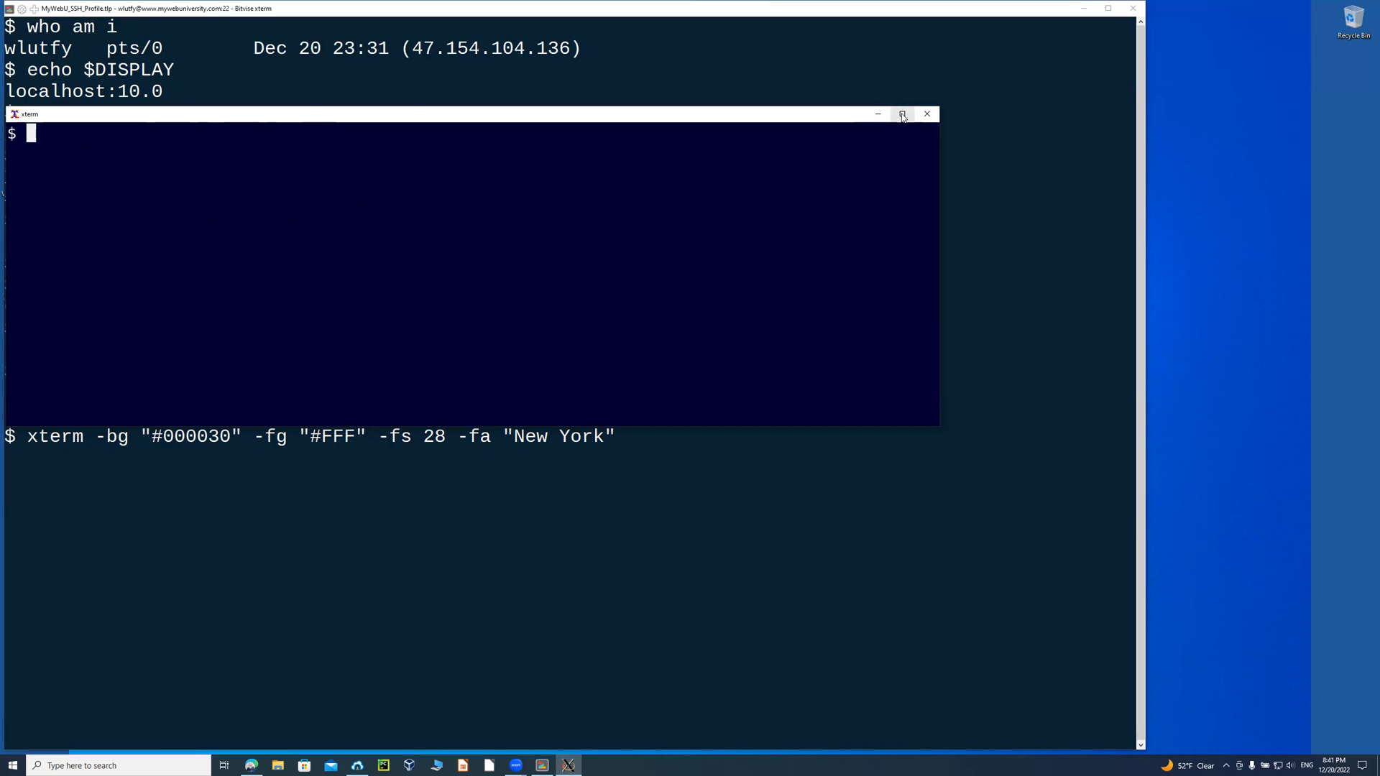
# Maximize the xterm, clear it and run zenity --help-color-selection to list the colour options.
pyautogui.click(901, 114)
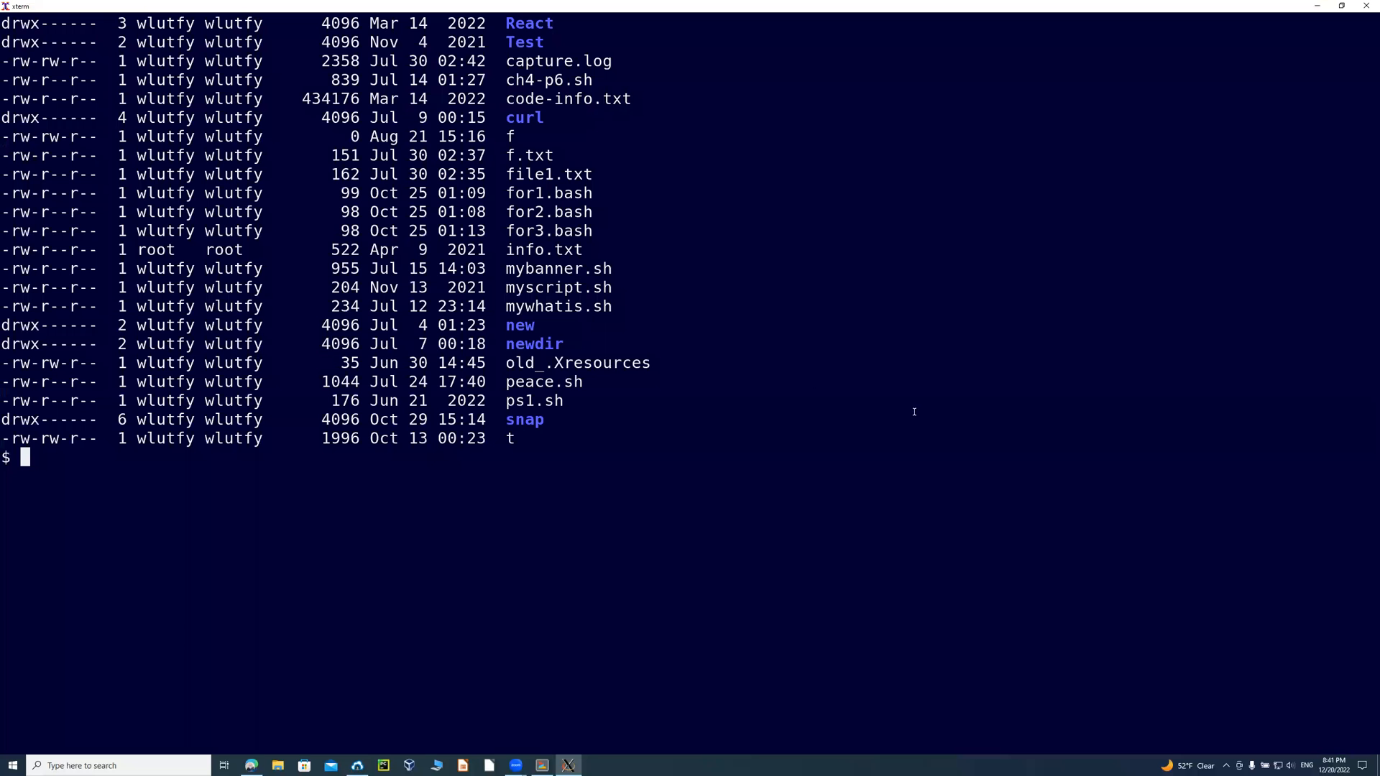
pyautogui.write('clear')
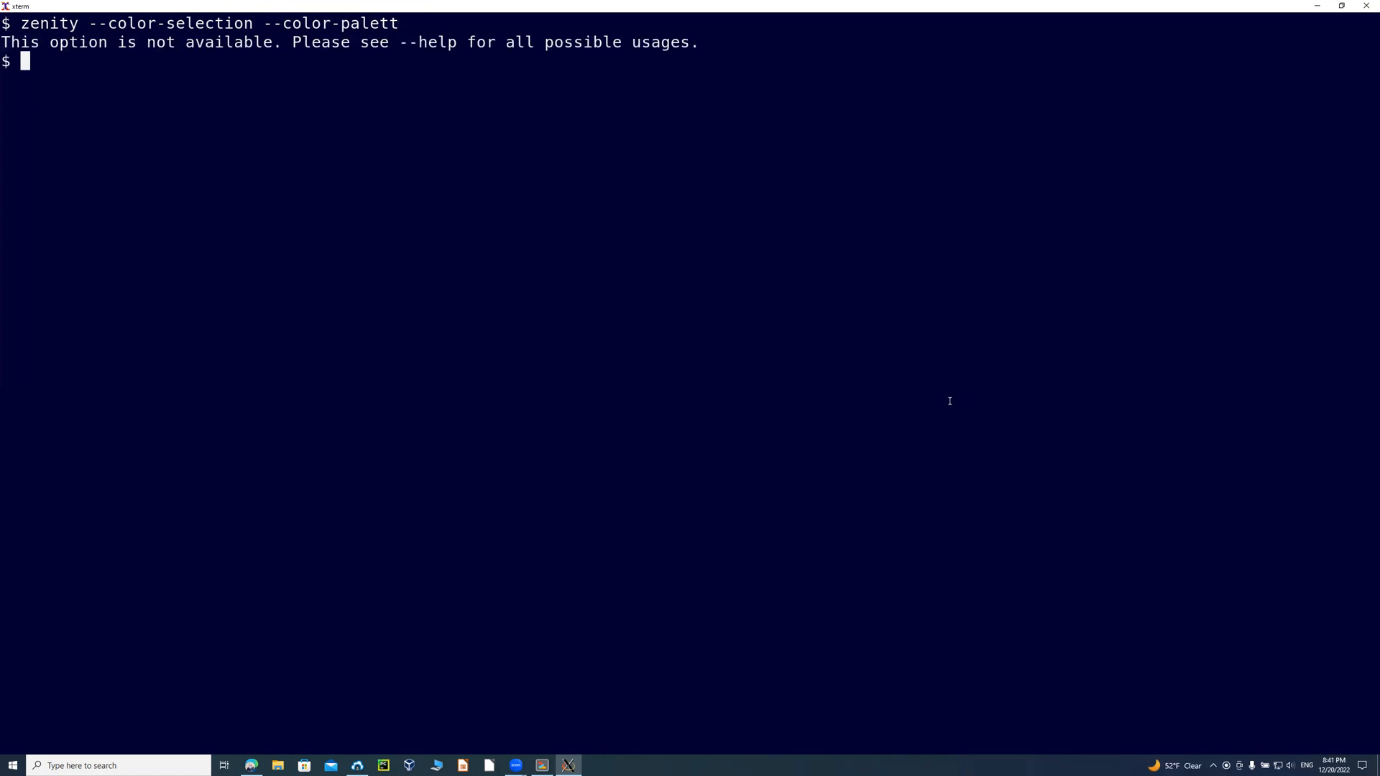
pyautogui.write('zenity --')
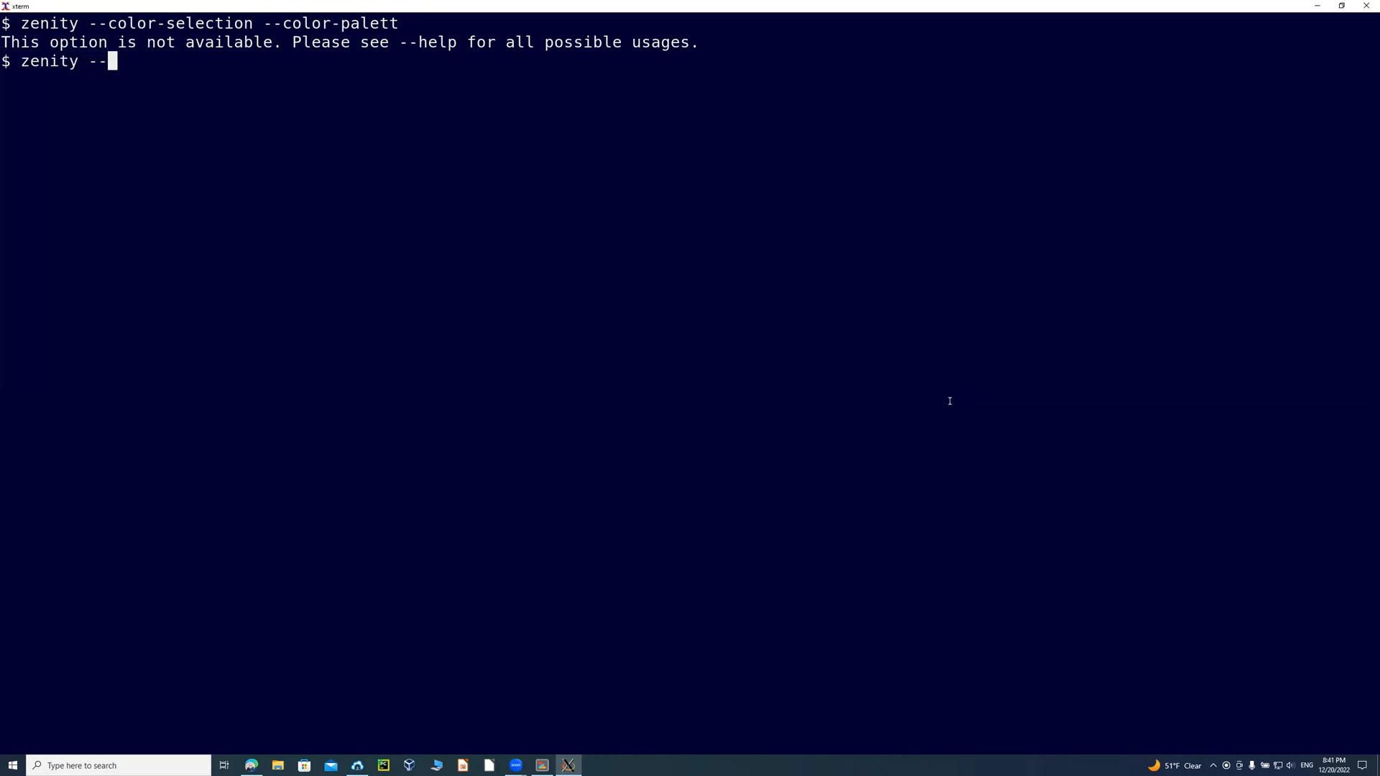
pyautogui.write('help-color-selection')
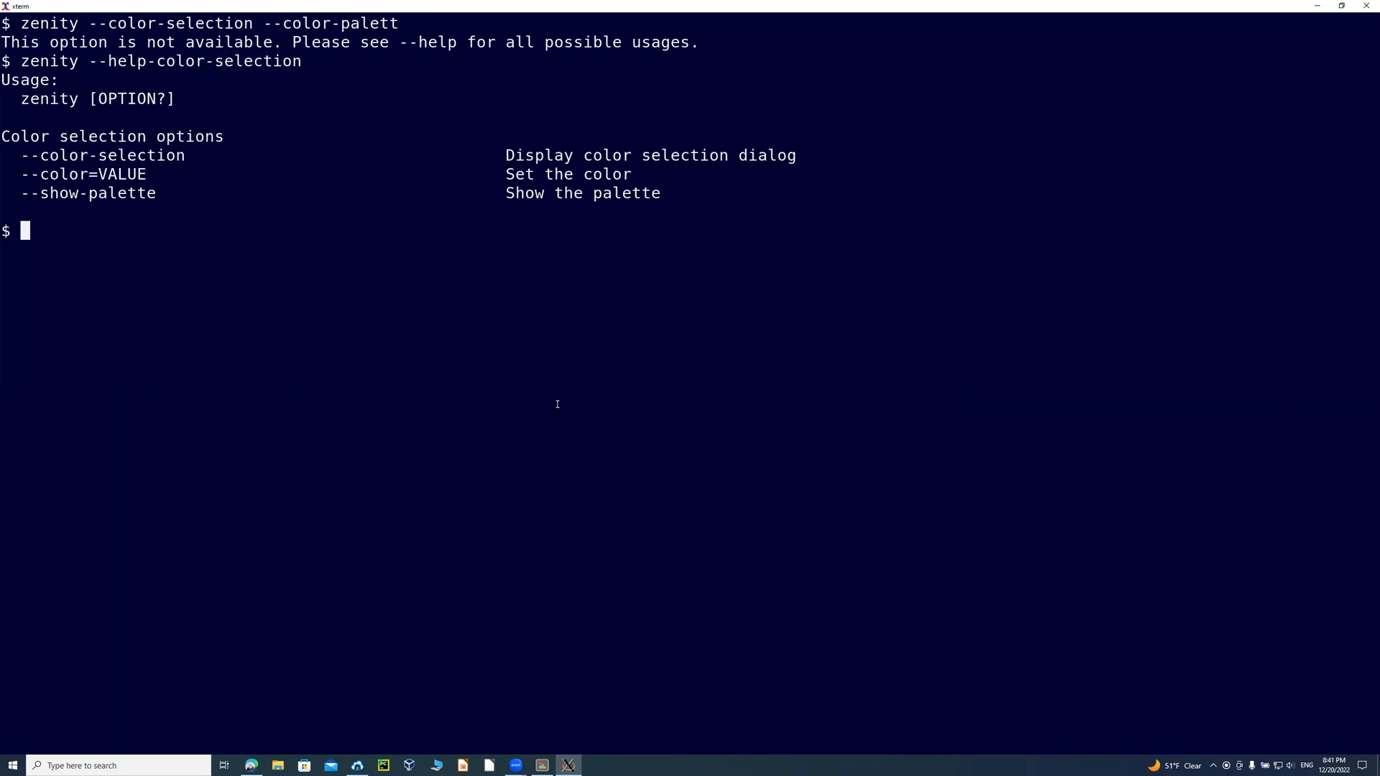
# Pick up the show-palette option name and start retyping the colour-selection command with it.
pyautogui.doubleClick(96, 193)
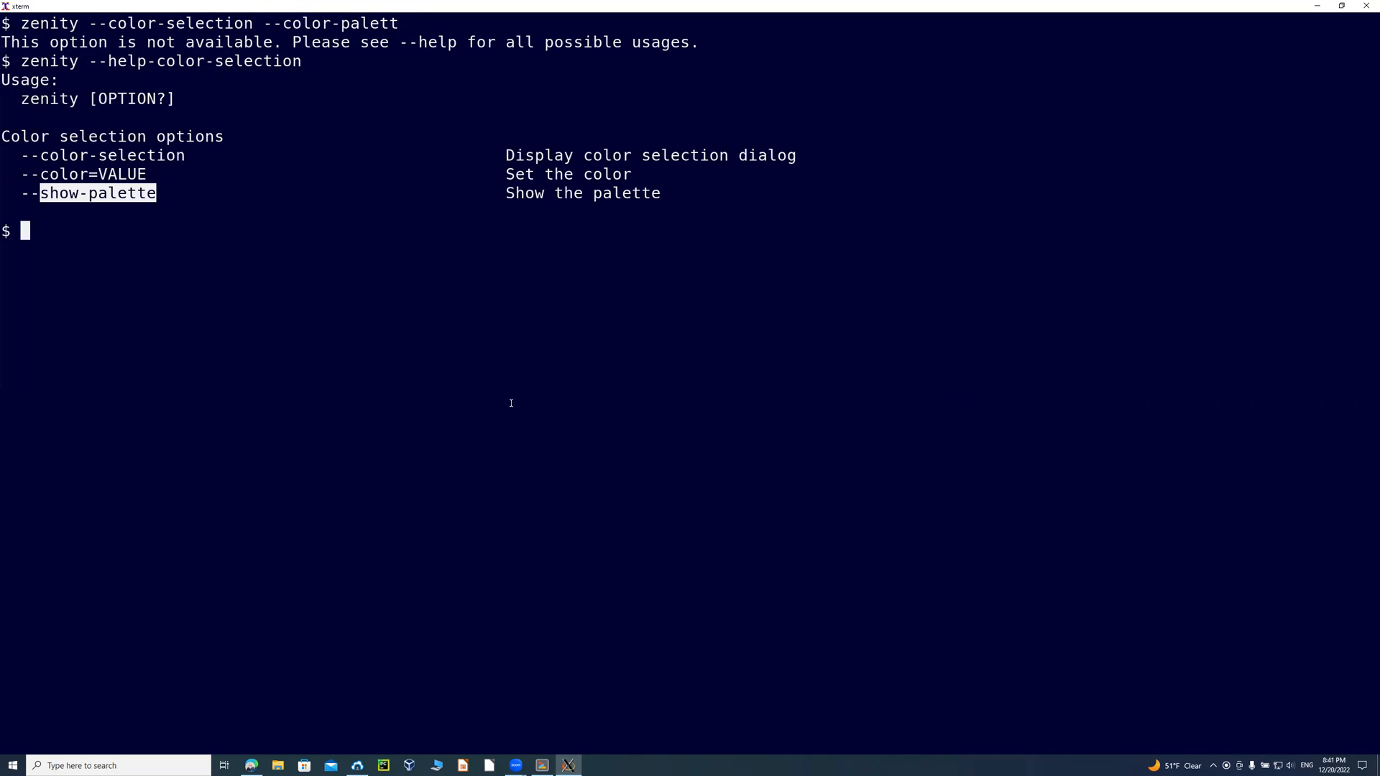
pyautogui.write('zenity --color-selection --color-palett')
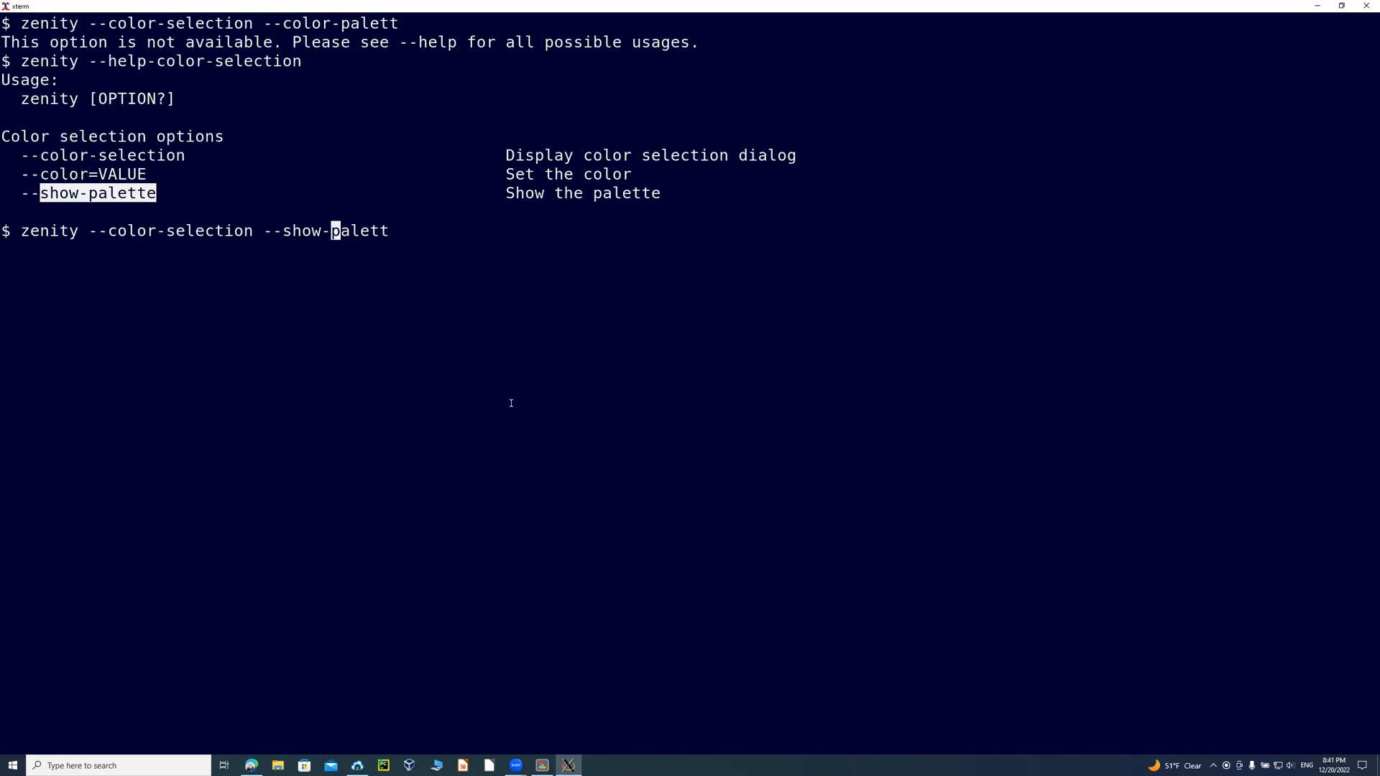
# Run zenity --color-selection --show-palette and select the dark amber preset, returning rgb(193,125,17).
pyautogui.write('e')
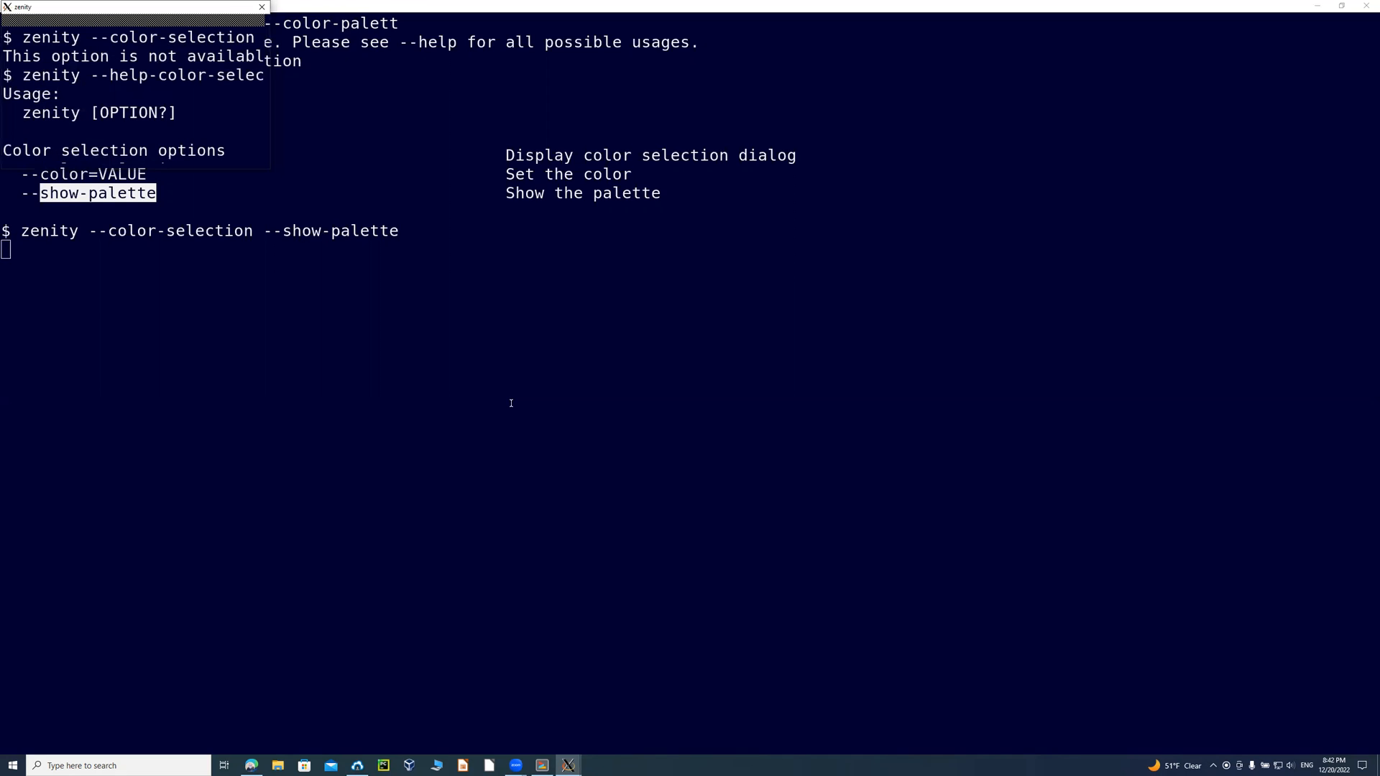
pyautogui.press('enter')
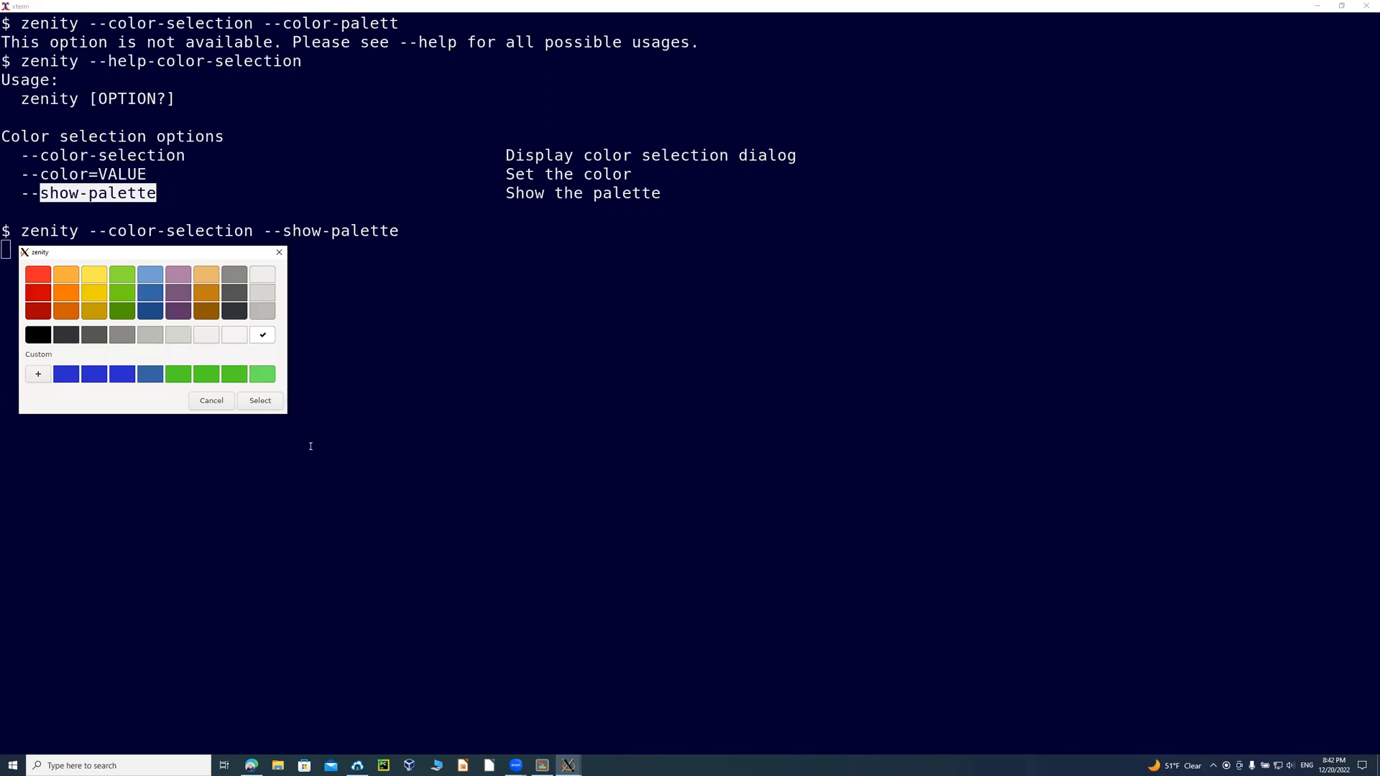
pyautogui.moveTo(264, 374)
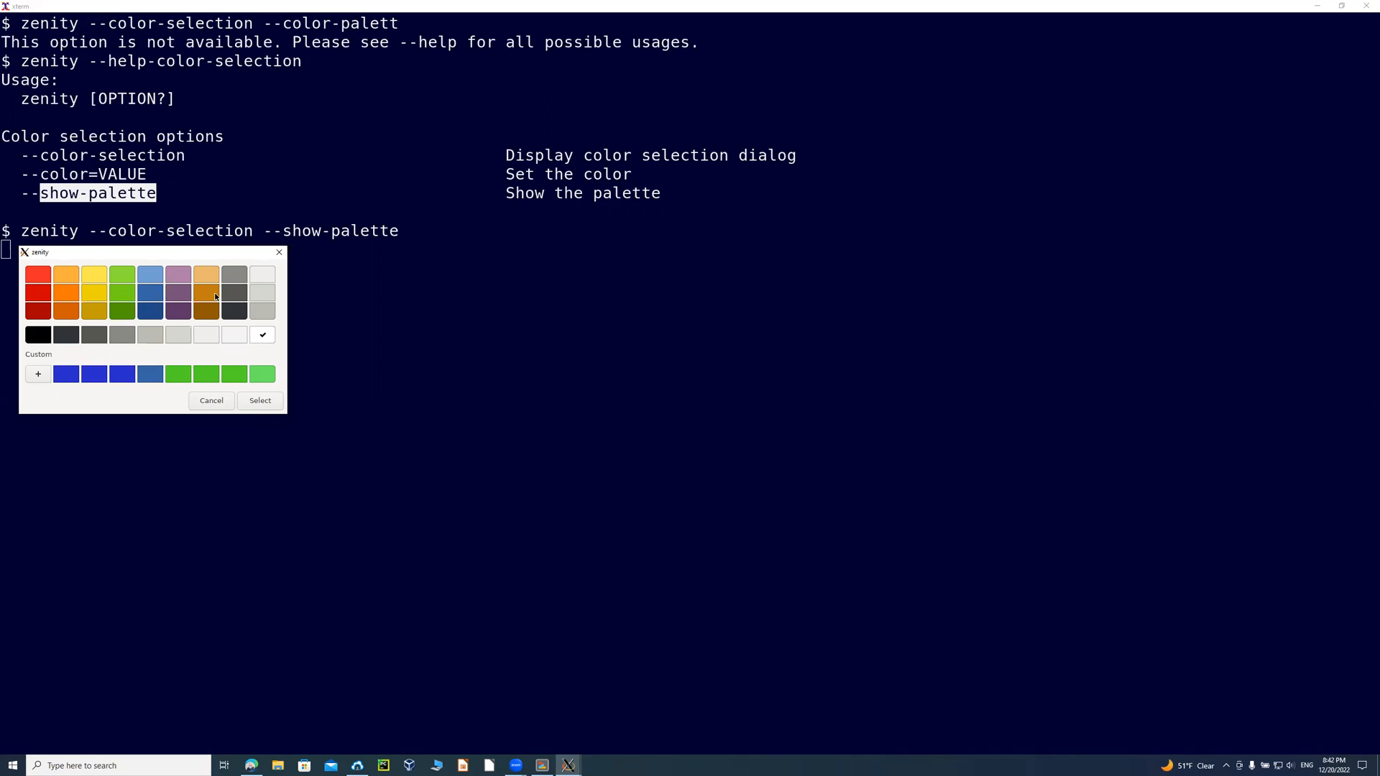
pyautogui.click(259, 401)
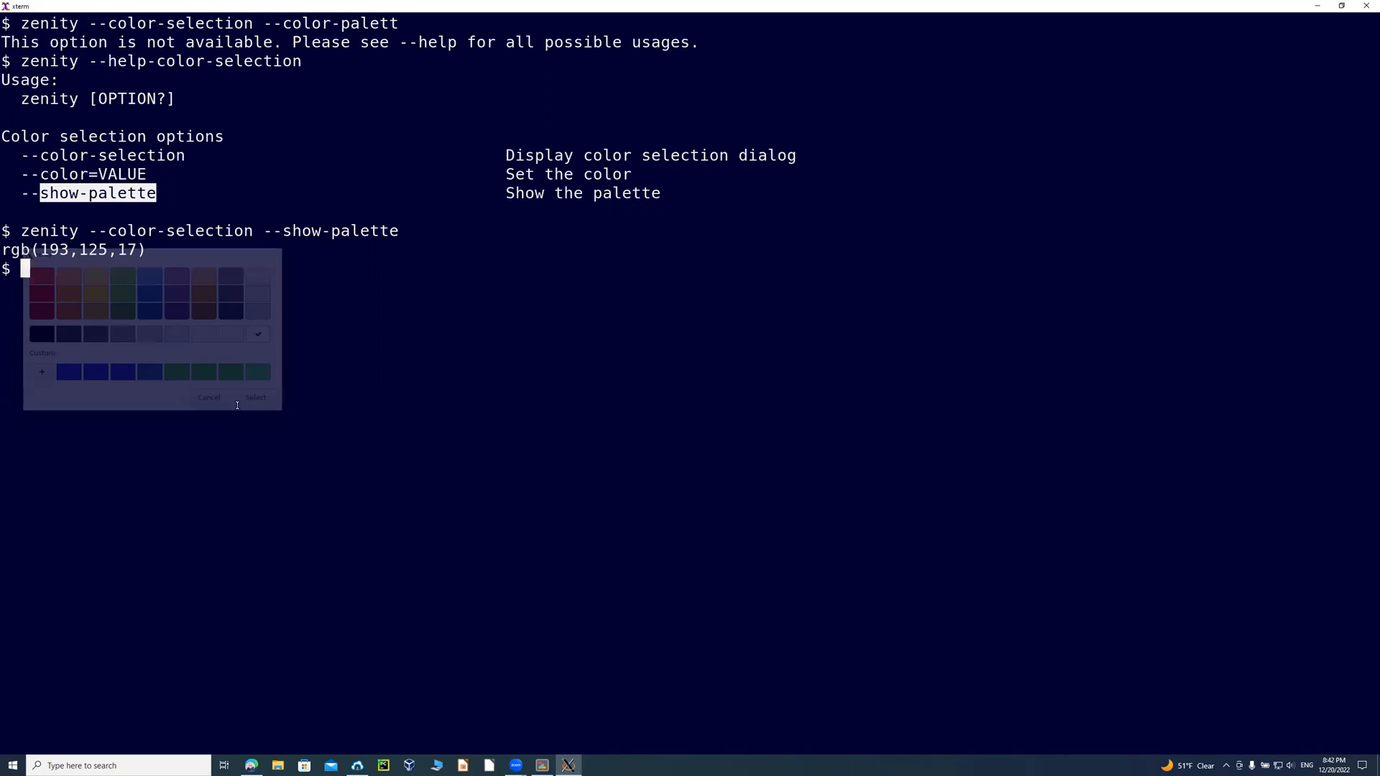
pyautogui.click(255, 396)
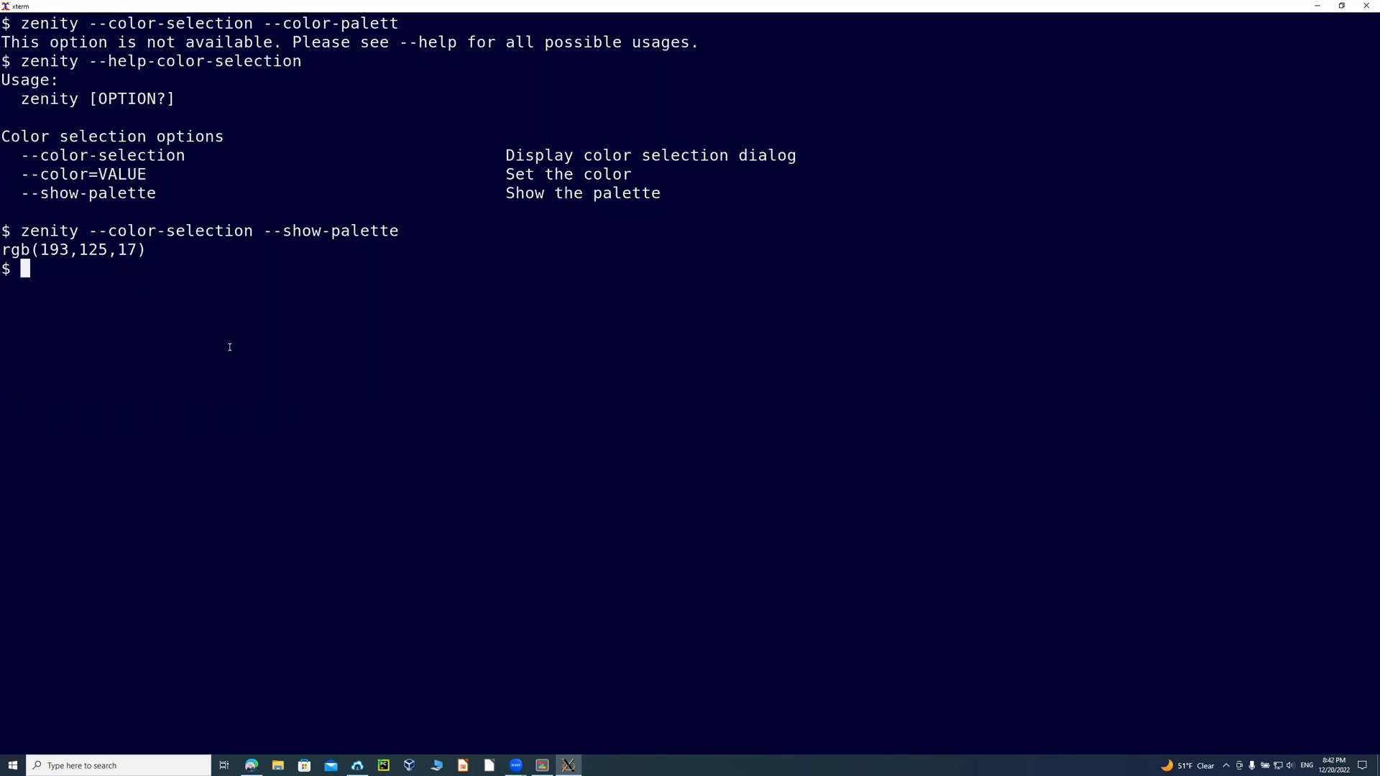
# Run zenity --color-selection --color="rgb(0,55,0)" to open a picker preset to dark green.
pyautogui.write('zenity --')
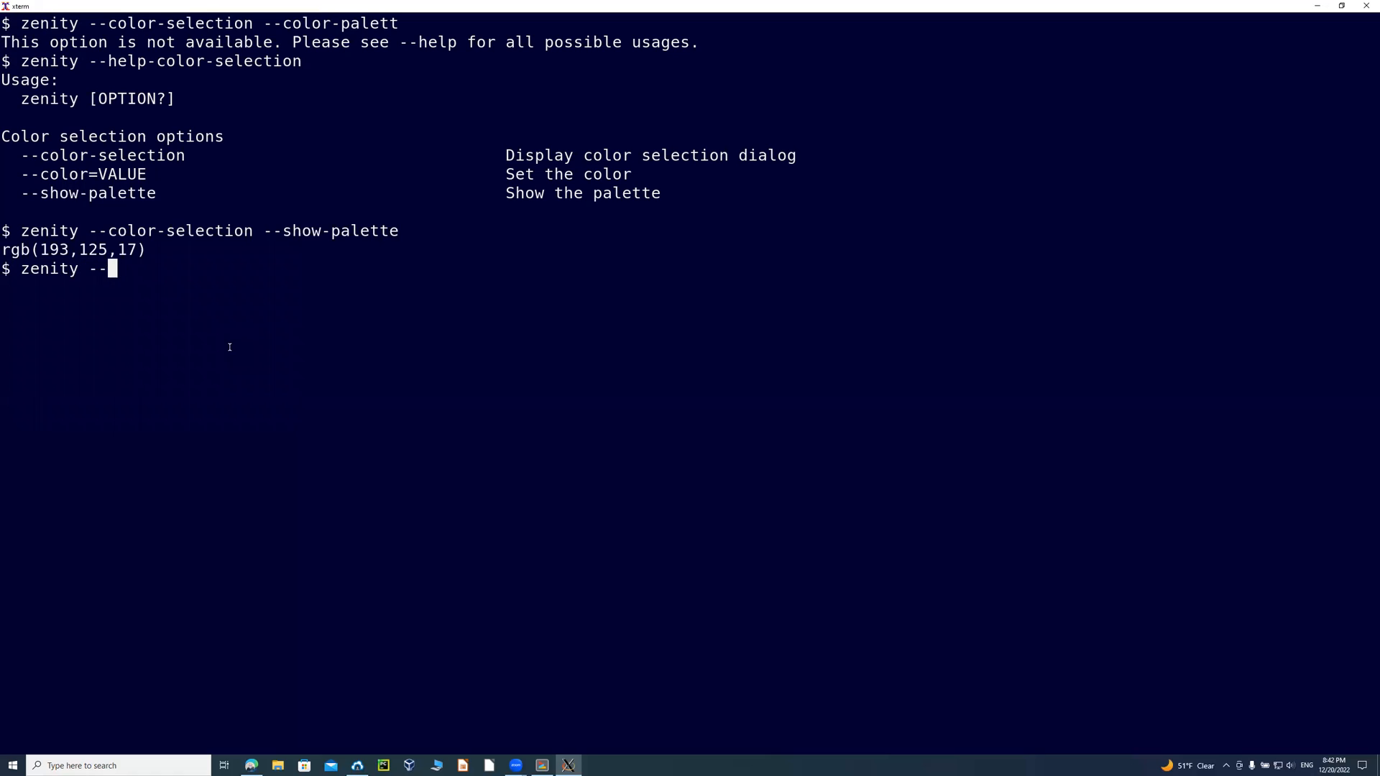
pyautogui.write('color-selection')
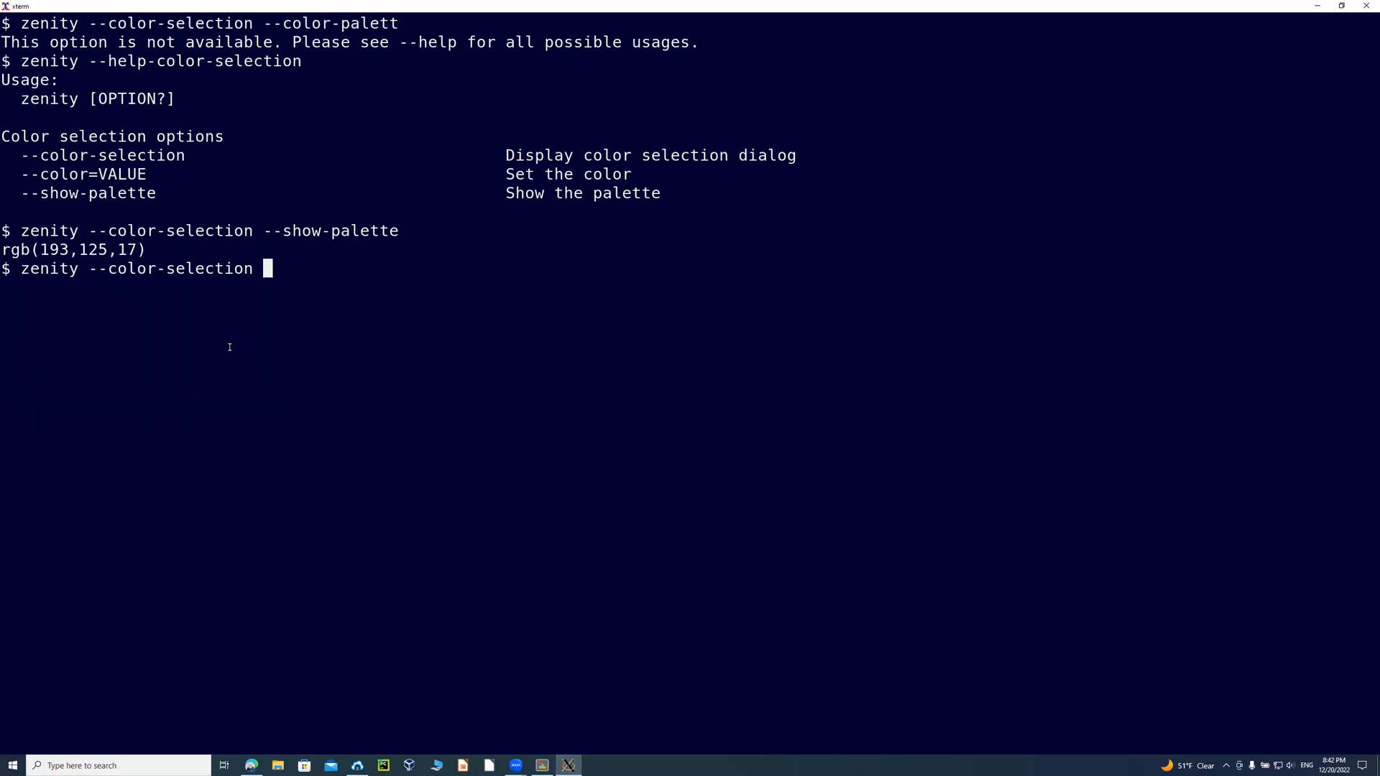
pyautogui.write('--color')
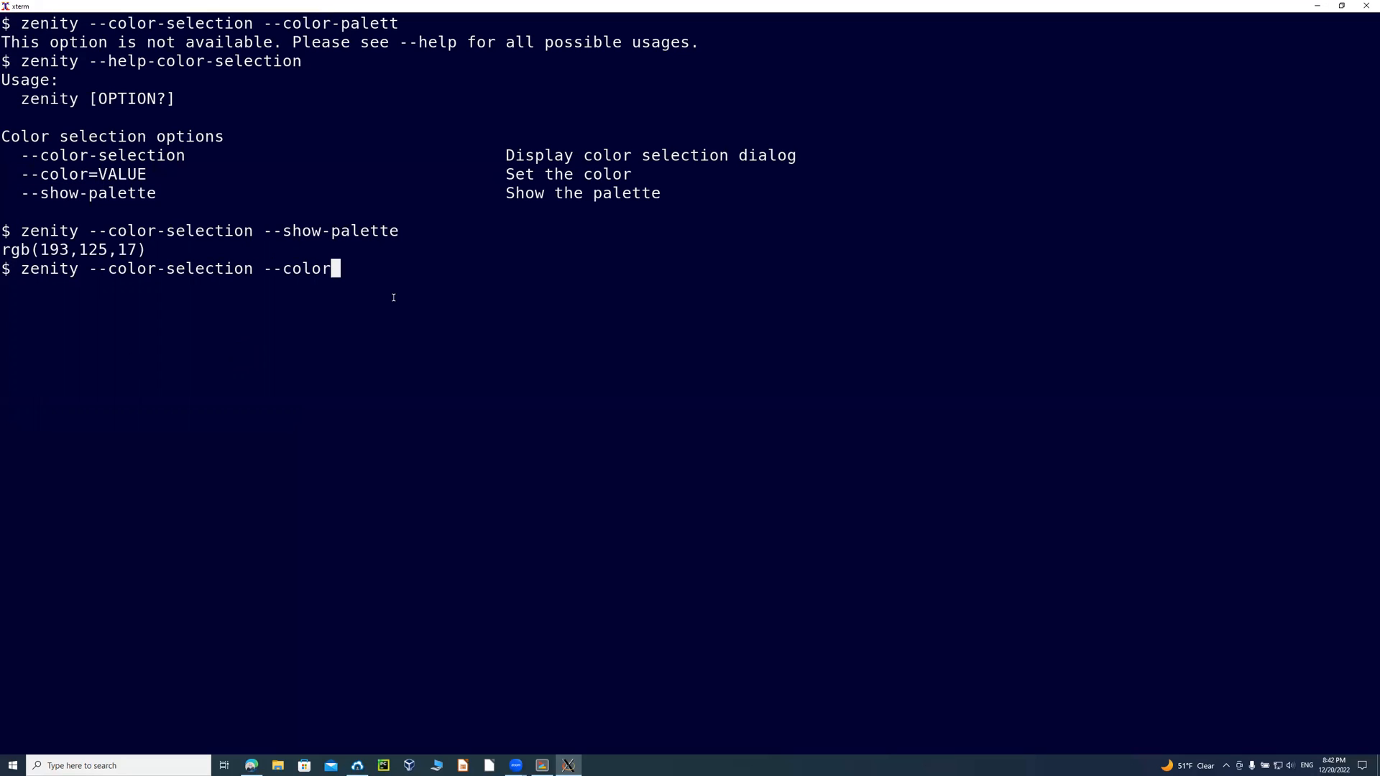
pyautogui.write('=')
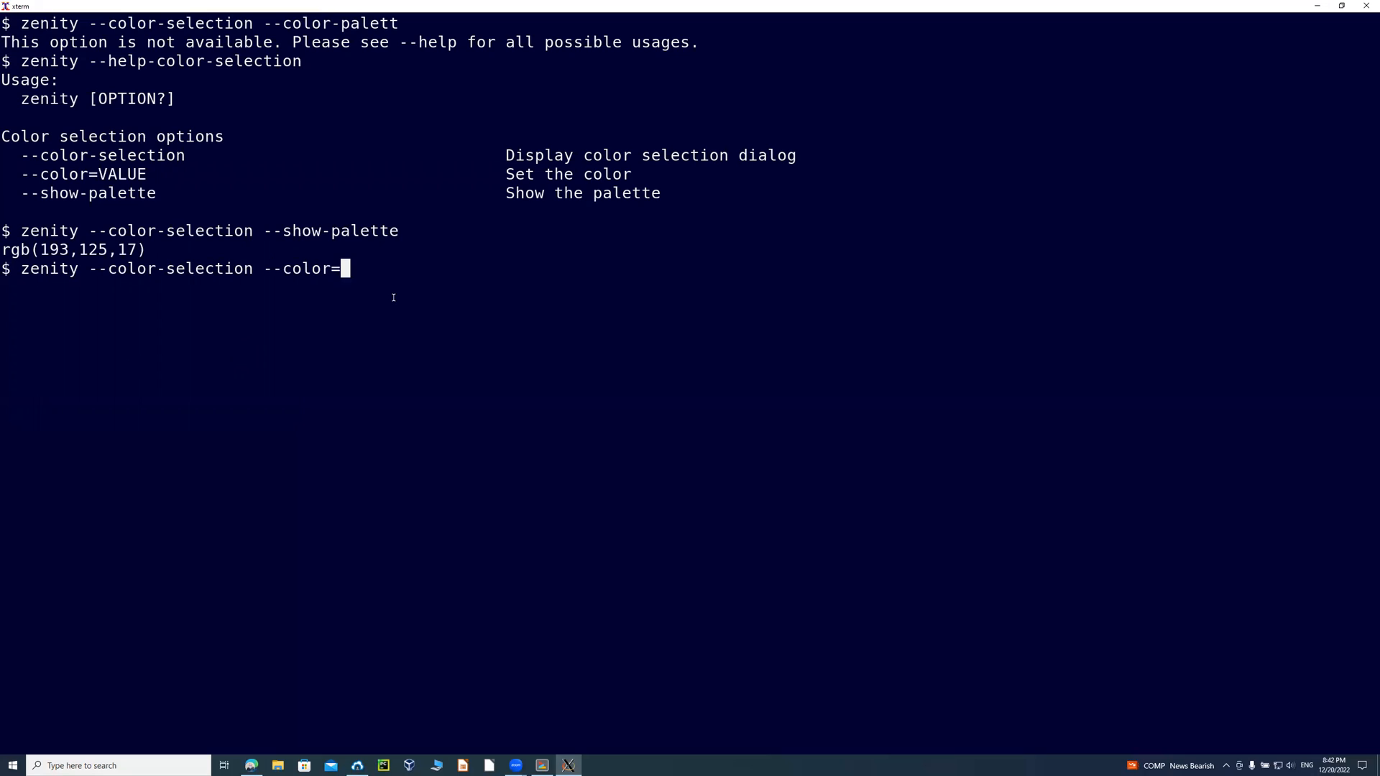
pyautogui.write('"')
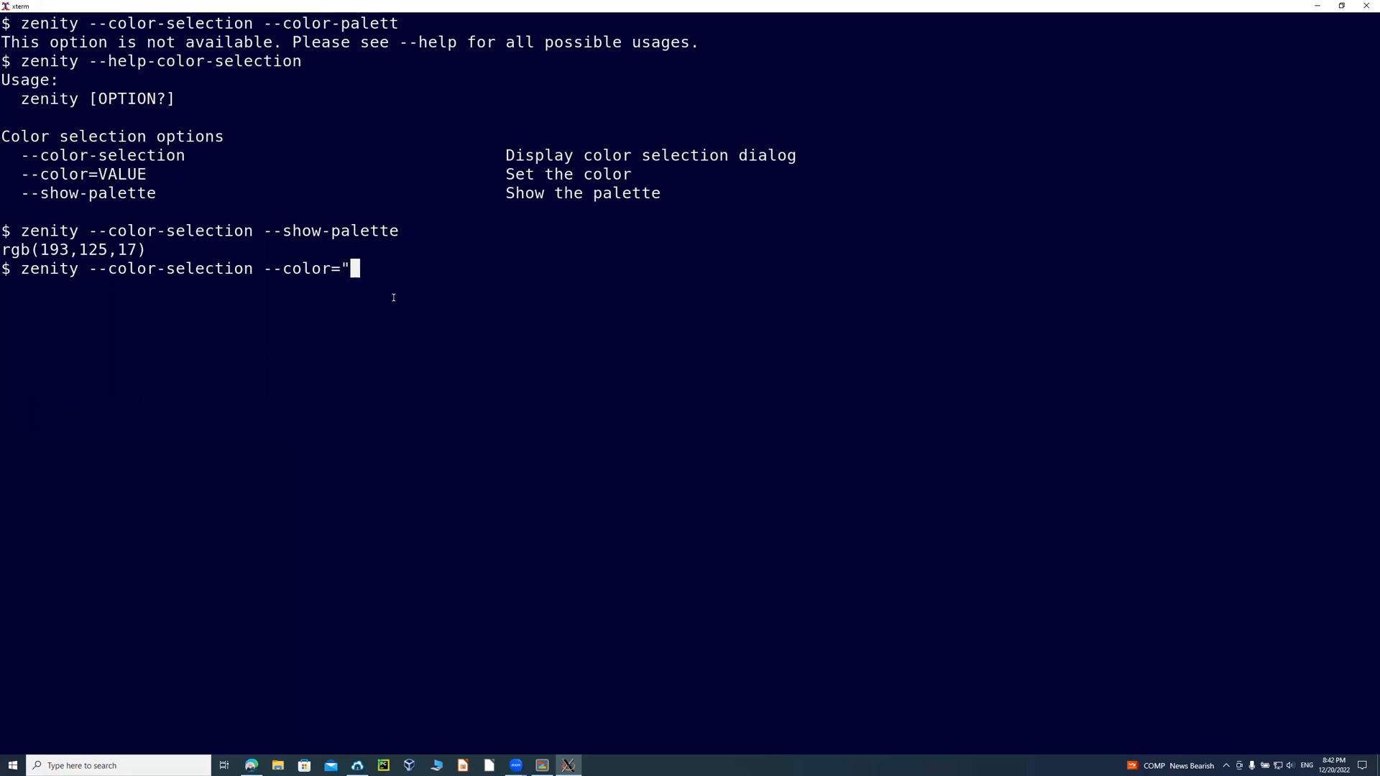
pyautogui.write('rgb')
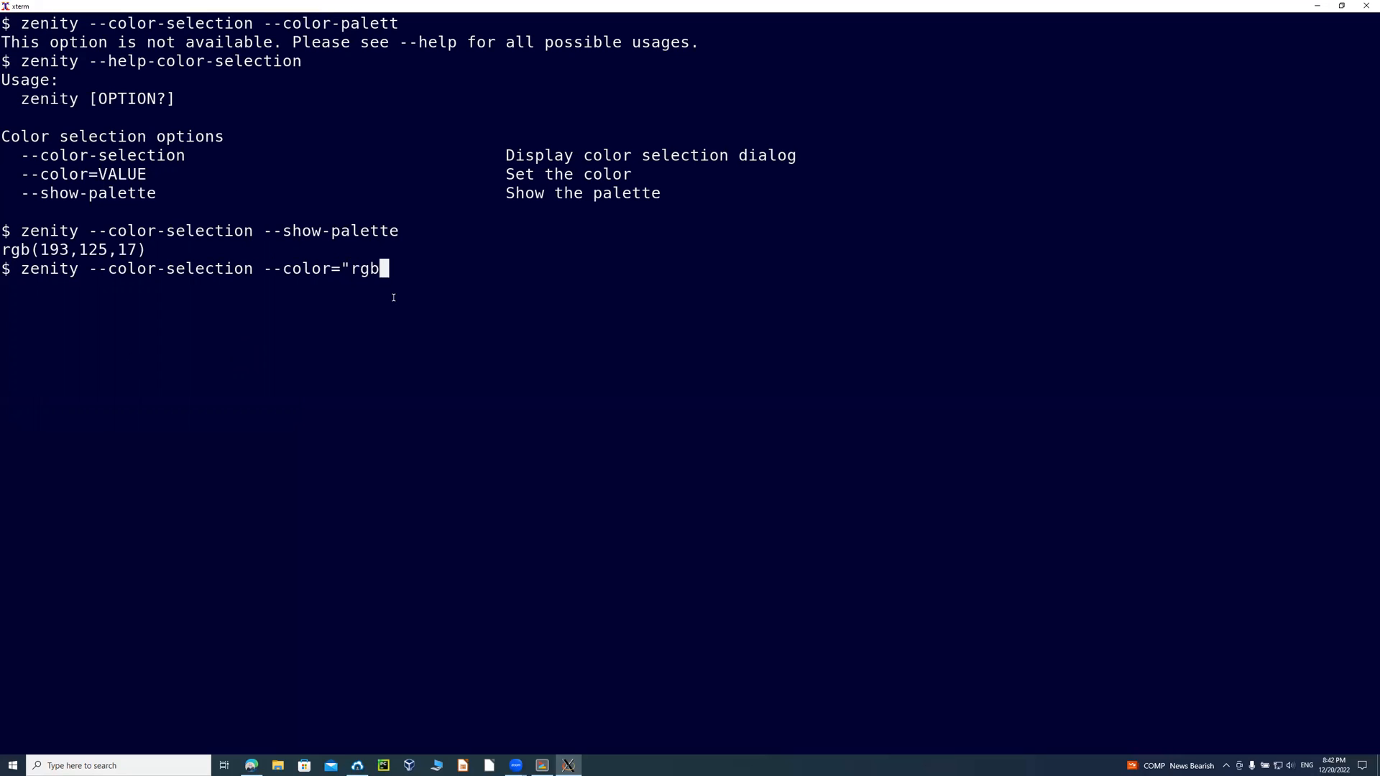
pyautogui.write('(2')
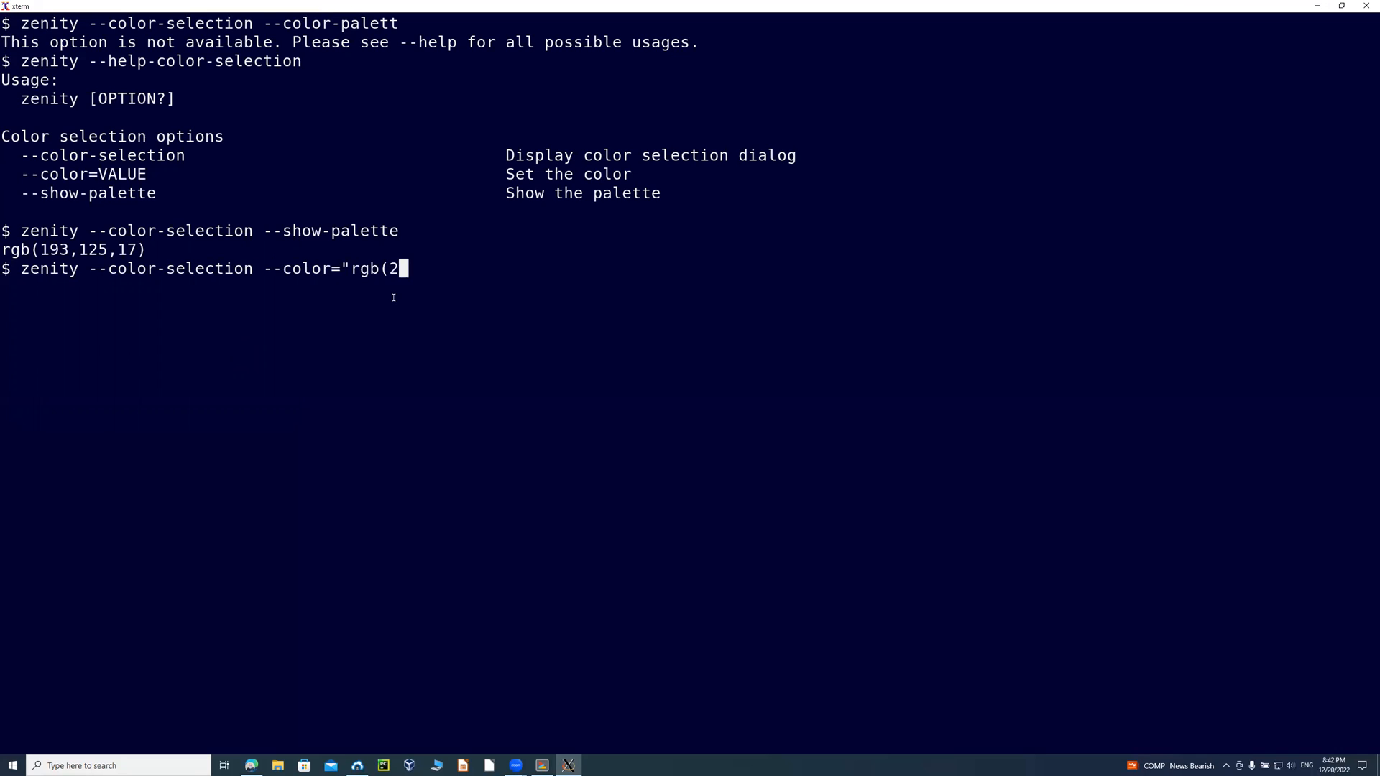
pyautogui.write('0,2')
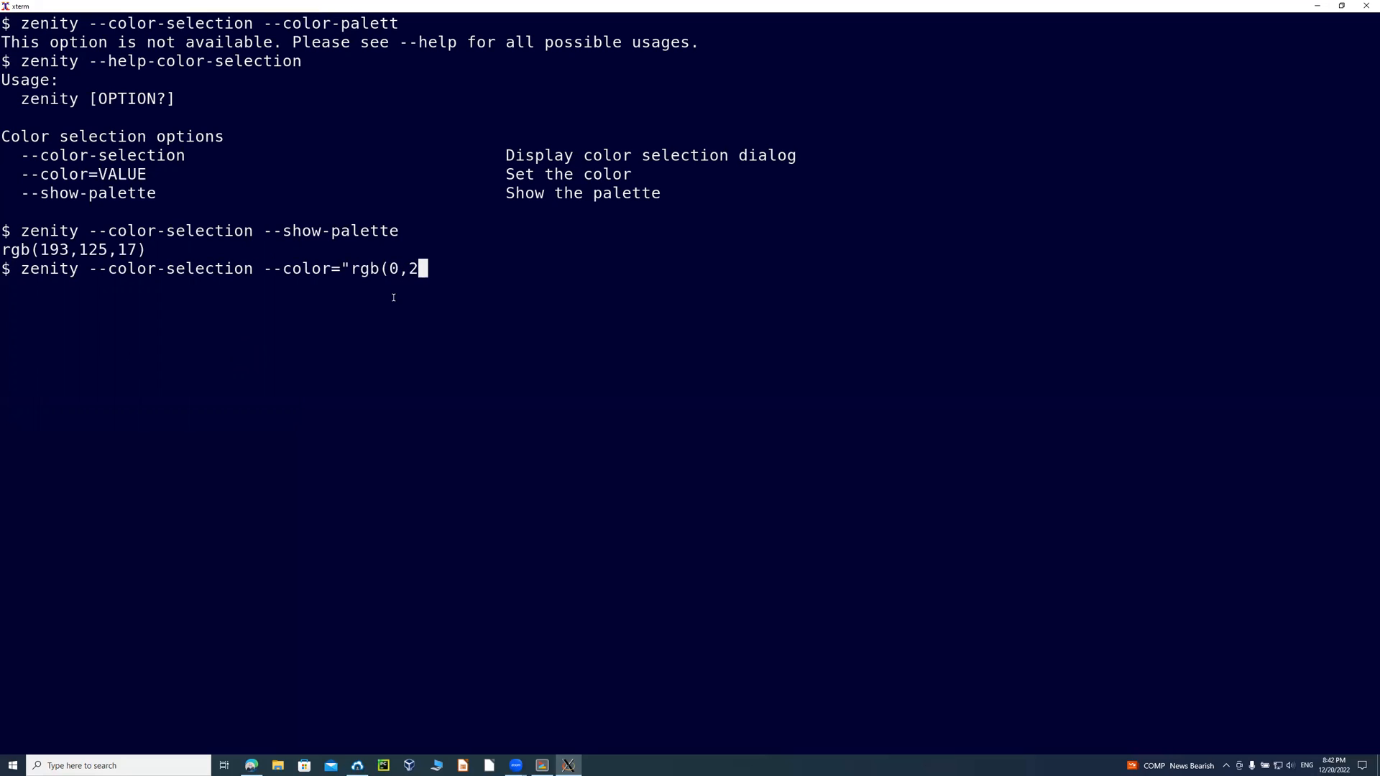
pyautogui.write('55,')
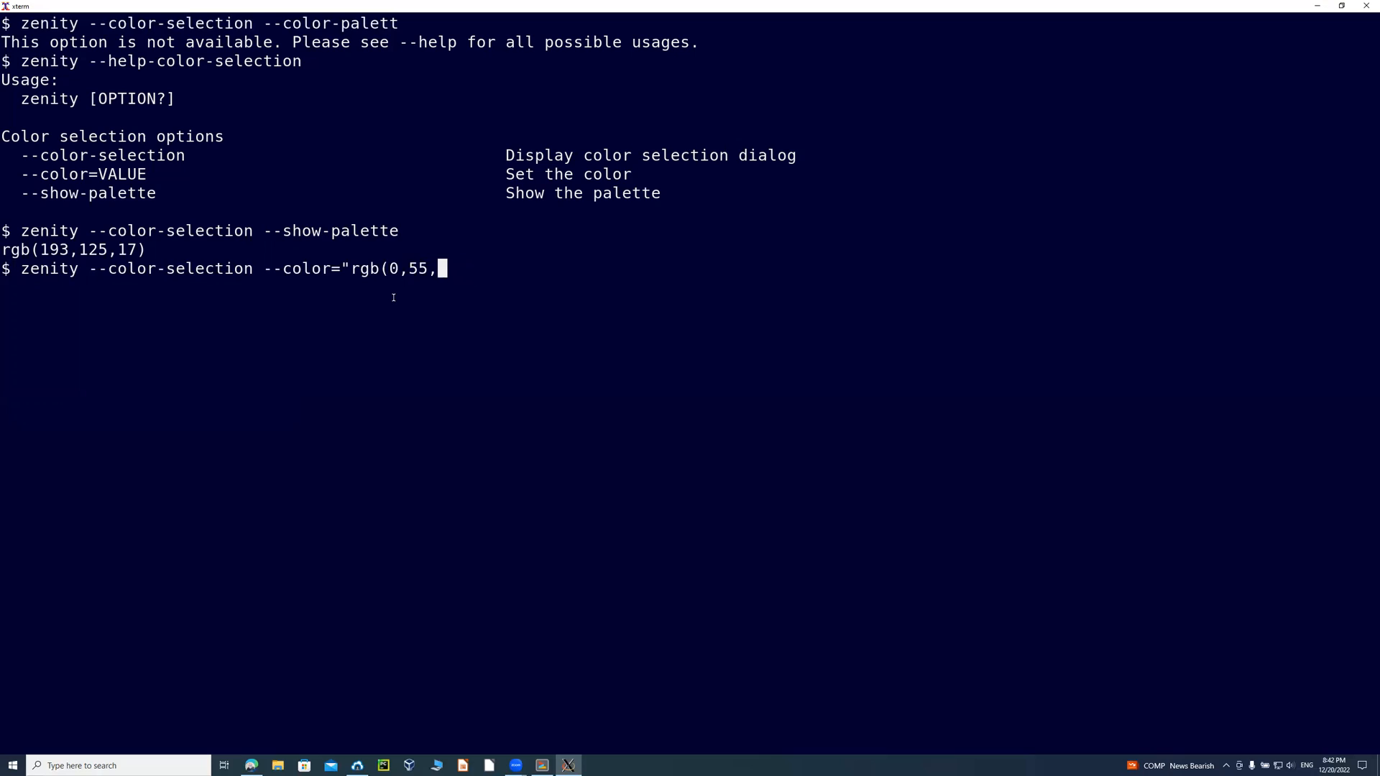
pyautogui.write('0')
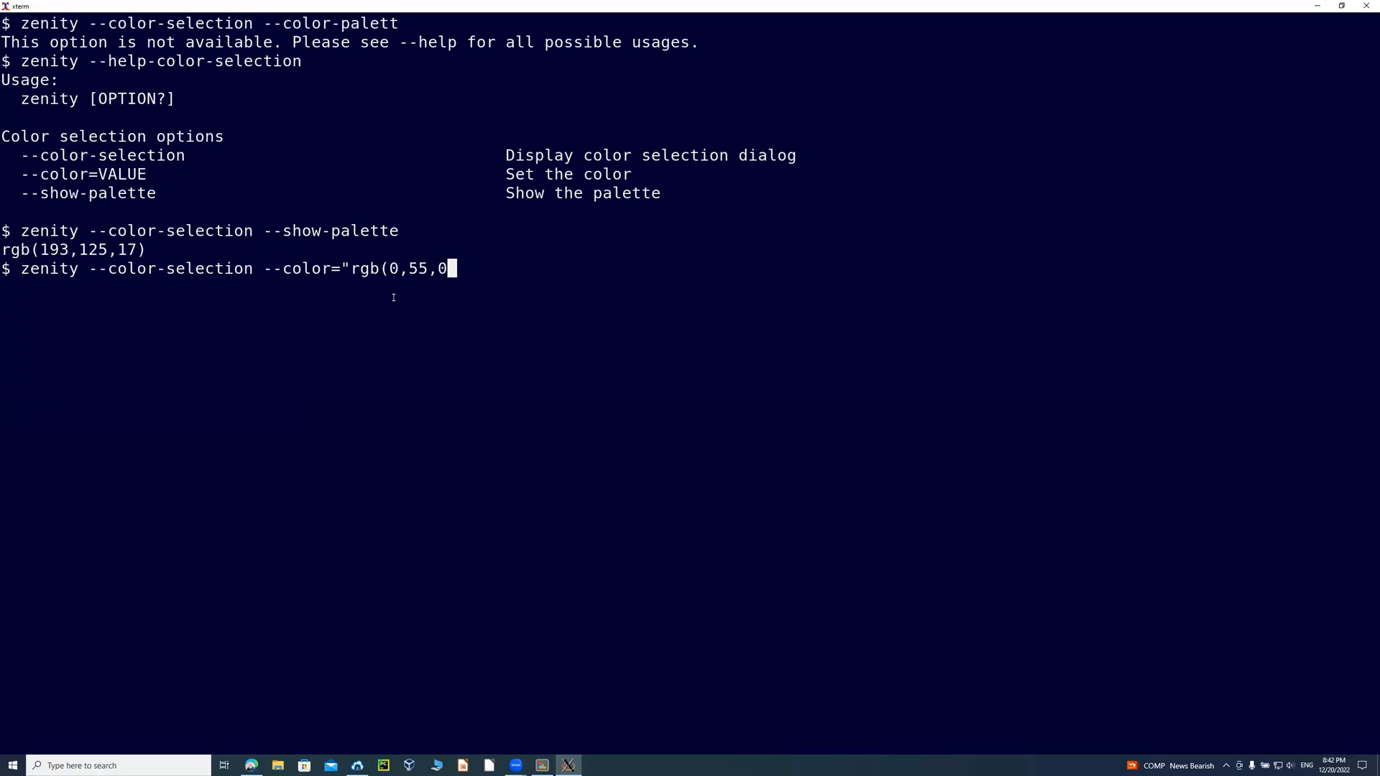
pyautogui.write(')')
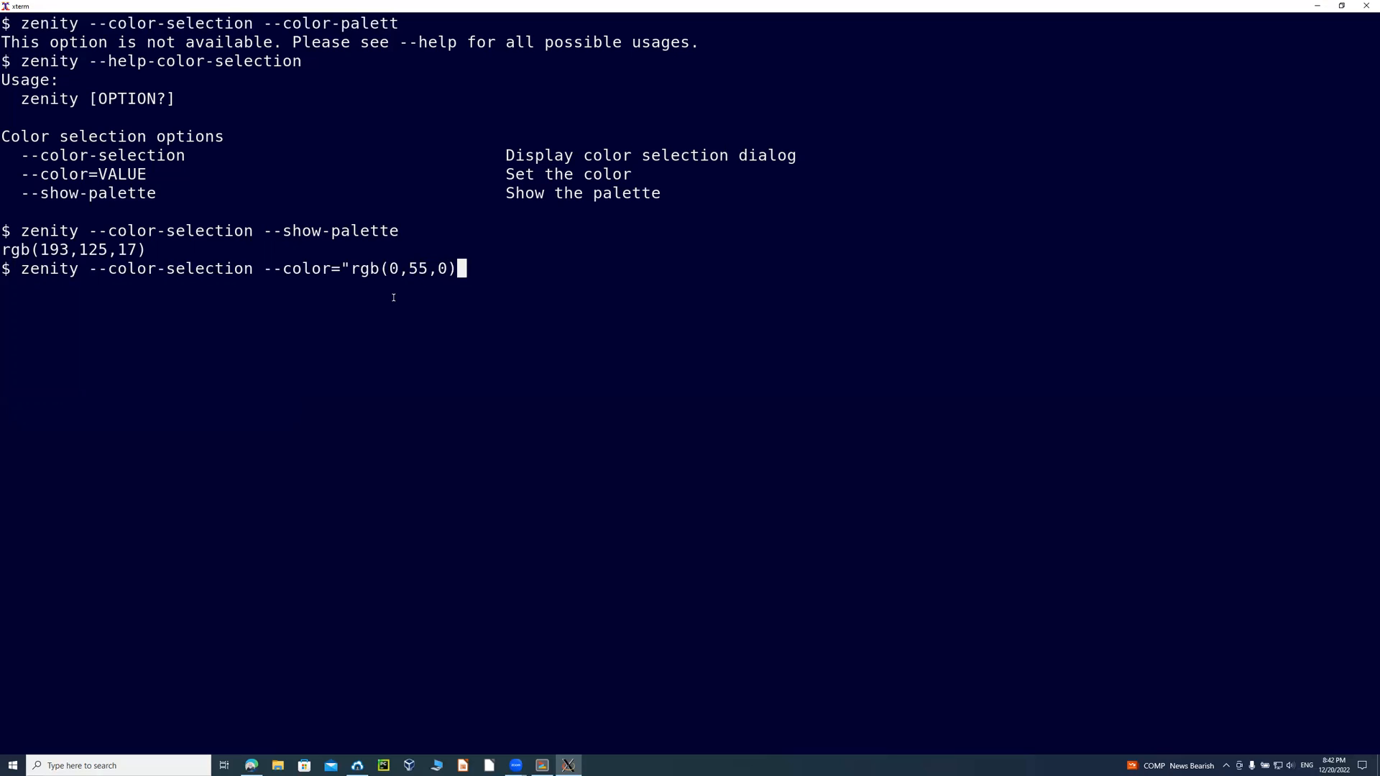
pyautogui.write('"')
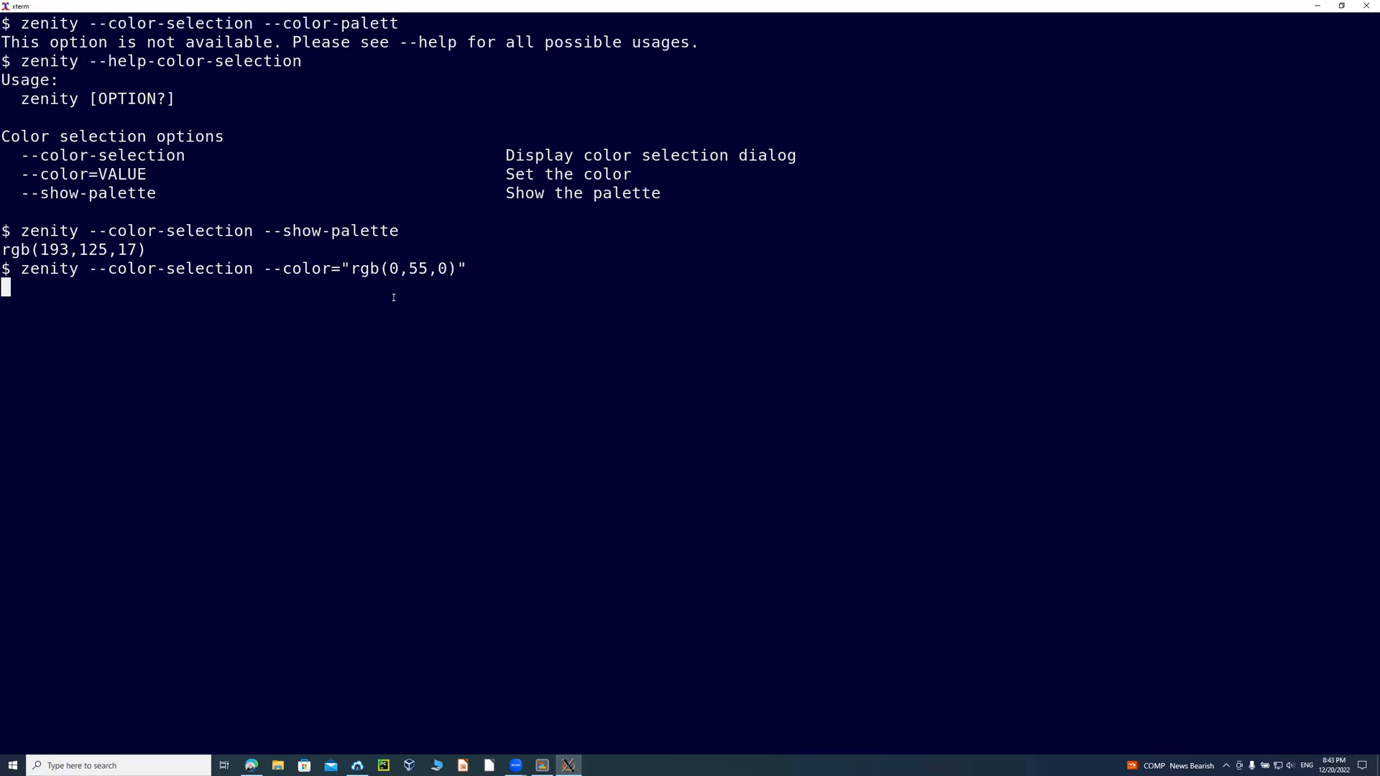
pyautogui.press('Return')
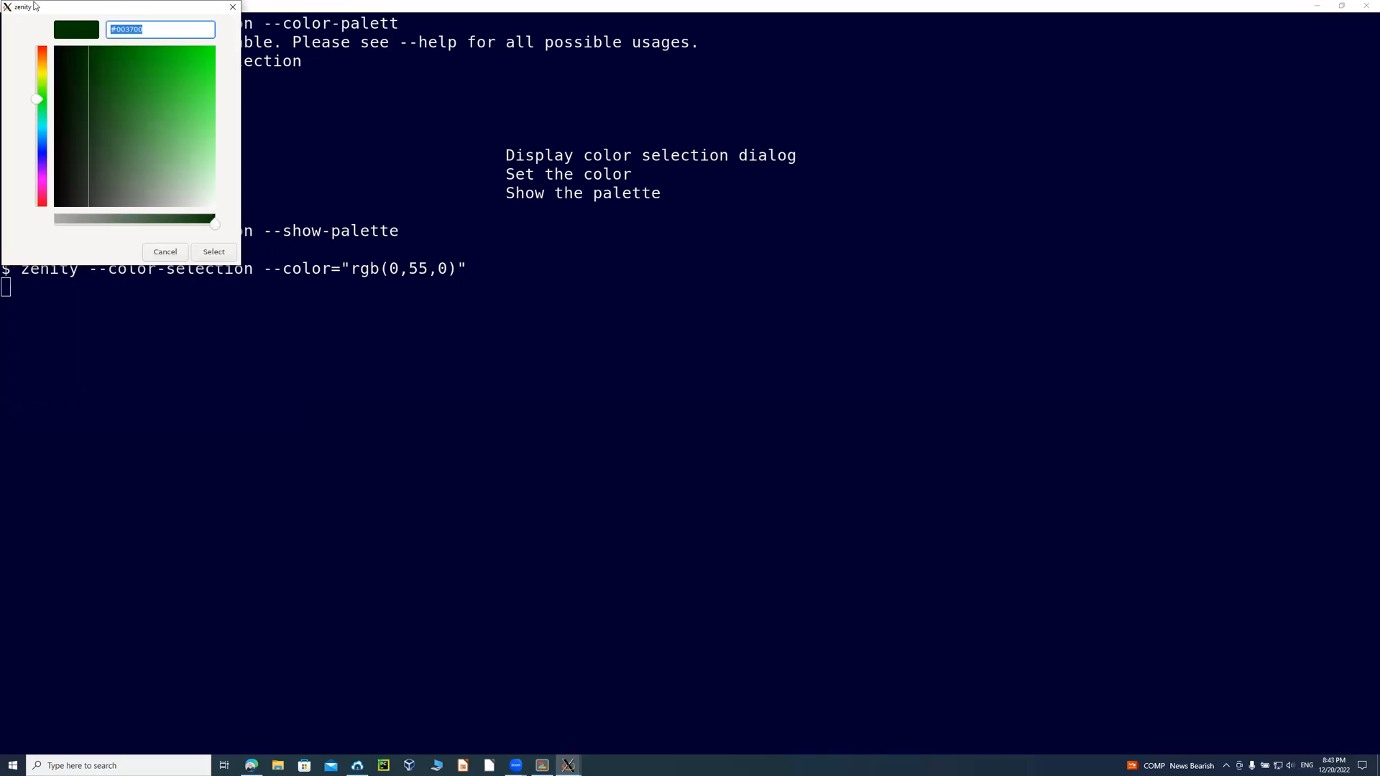
pyautogui.moveTo(112, 7)
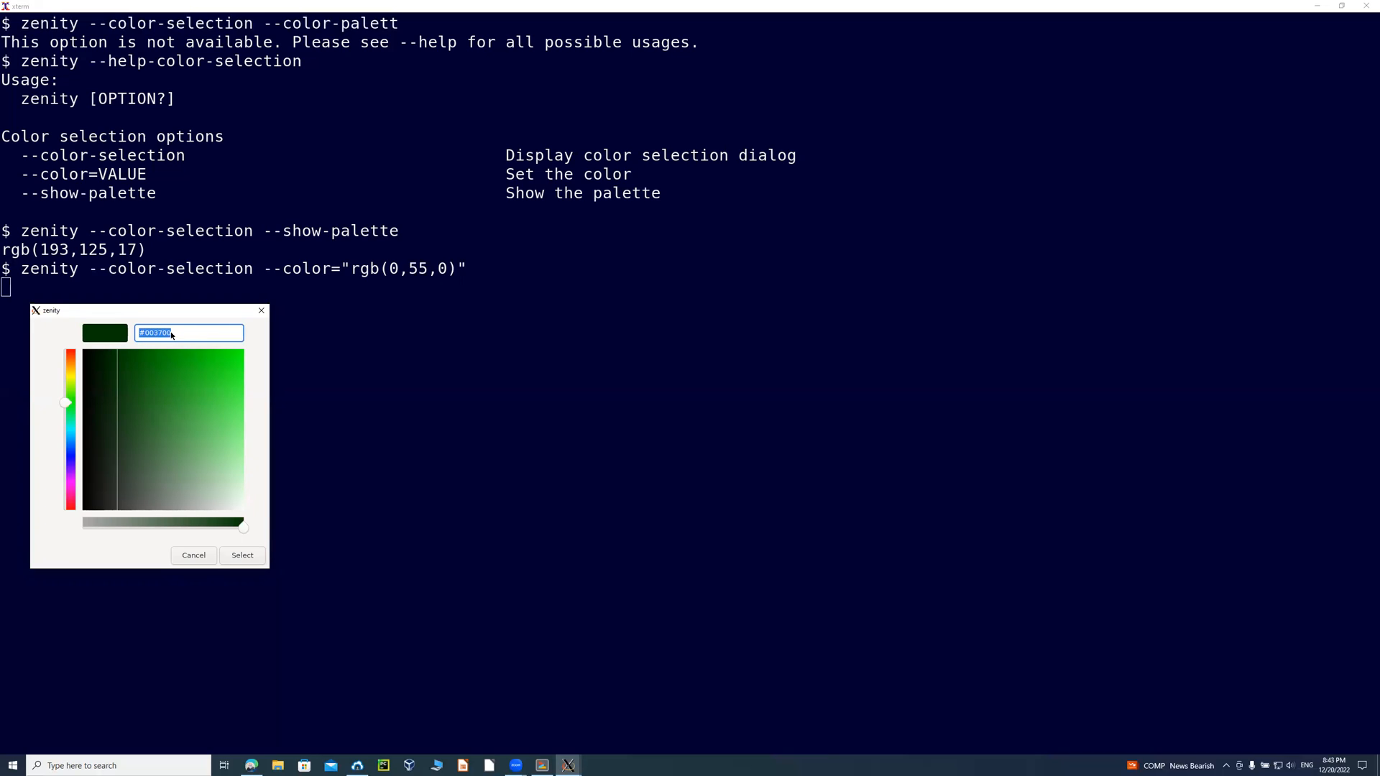
# Choose a darker greyish green in the colour square and select it, returning rgb(22,36,22).
pyautogui.click(103, 445)
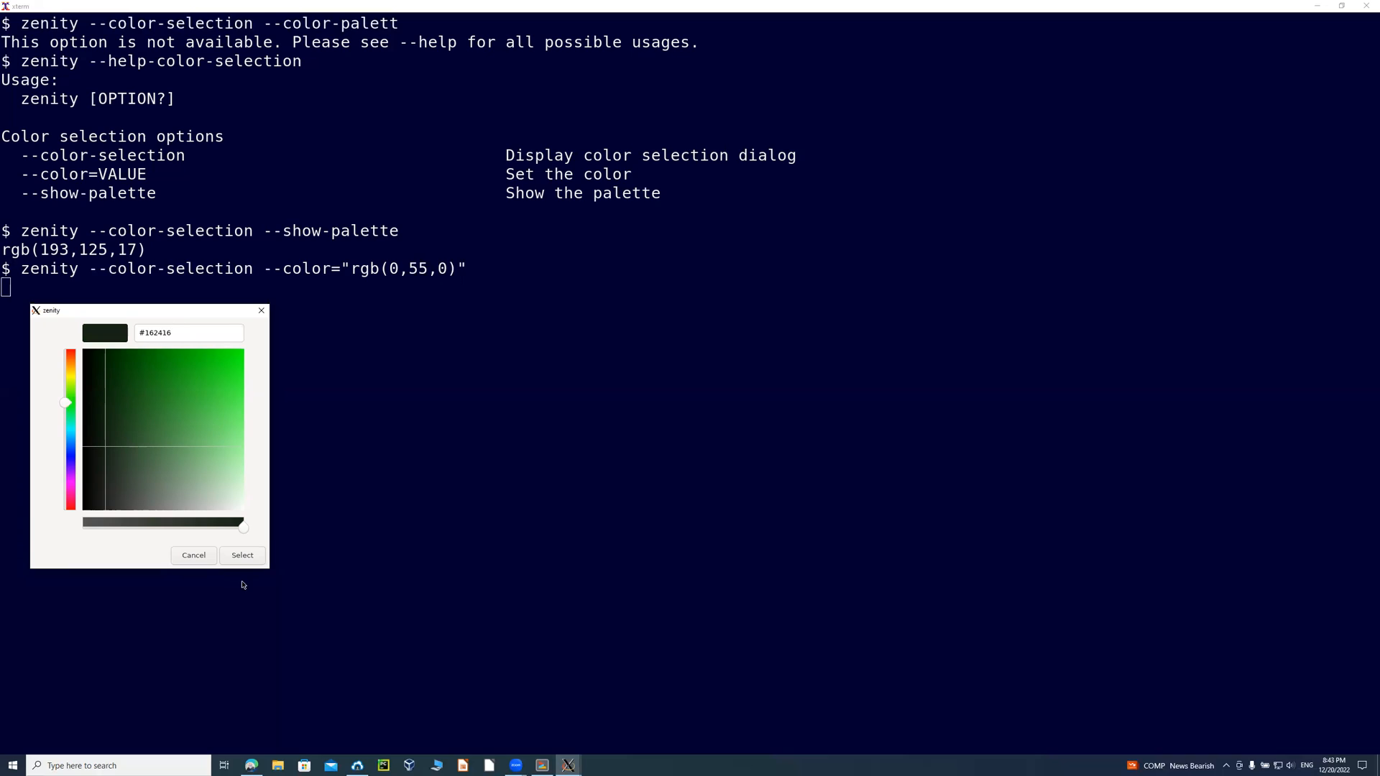
pyautogui.click(242, 555)
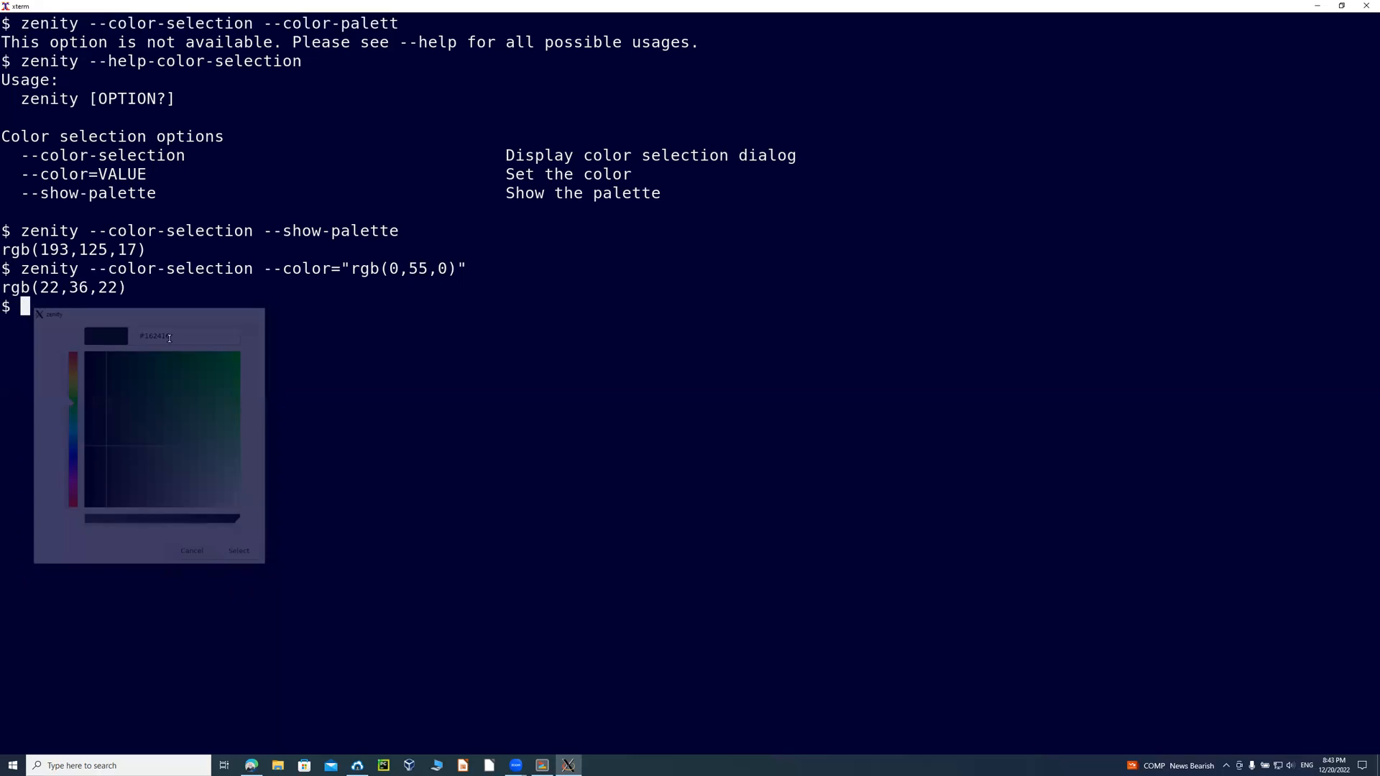
# Rerun the colour picker command preset to the returned colour rgb(22,36,22).
pyautogui.click(191, 550)
pyautogui.write('zenity --color-selection --color="rgb(22,')
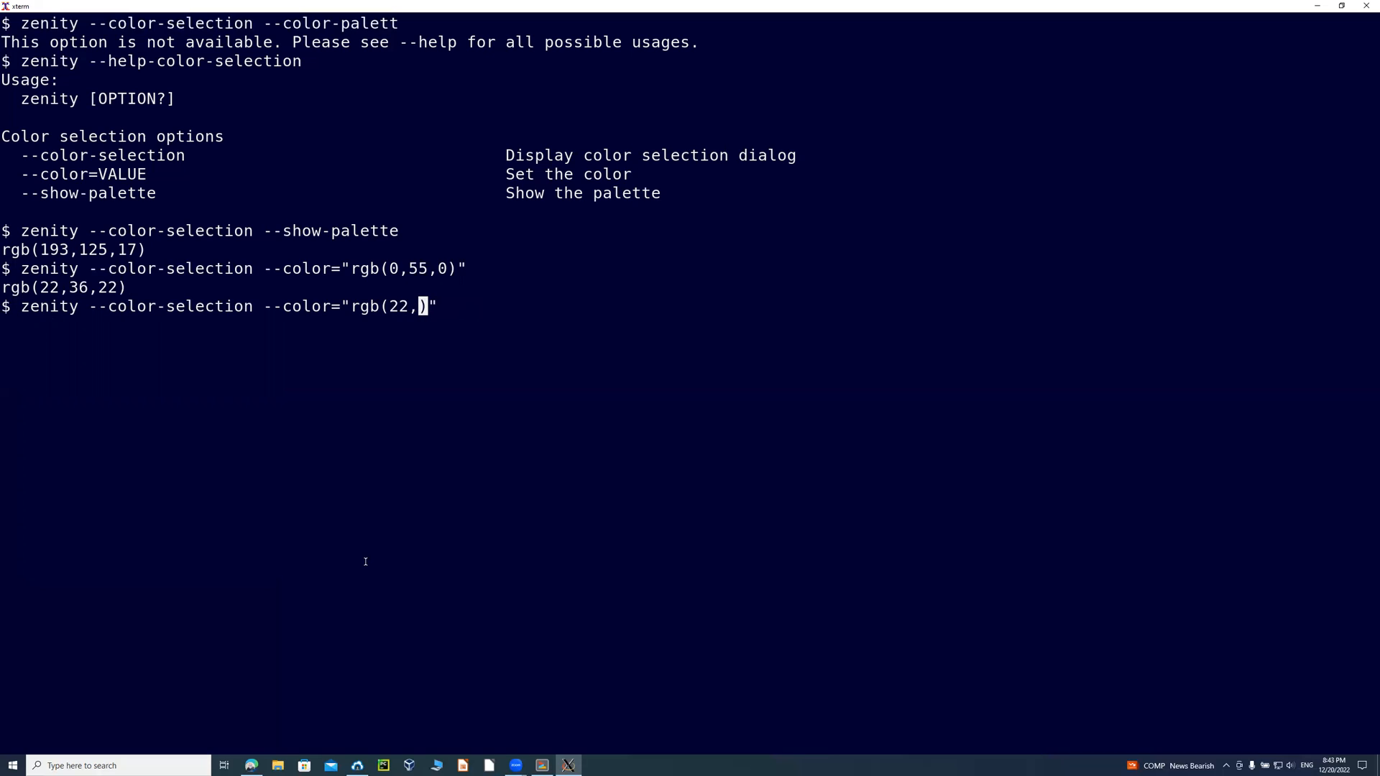
pyautogui.write('36,22')
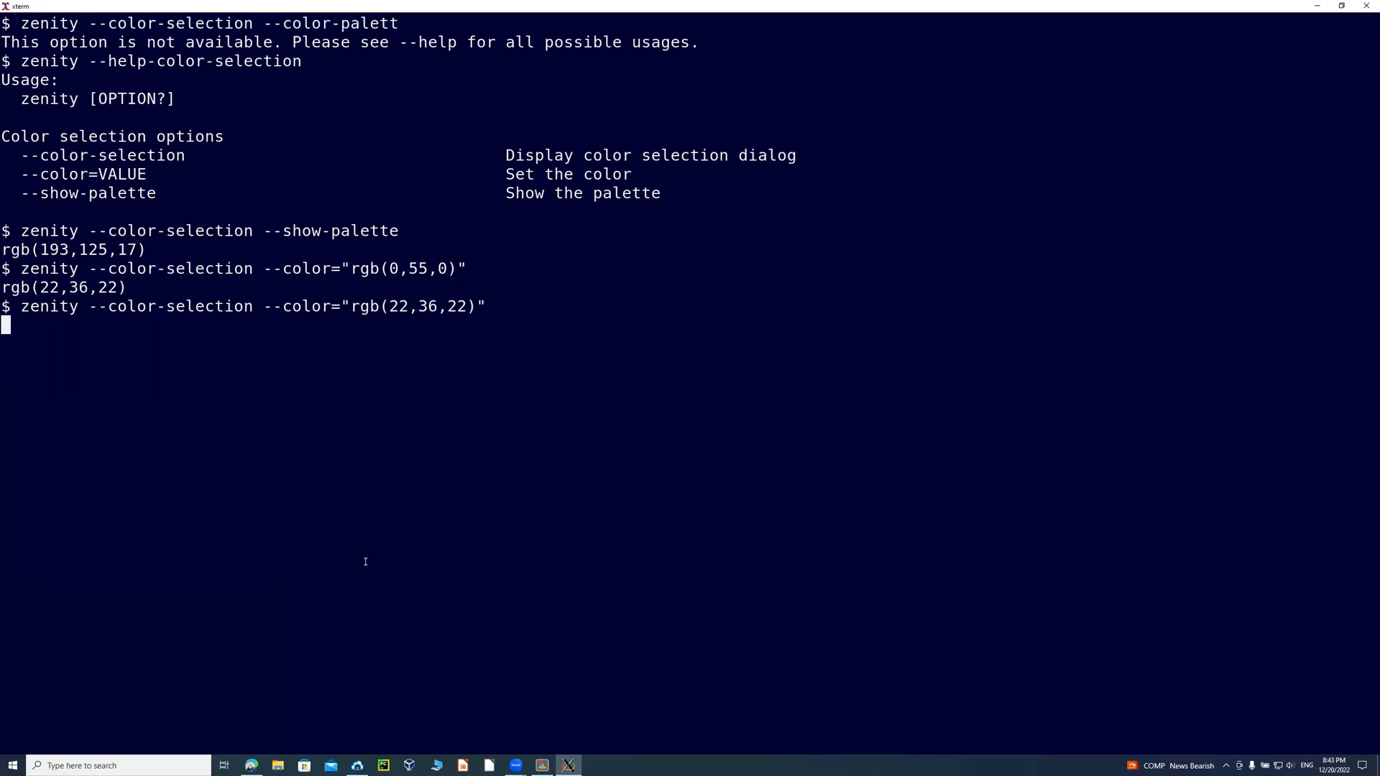
pyautogui.moveTo(415, 623)
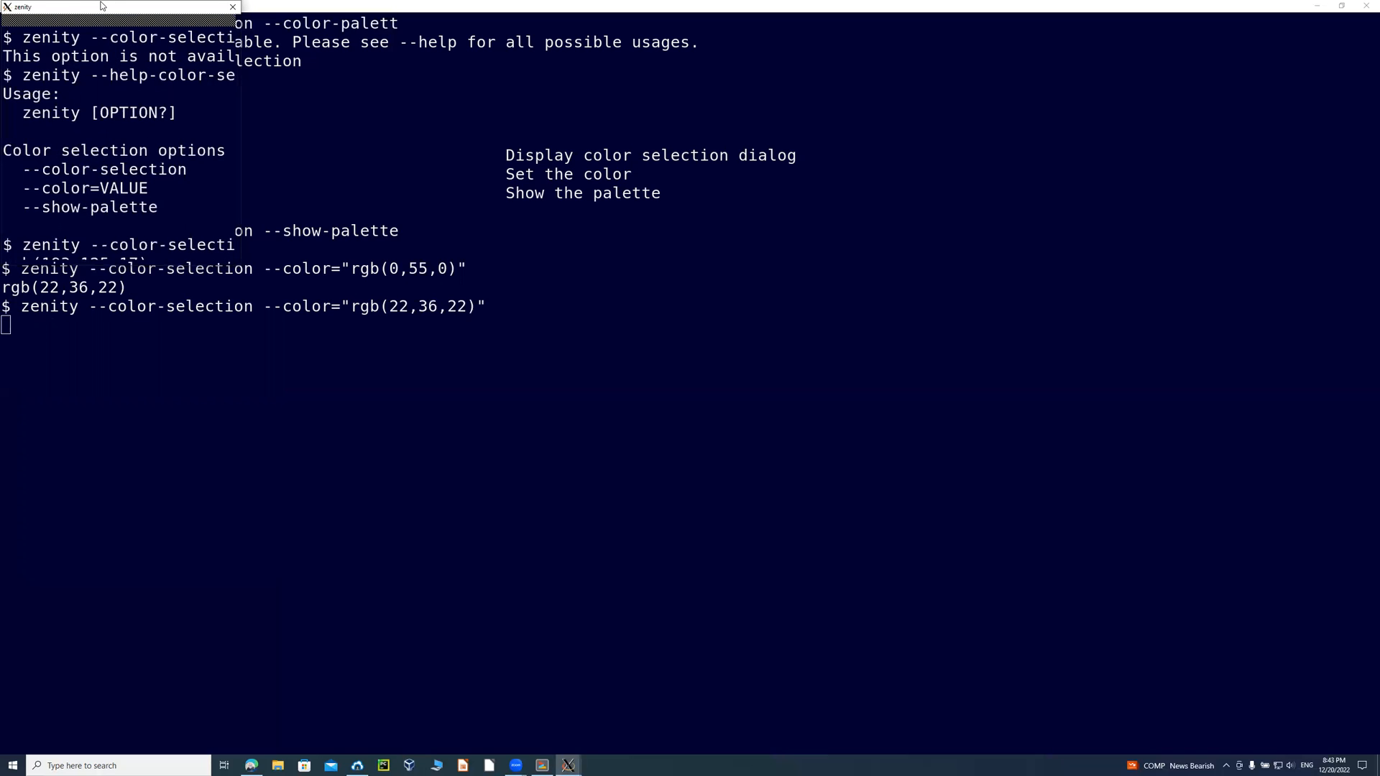
pyautogui.press('Return')
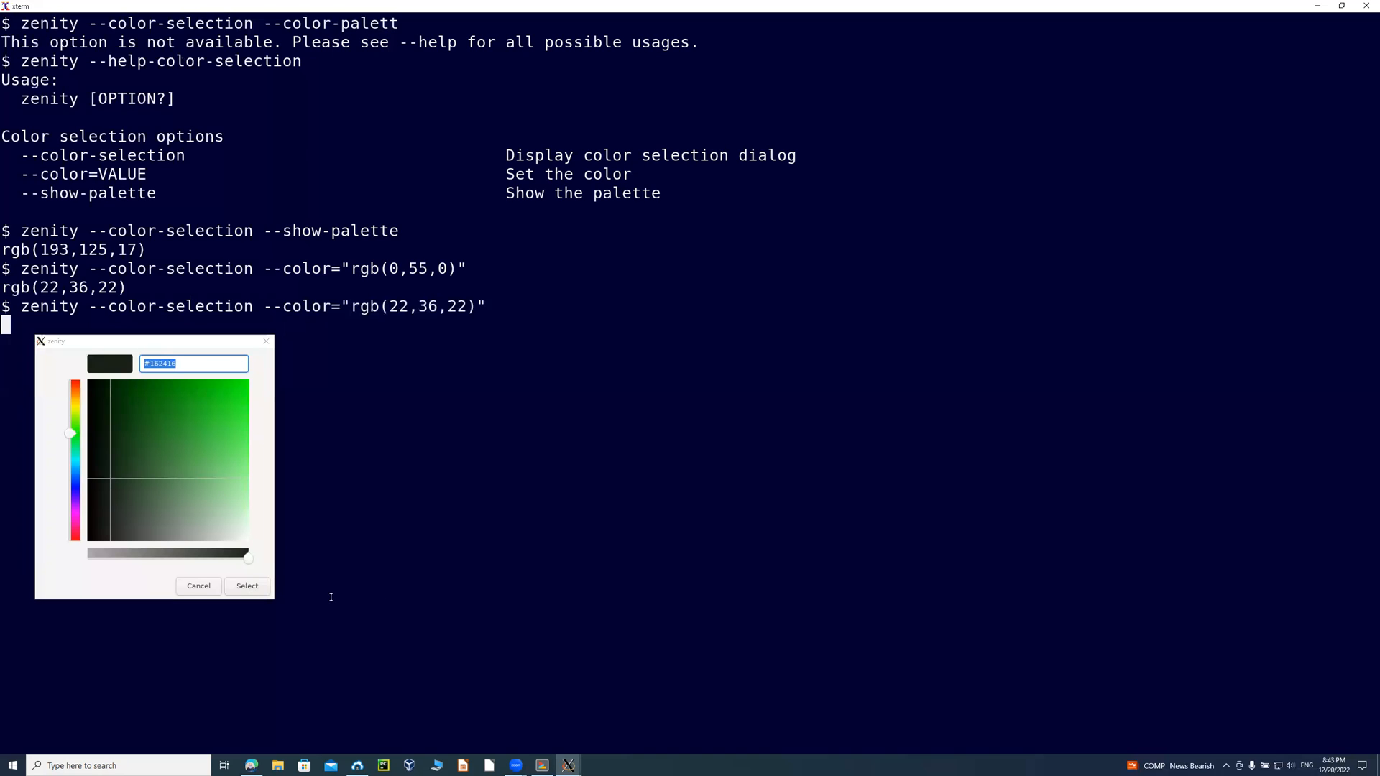
pyautogui.moveTo(288, 547)
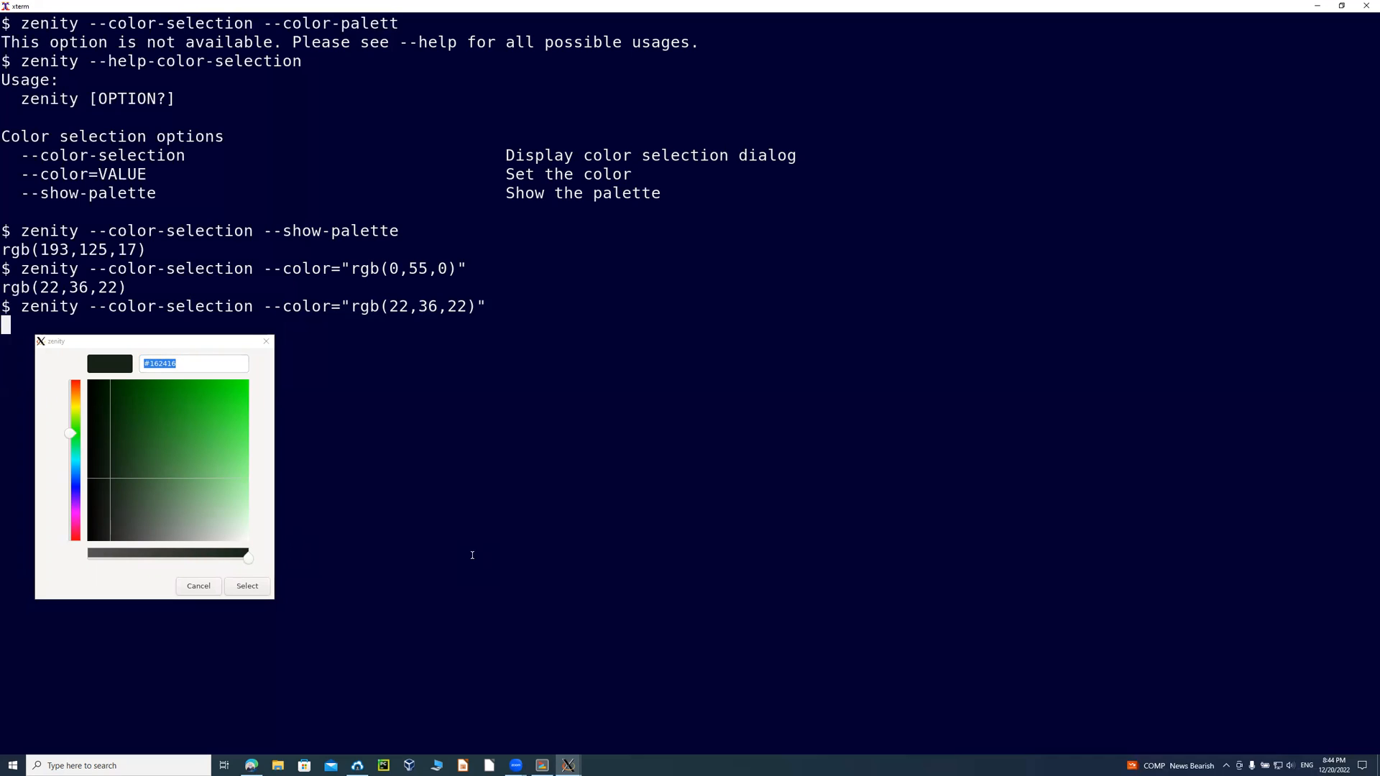
pyautogui.moveTo(448, 574)
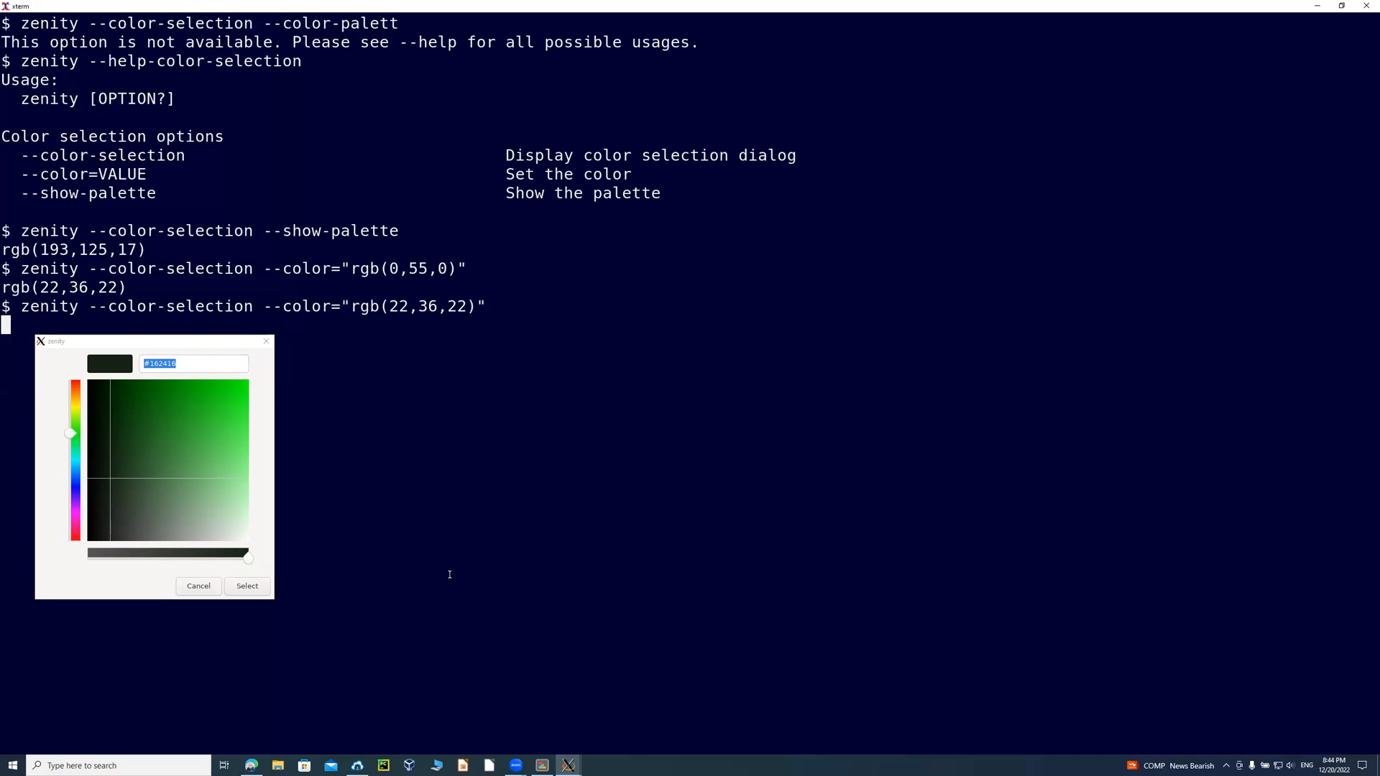
pyautogui.moveTo(501, 570)
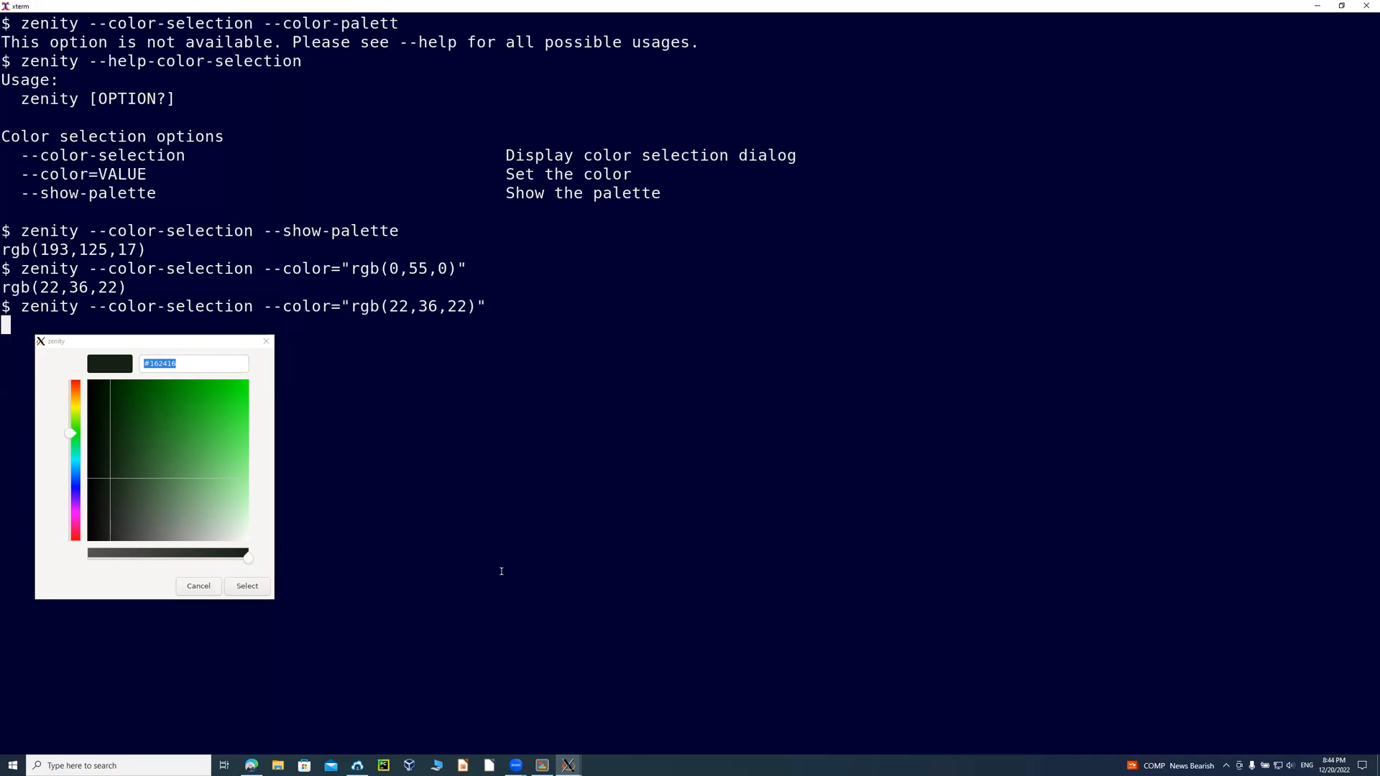
pyautogui.moveTo(563, 563)
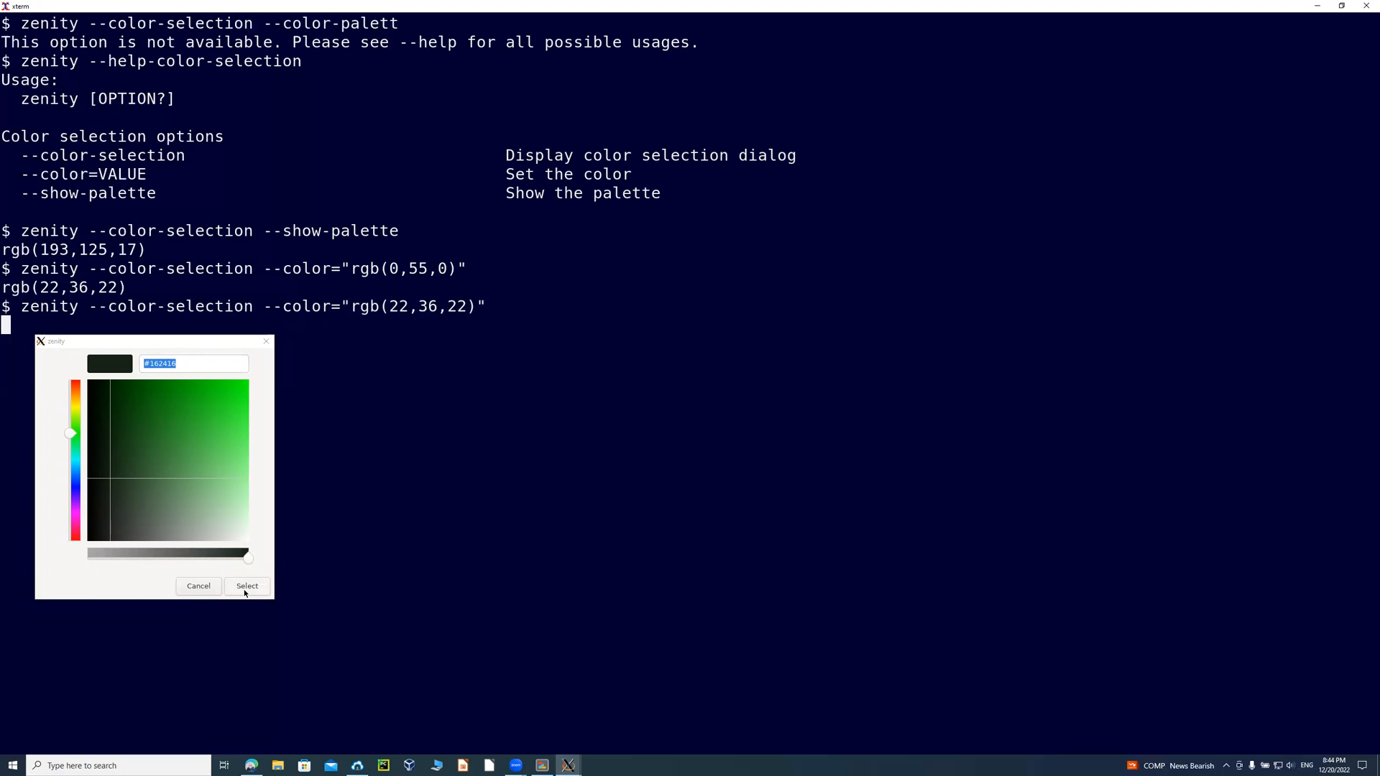
pyautogui.moveTo(652, 578)
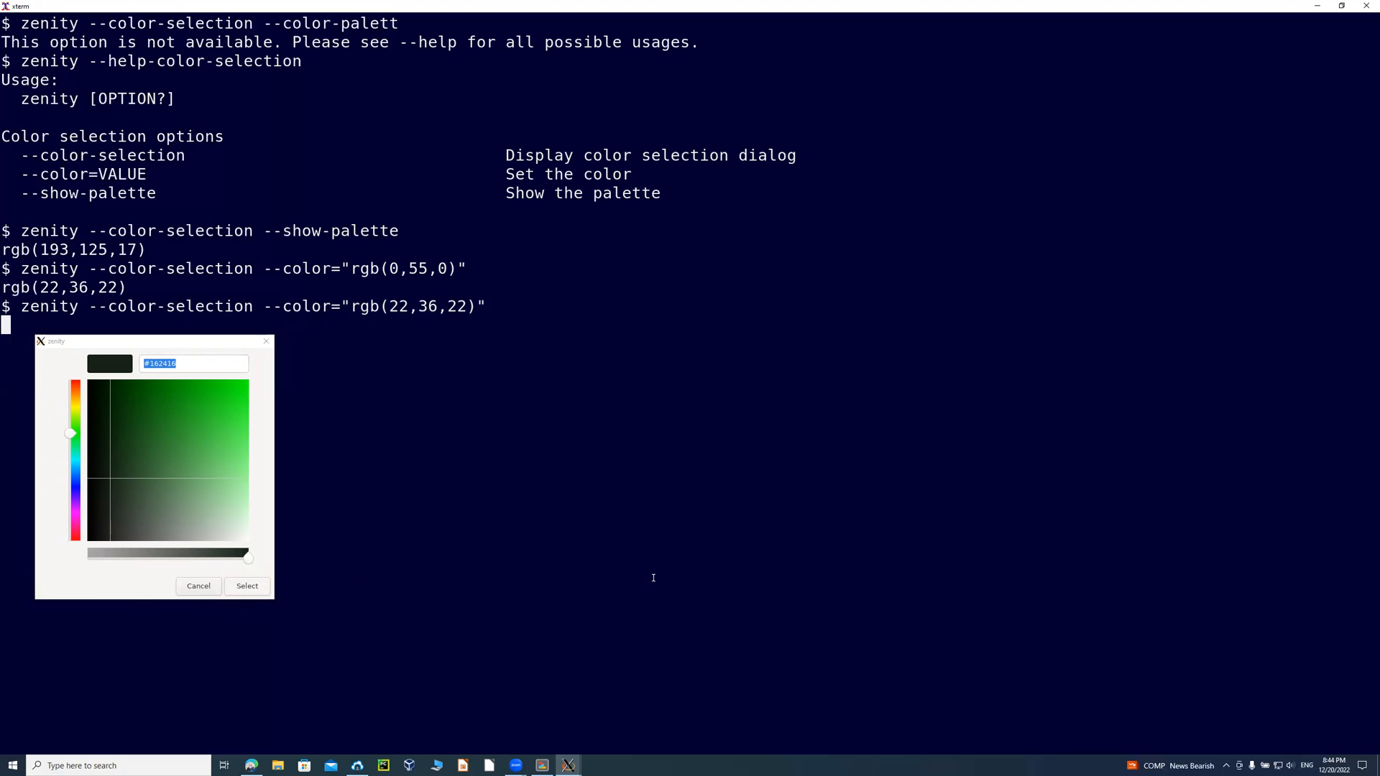